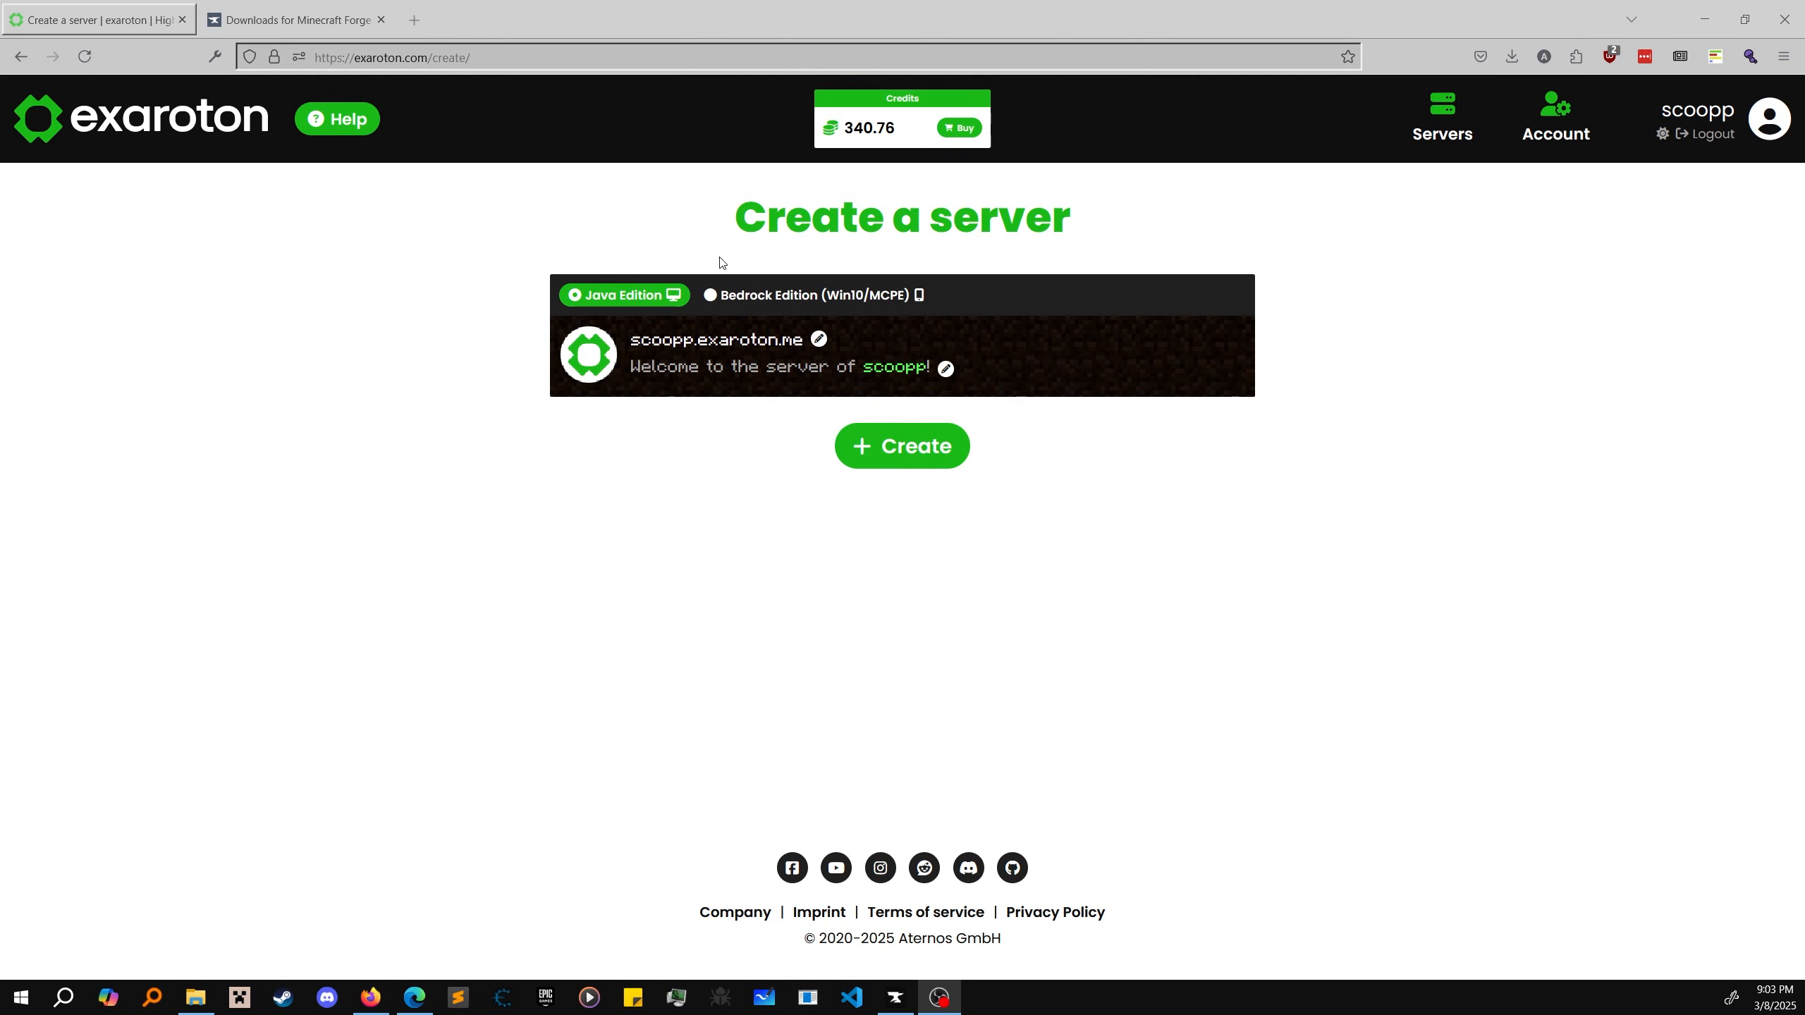
{"action": "mouse_move", "coordinate": [574, 226]}
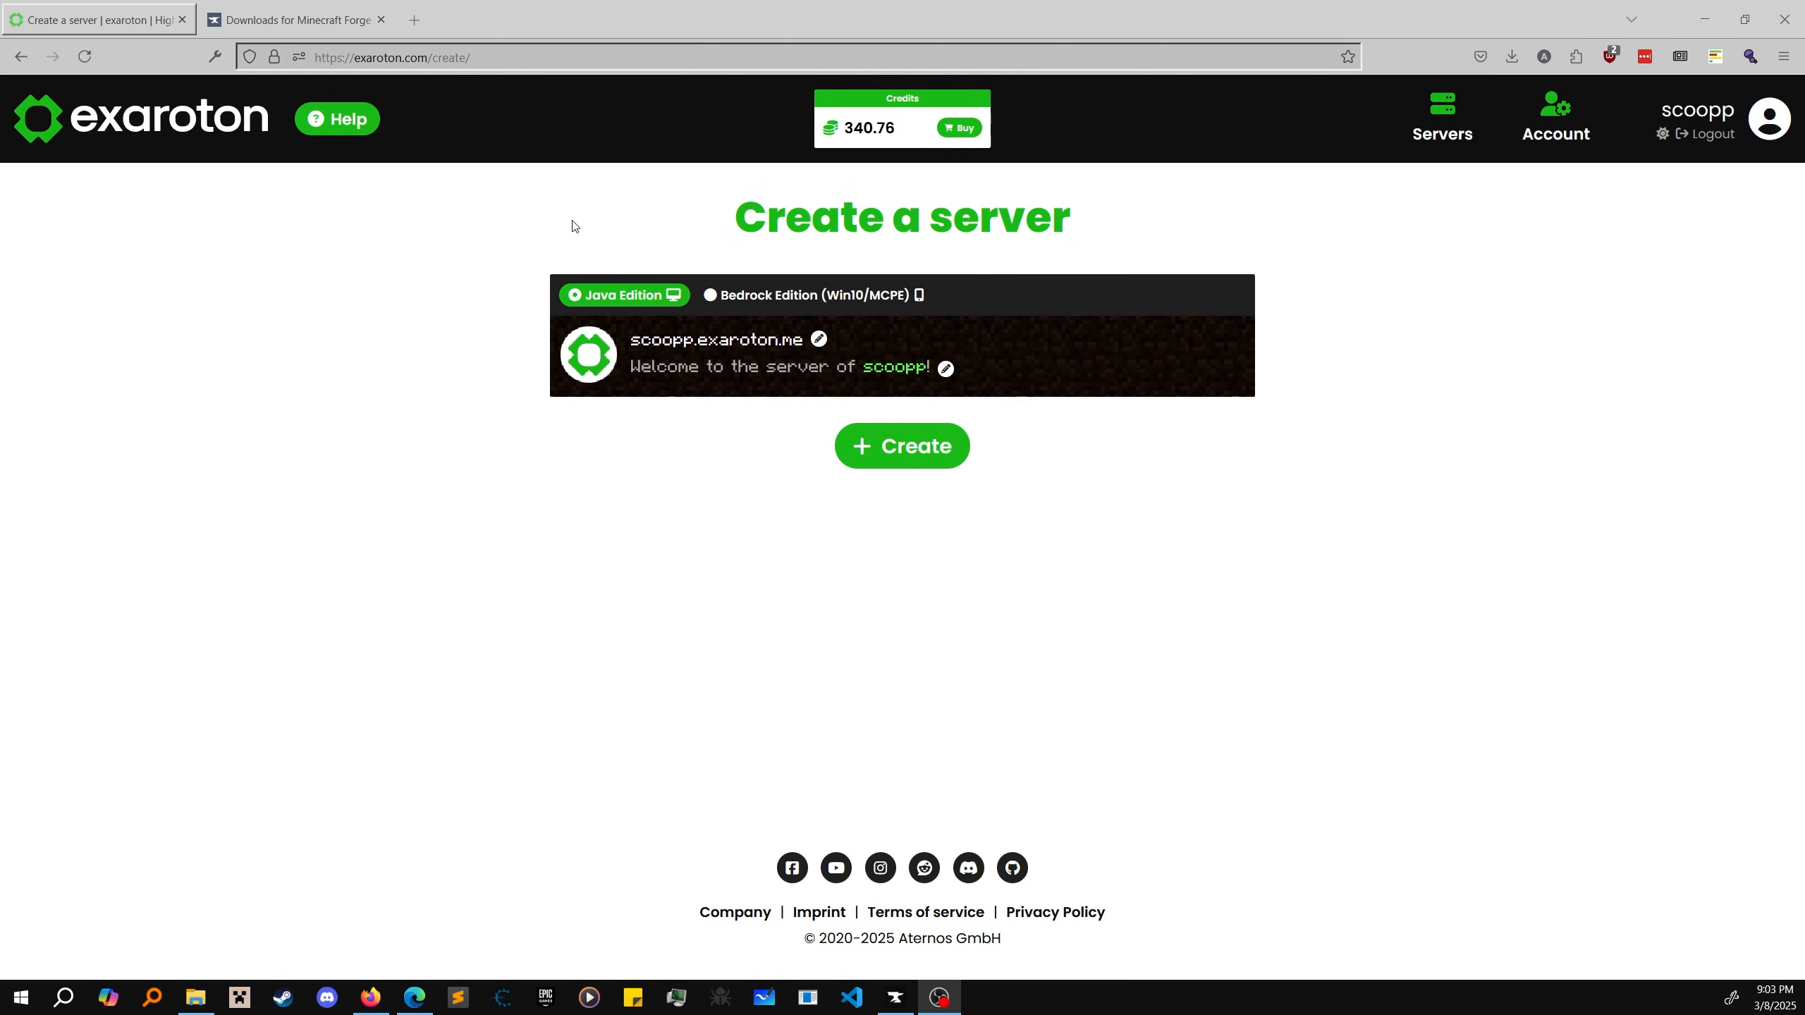
Step: Name the new server modpacktutorial and create it
{"action": "double_click", "coordinate": [652, 340]}
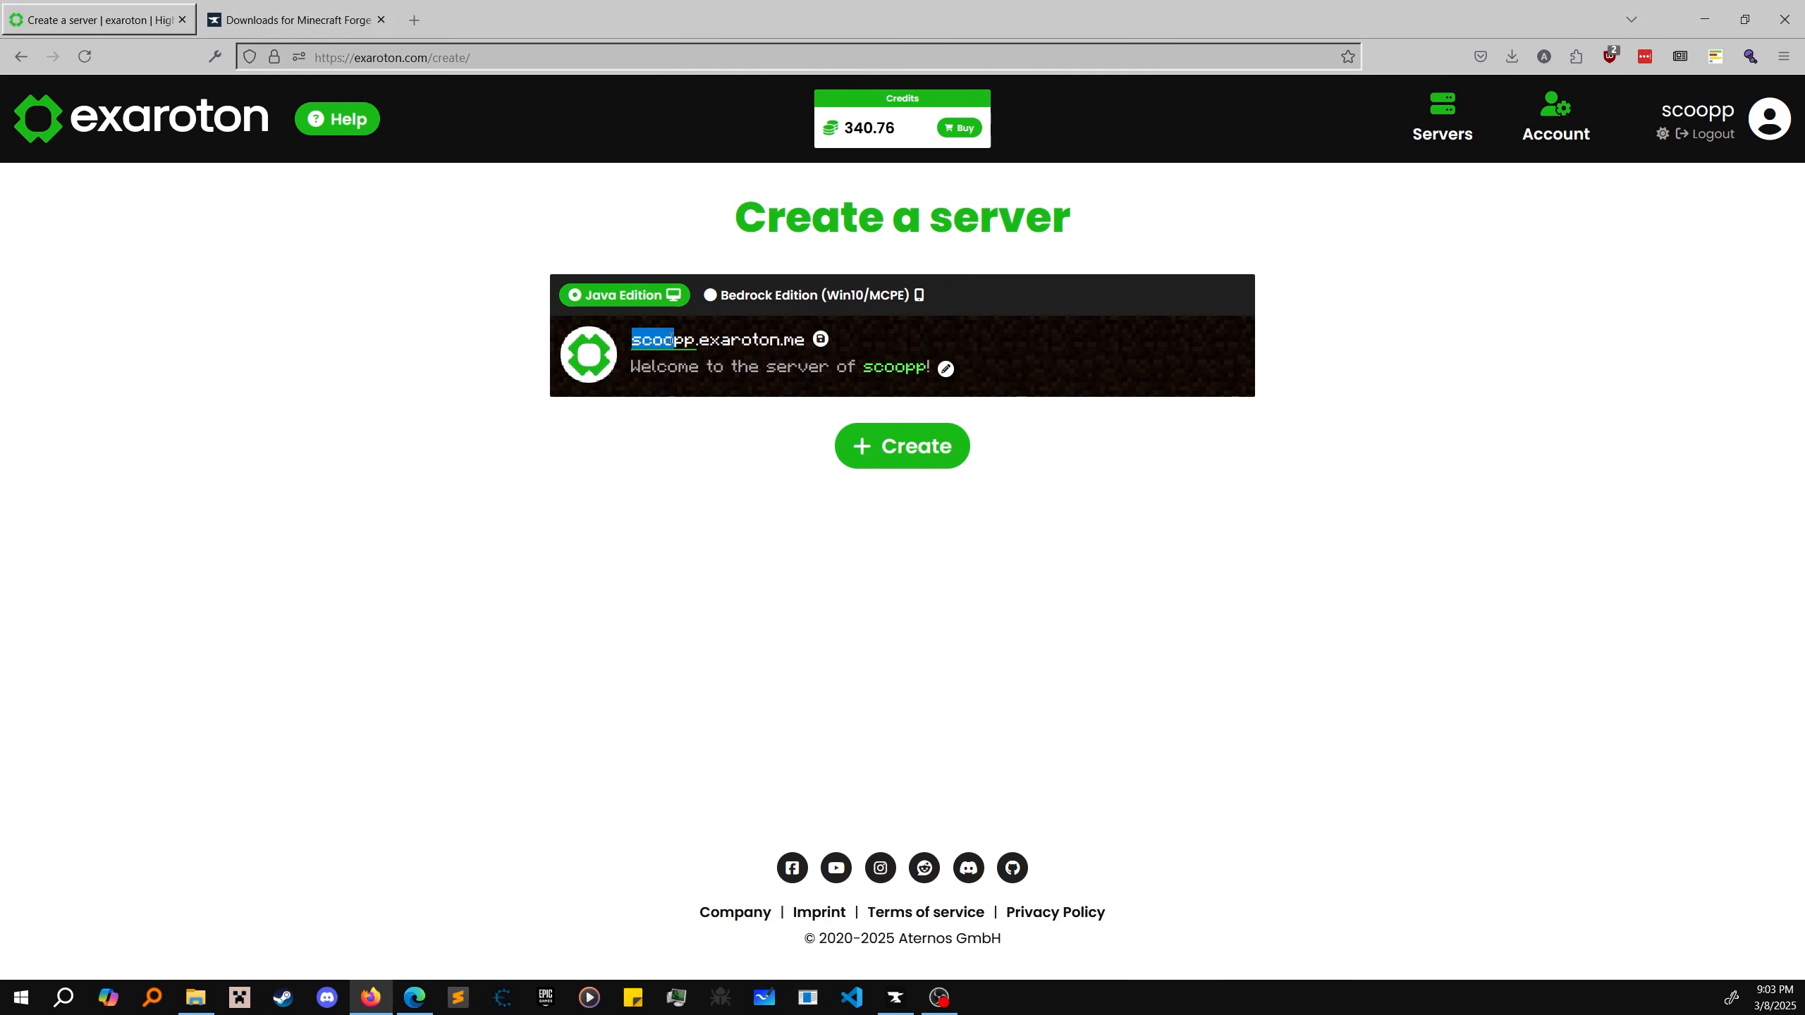
{"action": "type", "text": "modpa"}
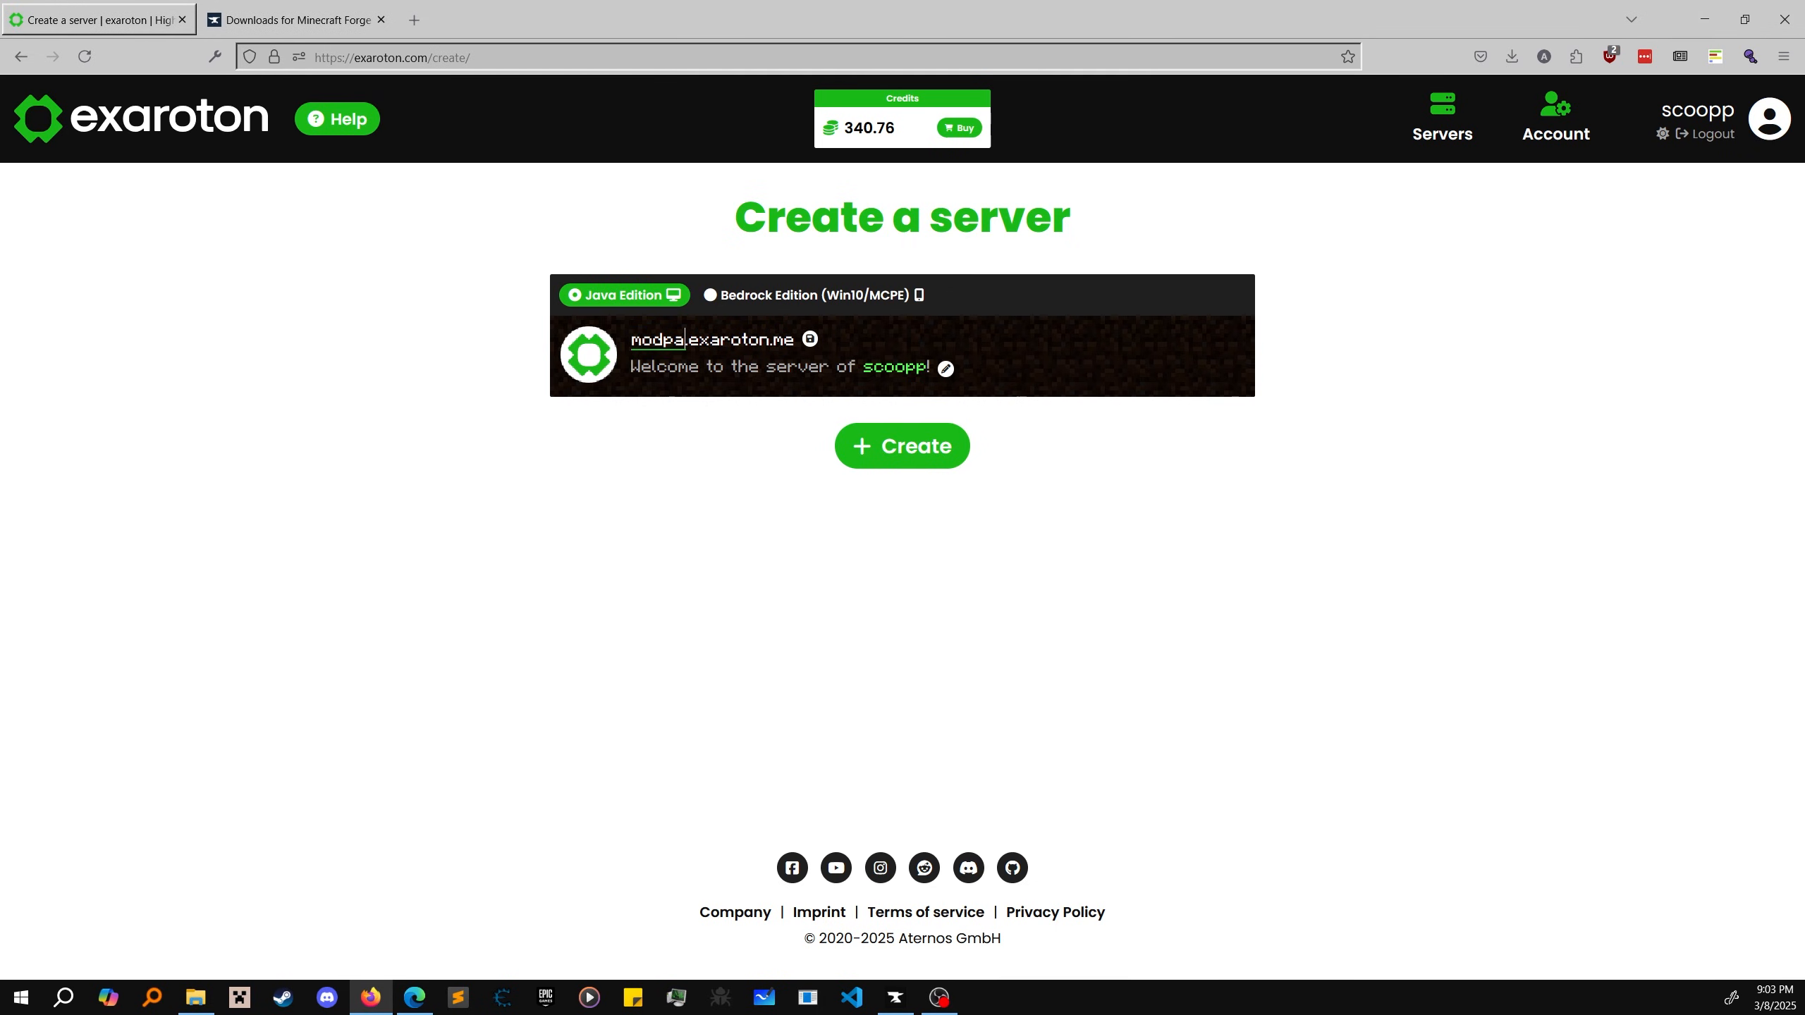
{"action": "type", "text": "modpacktutorial"}
{"action": "left_click", "coordinate": [794, 366]}
{"action": "type", "text": "asdfasdfa"}
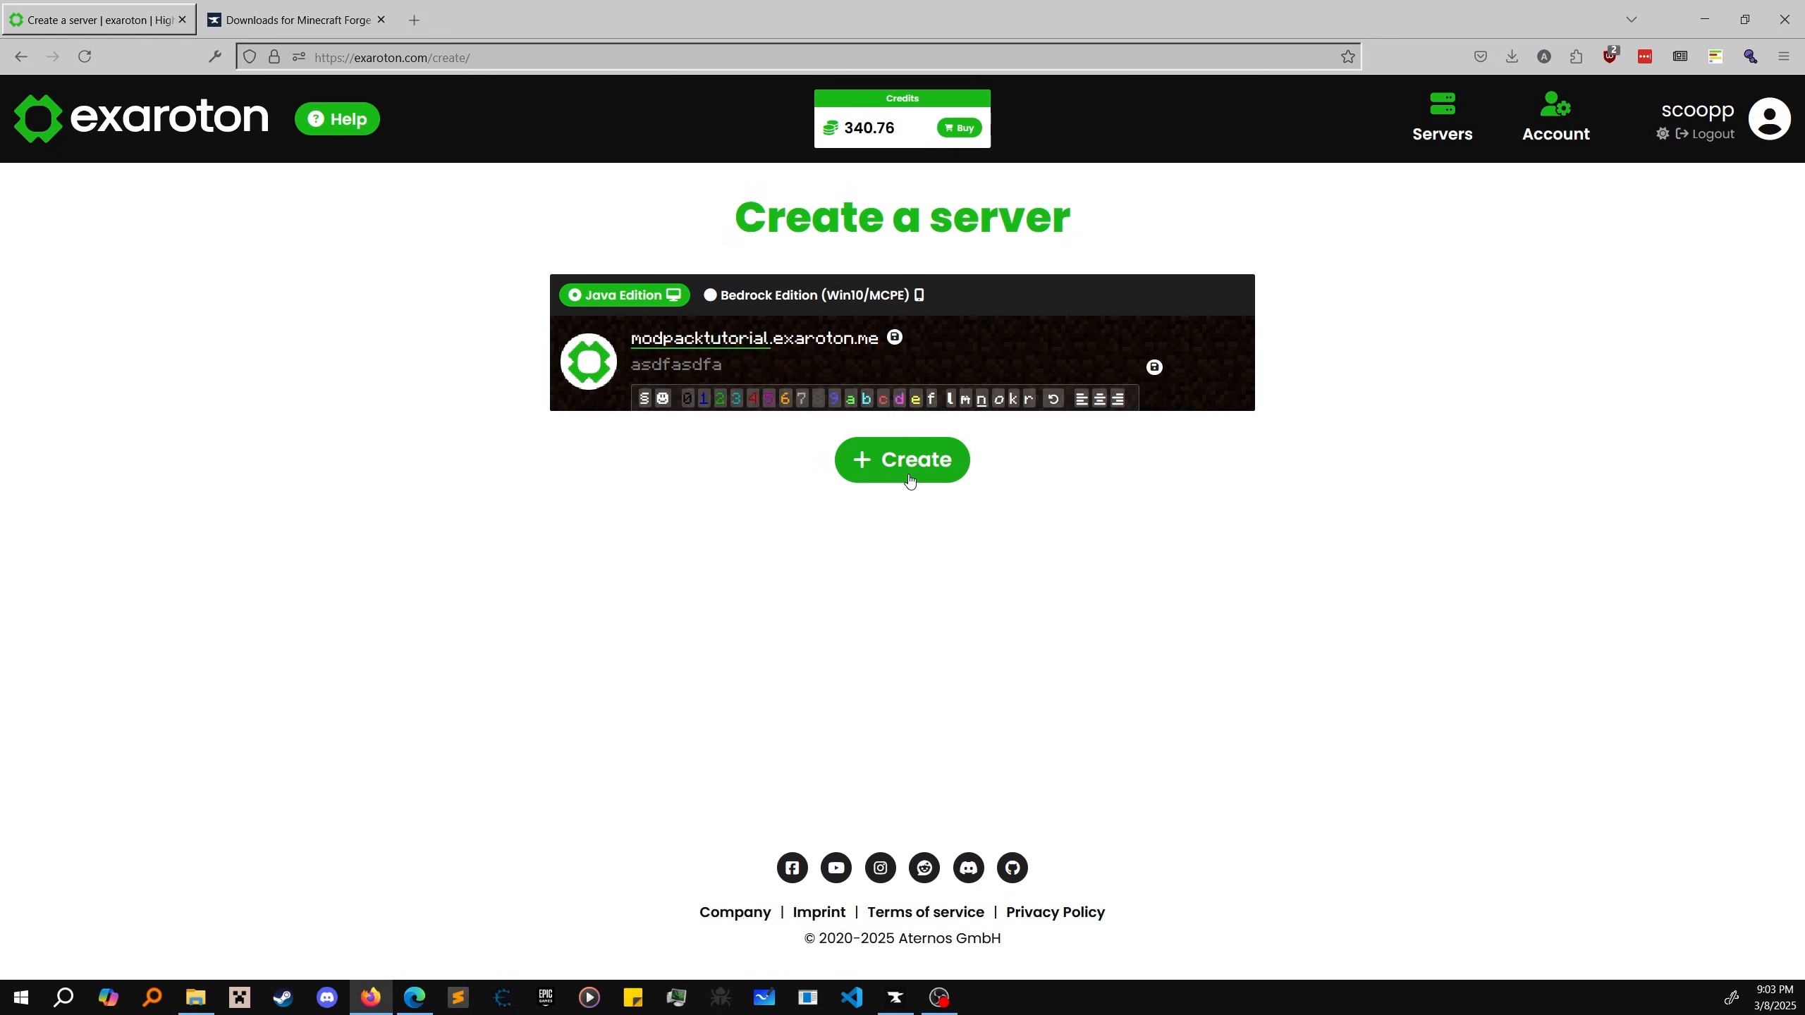
{"action": "left_click", "coordinate": [901, 460]}
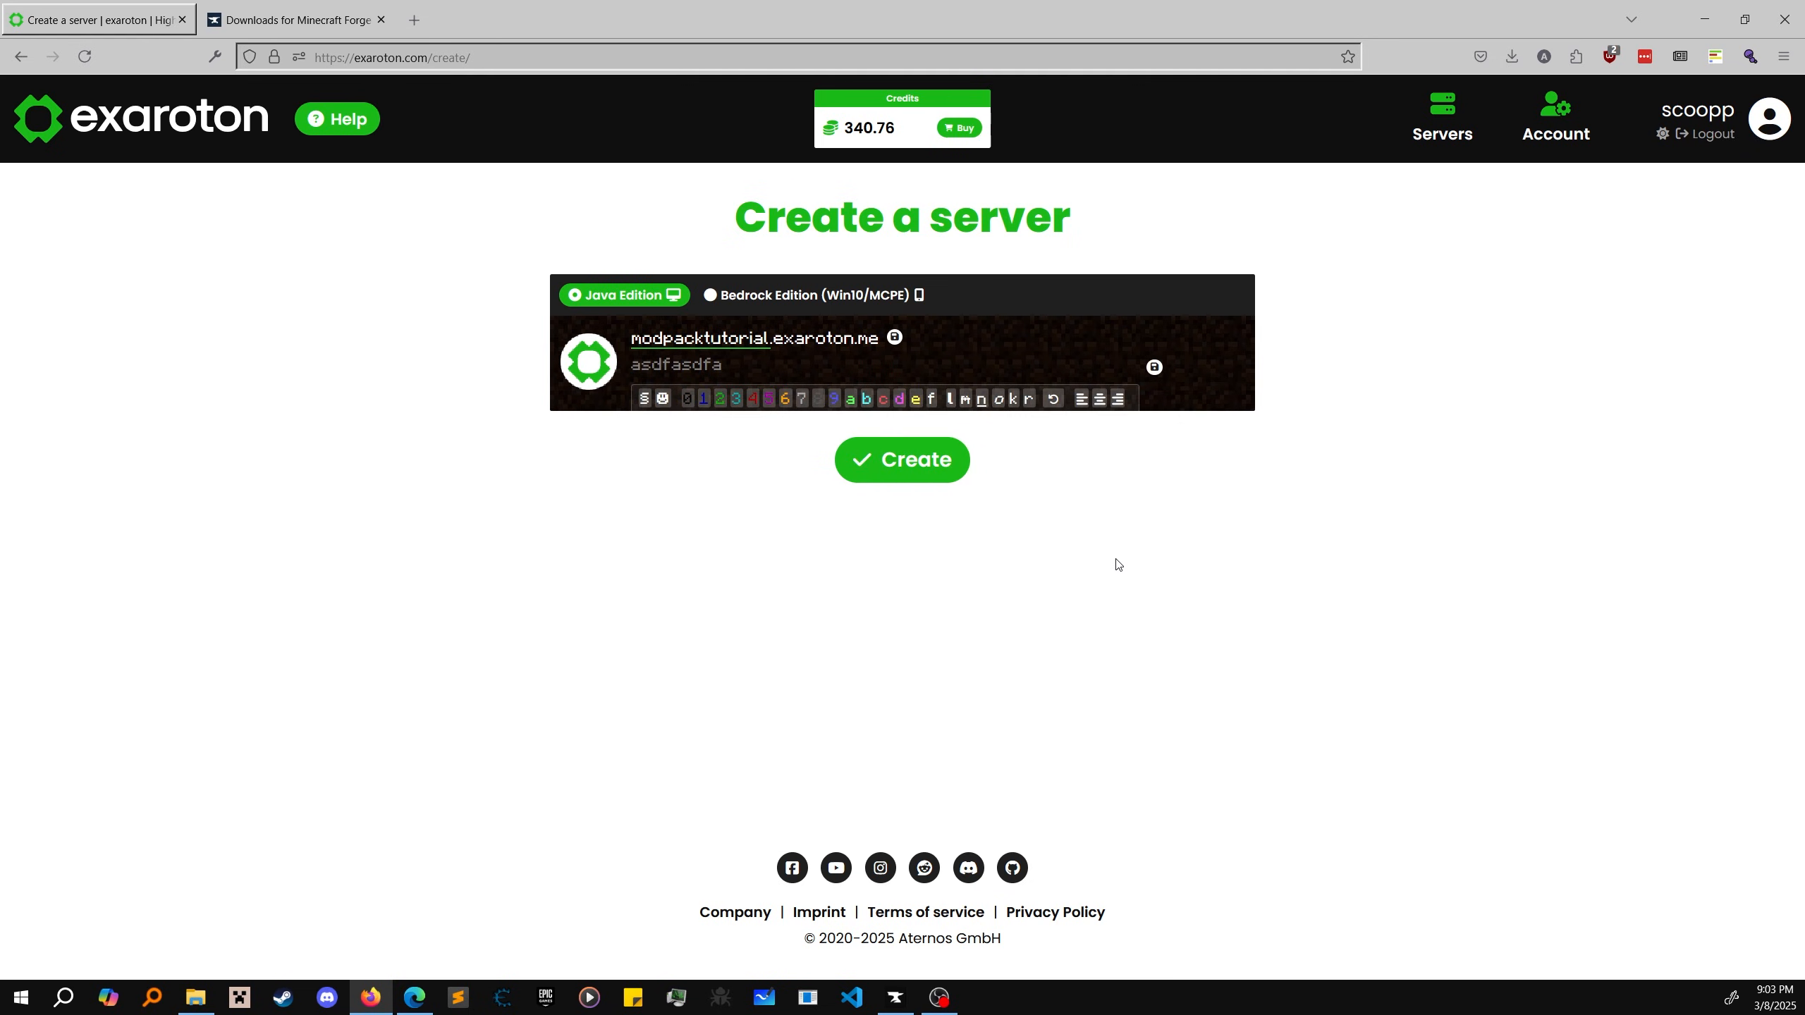
{"action": "left_click", "coordinate": [901, 460]}
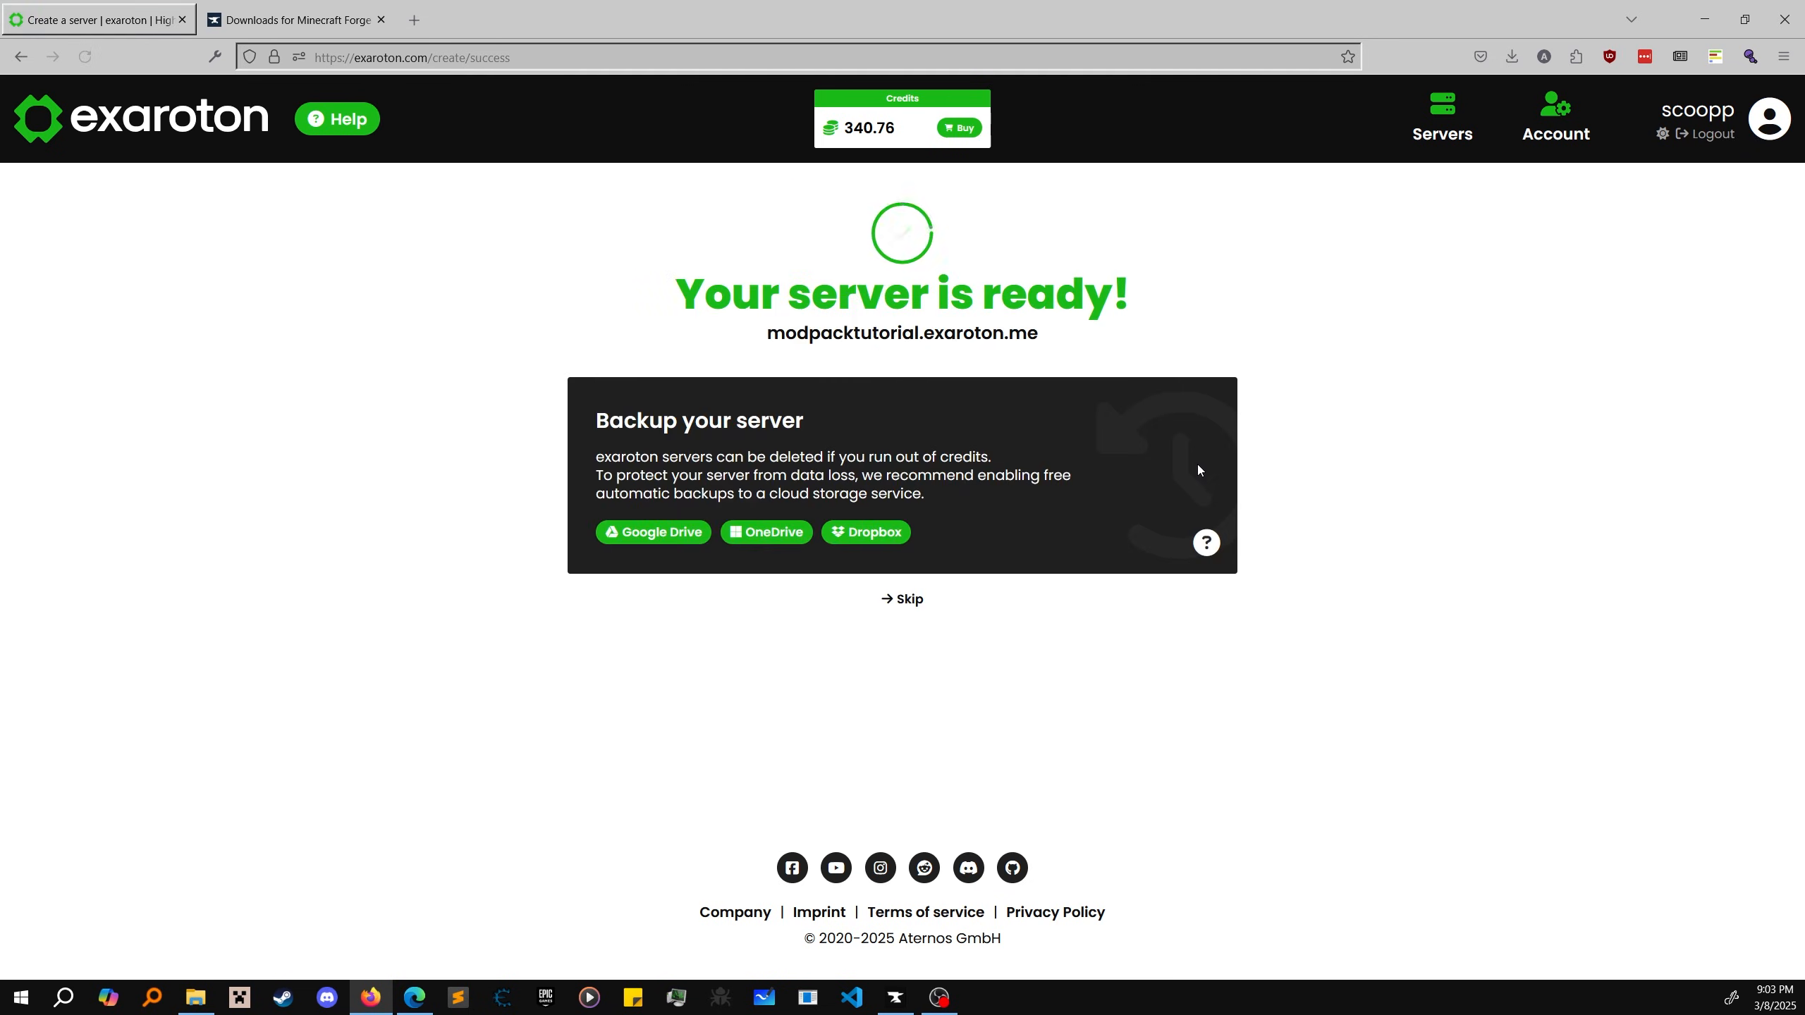
Step: Skip the backup prompt and go to Software > Modpacks > Custom (Forge) upload page
{"action": "left_click", "coordinate": [901, 597]}
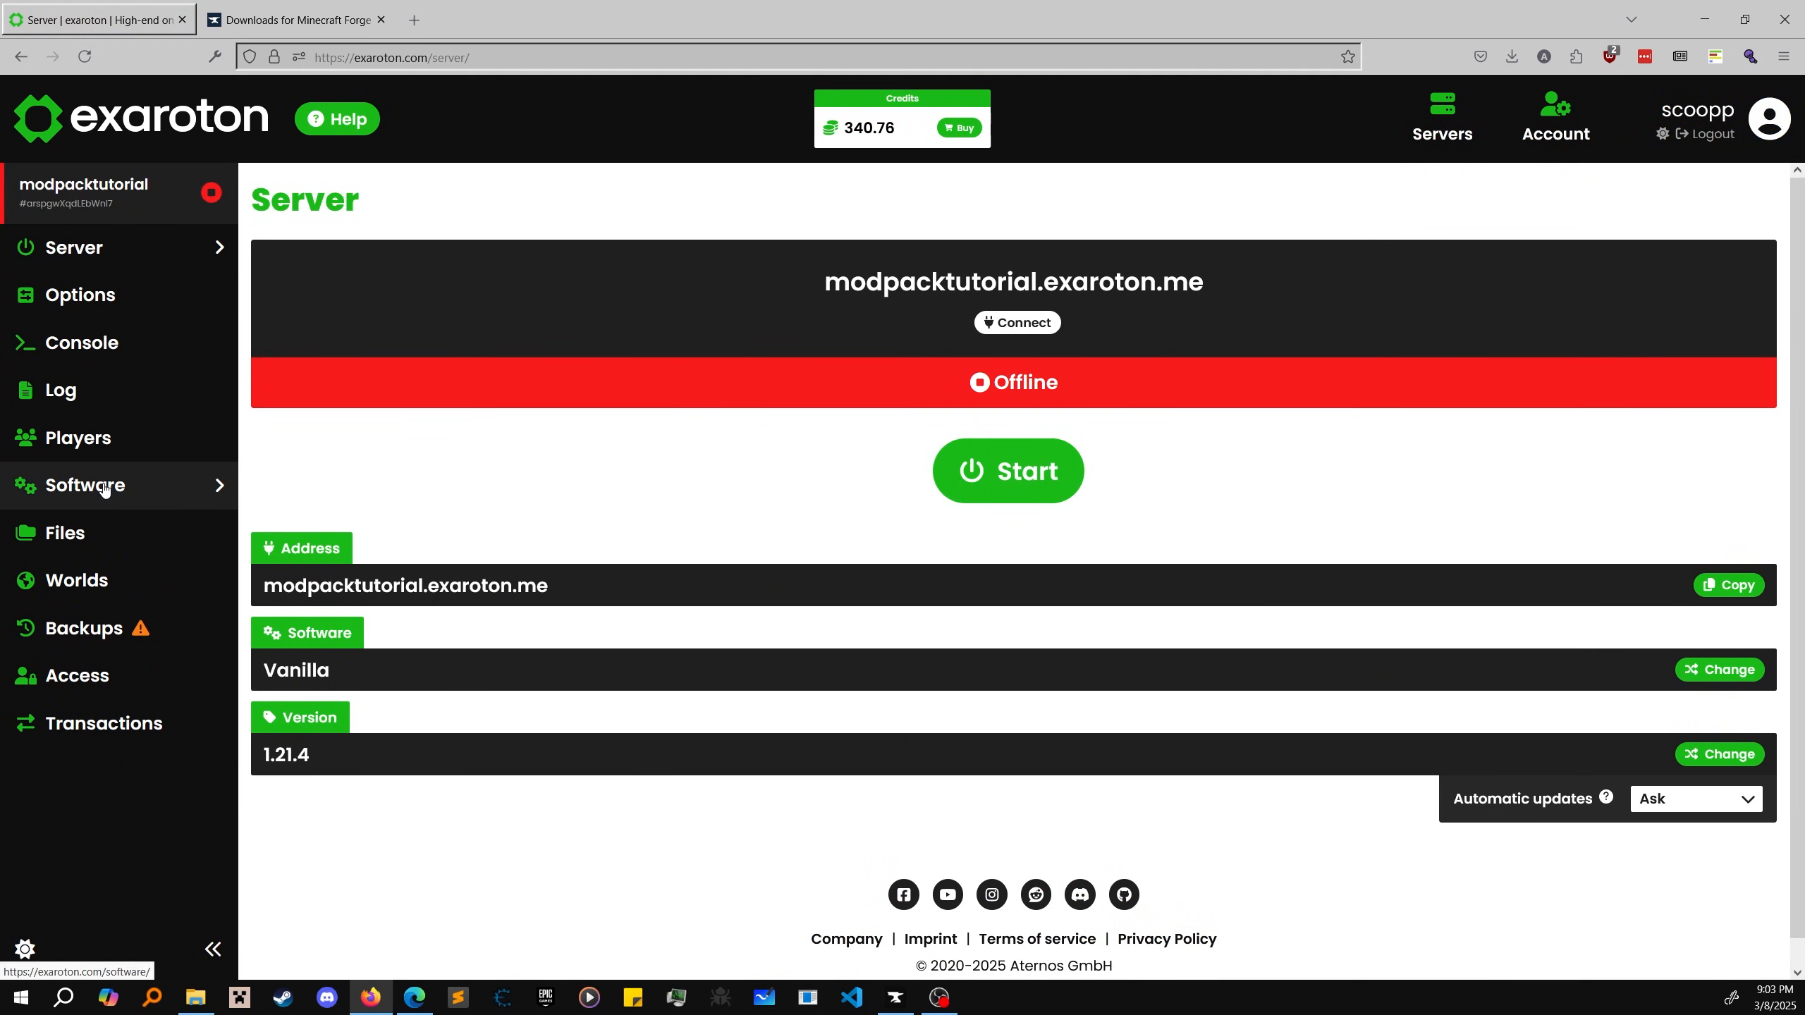
{"action": "left_click", "coordinate": [83, 485]}
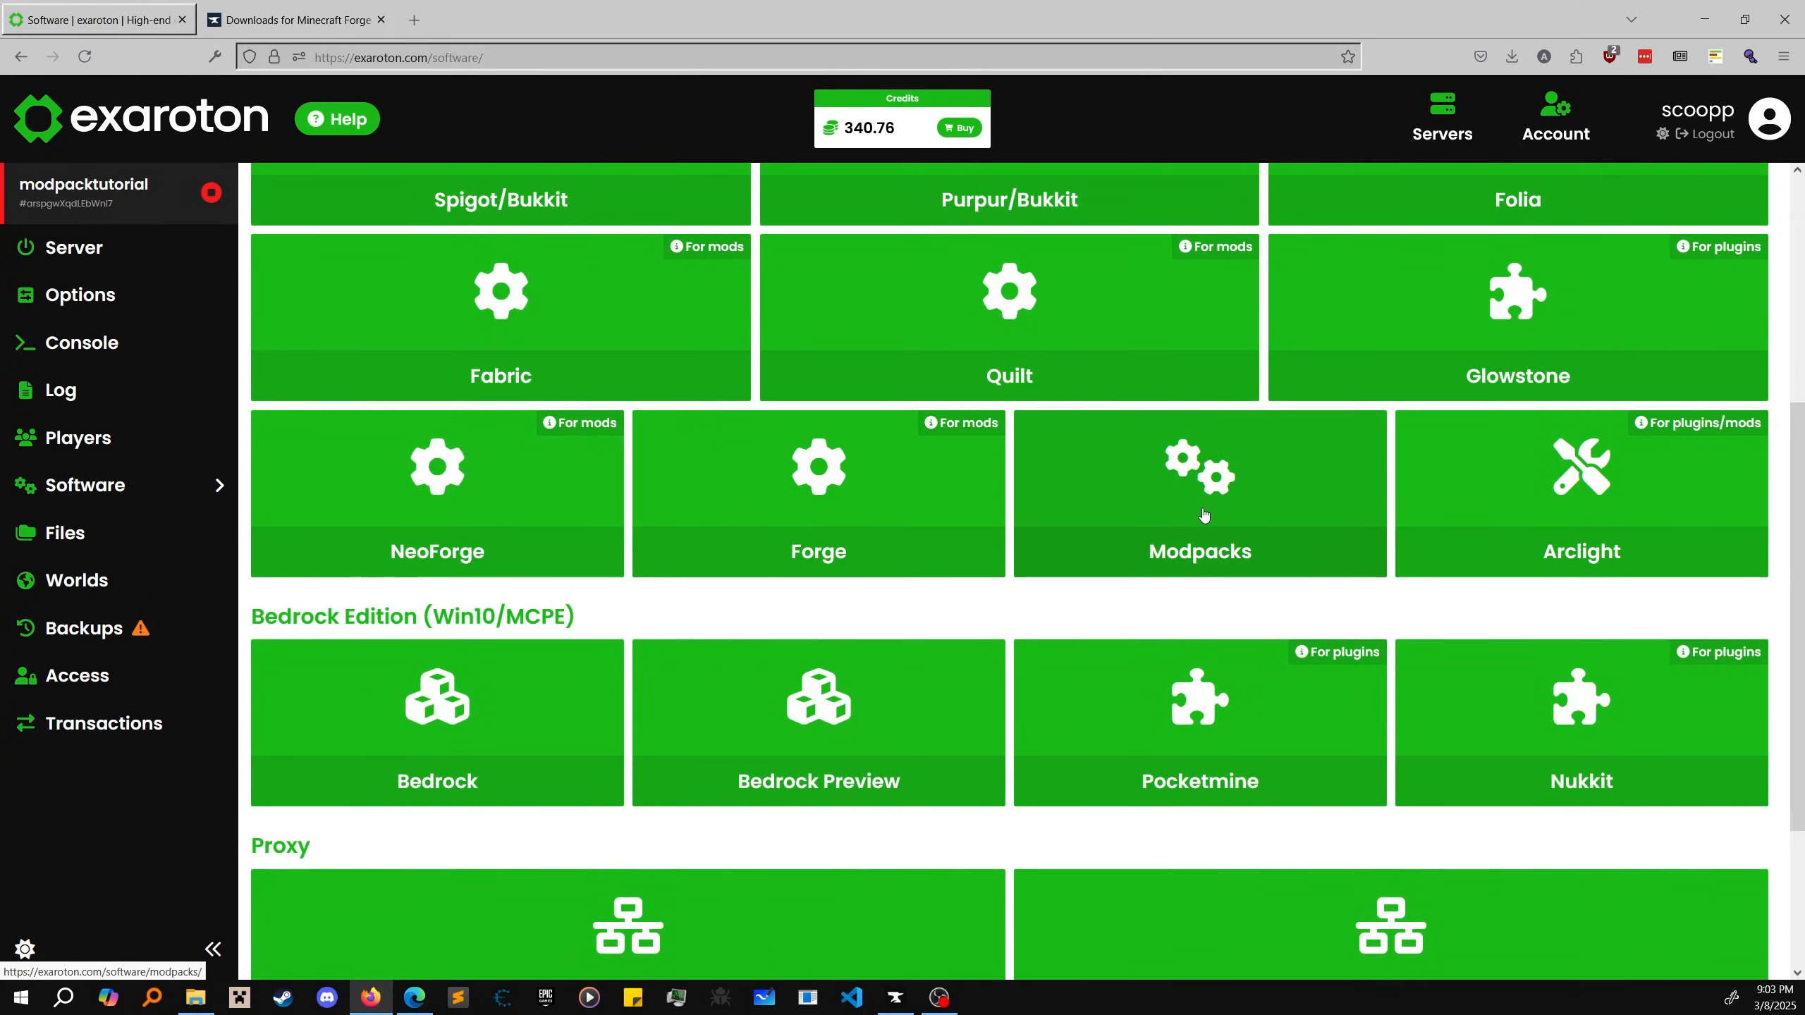
{"action": "left_click", "coordinate": [1199, 493]}
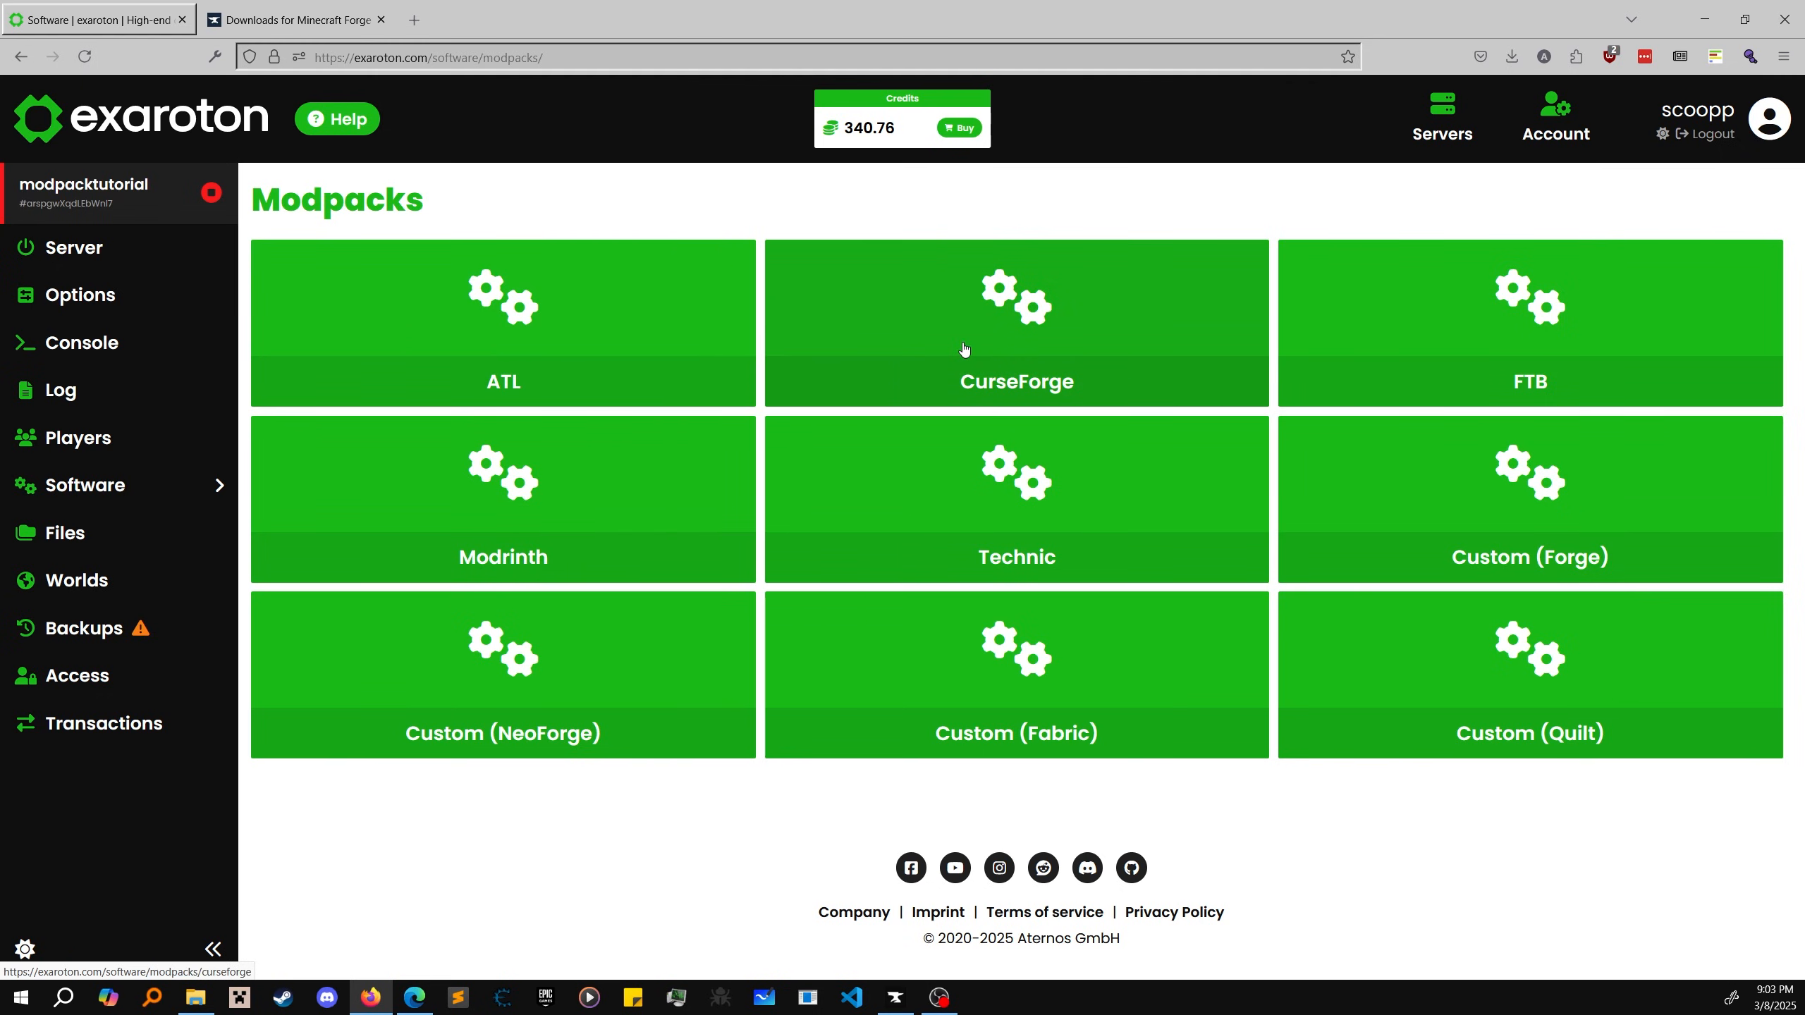
{"action": "mouse_move", "coordinate": [908, 354]}
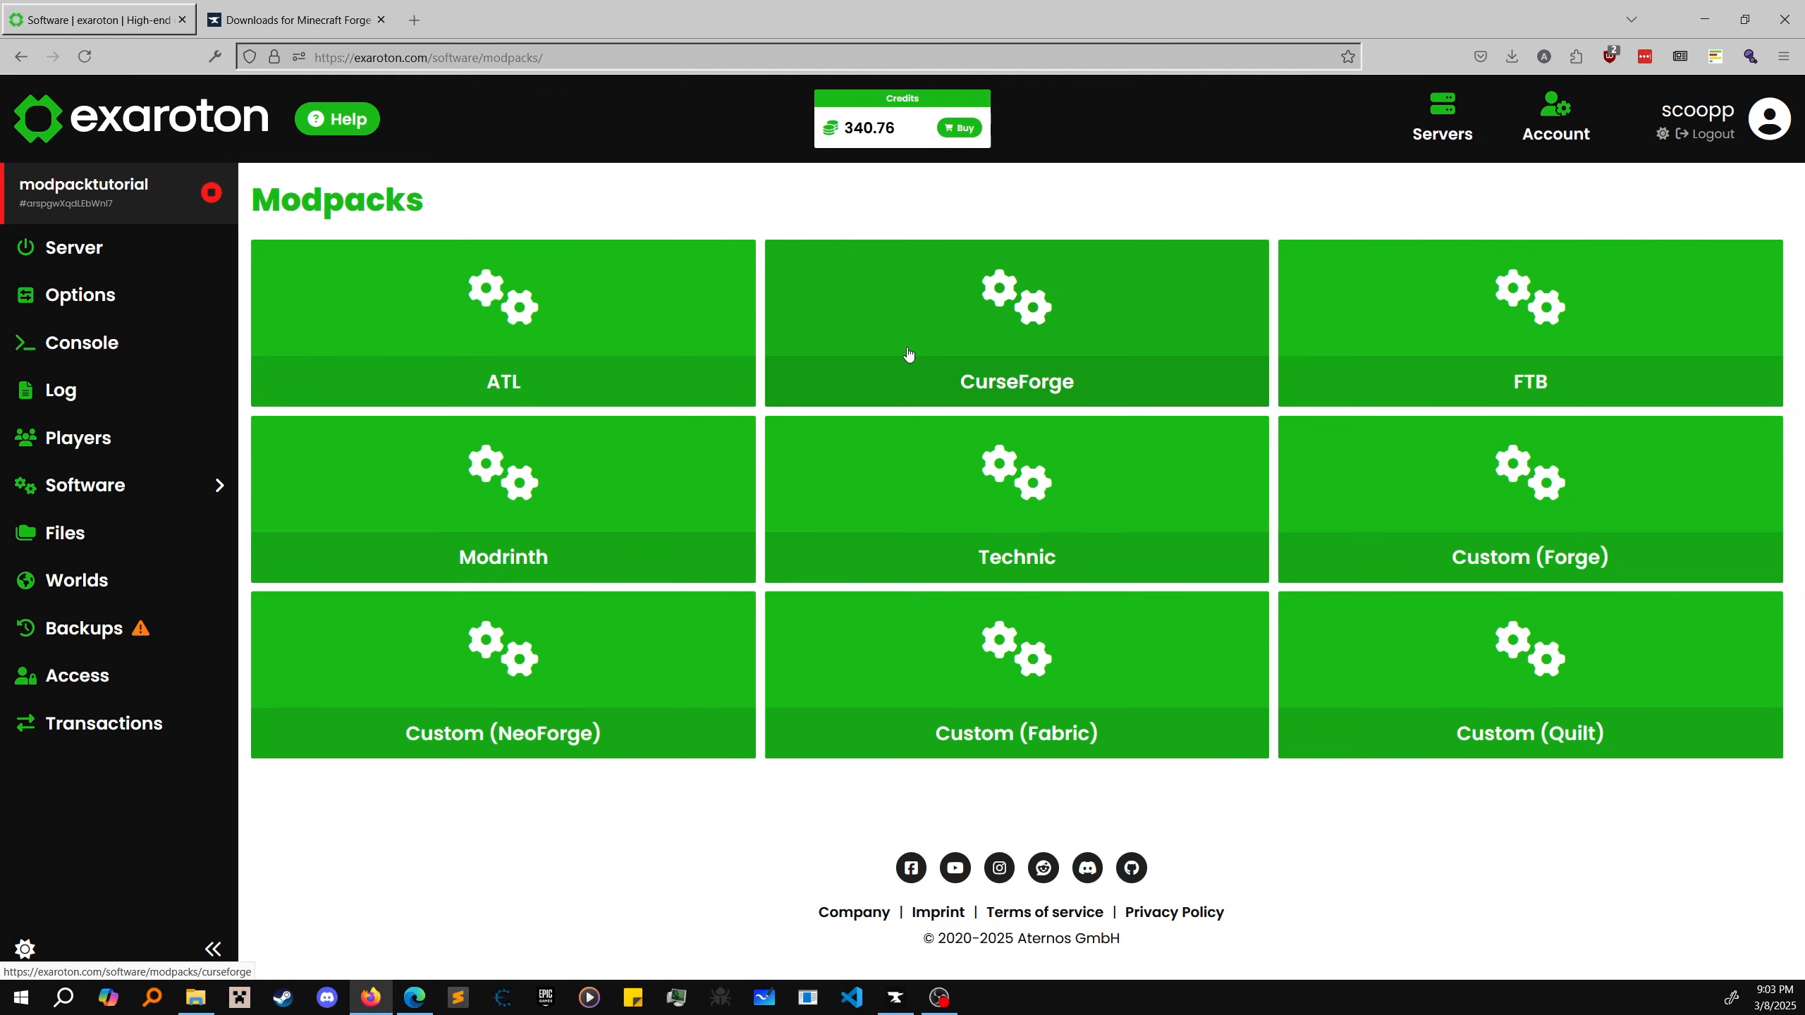
{"action": "left_click", "coordinate": [1529, 497]}
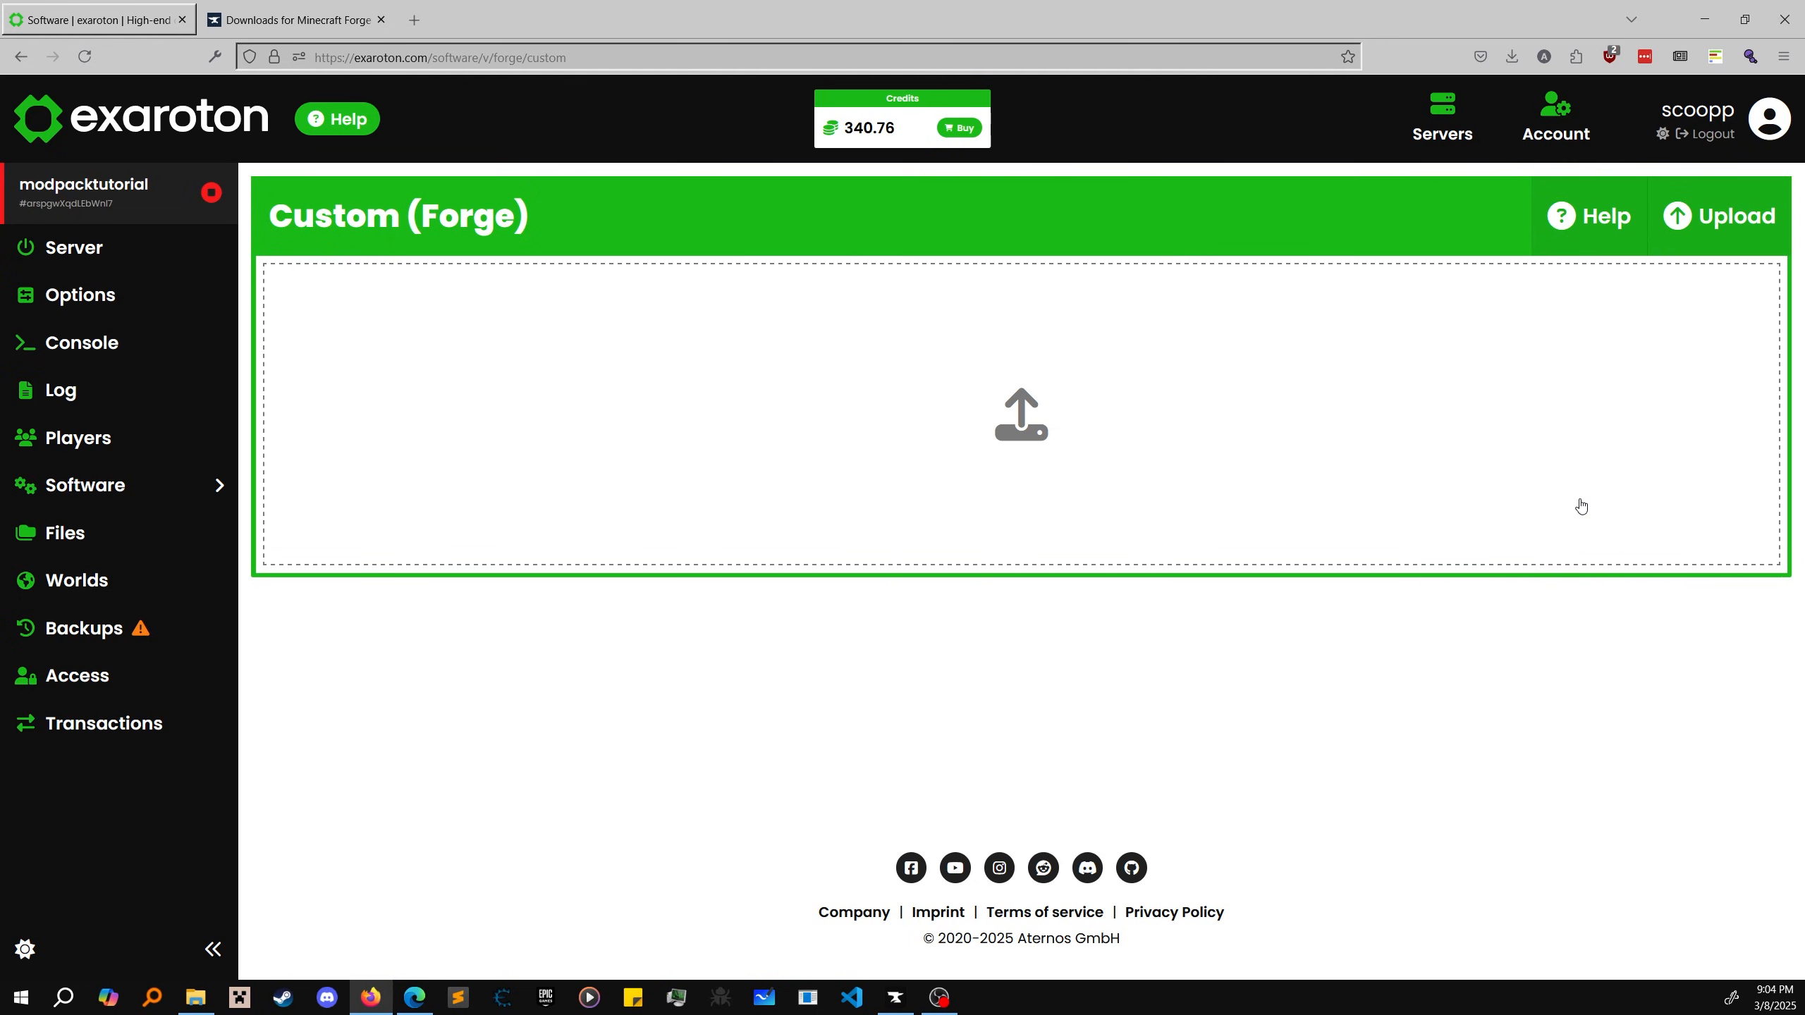
{"action": "mouse_move", "coordinate": [1530, 500]}
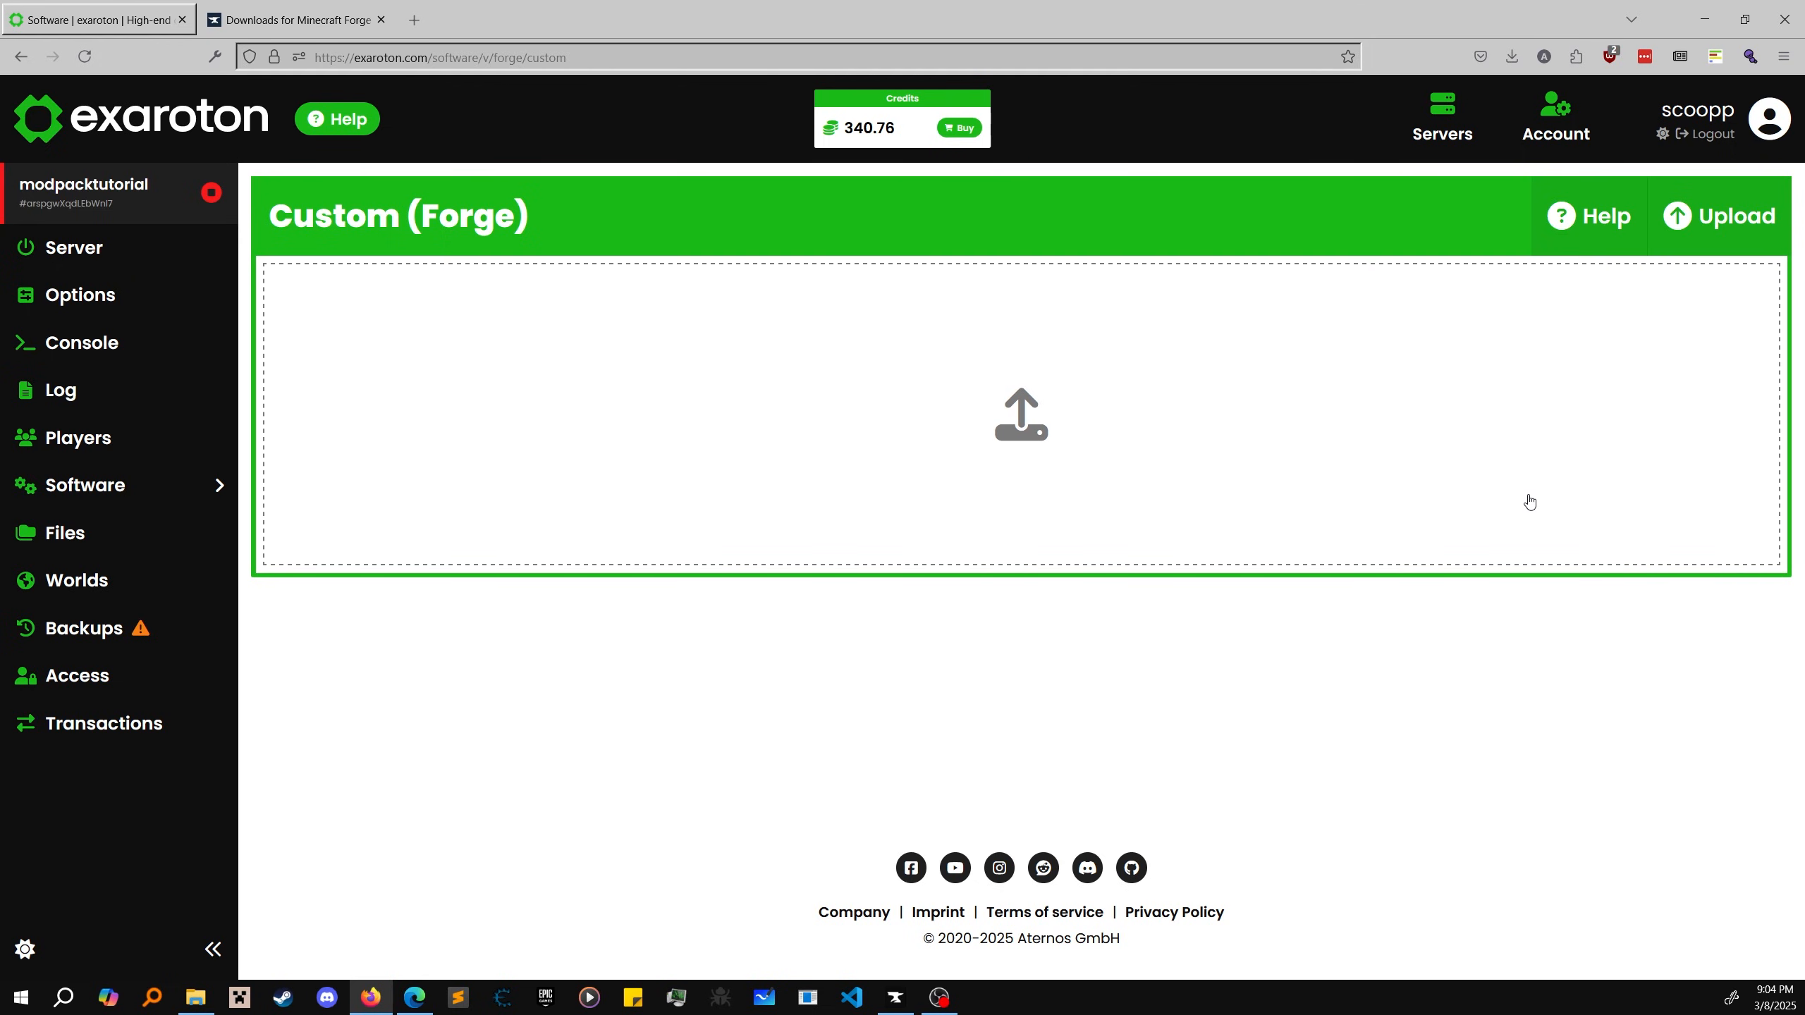
{"action": "mouse_move", "coordinate": [686, 385]}
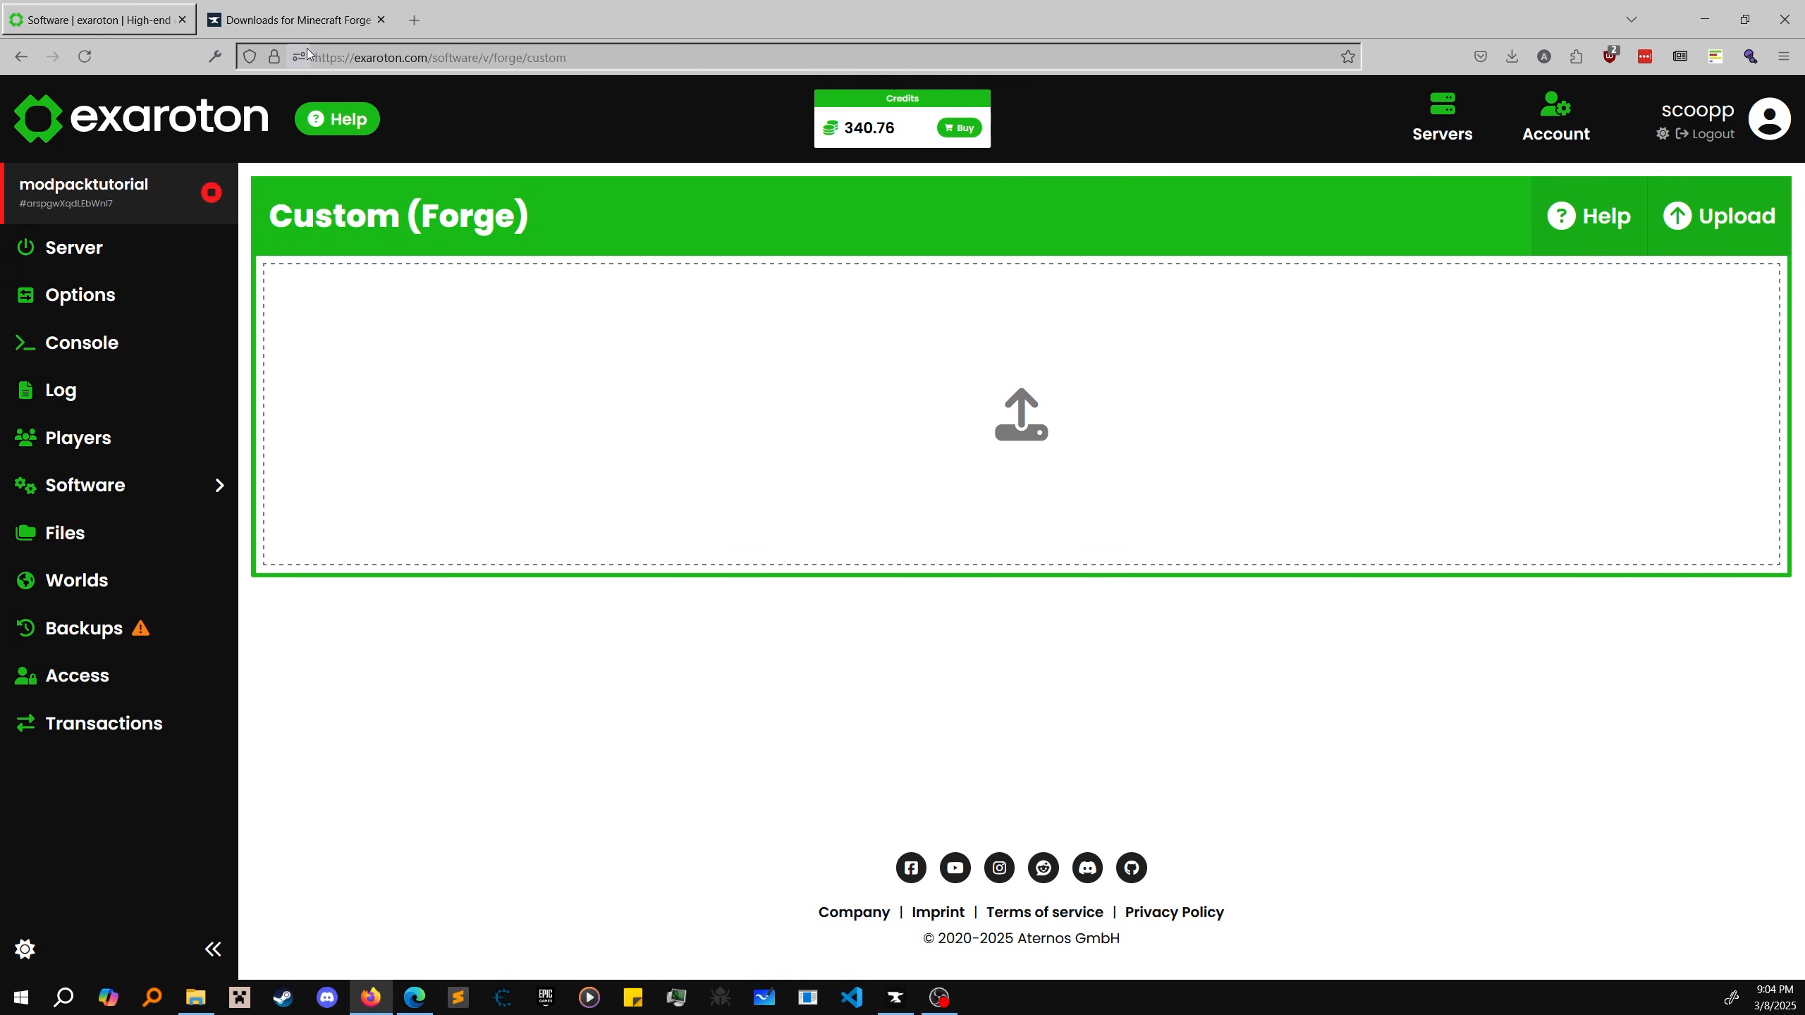
Step: Check the modpack's Forge version in CurseForge and bring up Forge downloads for Minecraft 1.10.2
{"action": "left_click", "coordinate": [293, 20]}
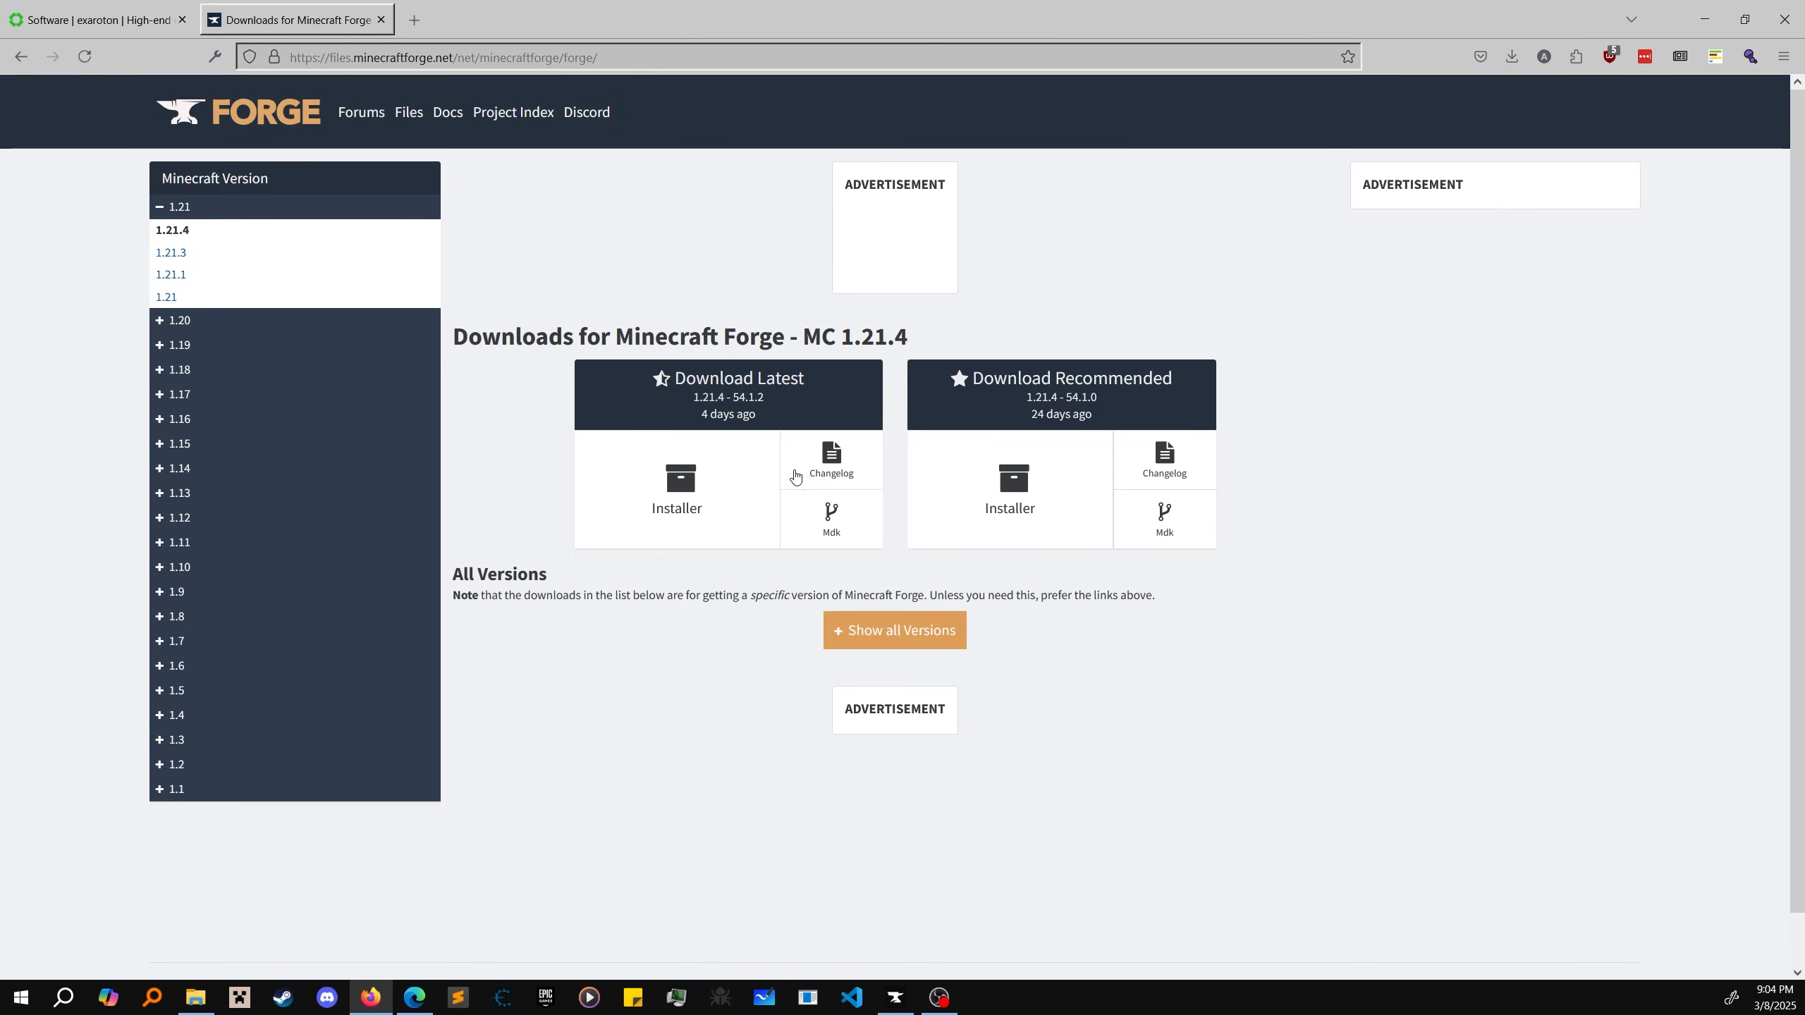
{"action": "left_click", "coordinate": [892, 997]}
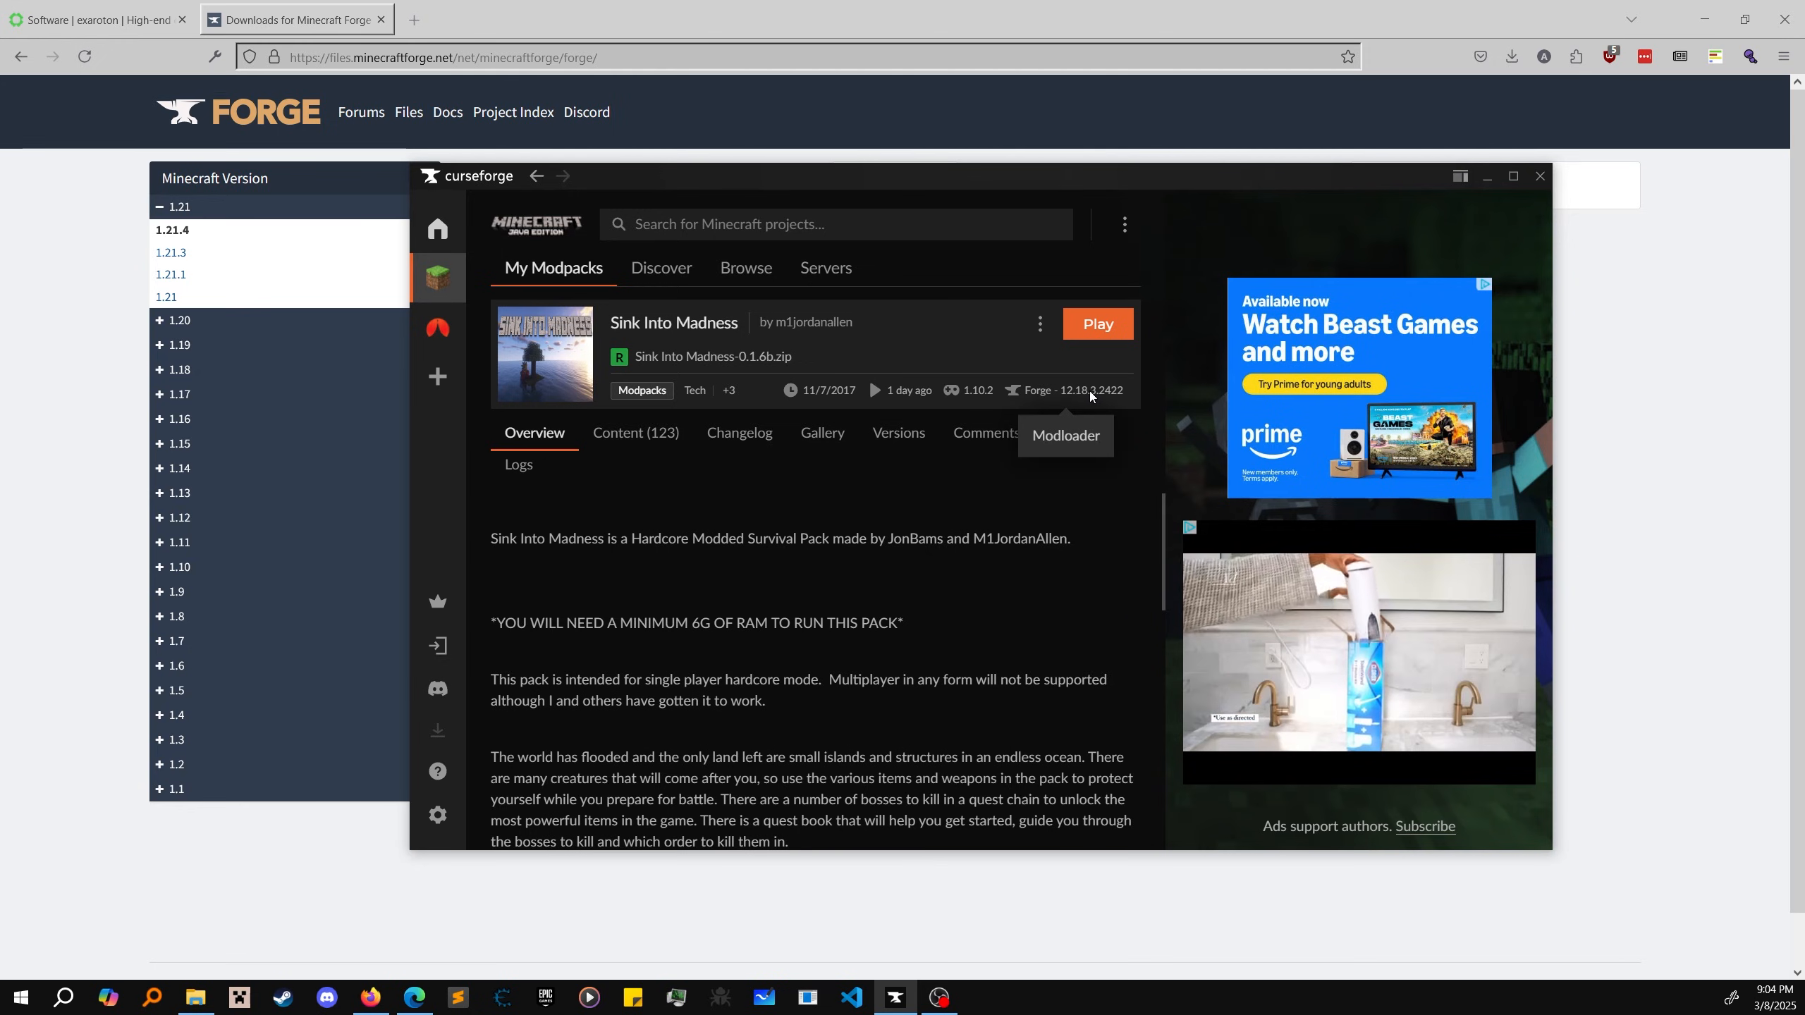
{"action": "mouse_move", "coordinate": [984, 402]}
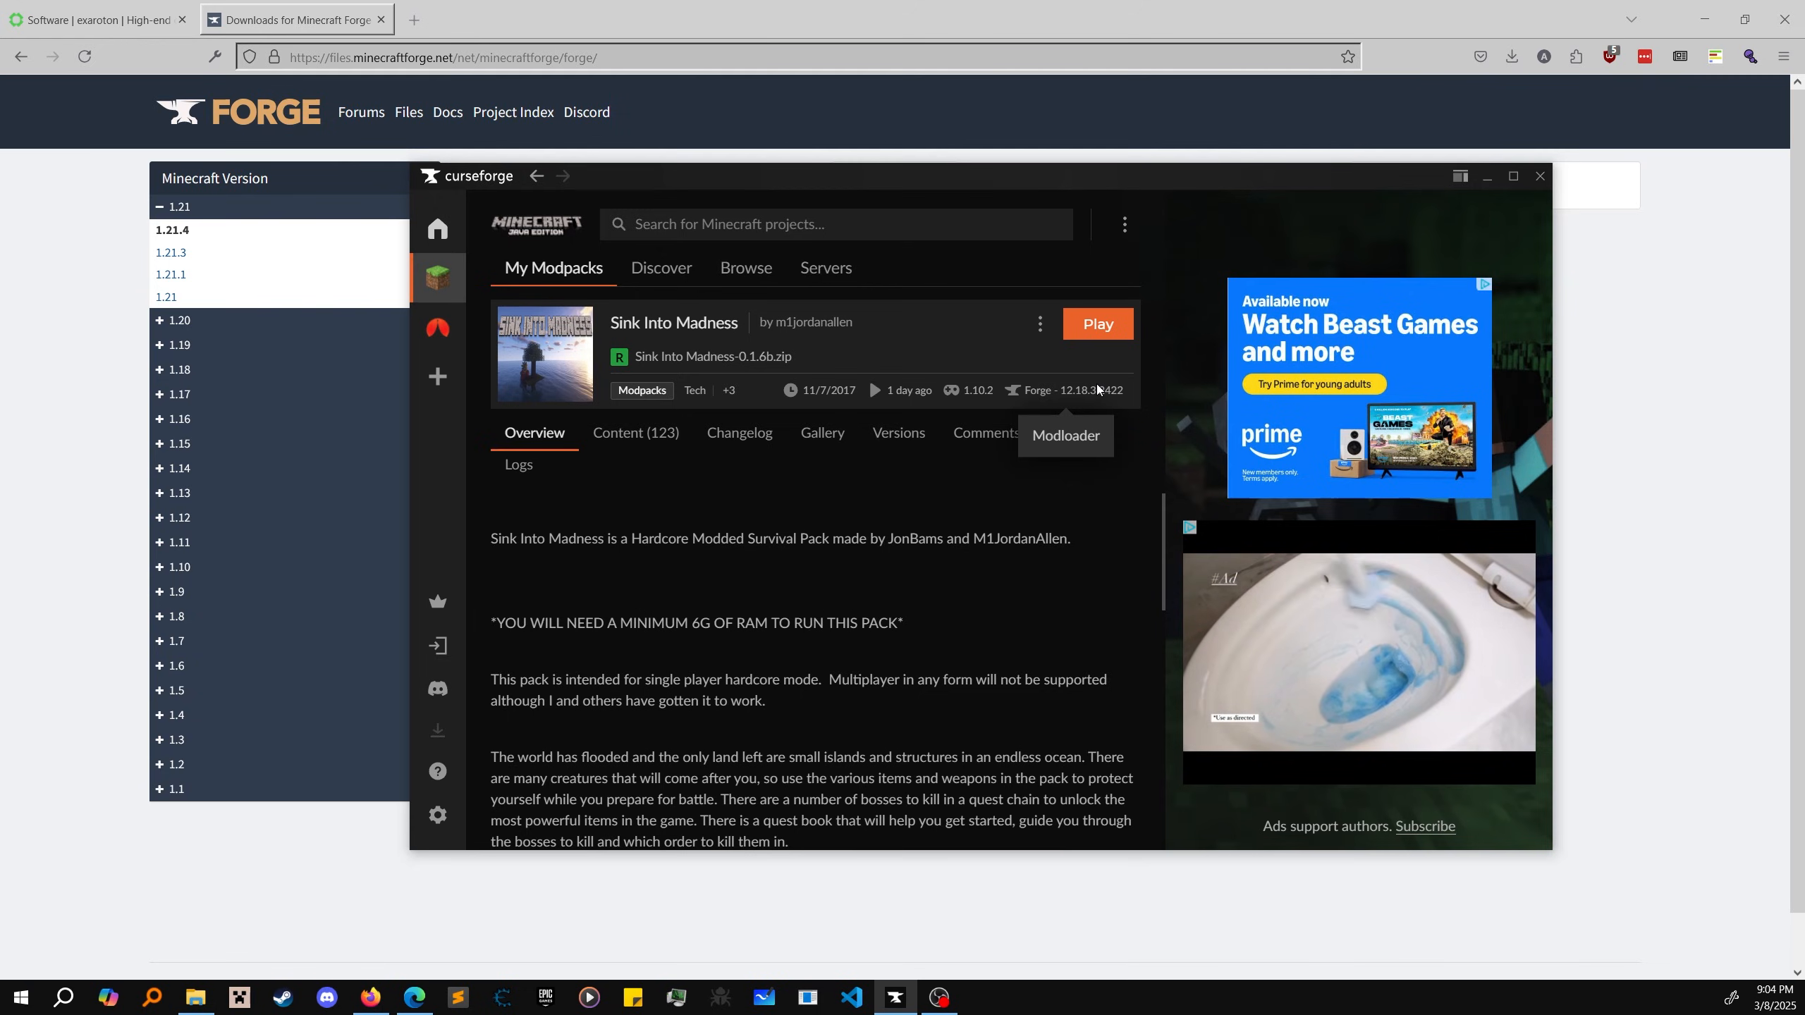
{"action": "left_click", "coordinate": [1538, 176]}
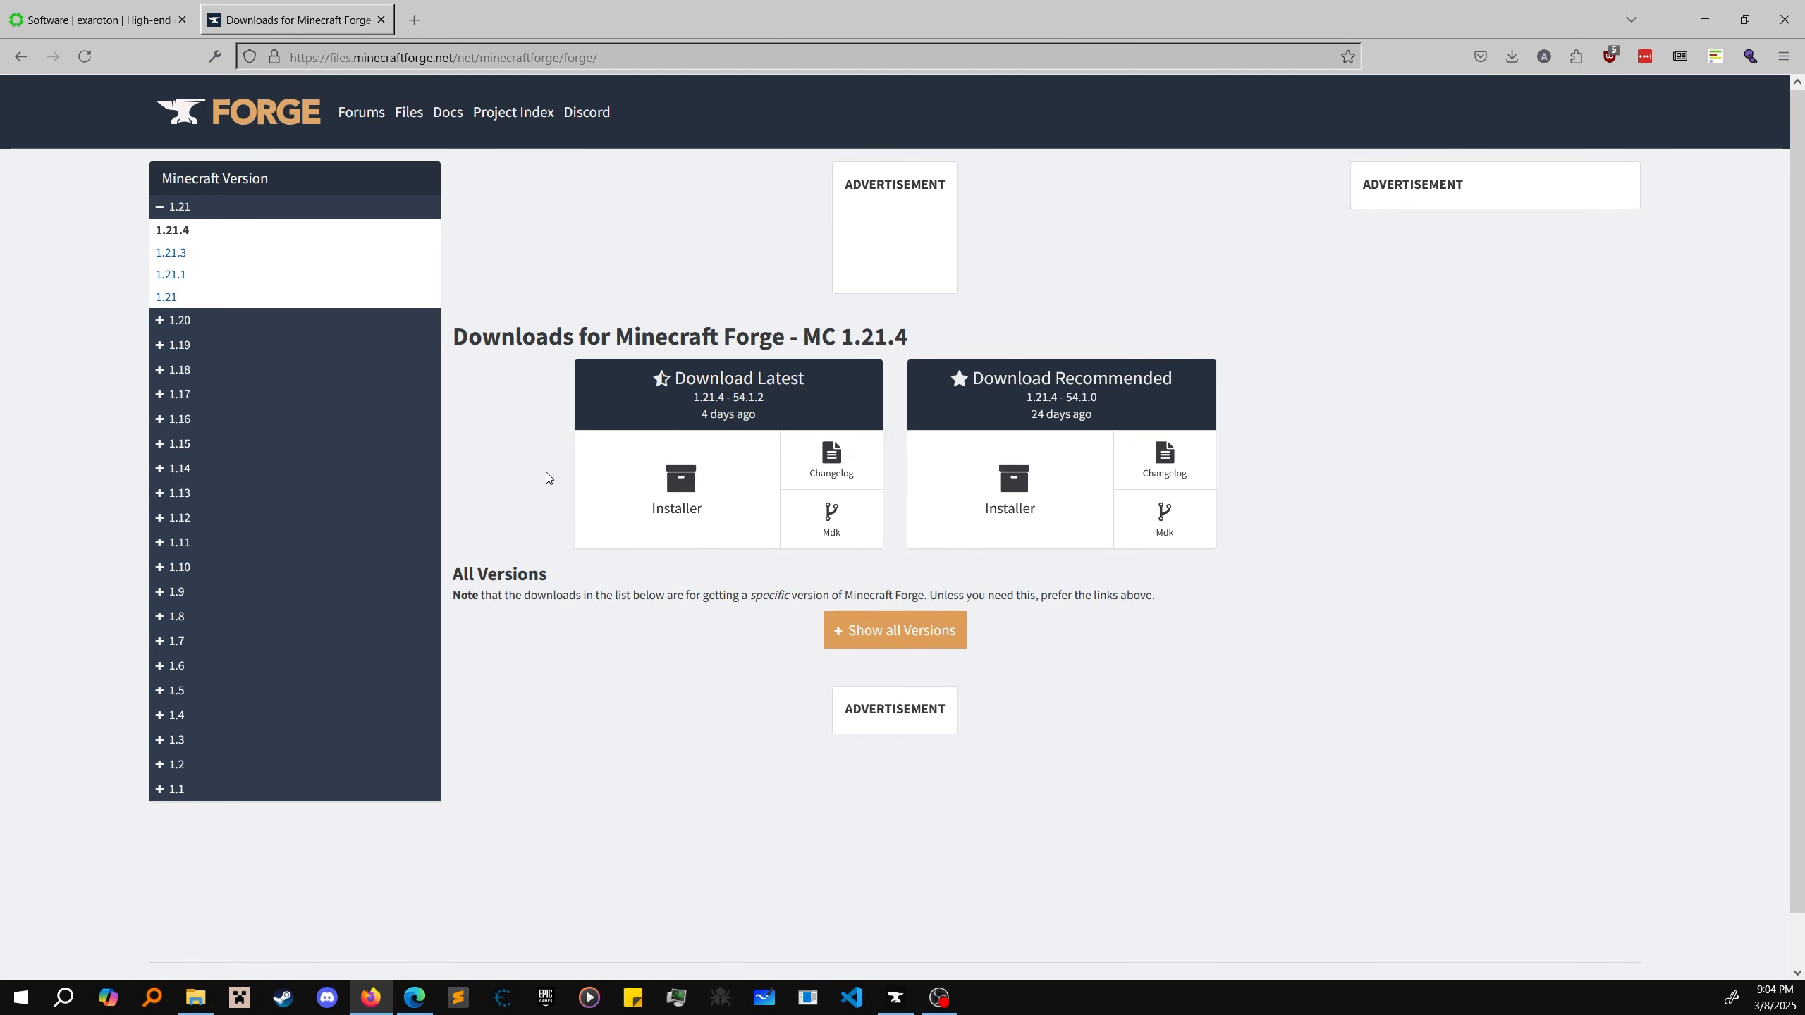
{"action": "mouse_move", "coordinate": [564, 505]}
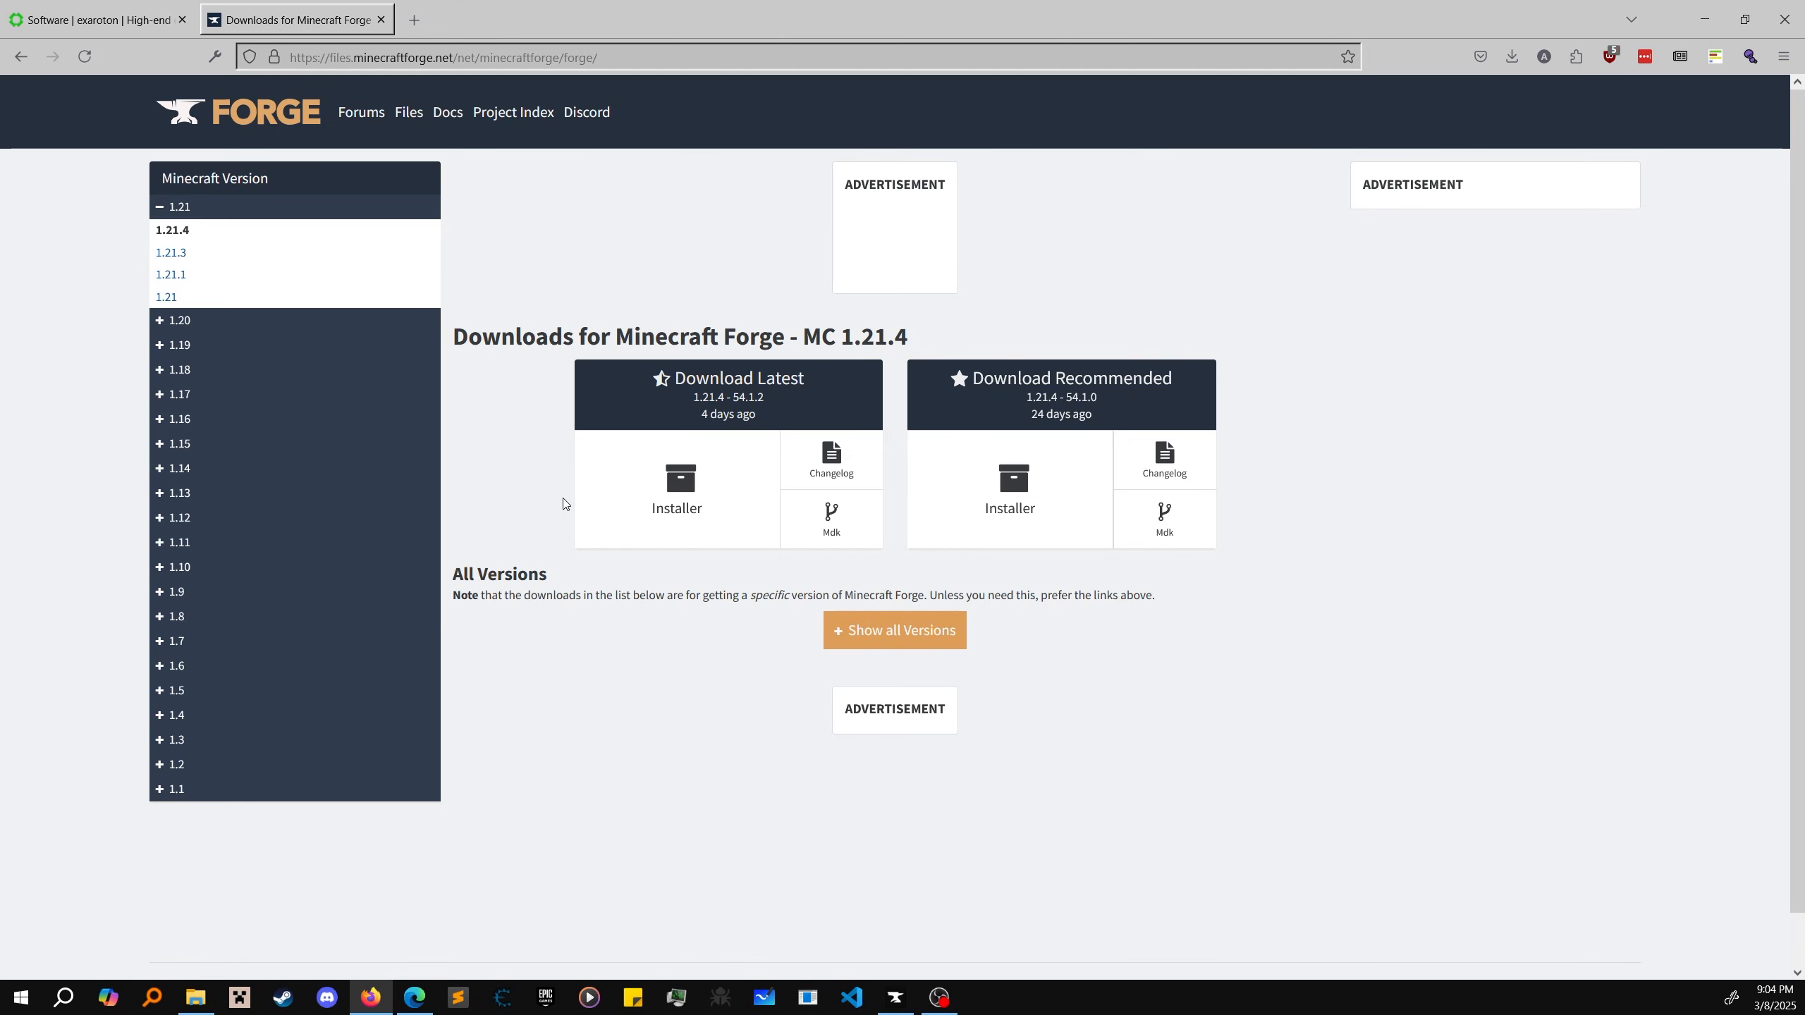
{"action": "mouse_move", "coordinate": [554, 459]}
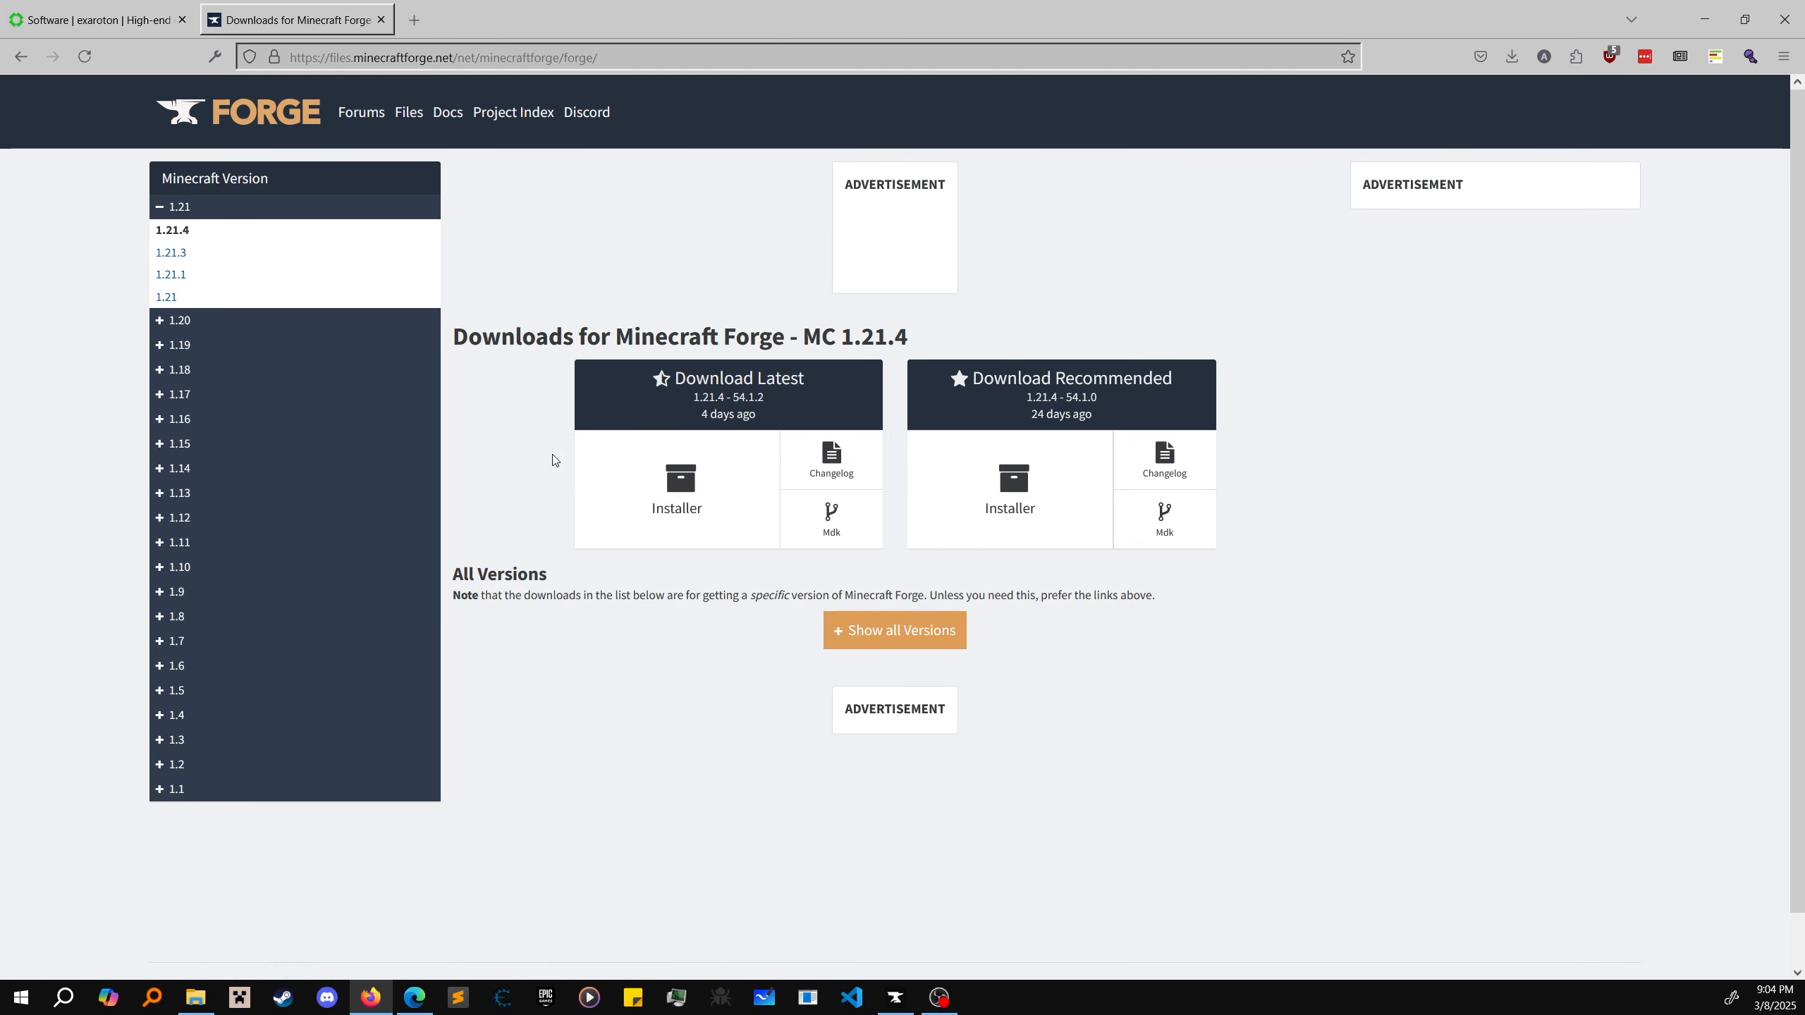
{"action": "left_click", "coordinate": [893, 997]}
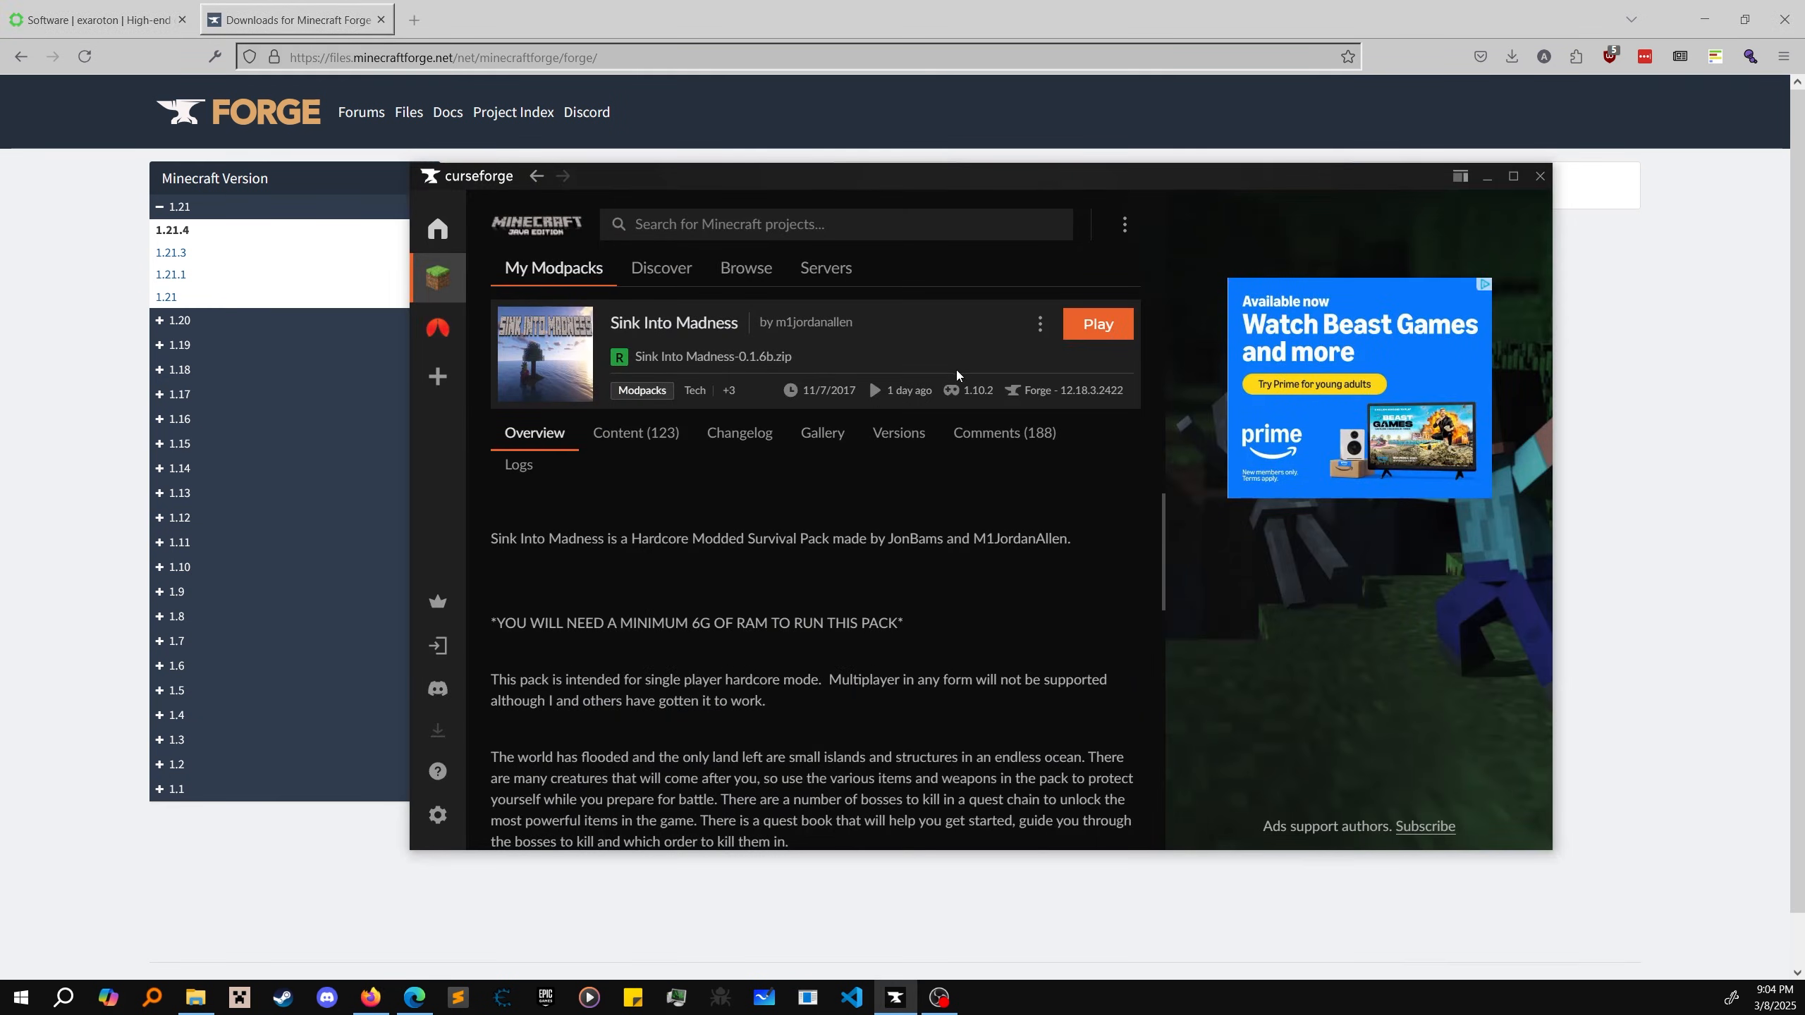
{"action": "left_click", "coordinate": [1538, 175]}
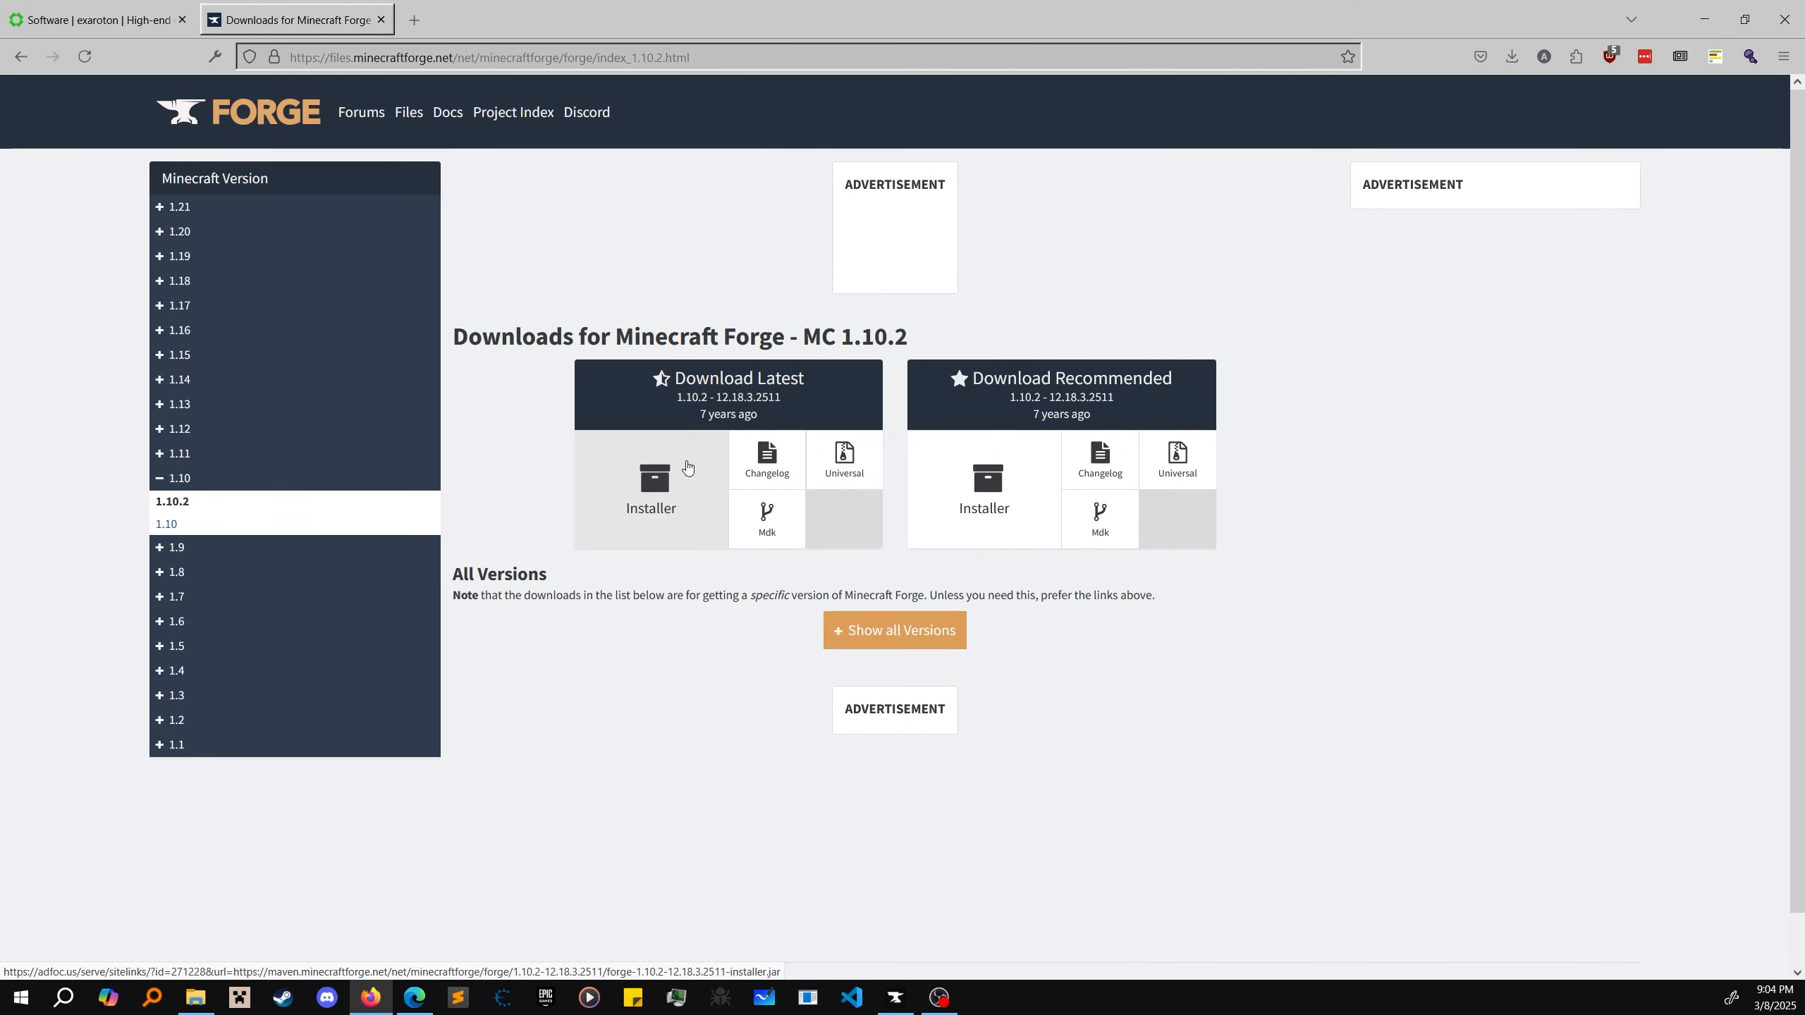
Step: Download the latest Forge 1.10.2 installer and install the server into Desktop\Server Files 1.10
{"action": "left_click", "coordinate": [650, 478]}
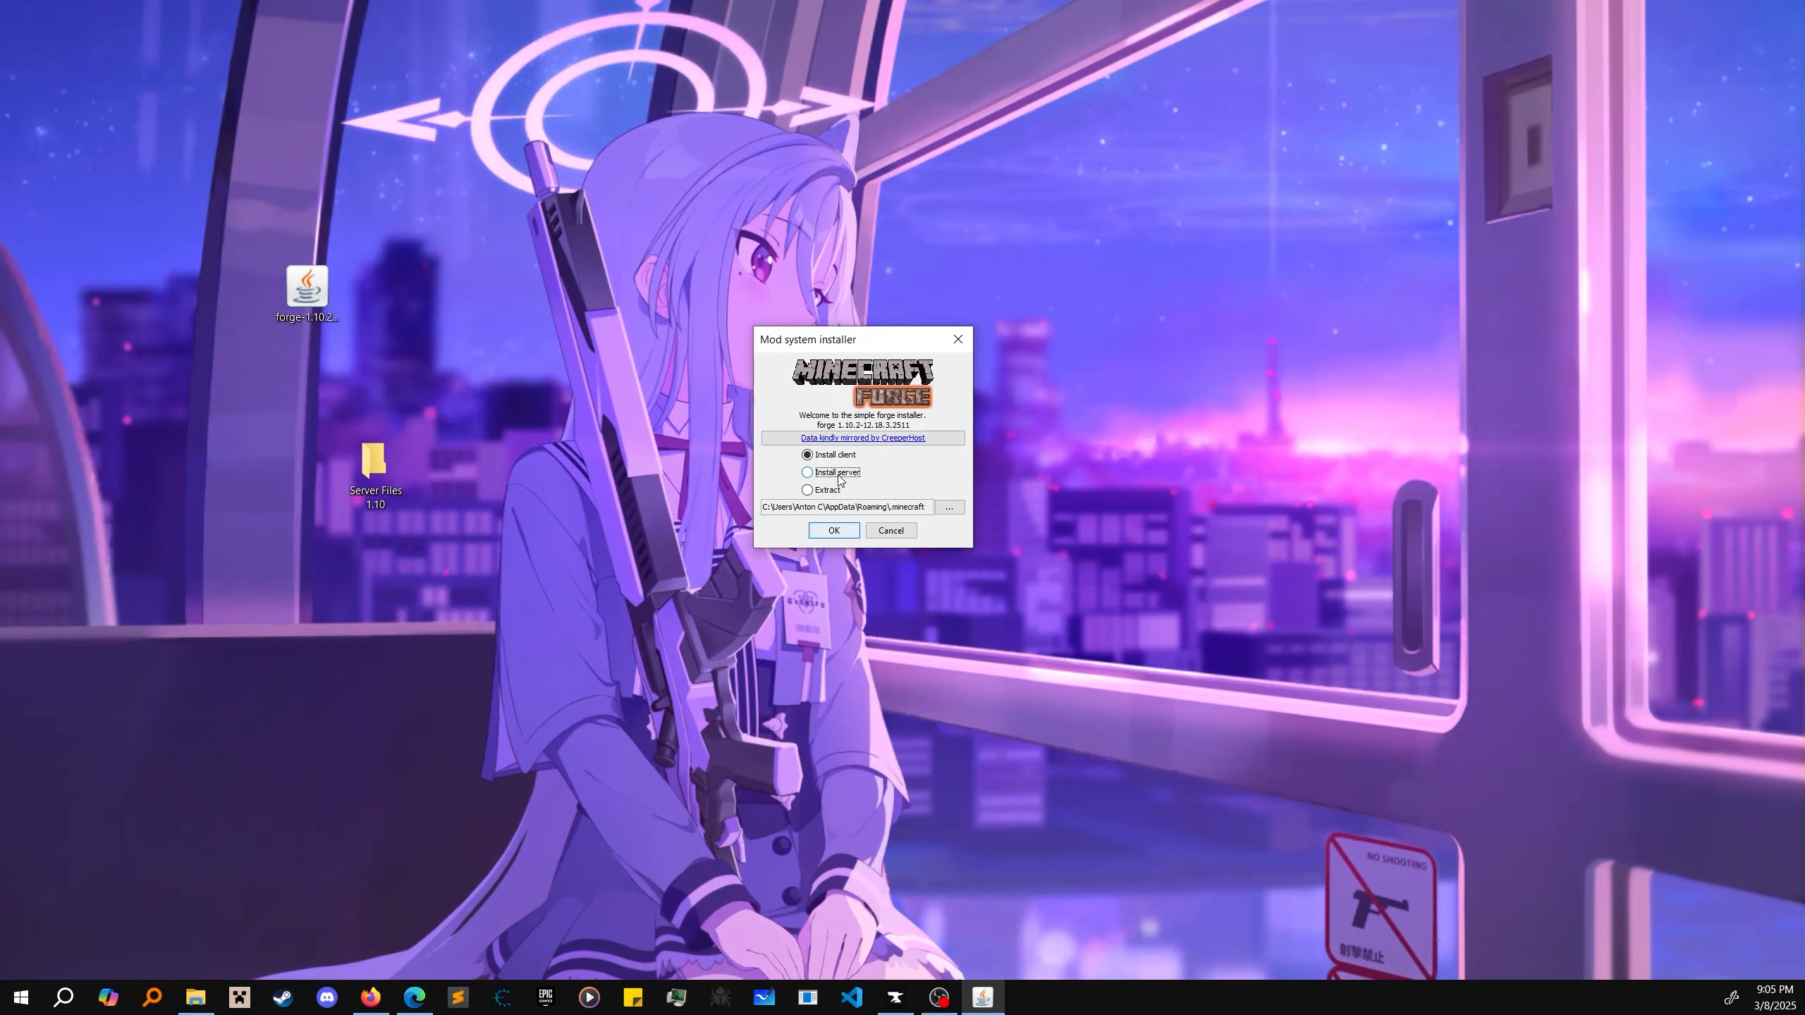
{"action": "left_click", "coordinate": [807, 472]}
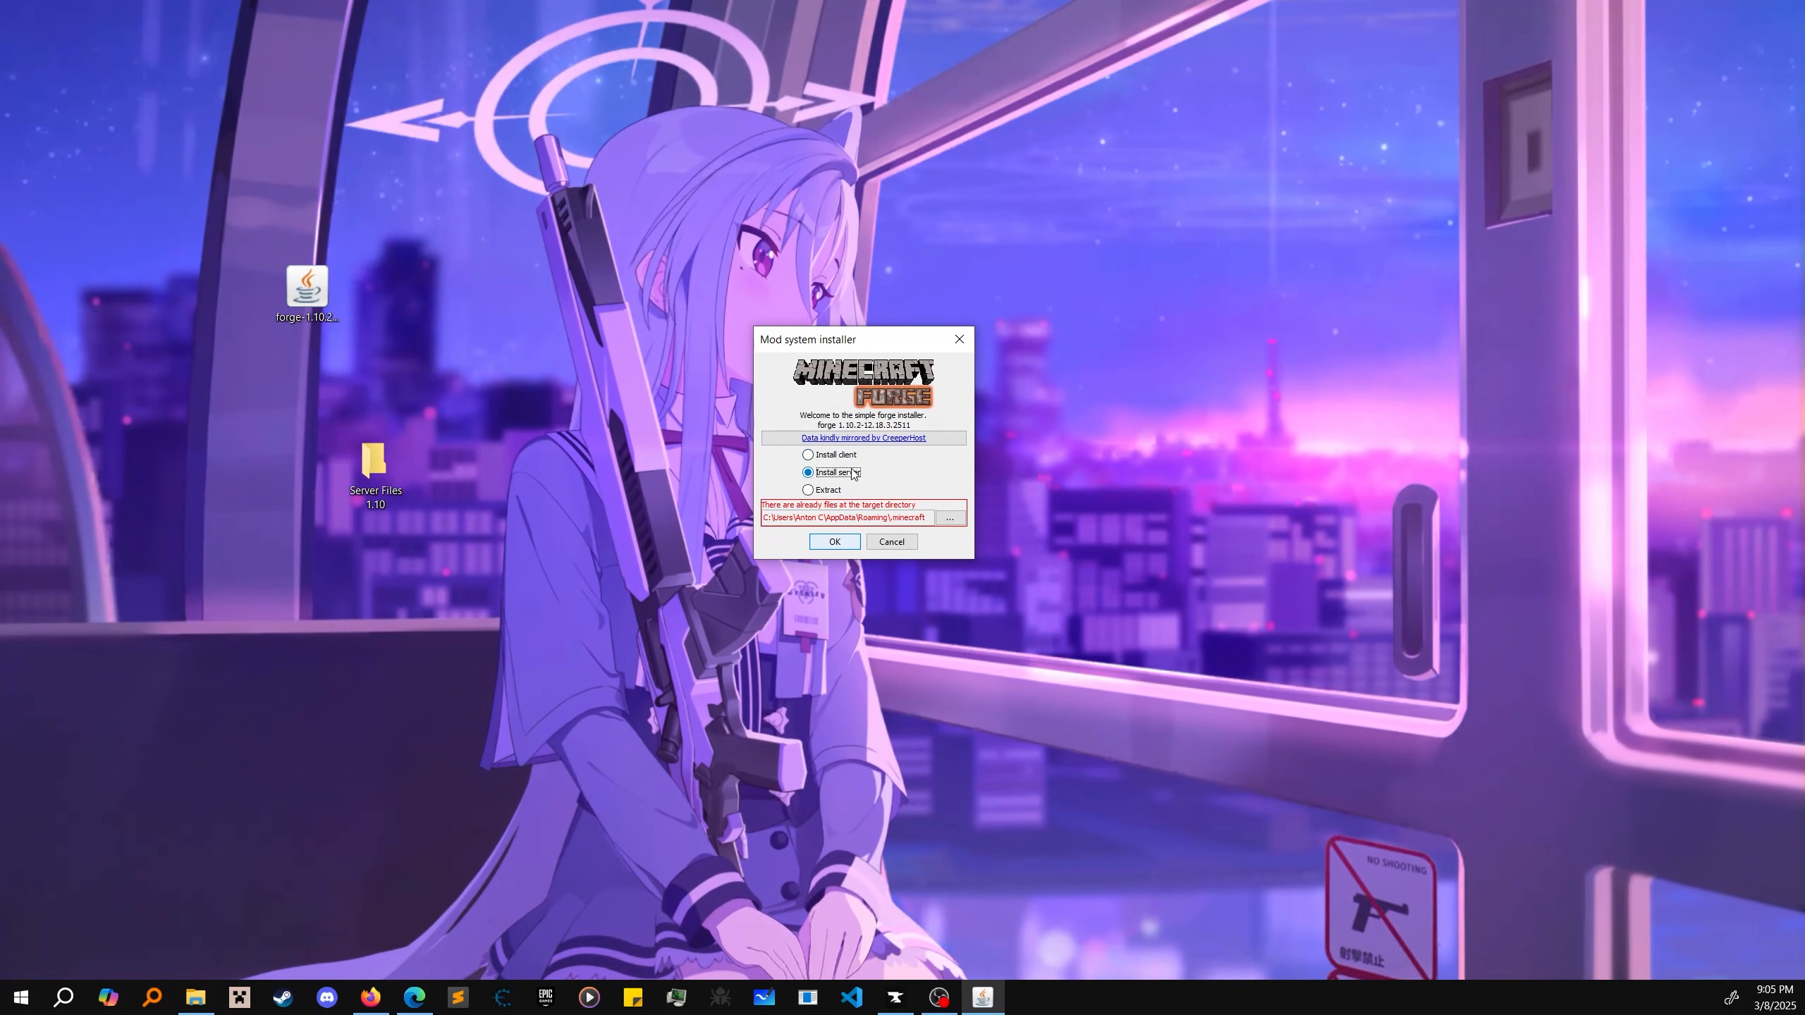
{"action": "mouse_move", "coordinate": [838, 472]}
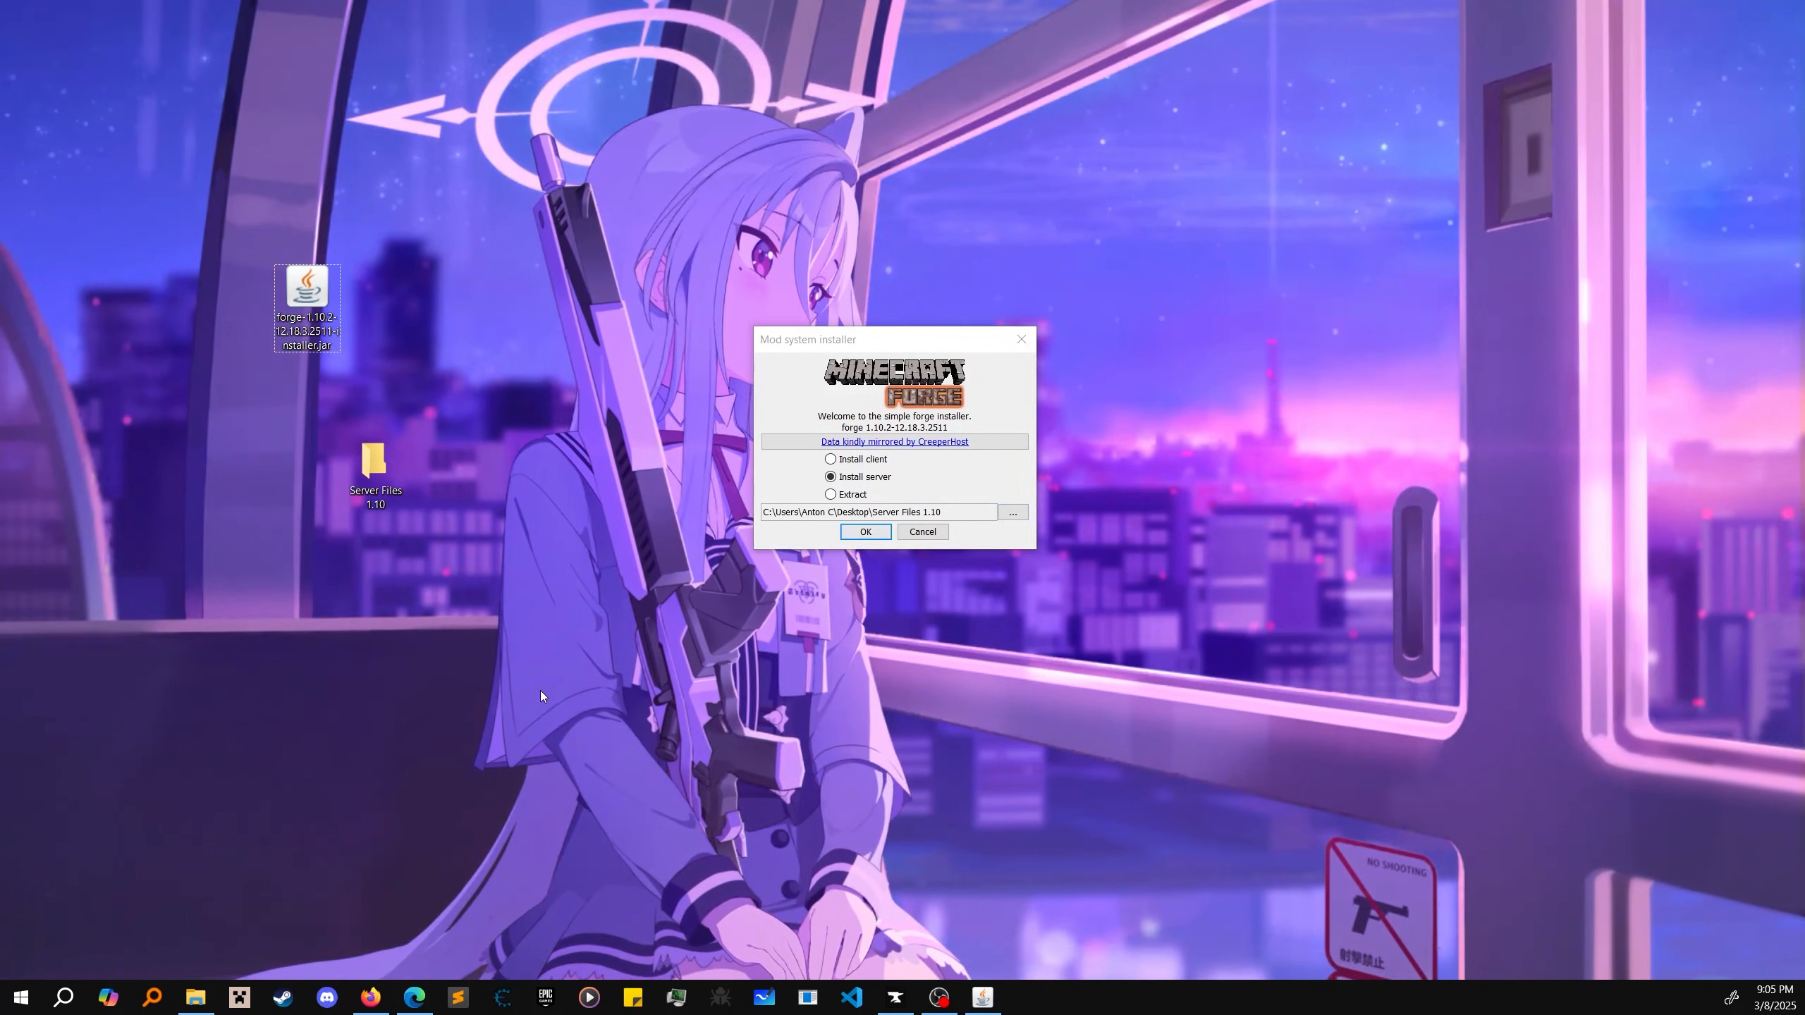
{"action": "left_click", "coordinate": [864, 530]}
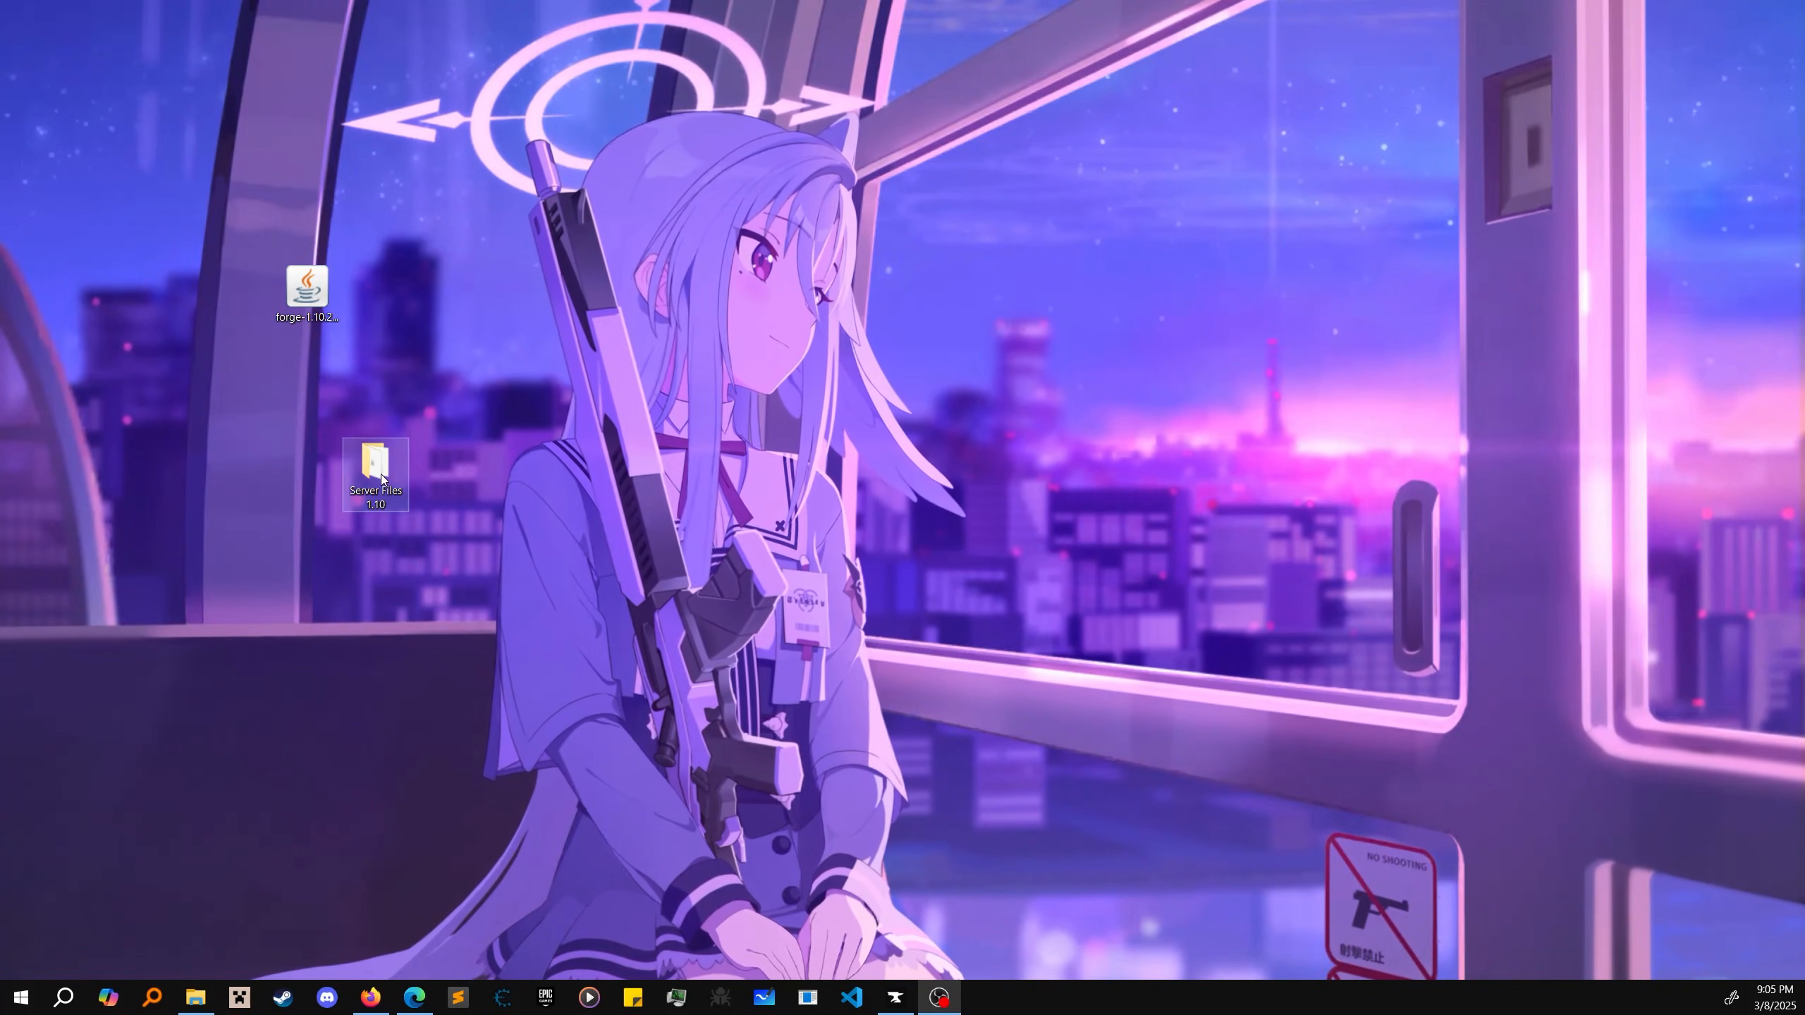
{"action": "double_click", "coordinate": [375, 466]}
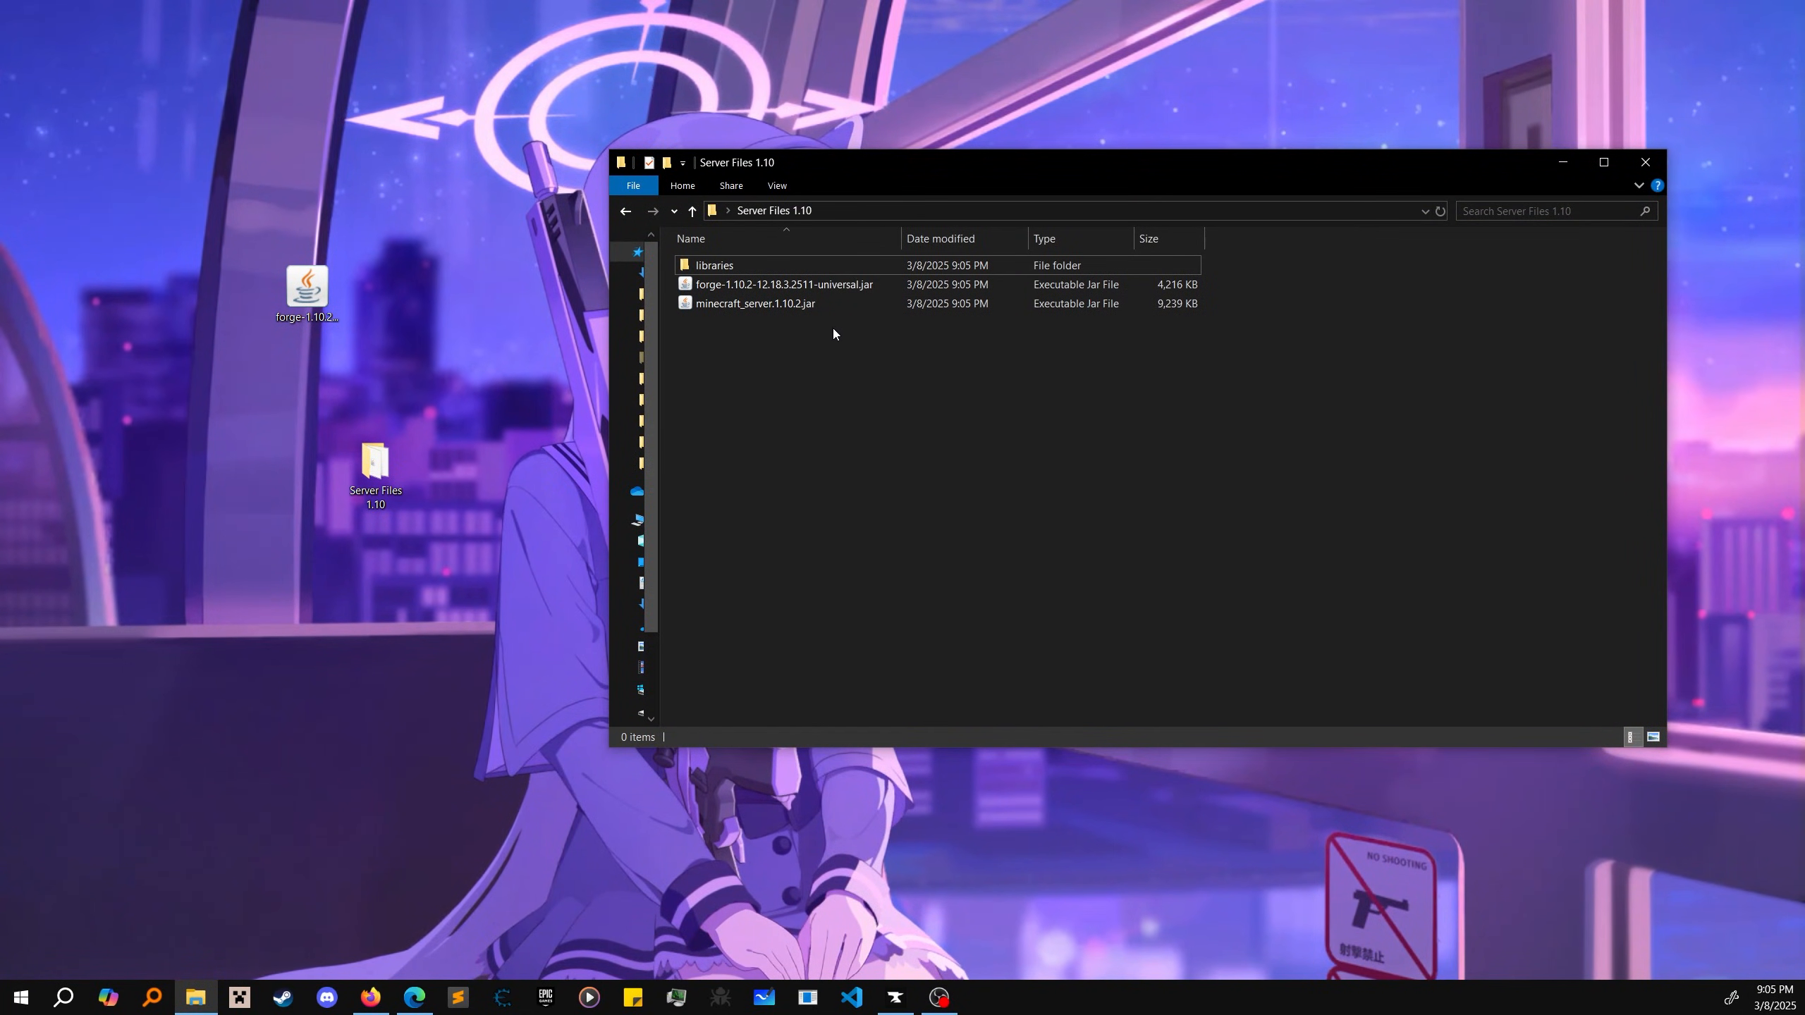
{"action": "mouse_move", "coordinate": [822, 411]}
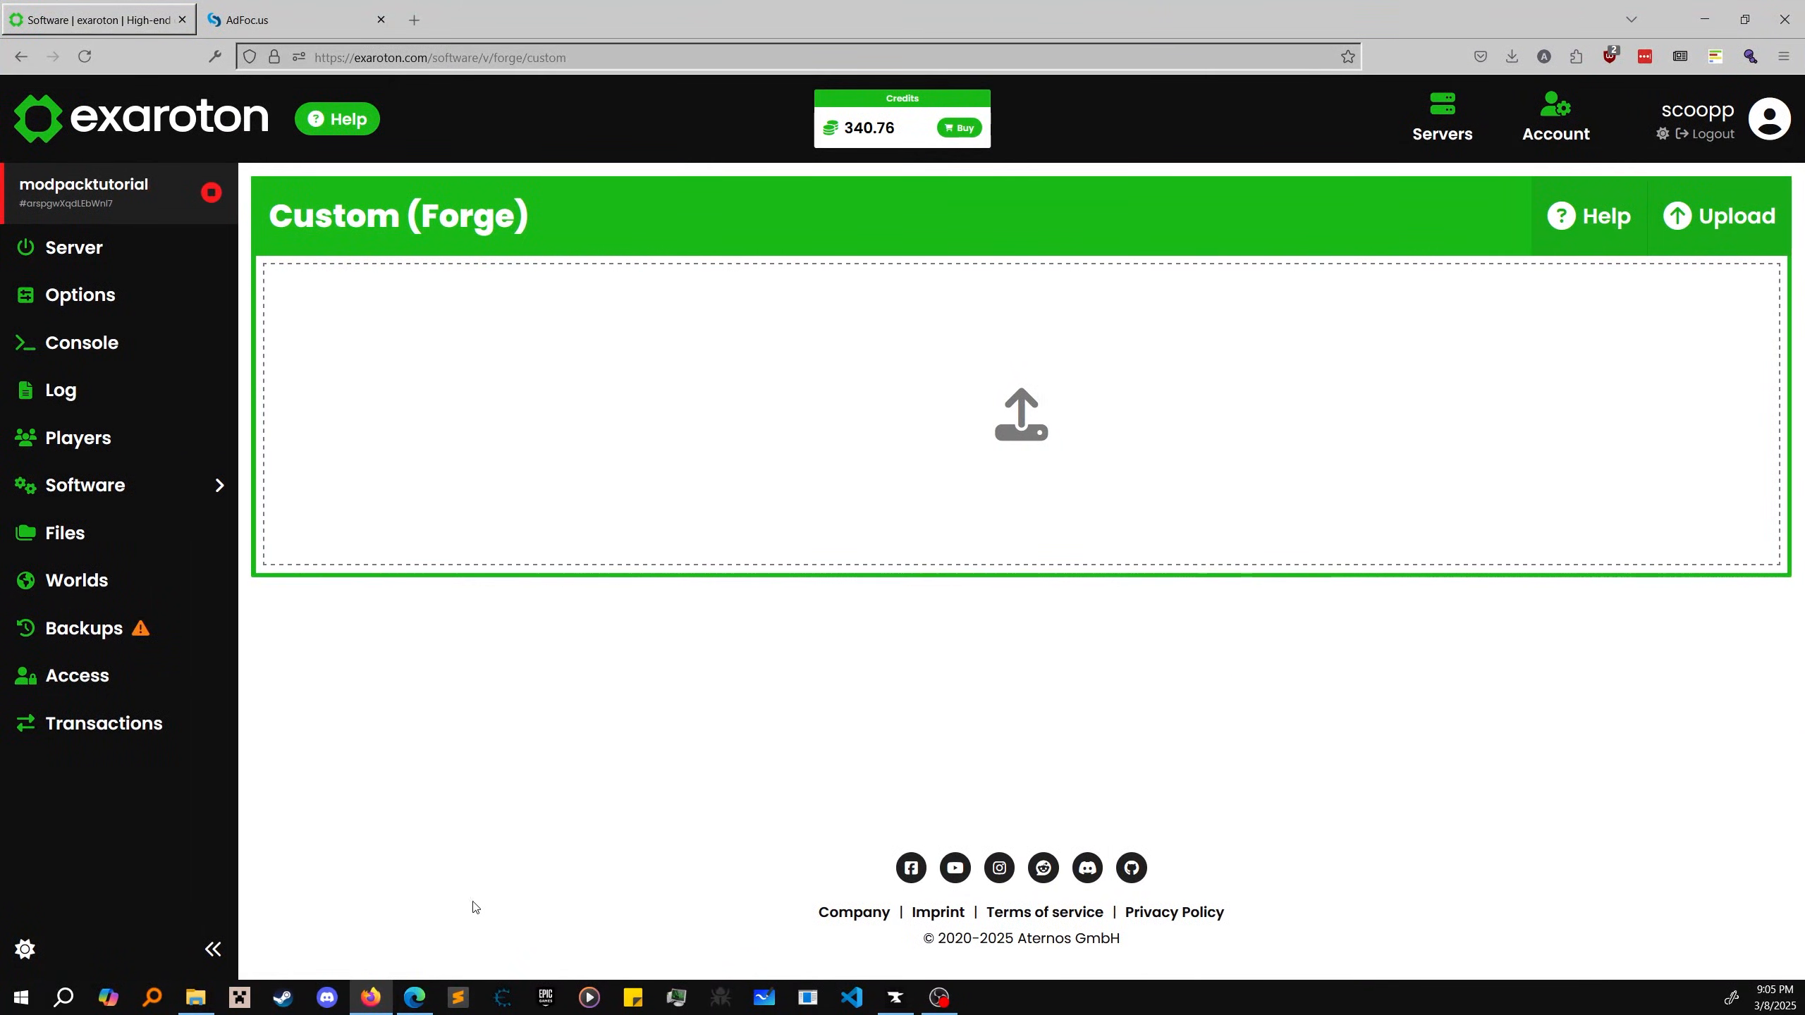
Step: Stage the 2511 universal jar, libraries and server jar for upload, then check the modpack's Forge build
{"action": "left_click", "coordinate": [196, 996]}
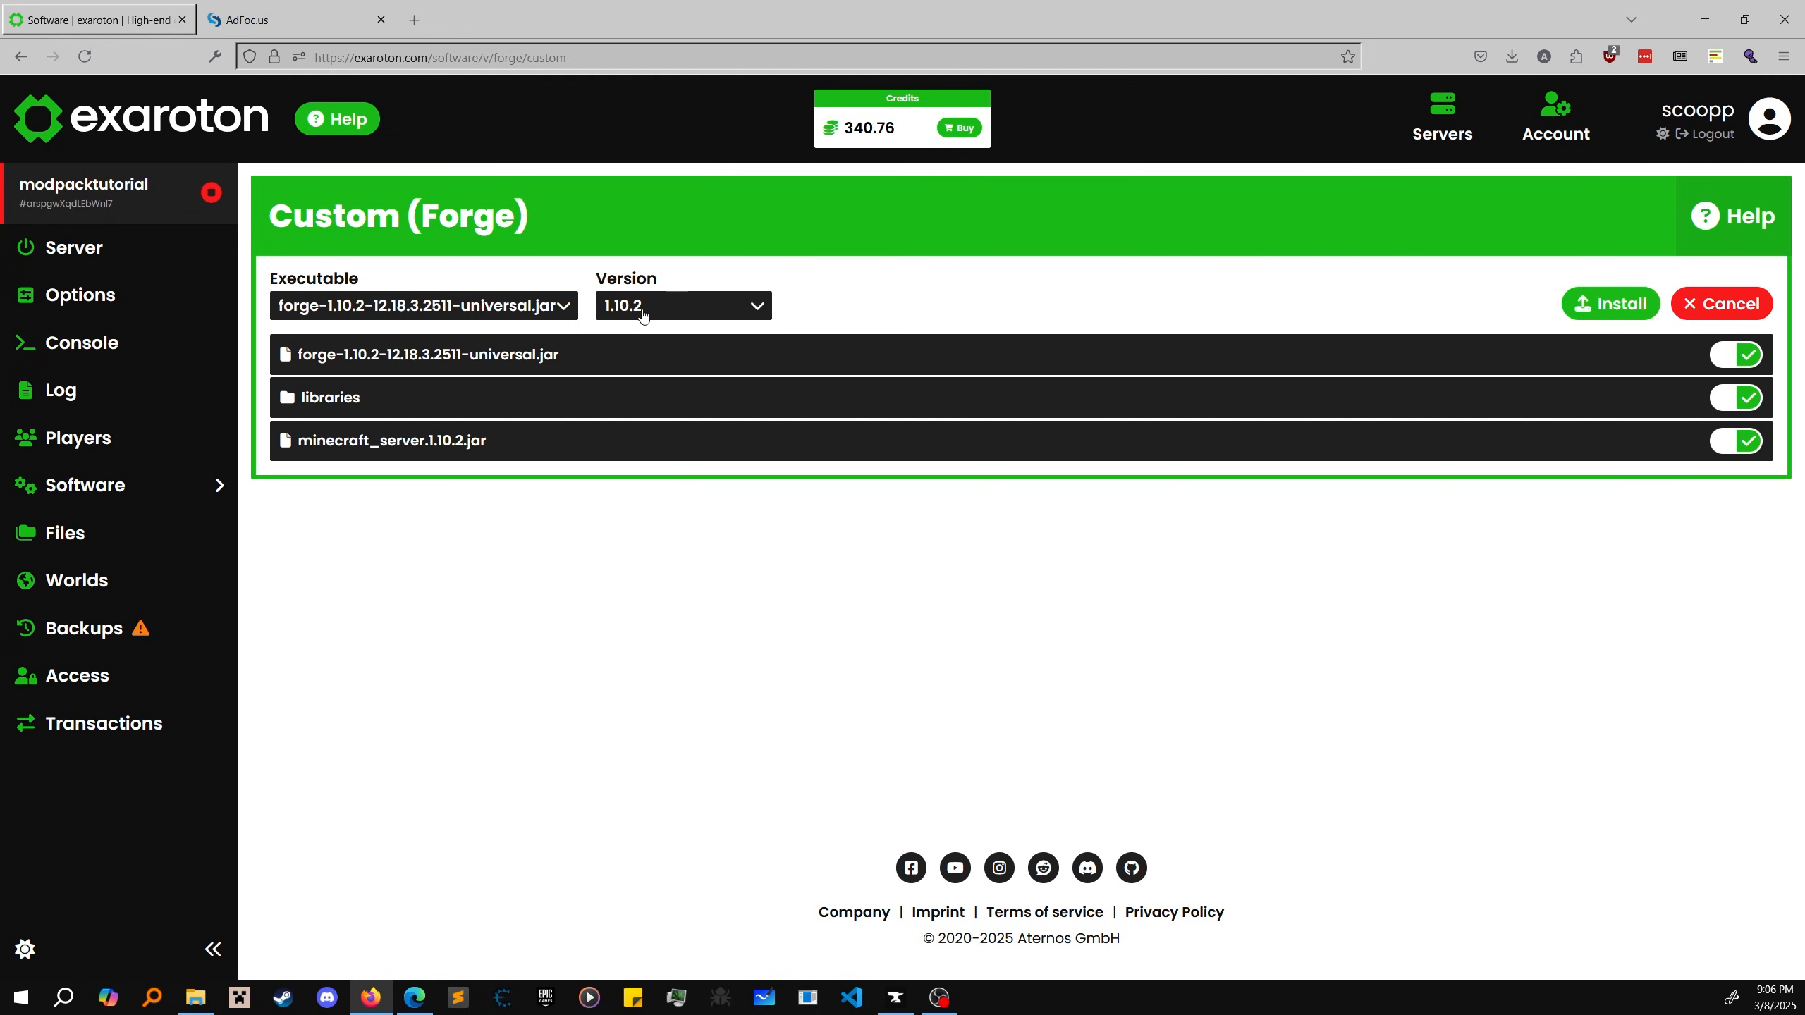
{"action": "mouse_move", "coordinate": [430, 385]}
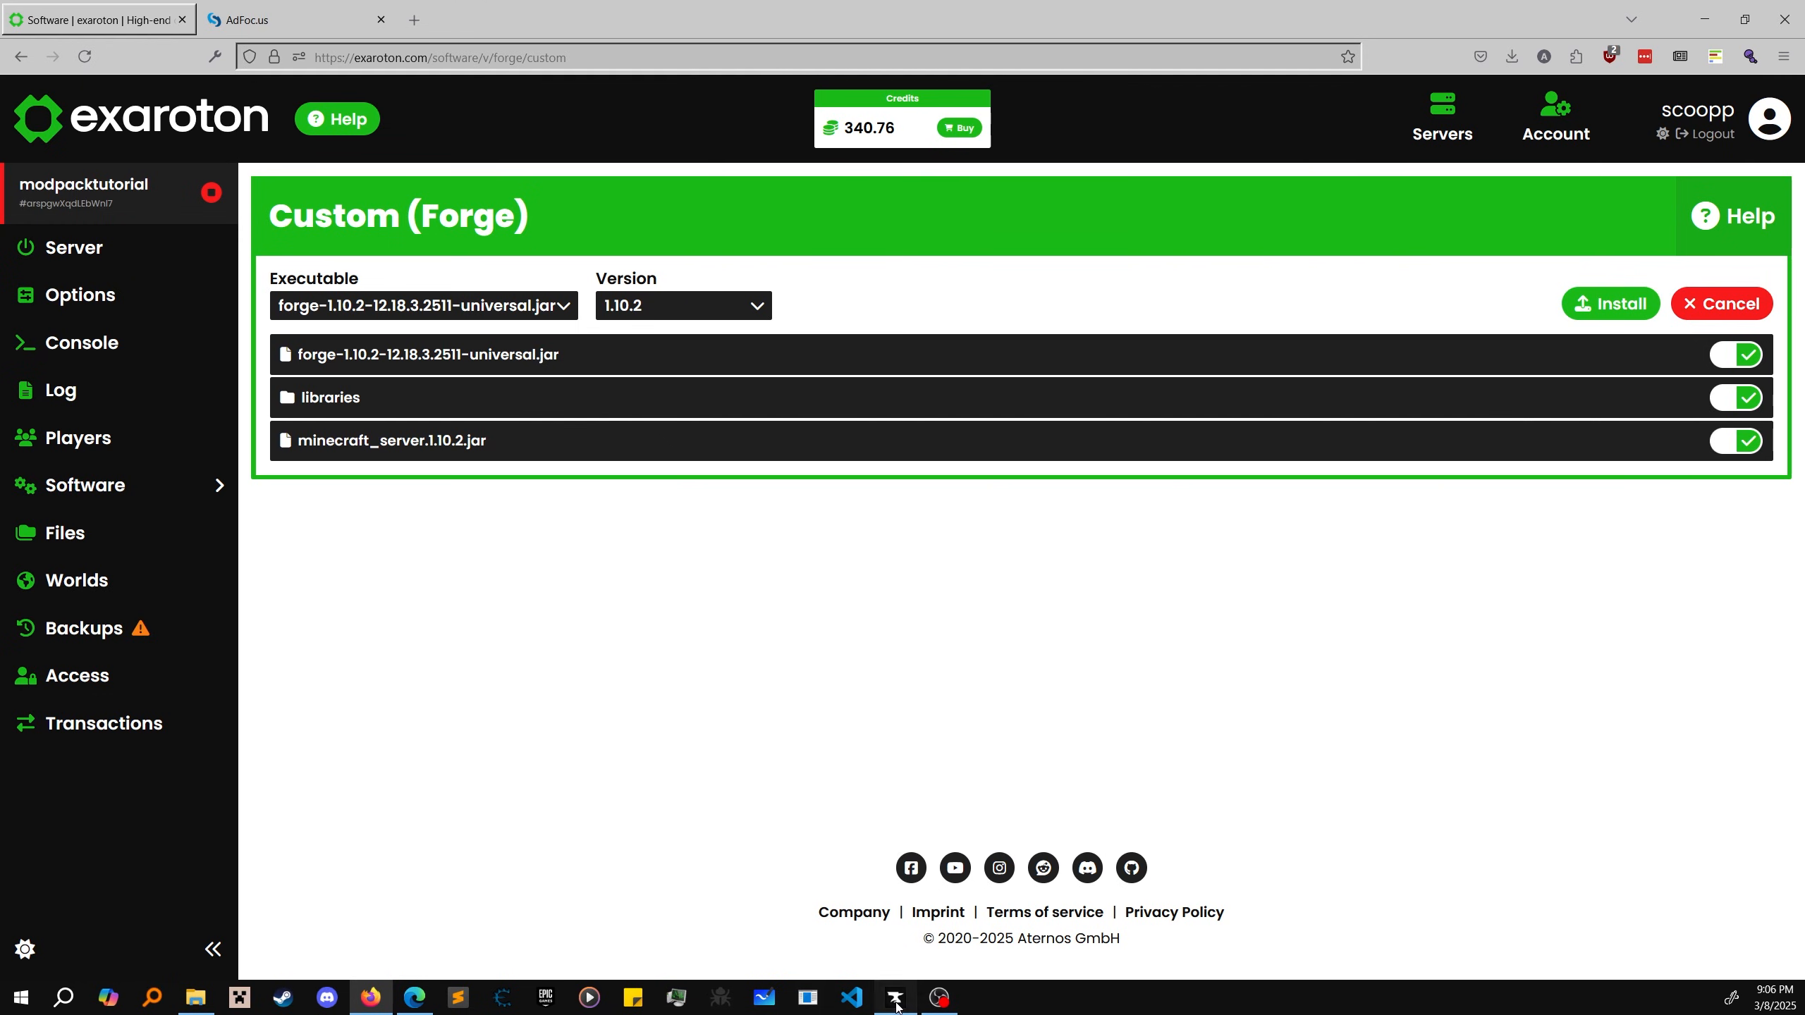
{"action": "left_click", "coordinate": [894, 997]}
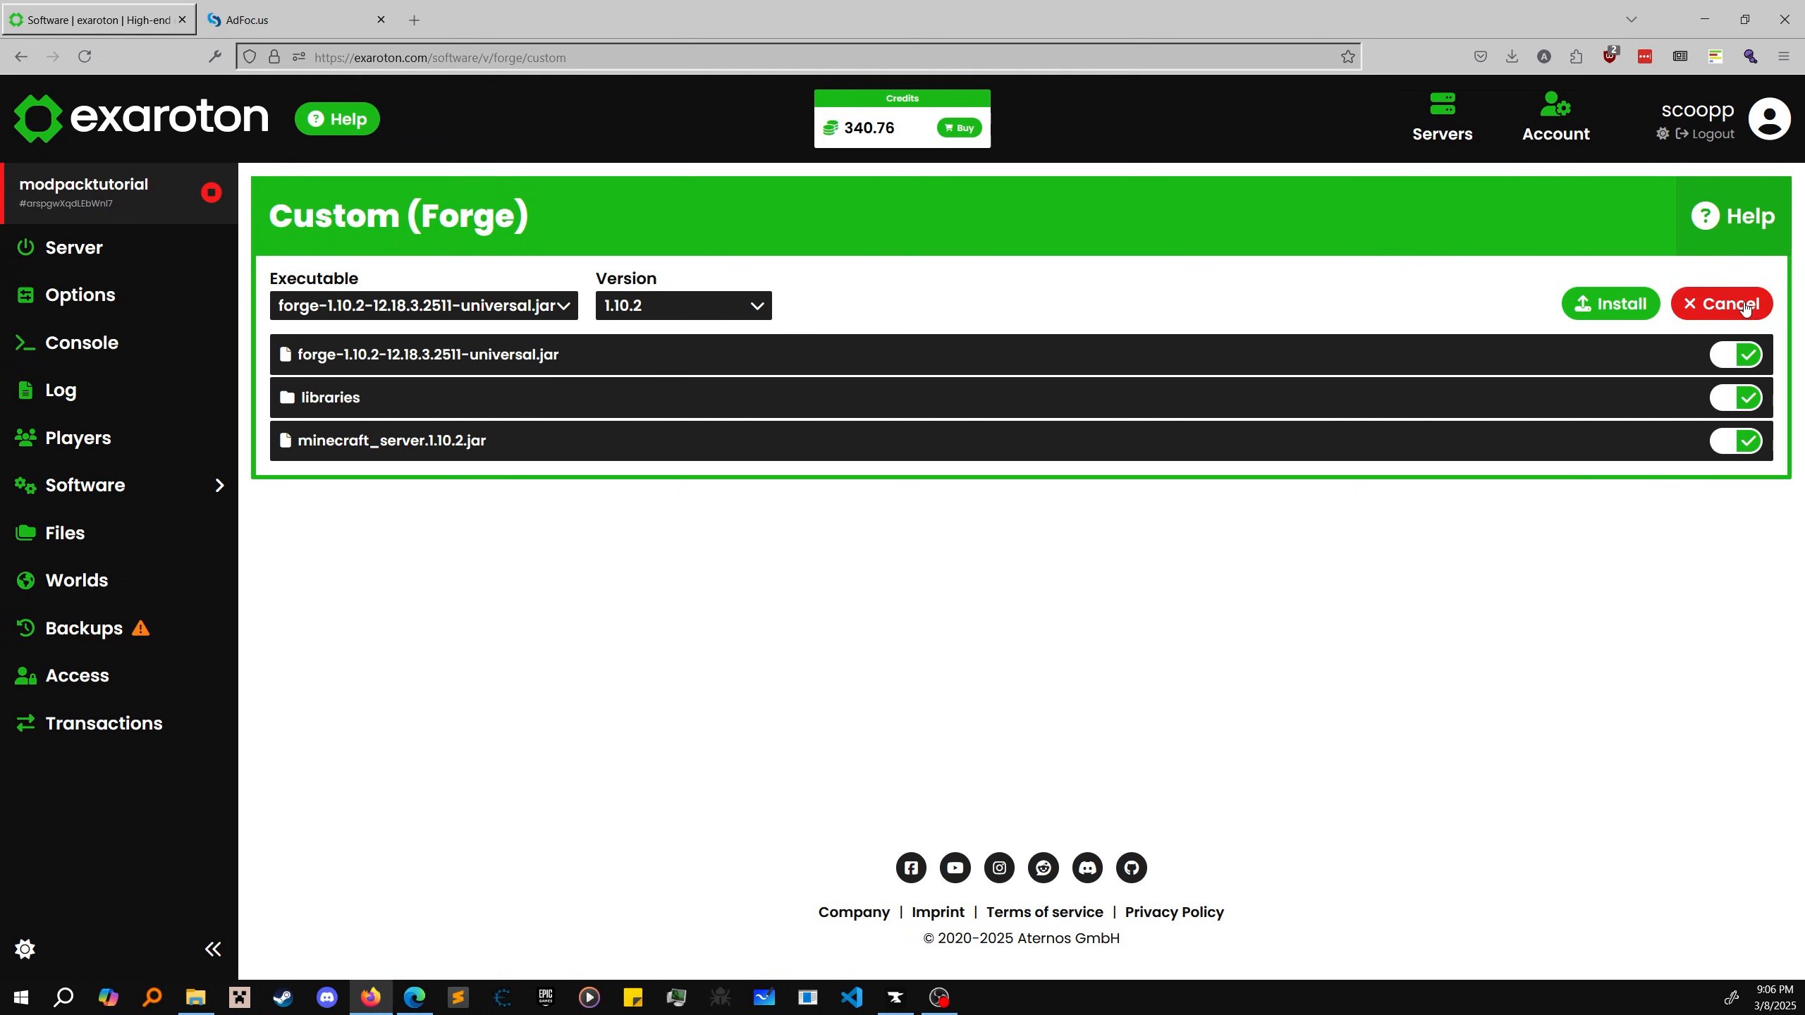
Step: Discard the staged files and download the Forge 1.10.2-12.18.3.2422 installer the modpack requires
{"action": "left_click", "coordinate": [294, 19]}
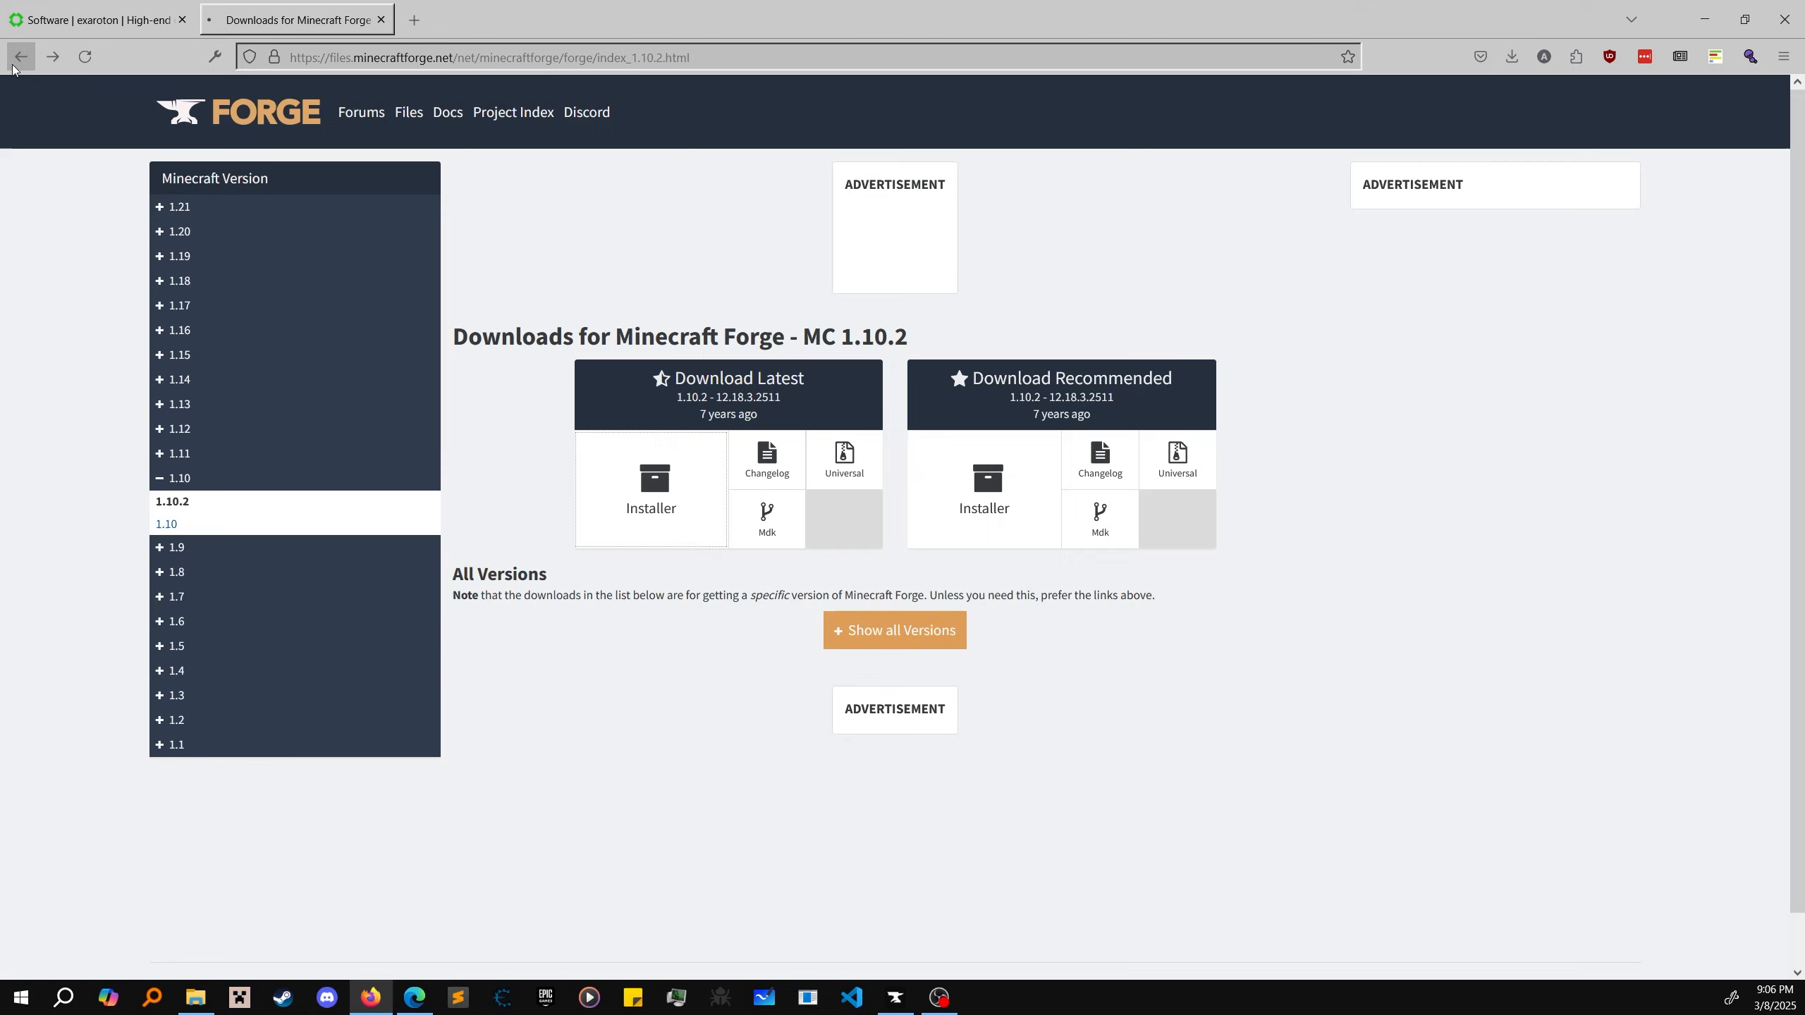
{"action": "left_click", "coordinate": [894, 631]}
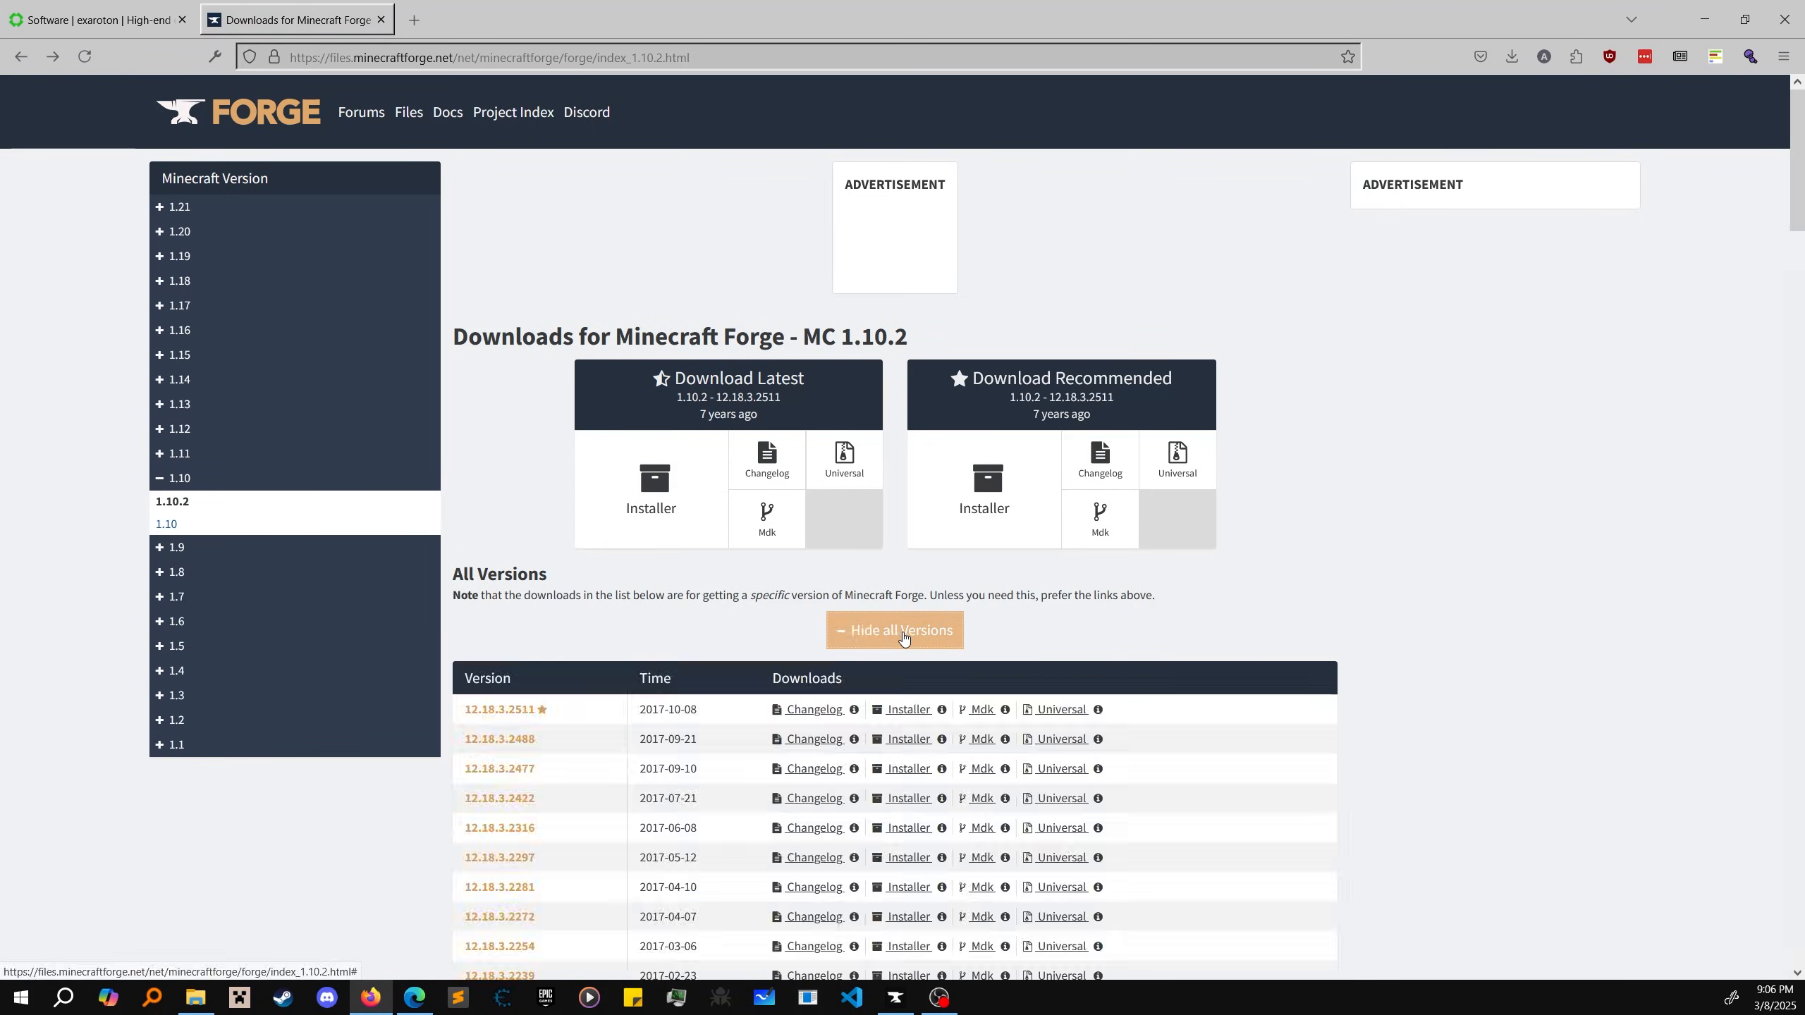
{"action": "scroll", "scroll_direction": "down", "scroll_amount": 3}
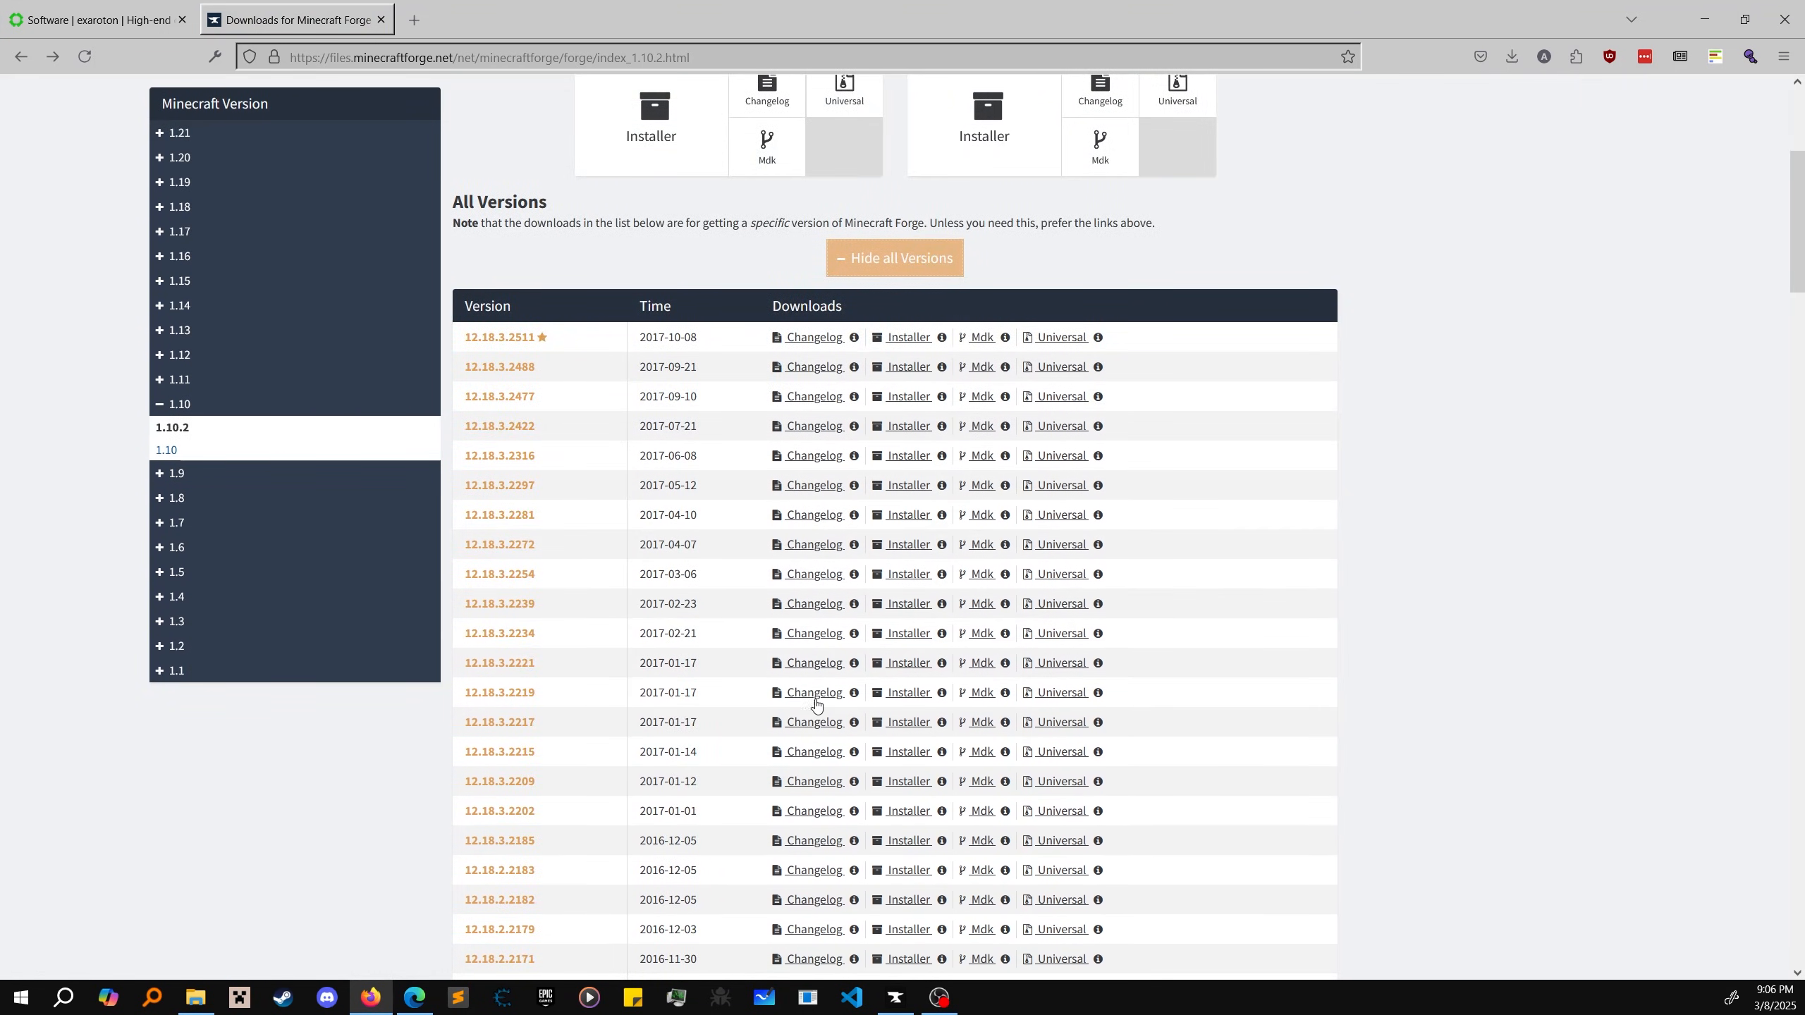
{"action": "left_click", "coordinate": [892, 997]}
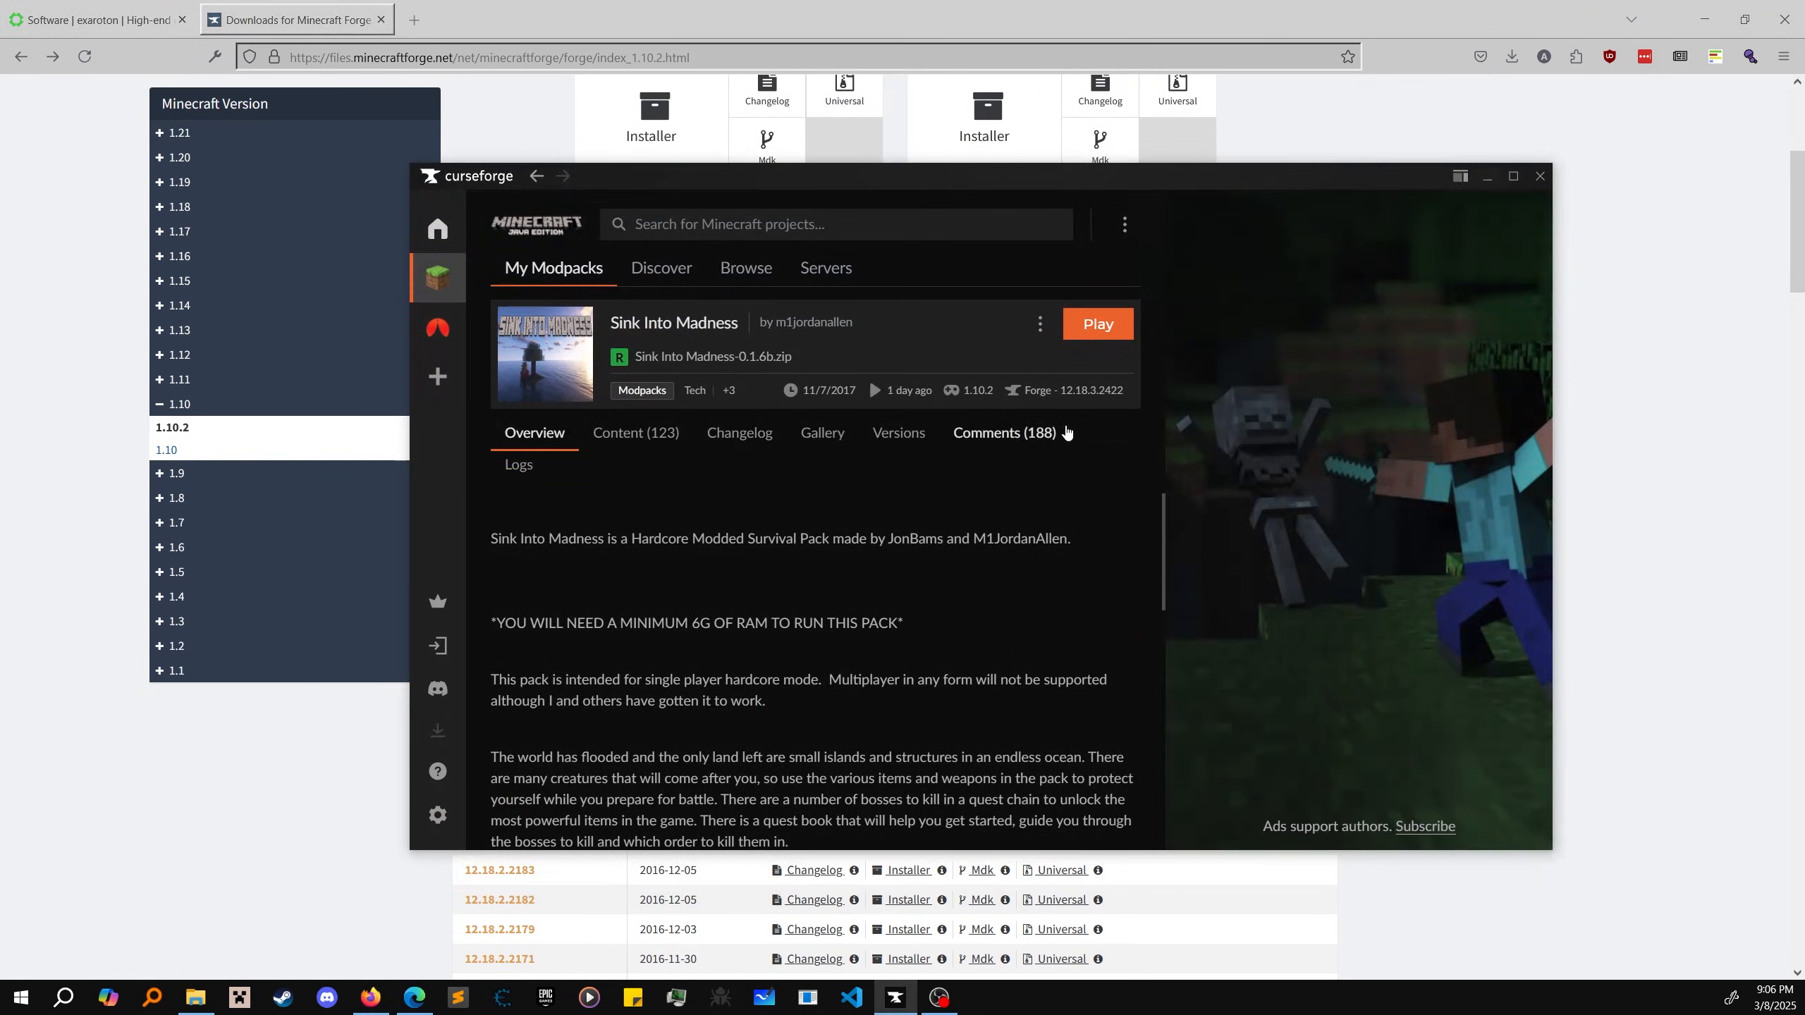
{"action": "left_click", "coordinate": [1540, 175]}
{"action": "type", "text": "24"}
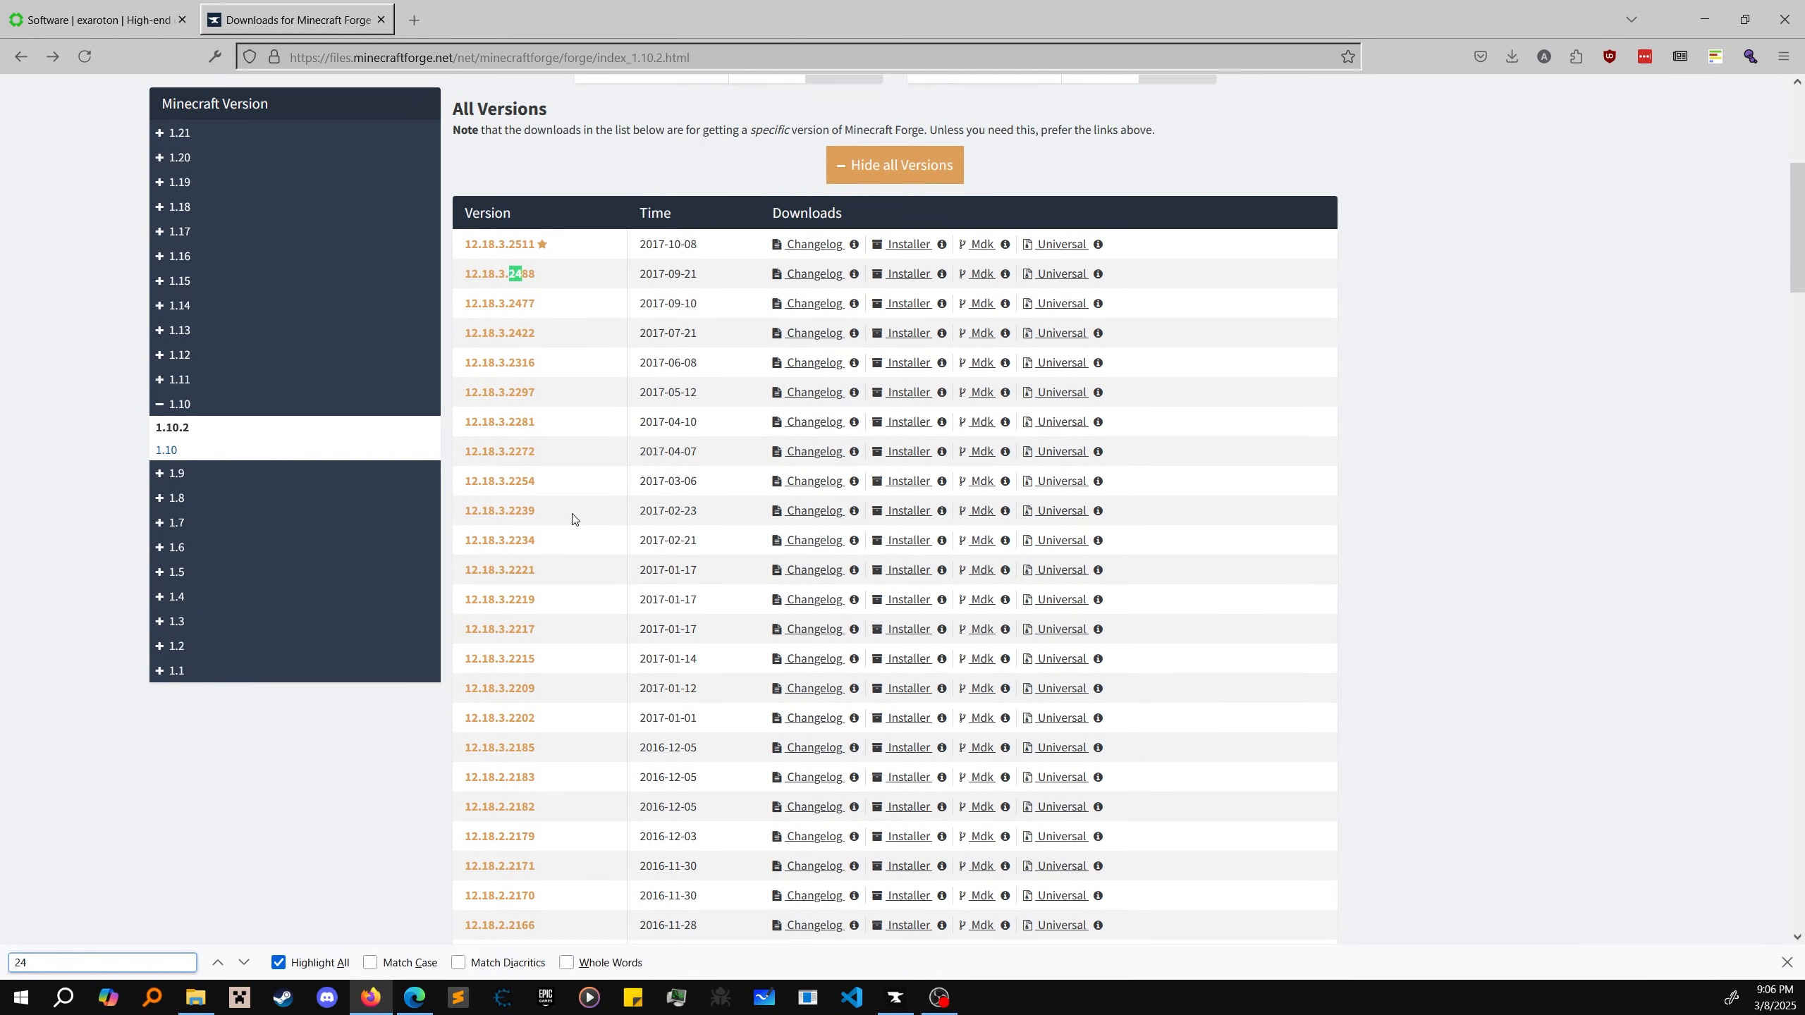
{"action": "left_click", "coordinate": [243, 962]}
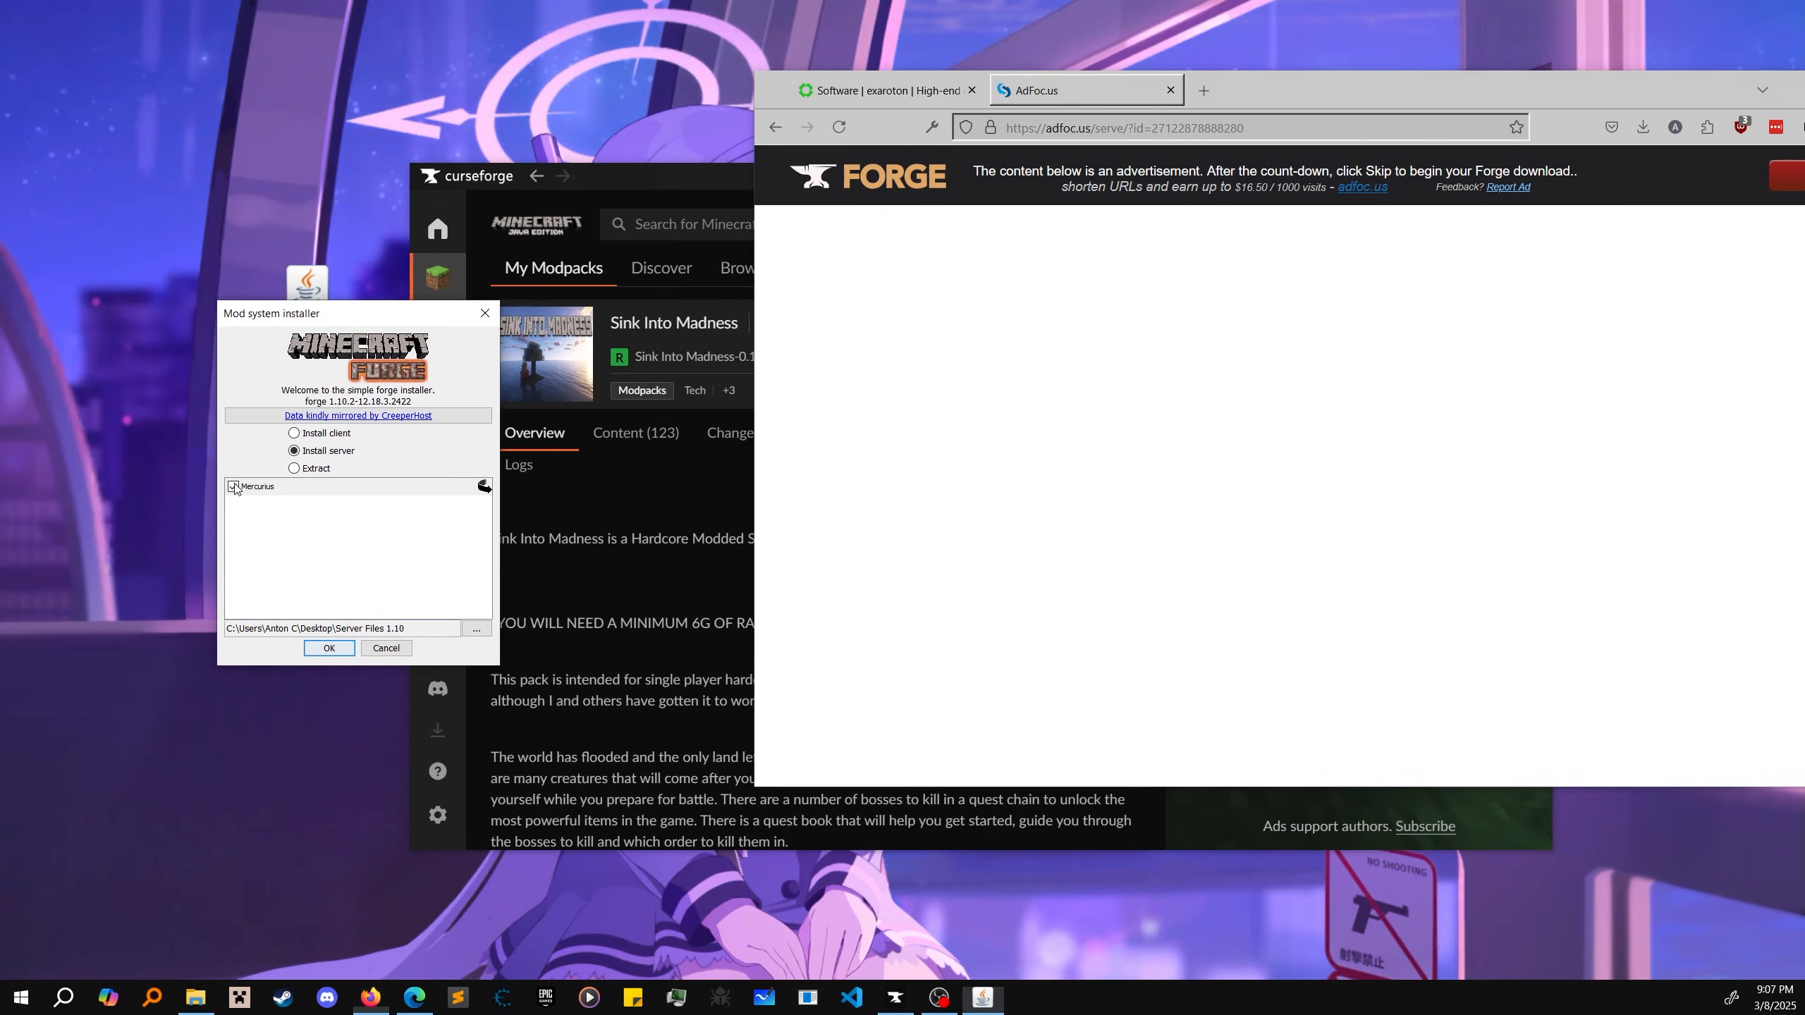
Step: Install Forge 2422 into Server Files 1.10, upload its jar, libraries and server jar, and install the custom server
{"action": "left_click", "coordinate": [329, 649]}
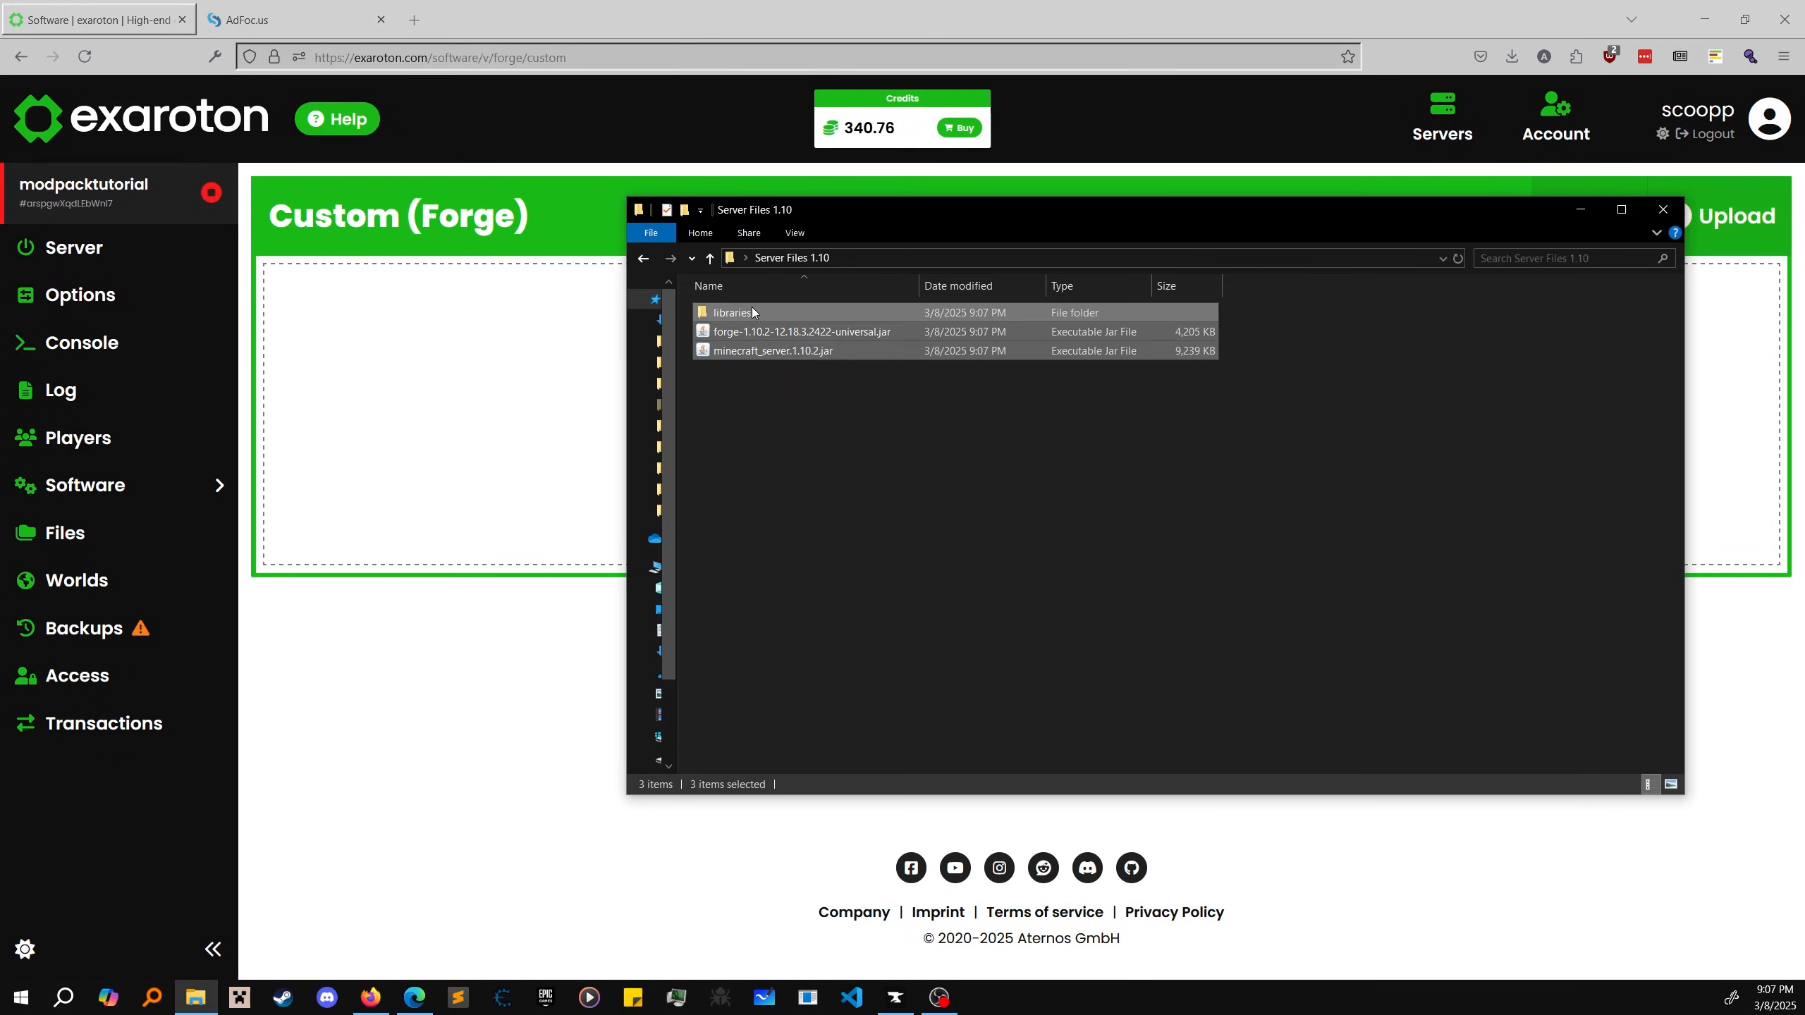
{"action": "left_click", "coordinate": [1662, 210]}
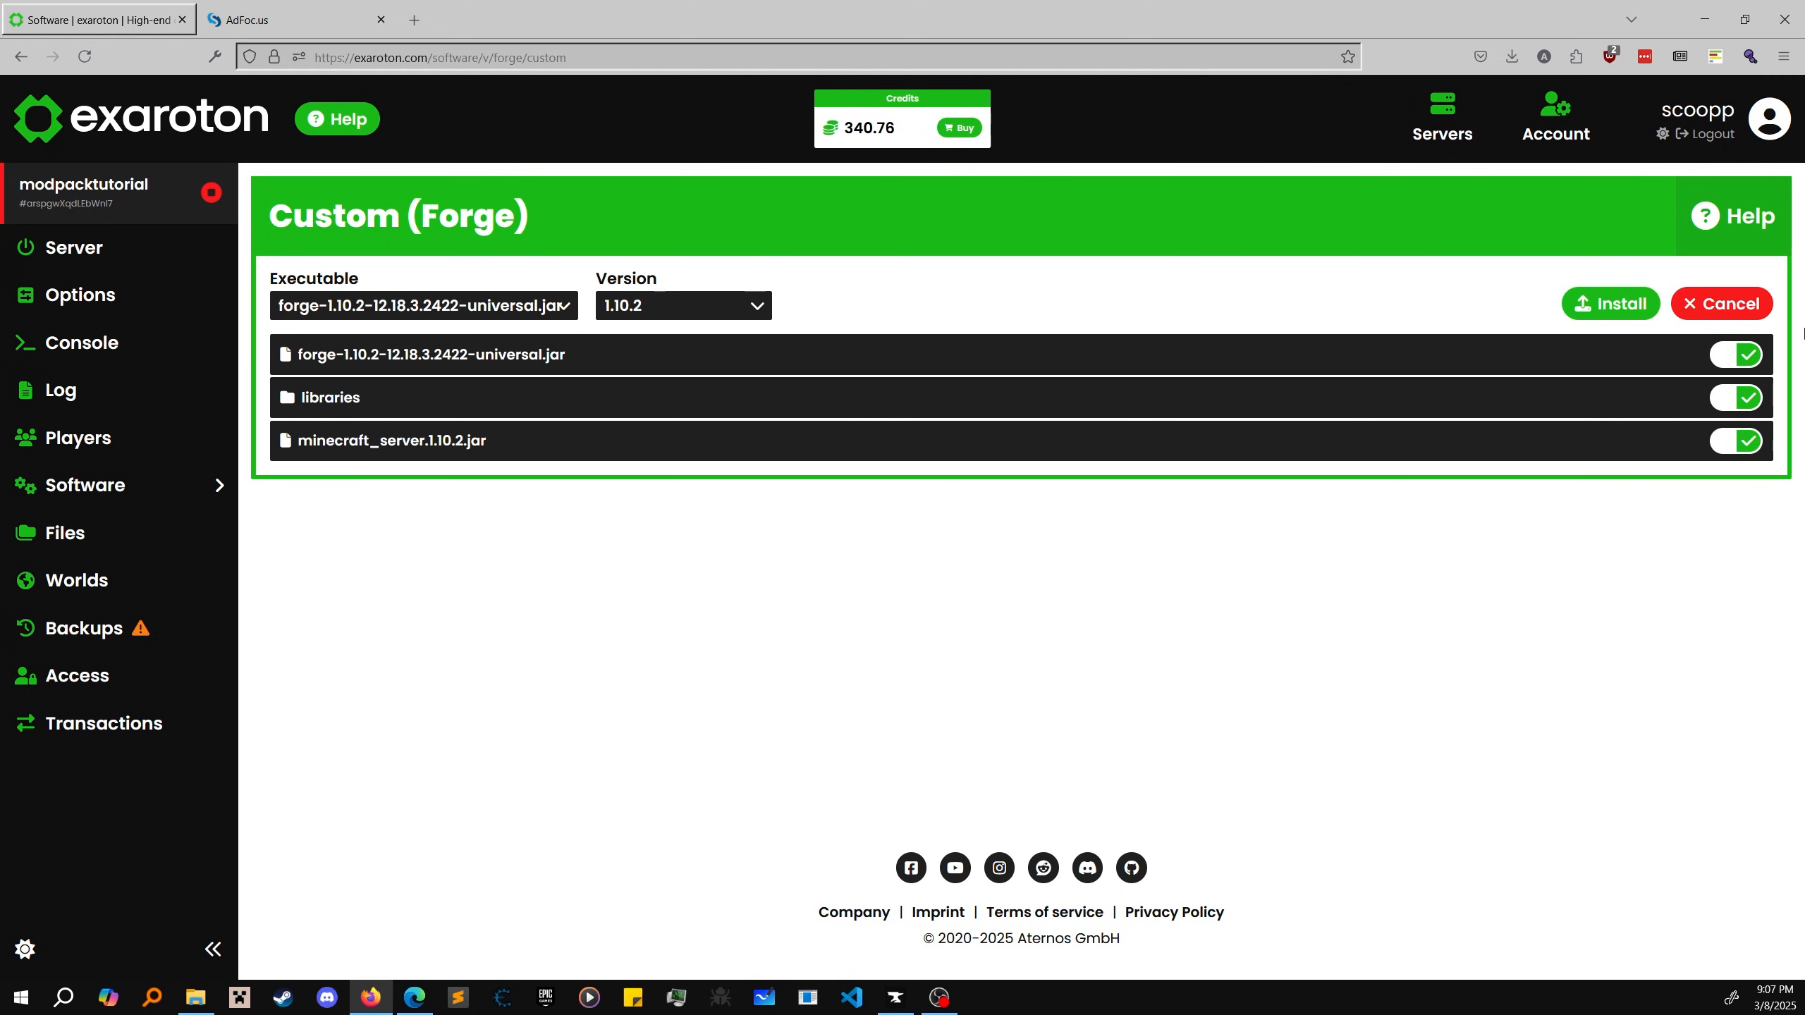
{"action": "left_click", "coordinate": [1609, 304]}
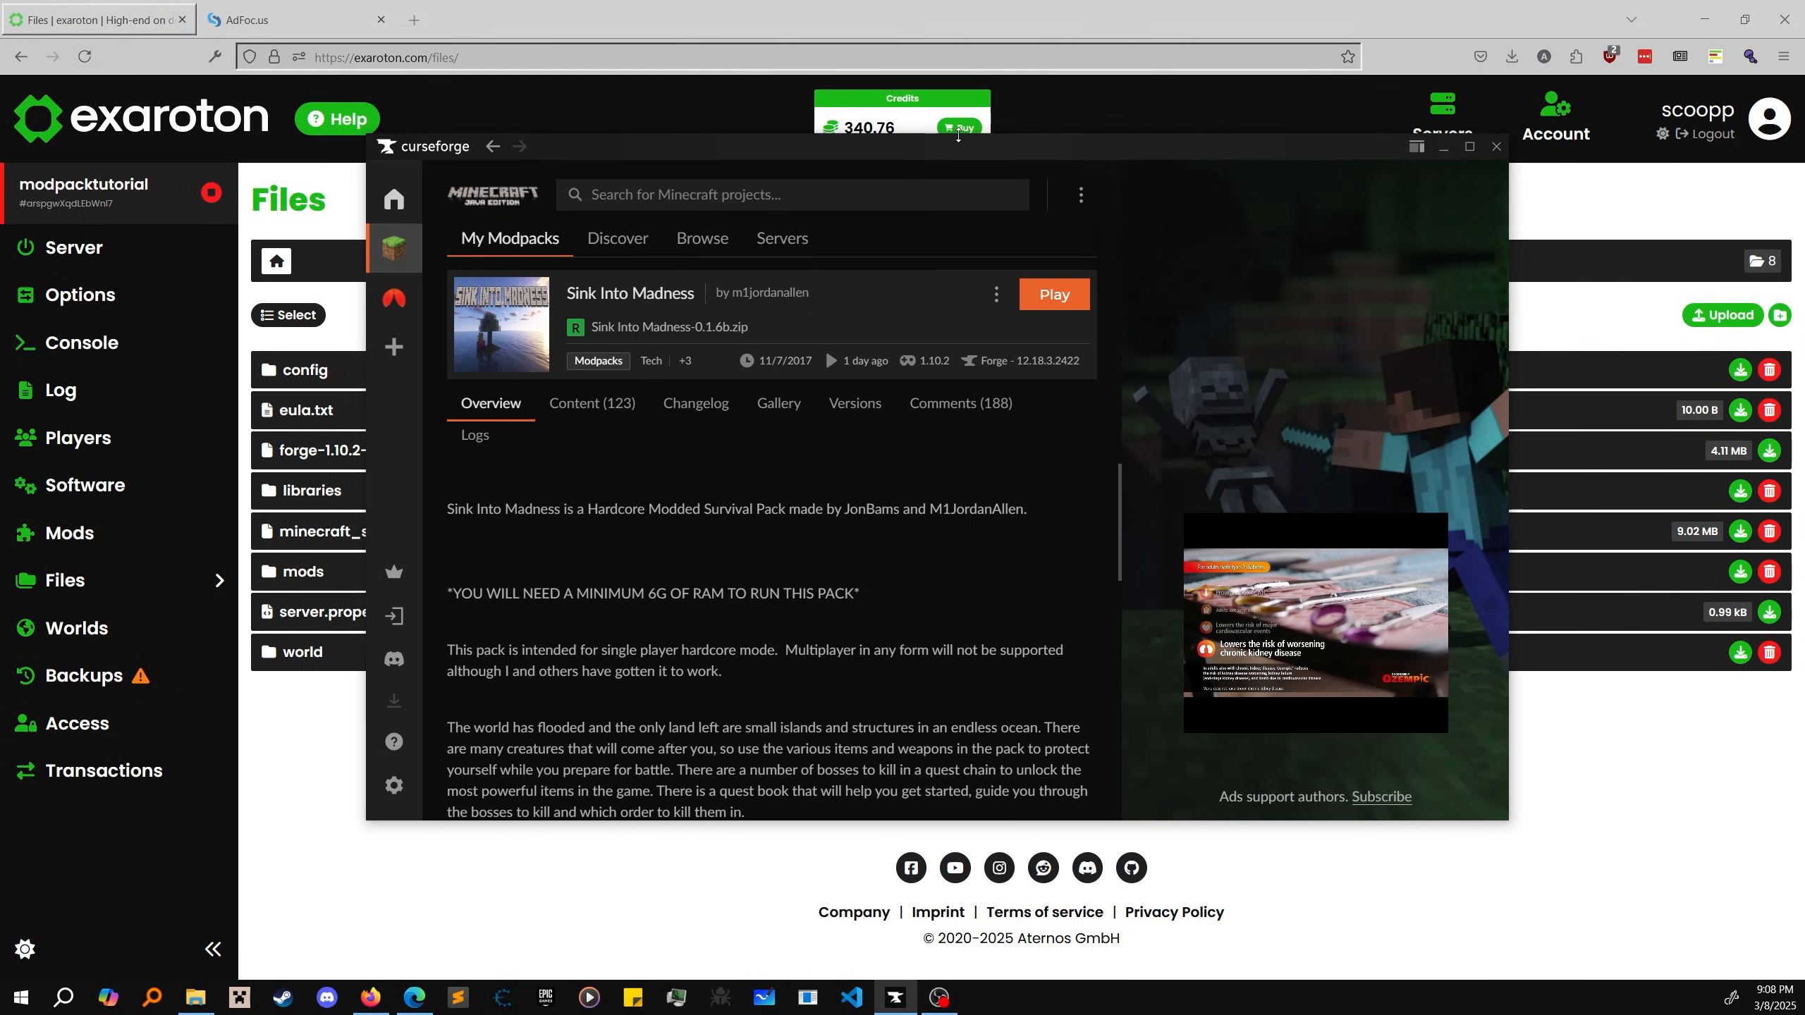
Step: From My Modpacks, open the Sink Into Madness profile's folder on disk
{"action": "left_click", "coordinate": [1495, 146]}
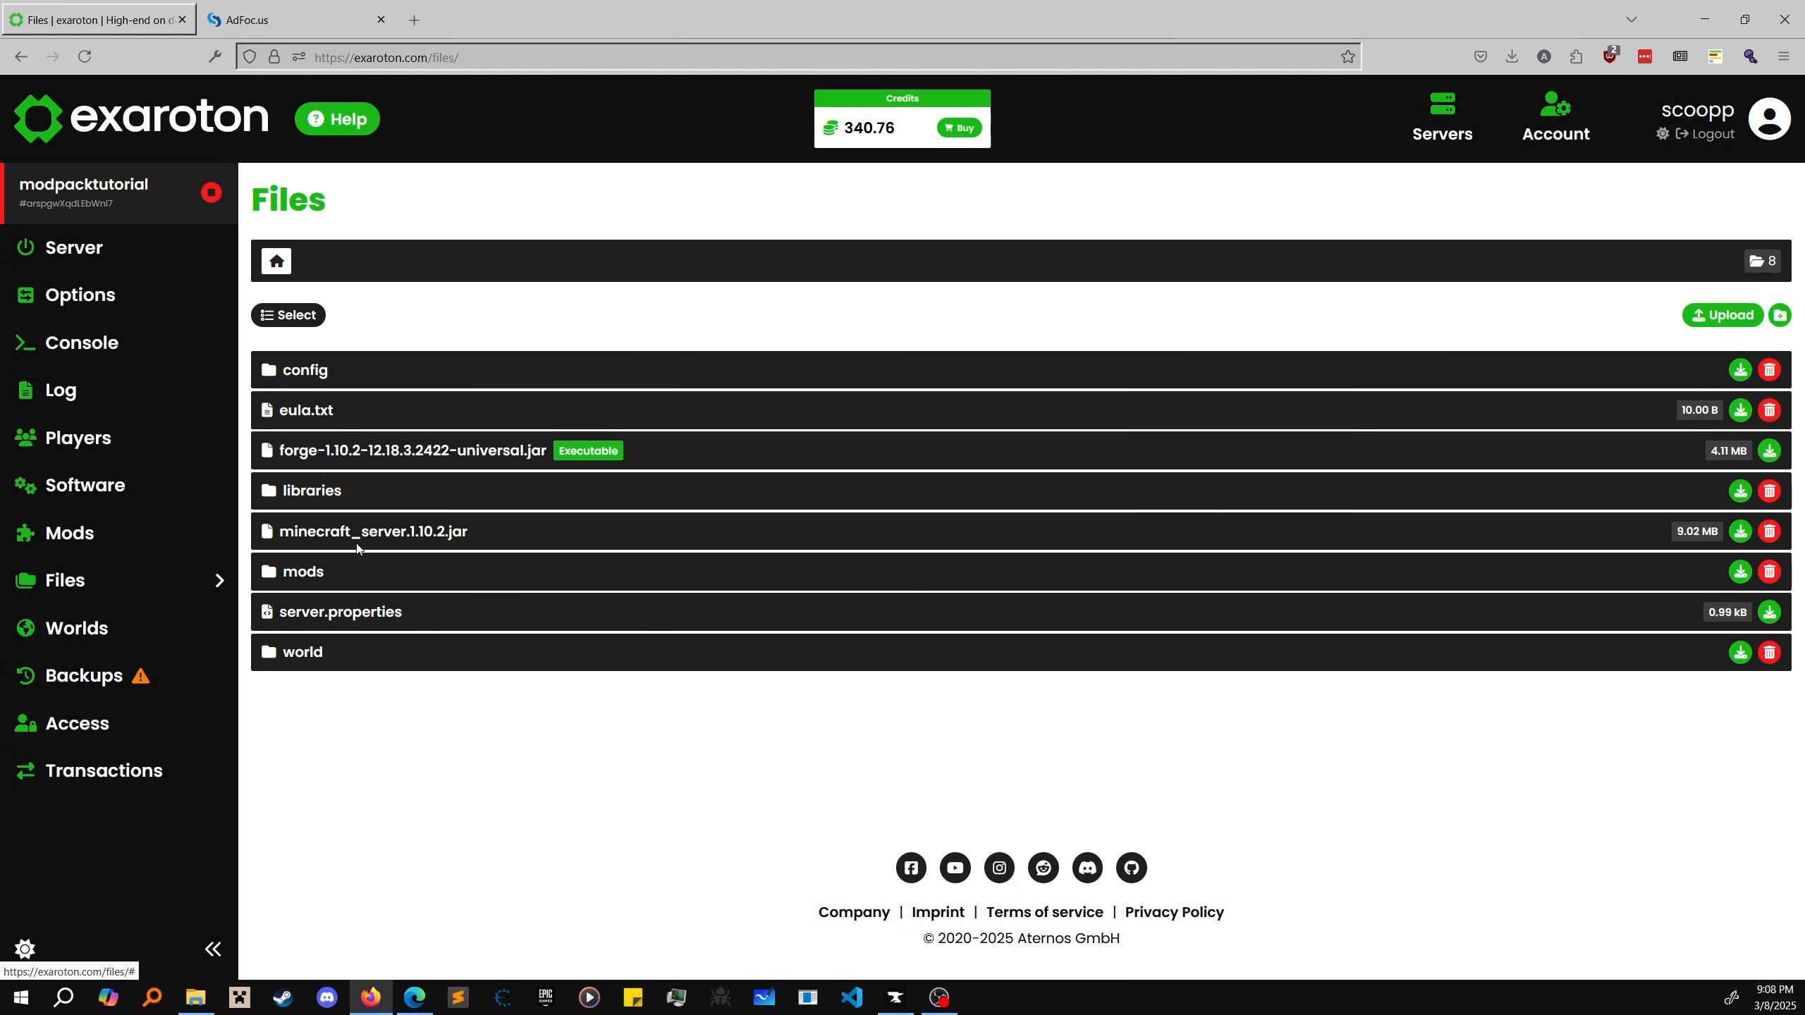
{"action": "left_click", "coordinate": [894, 997]}
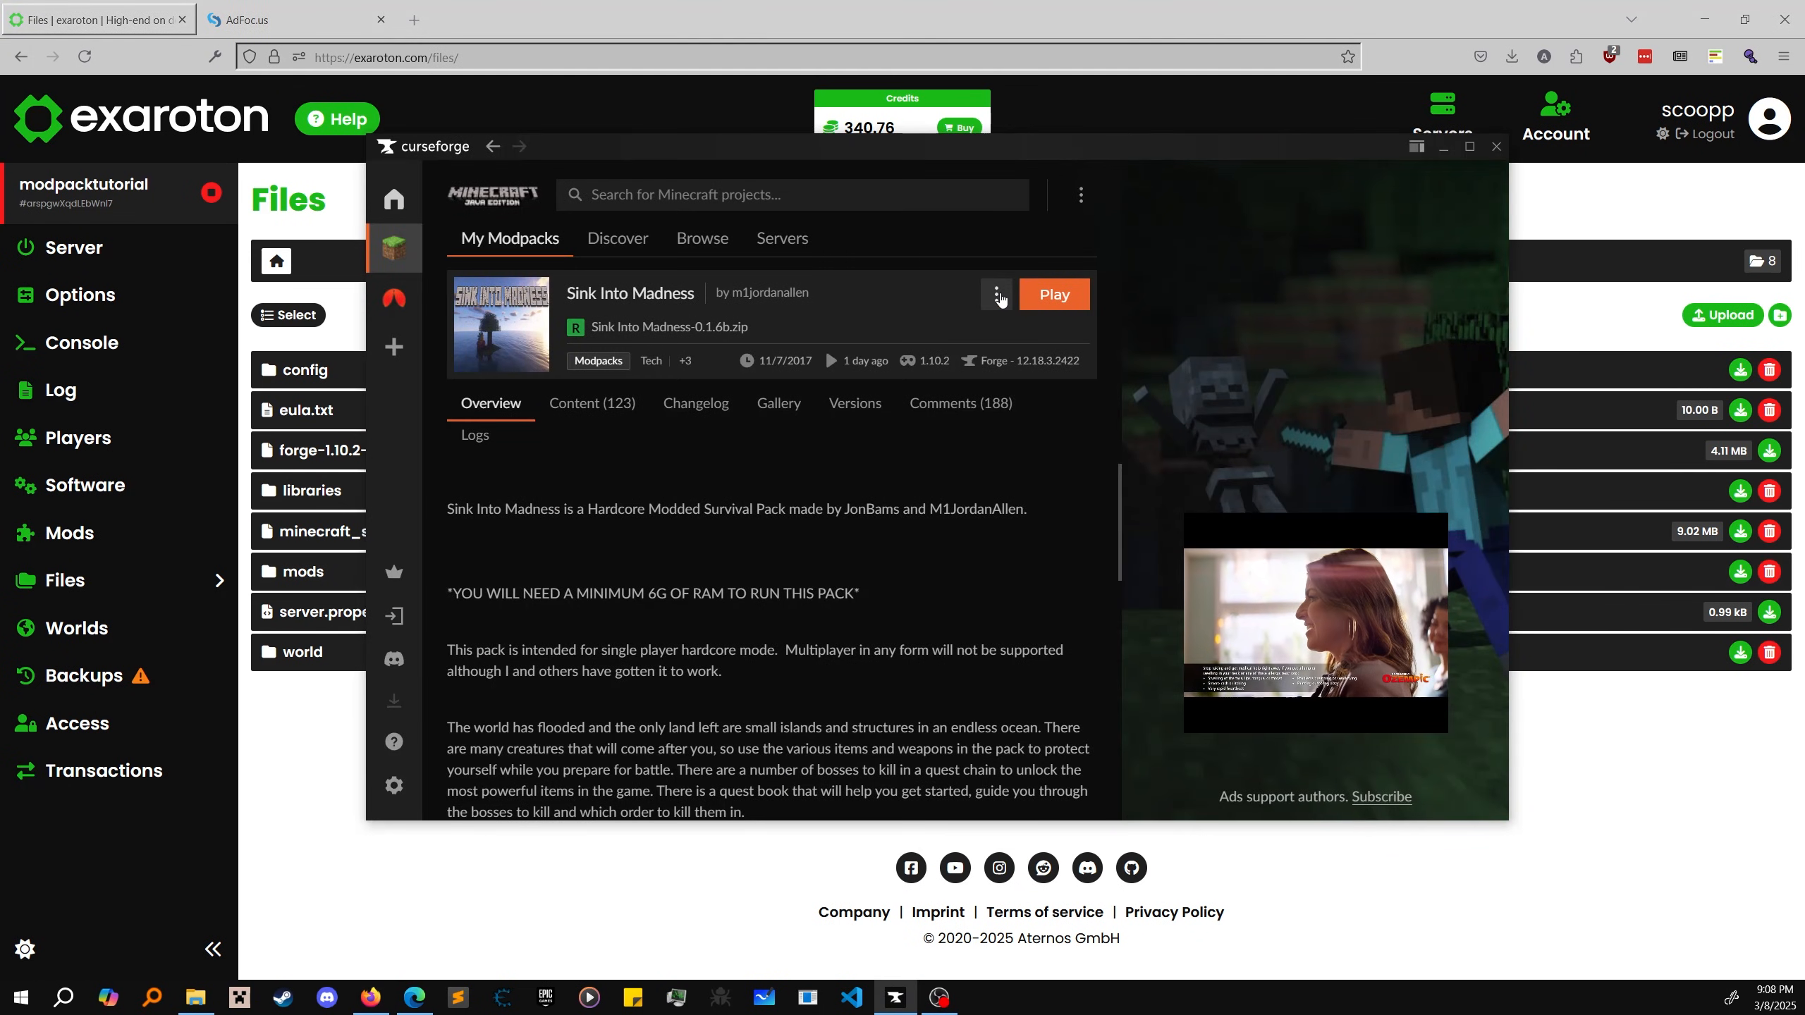
{"action": "left_click", "coordinate": [993, 295]}
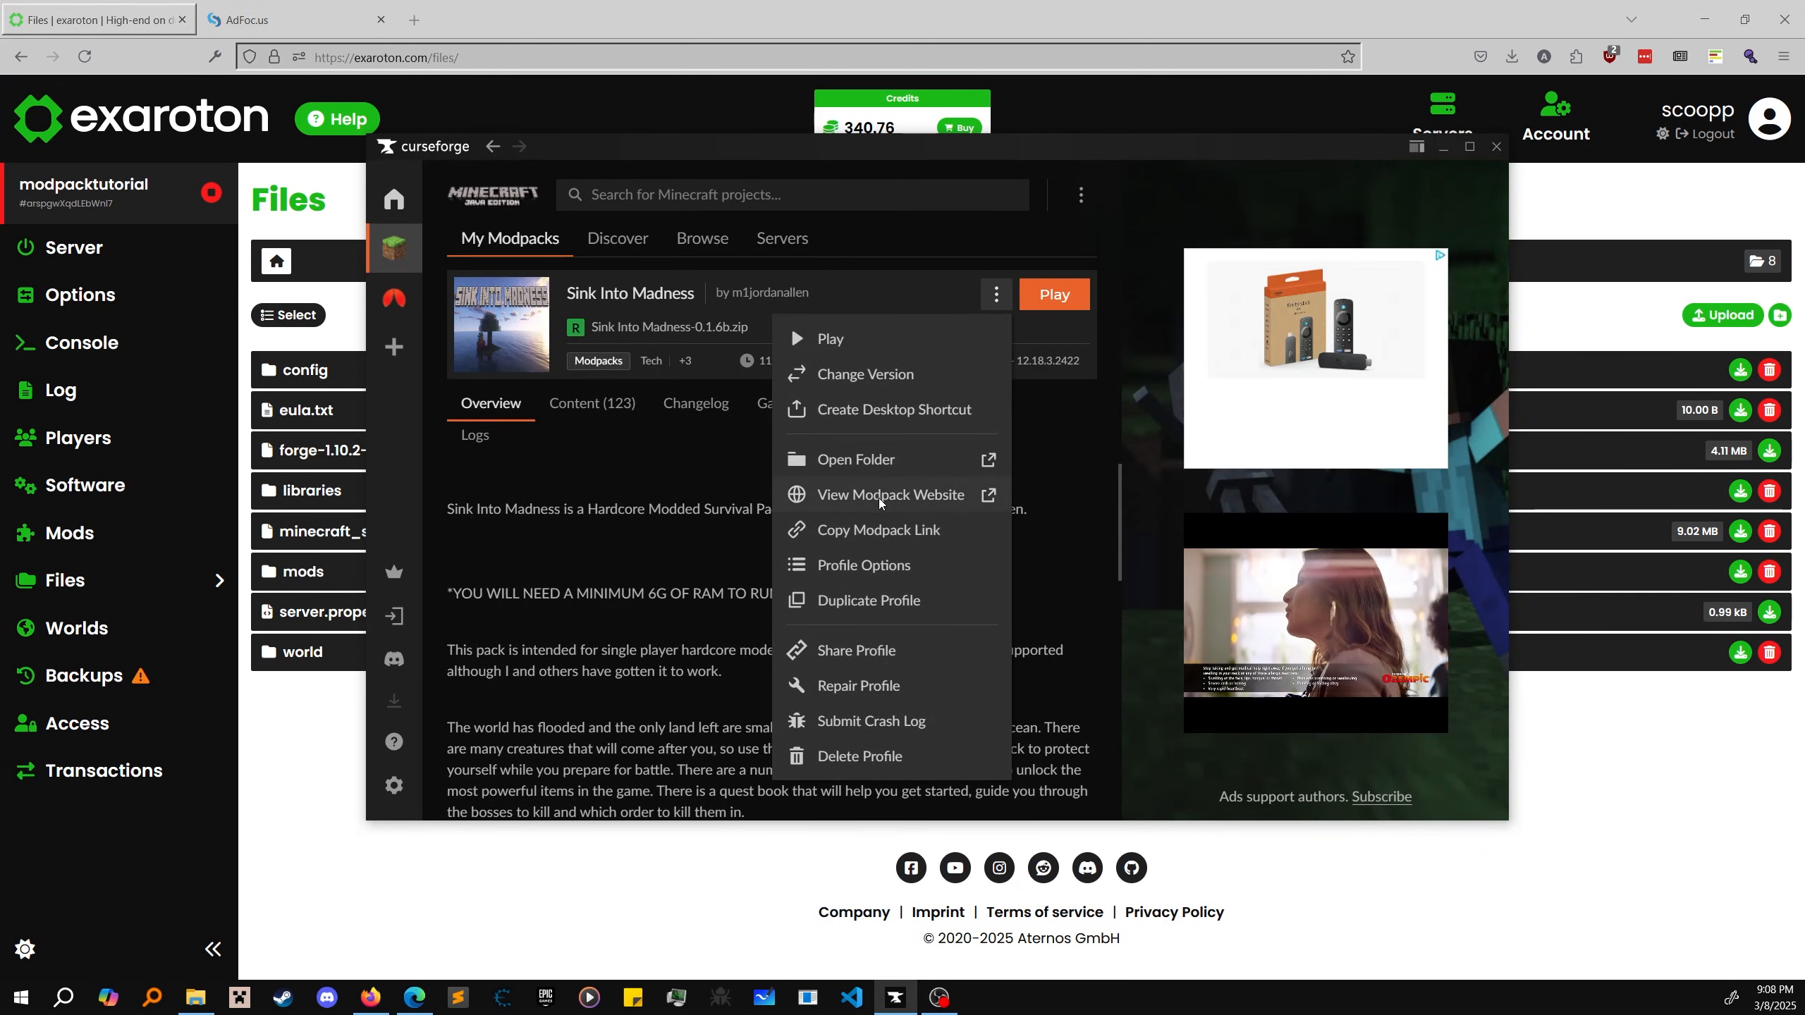
{"action": "left_click", "coordinate": [856, 460]}
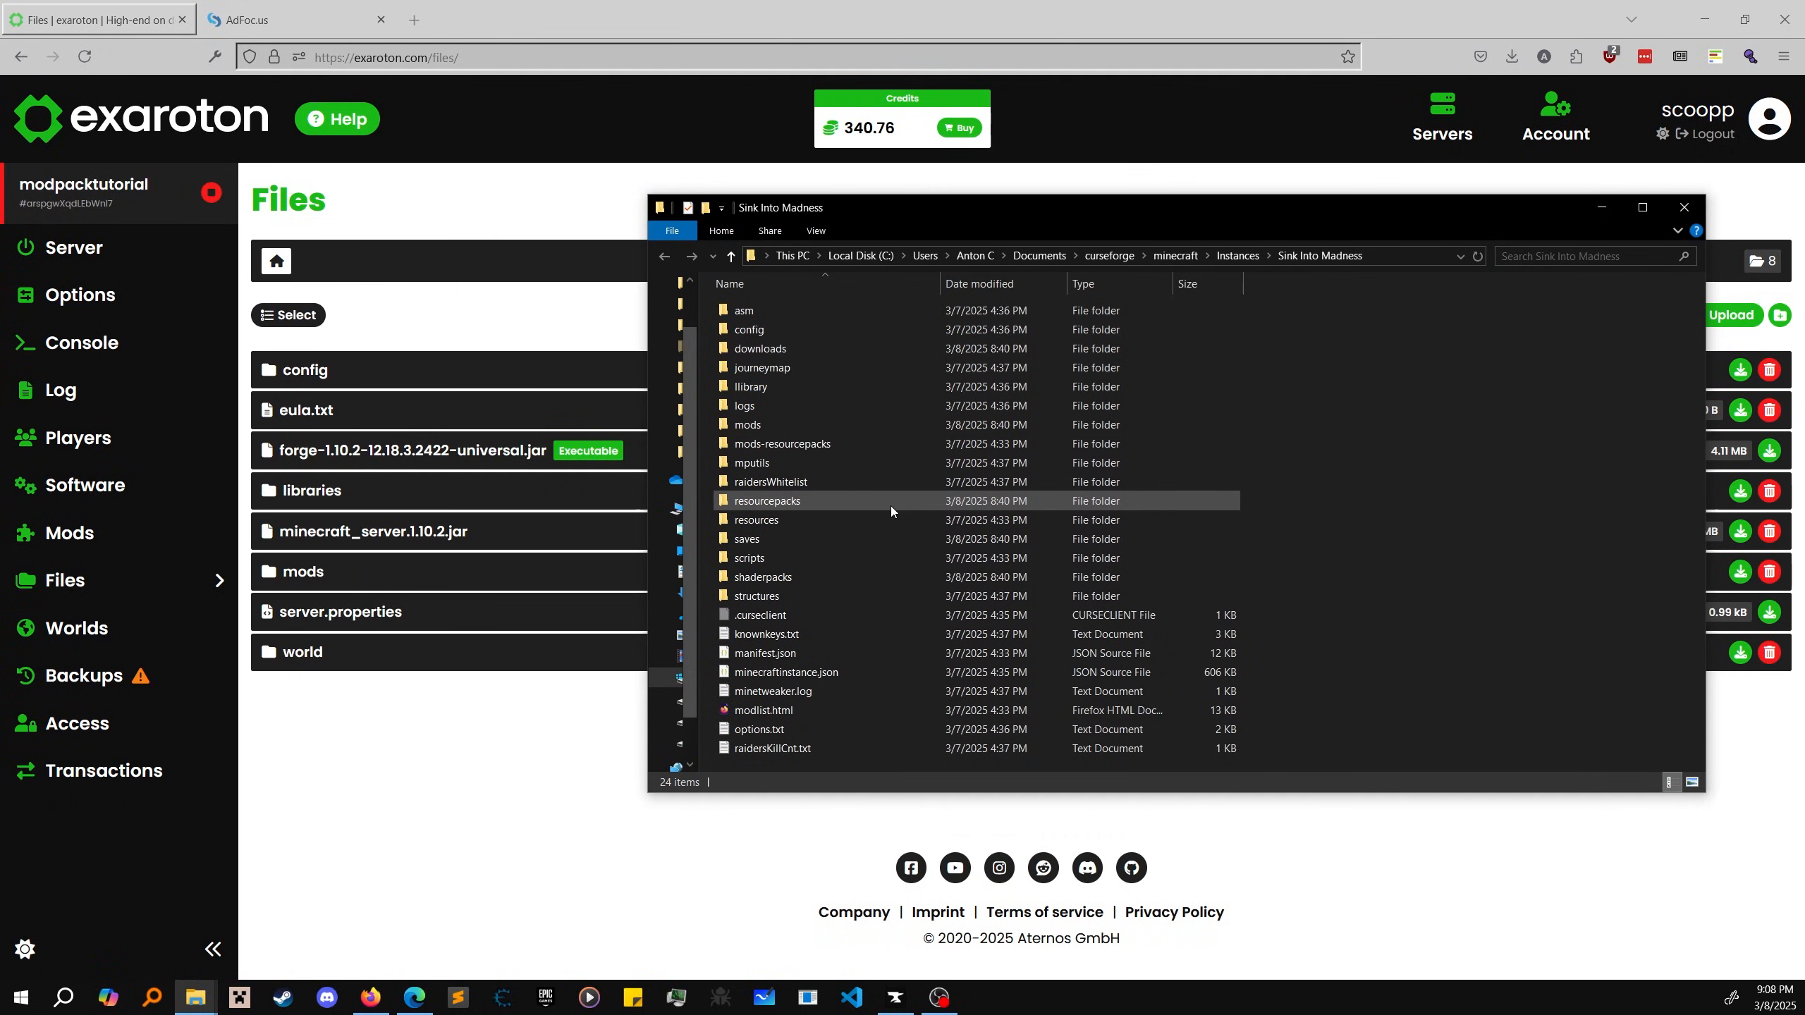
Step: Drag the modpack's asm folder into the exaroton Files page, dismissing the upload error
{"action": "double_click", "coordinate": [745, 310]}
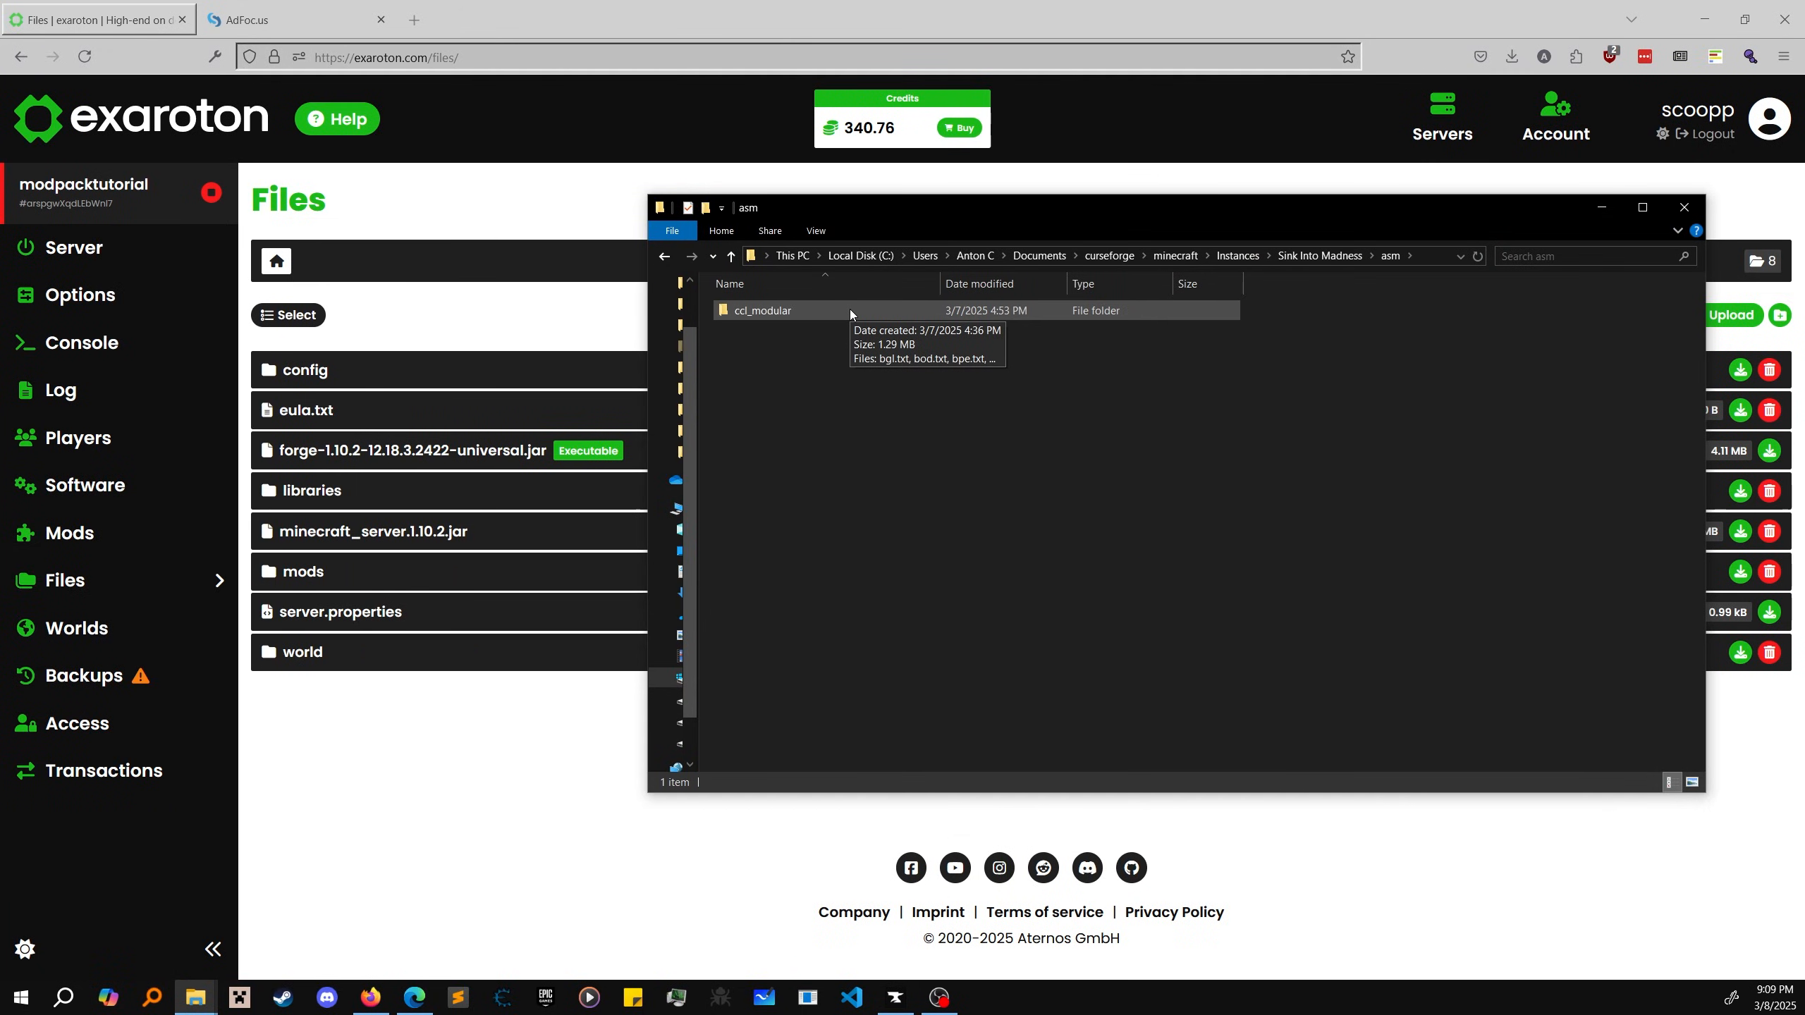
{"action": "left_click", "coordinate": [730, 255]}
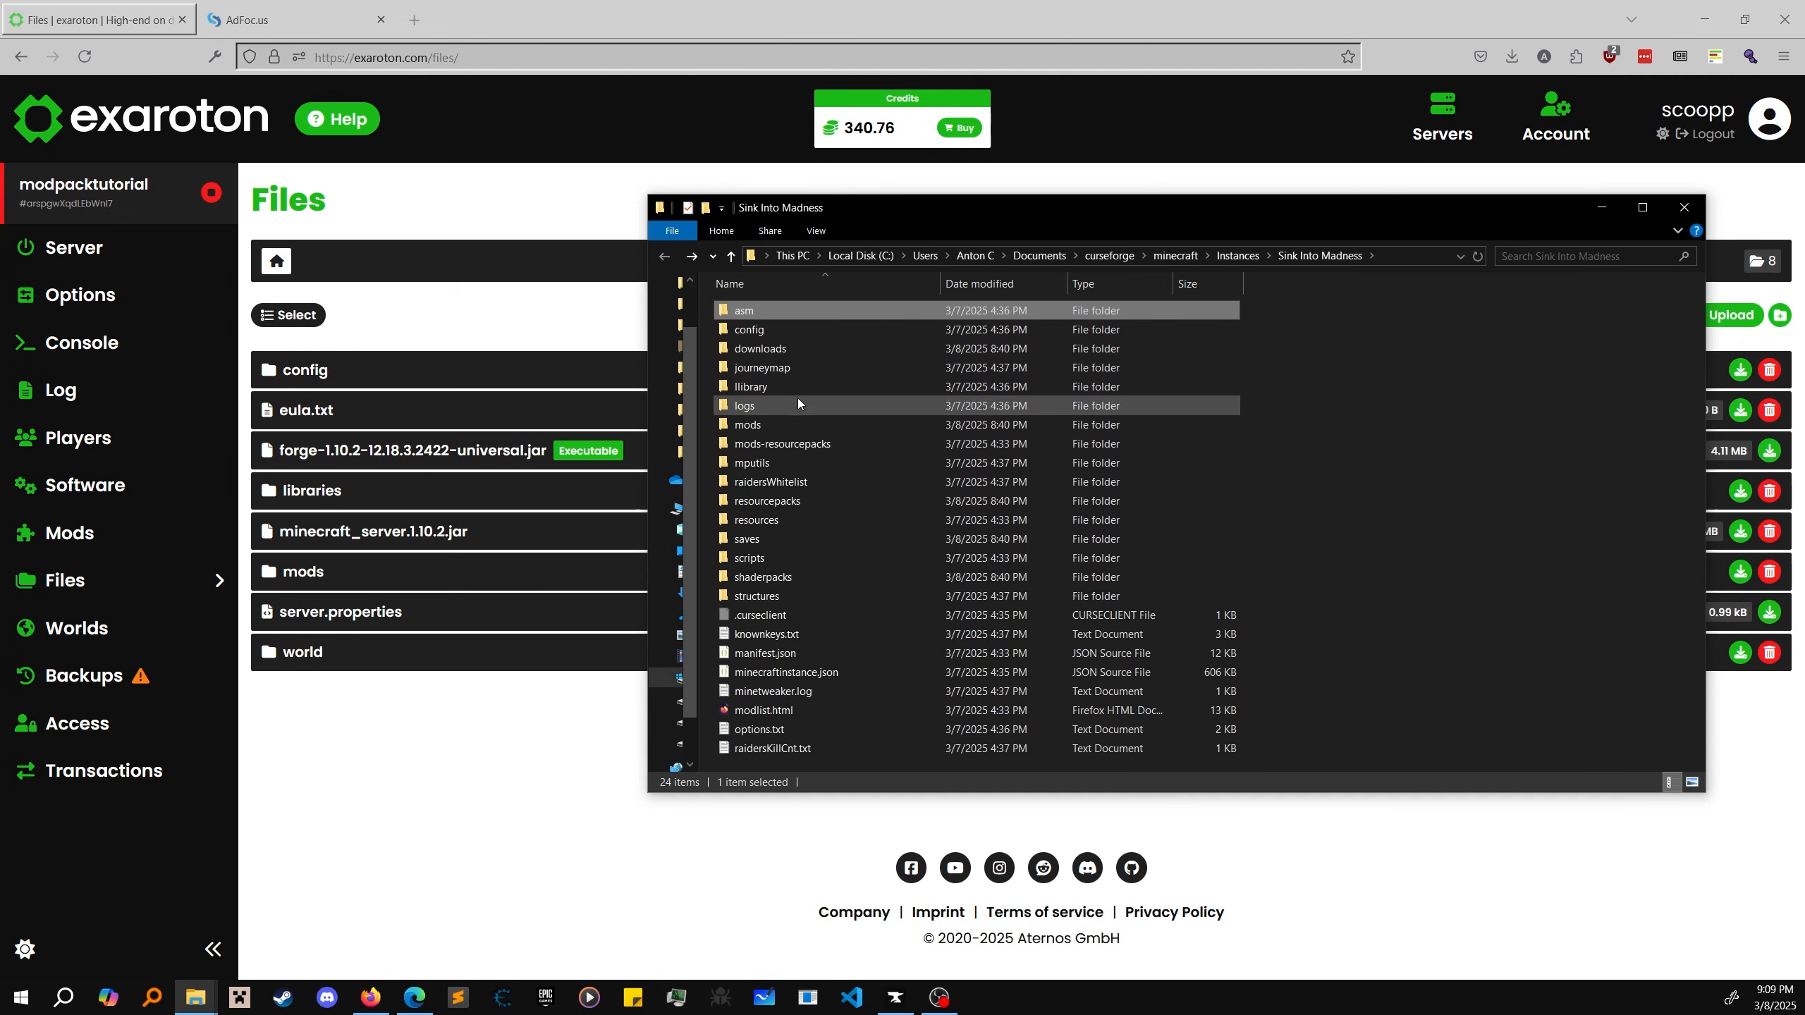
{"action": "mouse_move", "coordinate": [769, 481]}
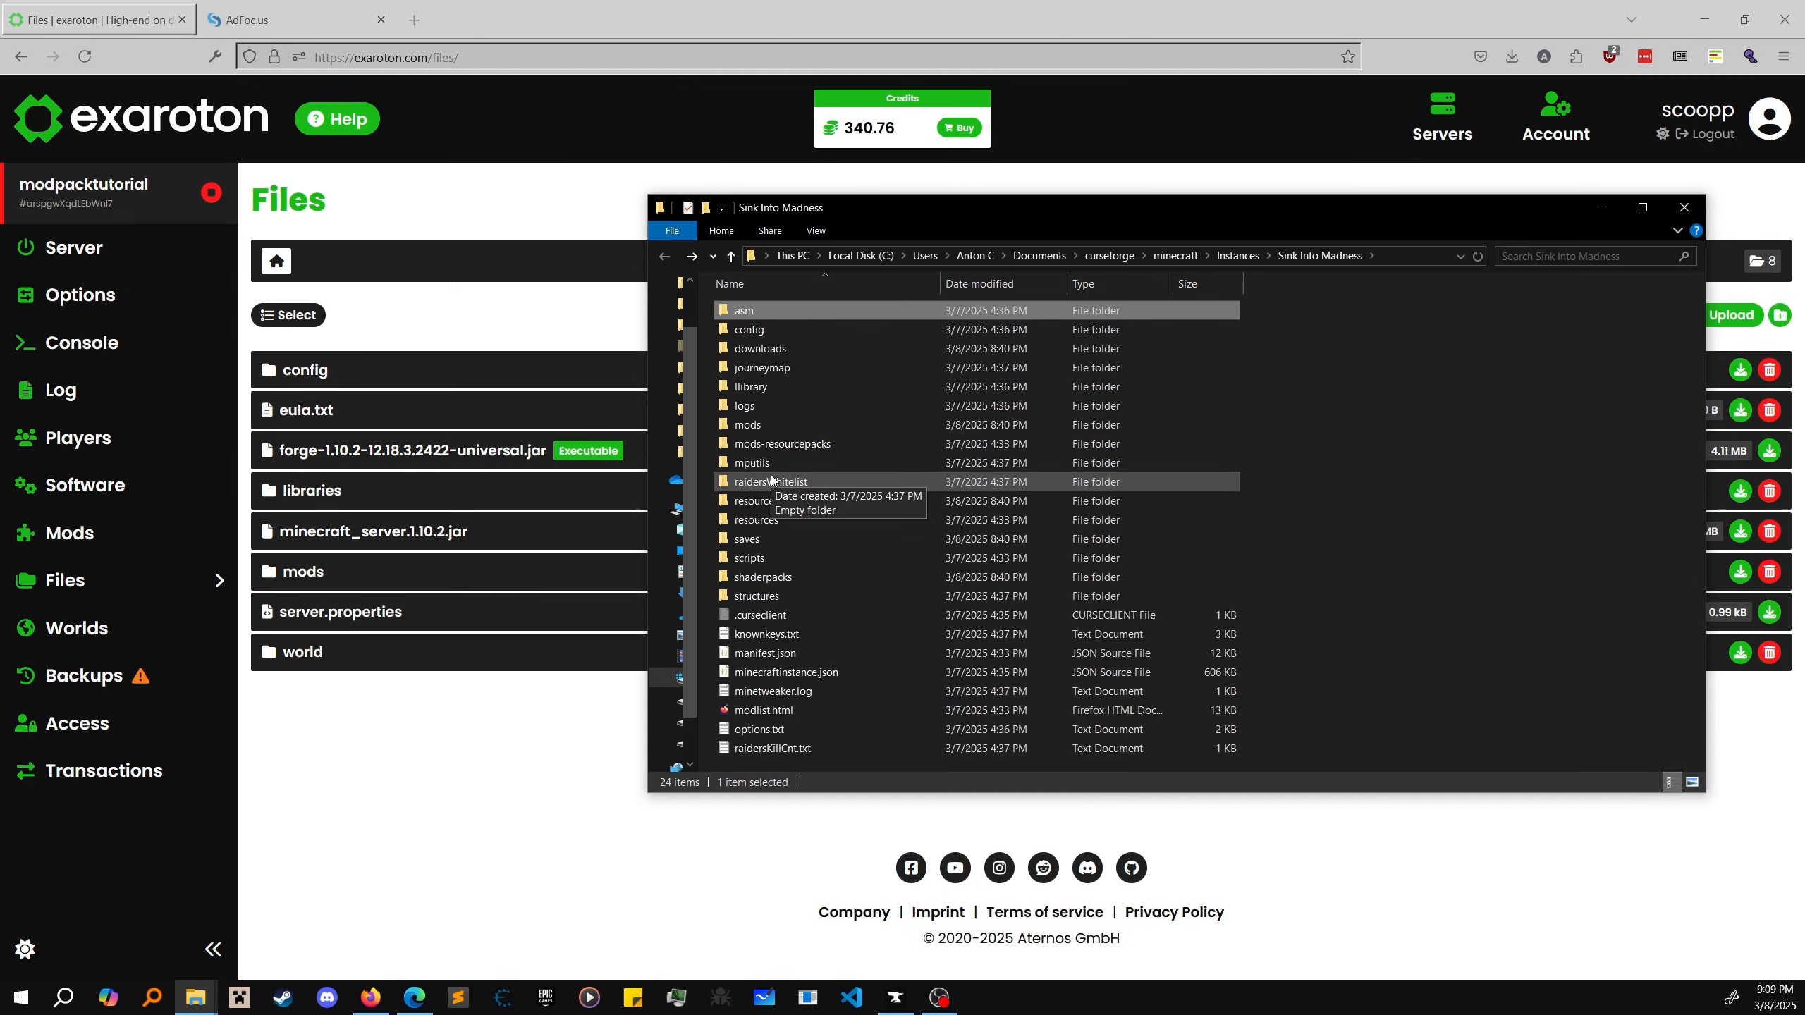
{"action": "mouse_move", "coordinate": [756, 501]}
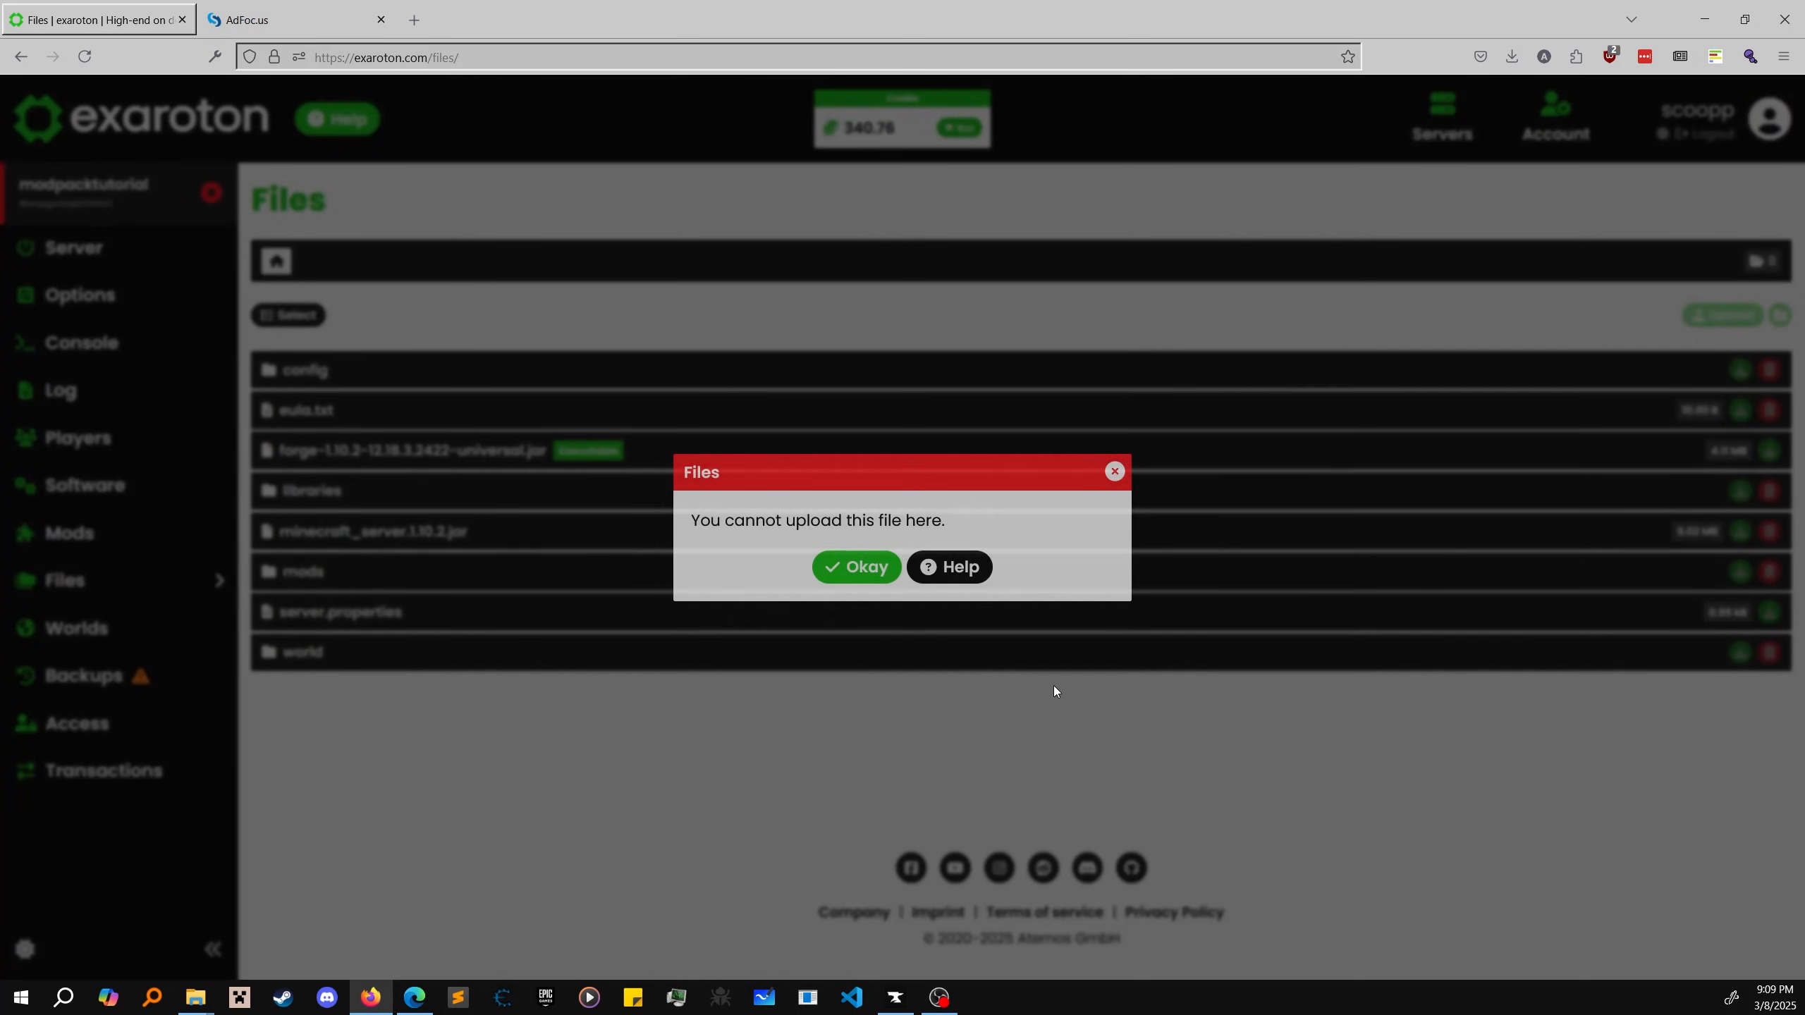
{"action": "left_click", "coordinate": [856, 566]}
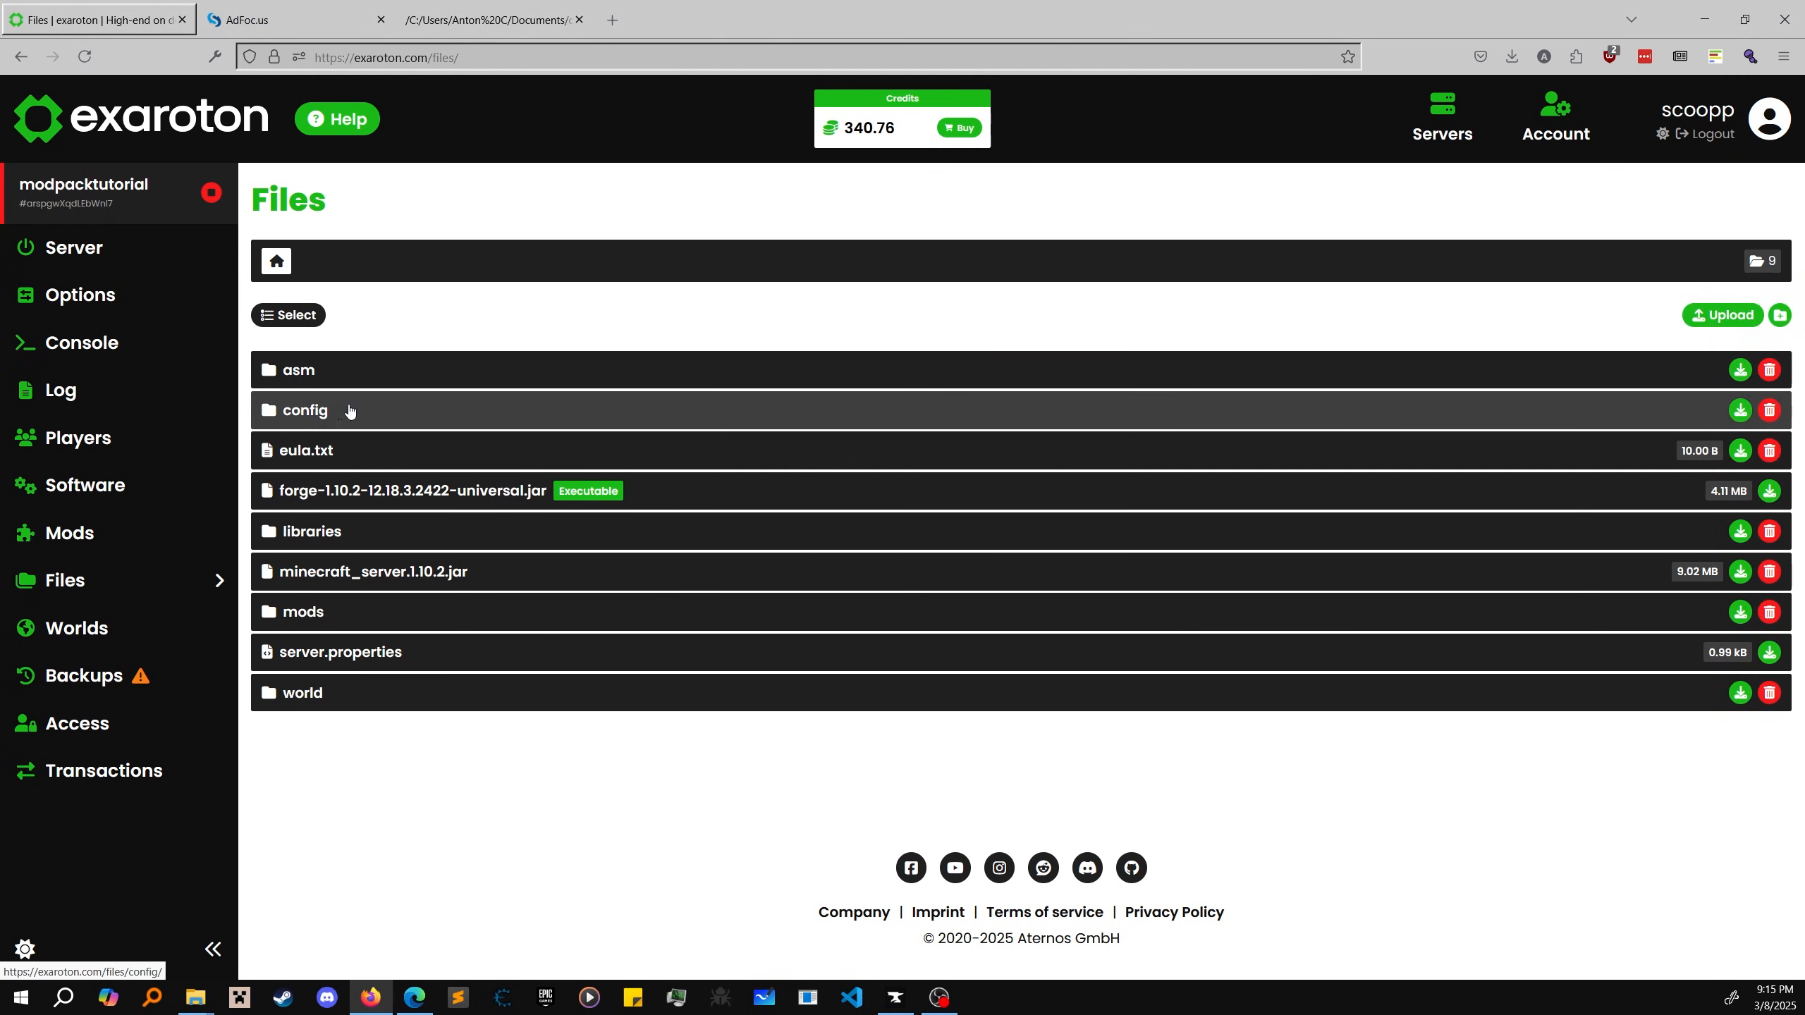
Step: Browse the server's config folder and view ezstorage.cfg in the file editor
{"action": "left_click", "coordinate": [304, 411]}
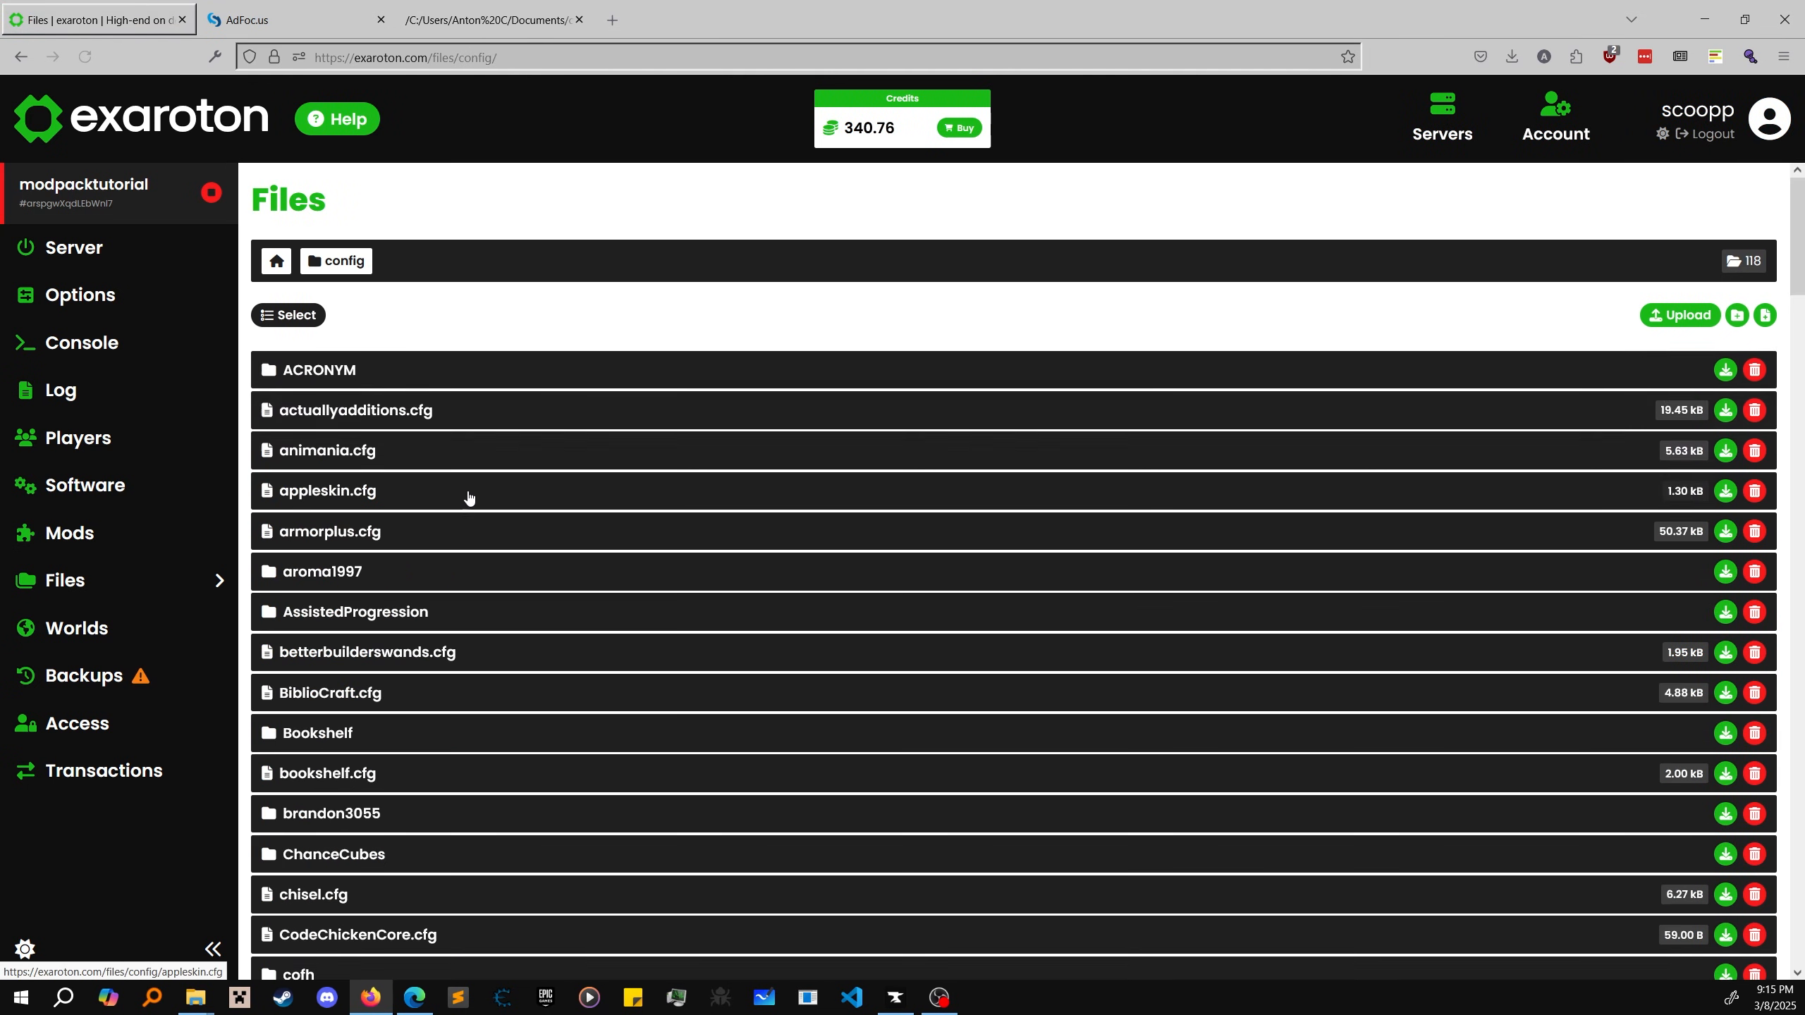
{"action": "scroll", "scroll_direction": "down", "scroll_amount": 3}
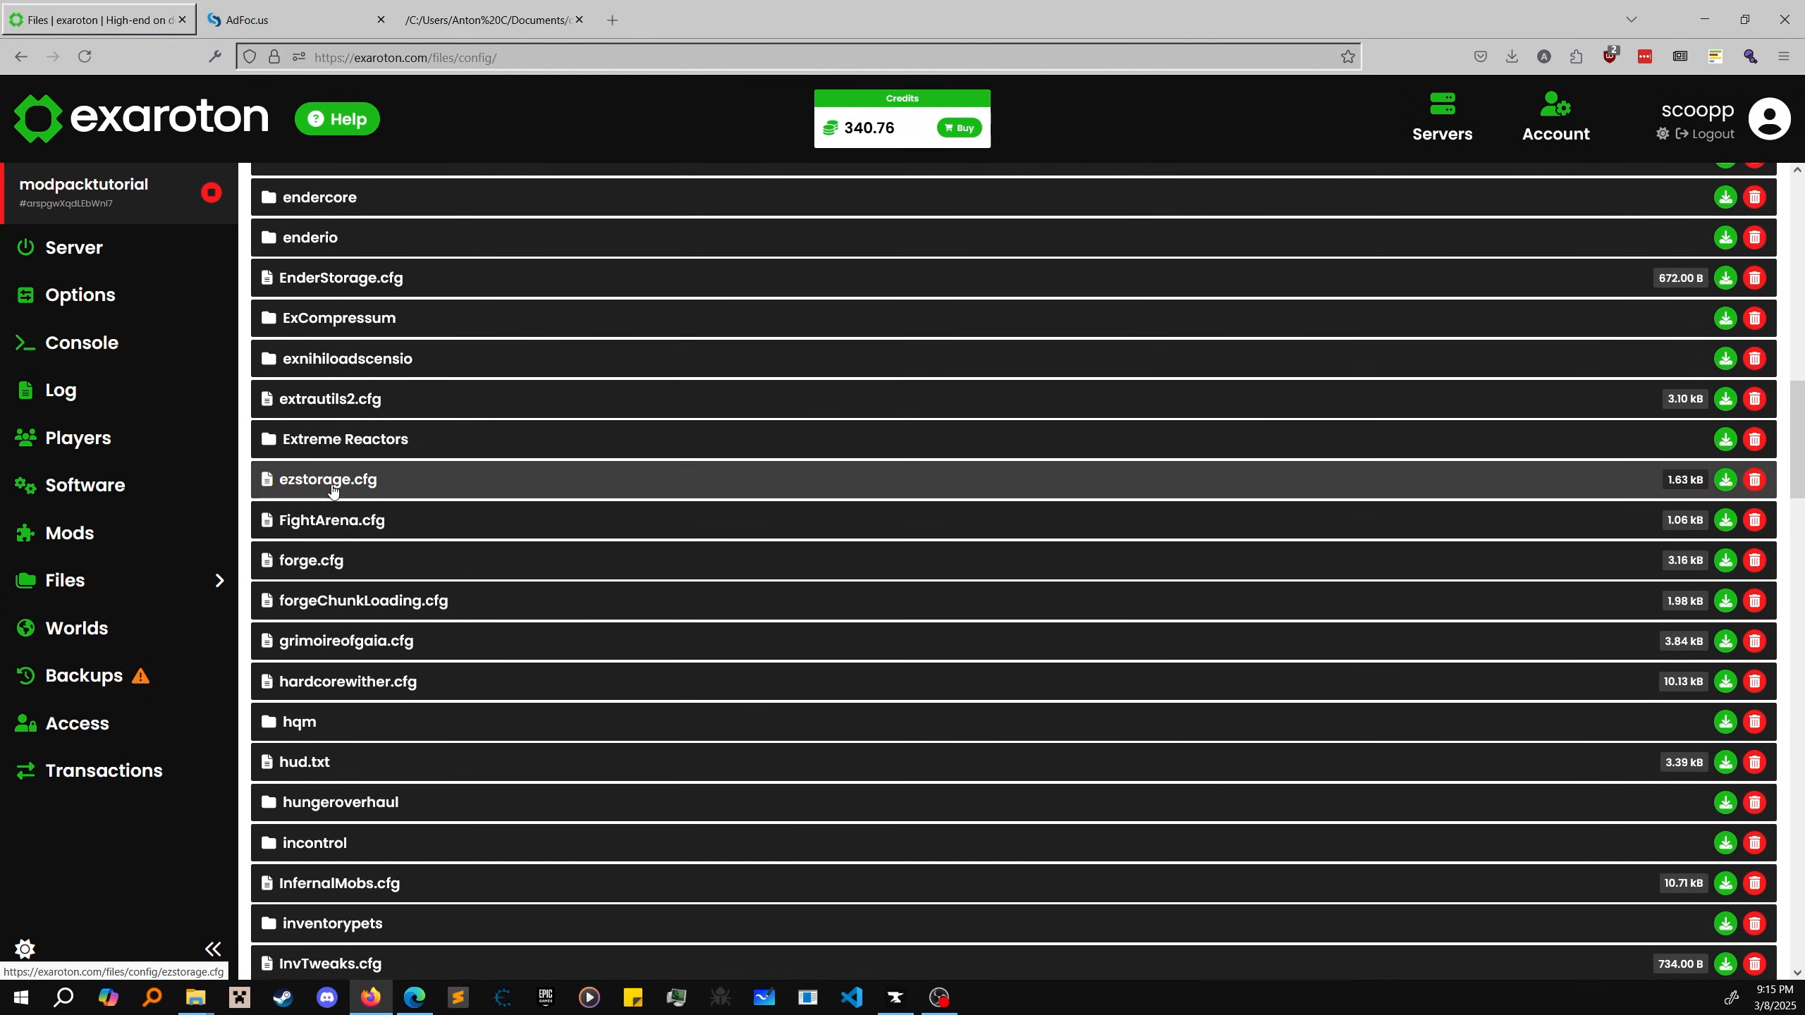
{"action": "left_click", "coordinate": [328, 479]}
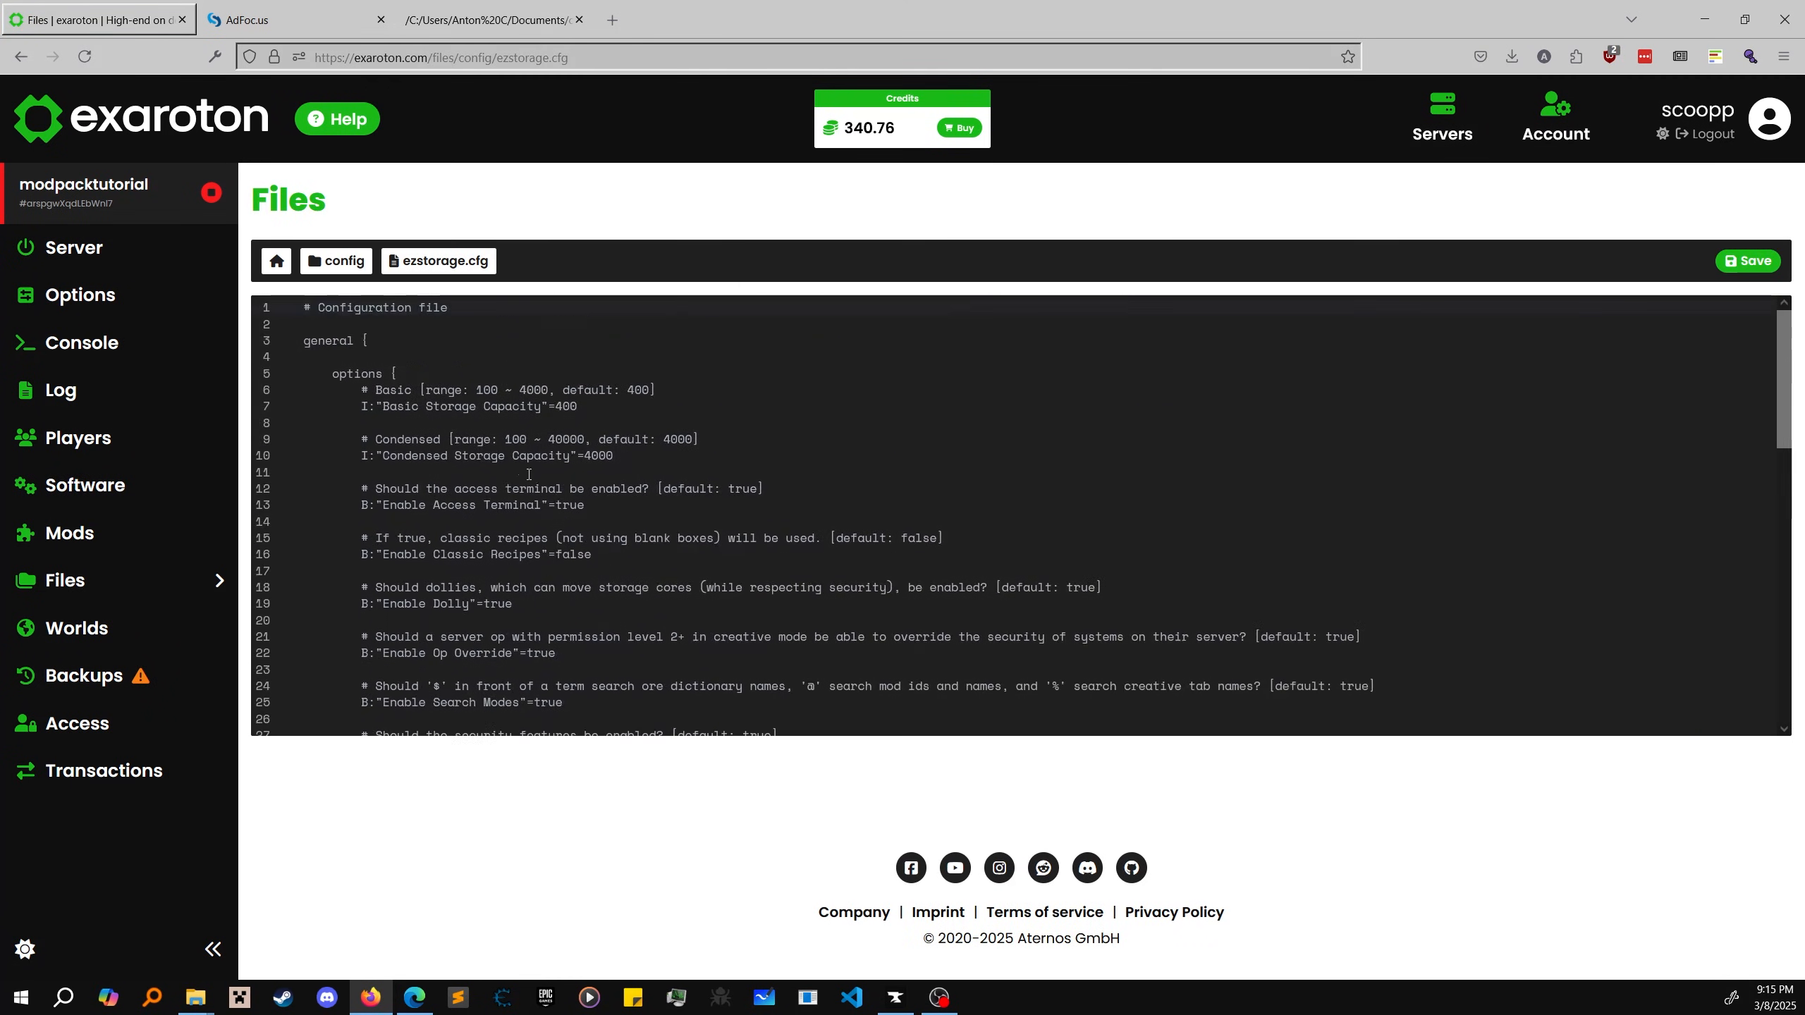
{"action": "left_click", "coordinate": [584, 404]}
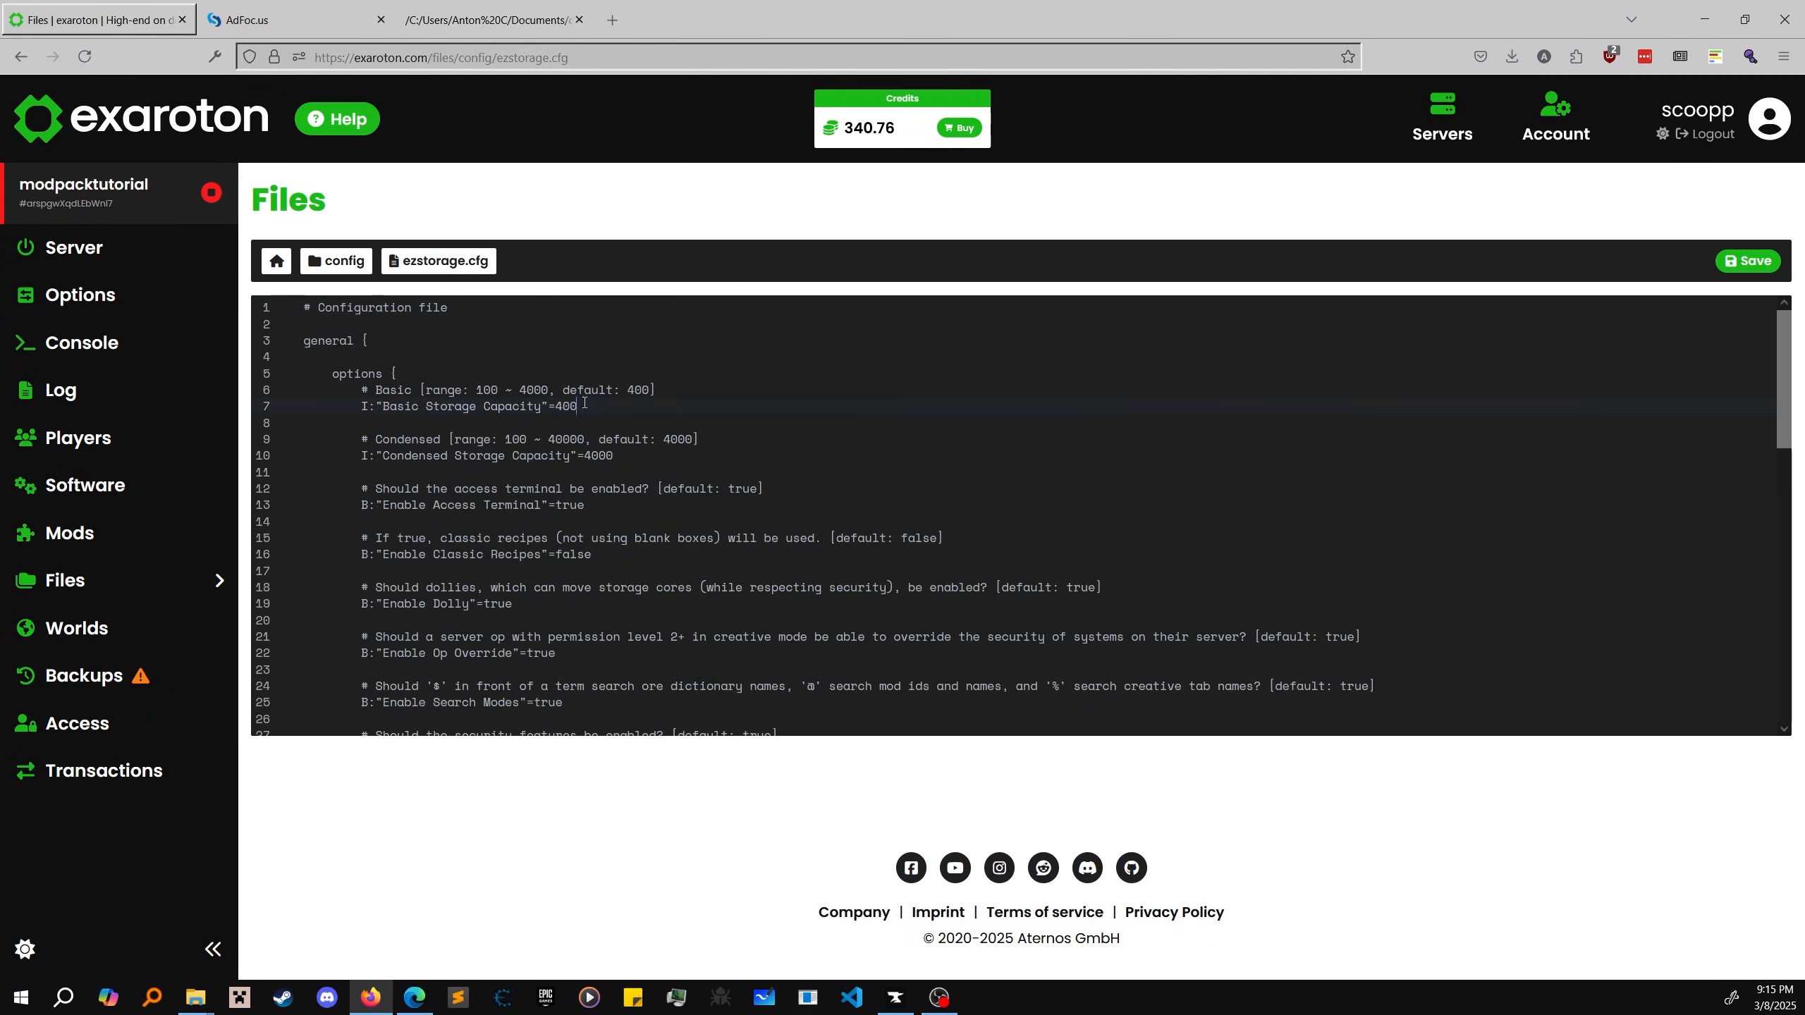
{"action": "mouse_move", "coordinate": [578, 288]}
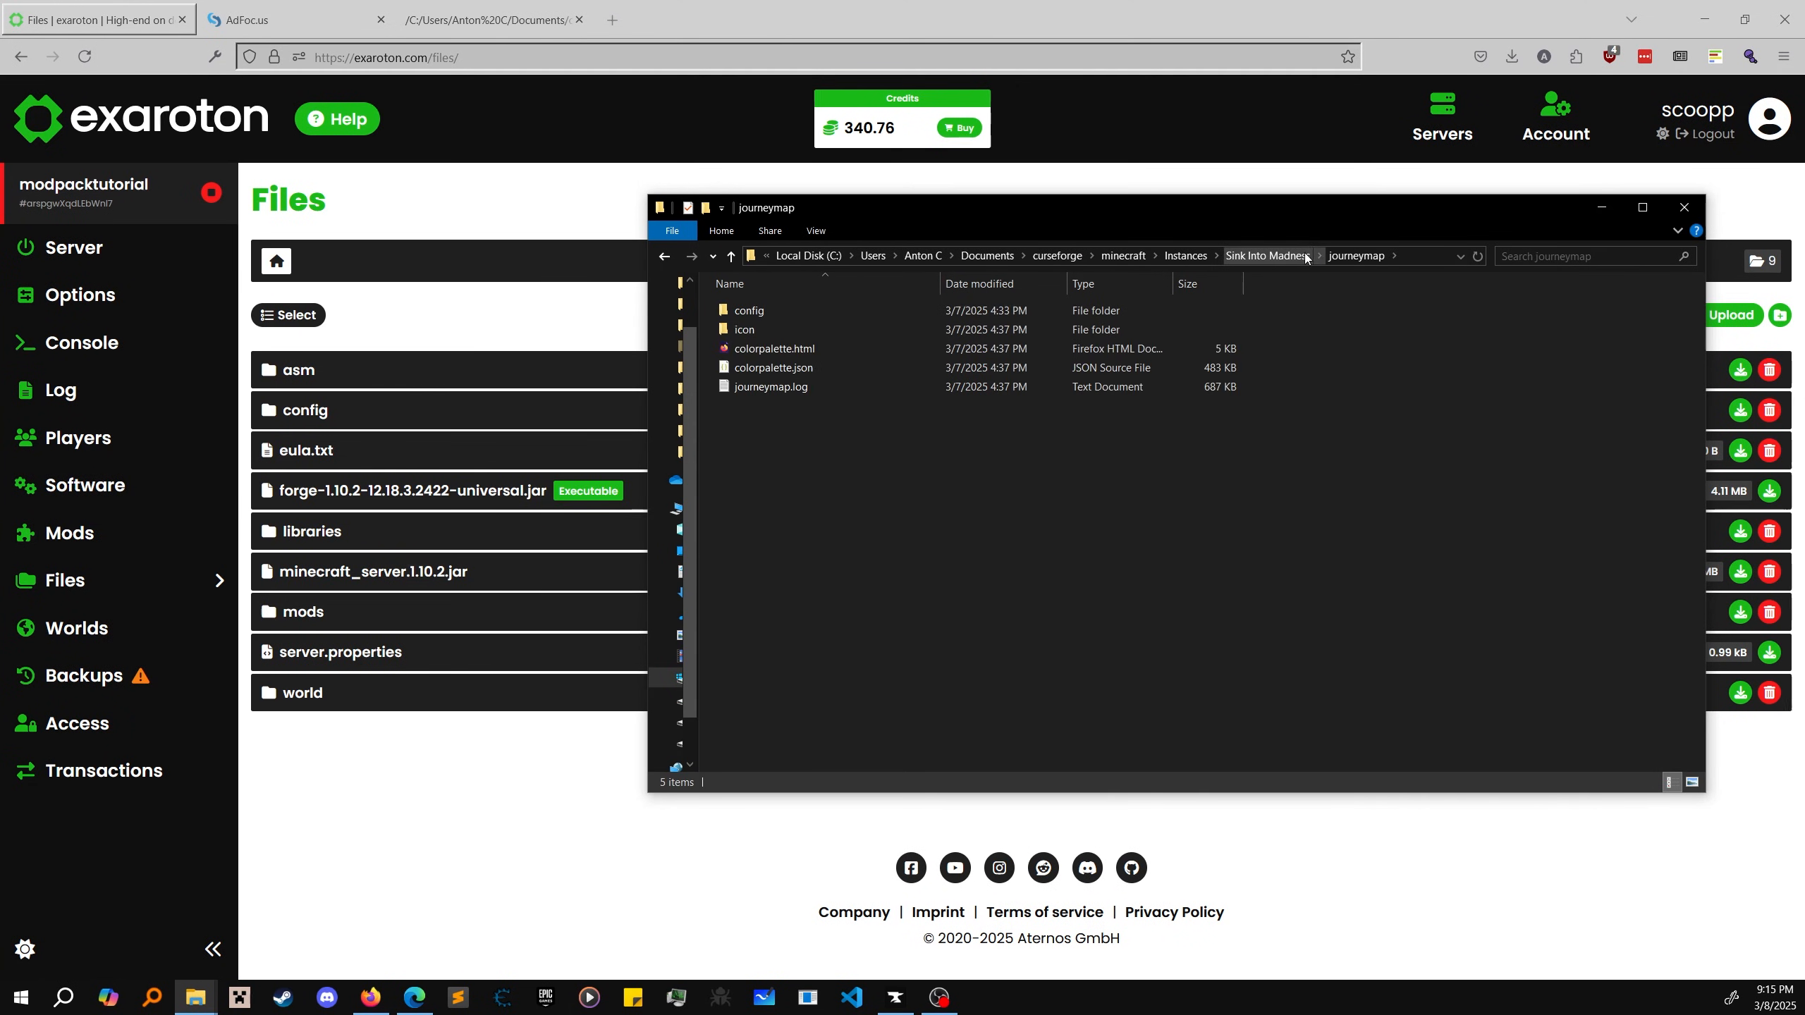
Step: Drag journeymap, llibrary, mods-resourcepacks, mputils, resourcepacks, resources and scripts into exaroton Files, checking inside structures
{"action": "left_click", "coordinate": [1320, 254]}
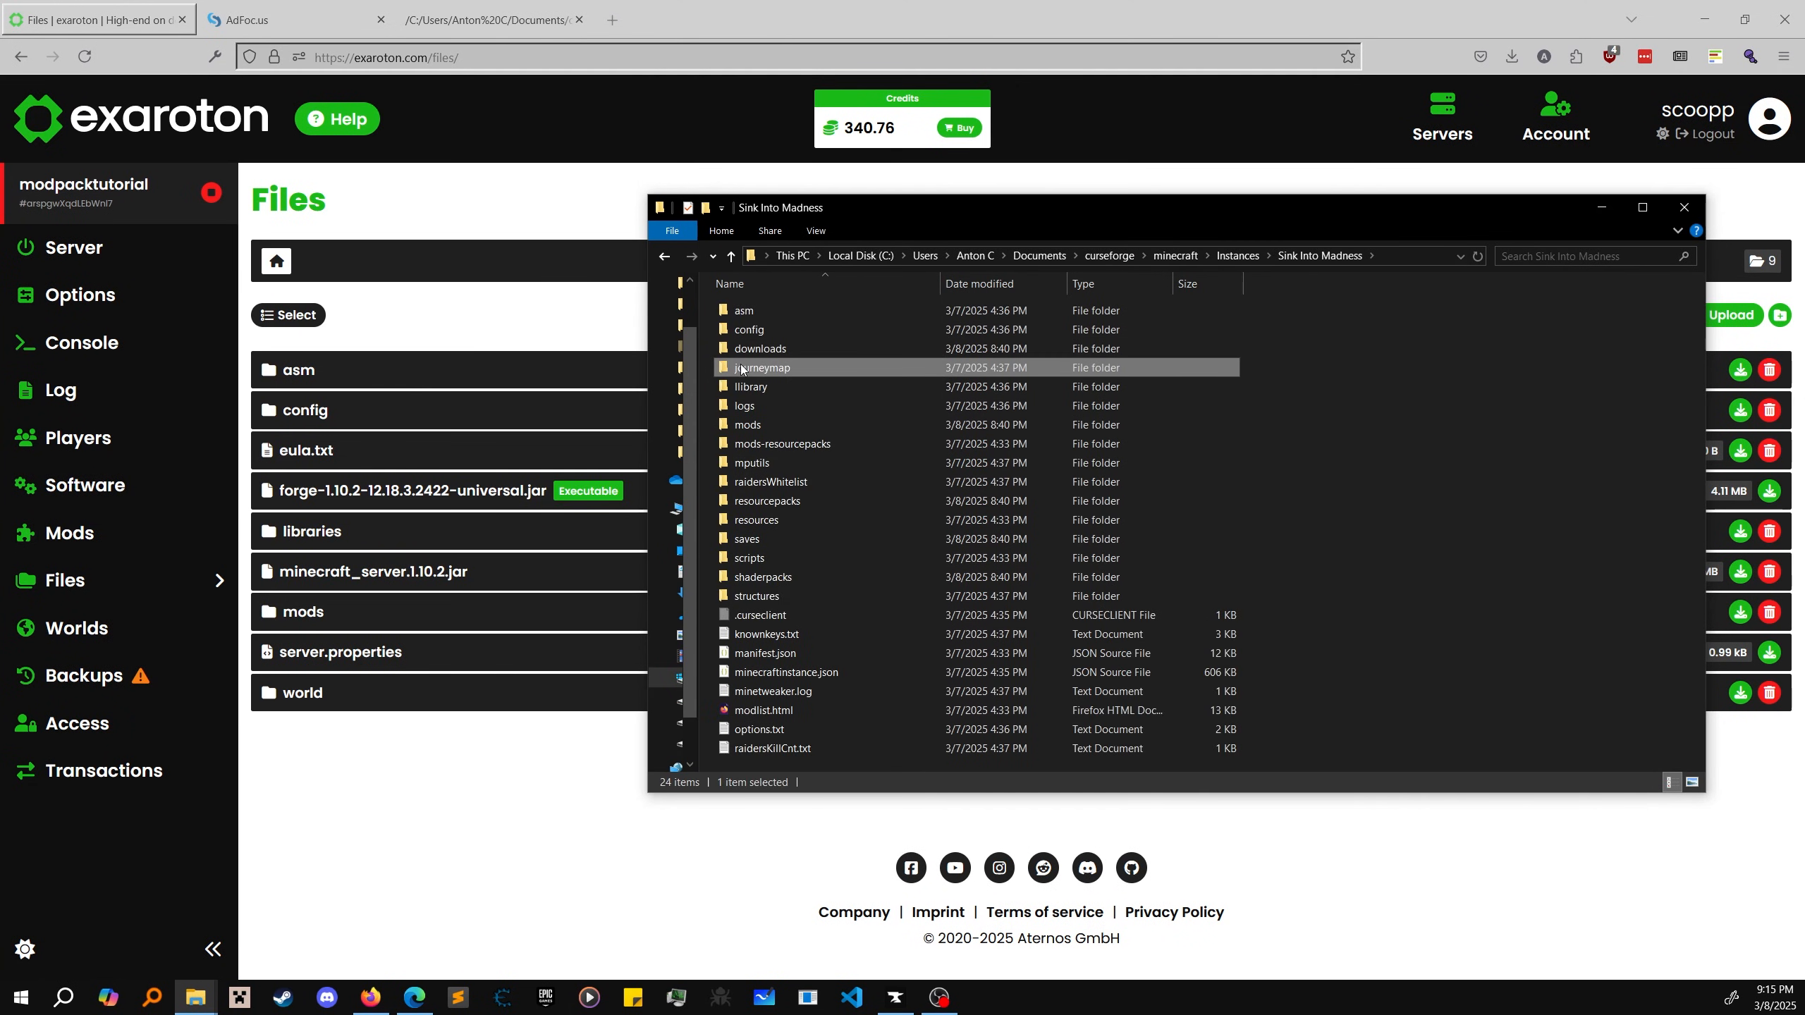
{"action": "left_click", "coordinate": [760, 348]}
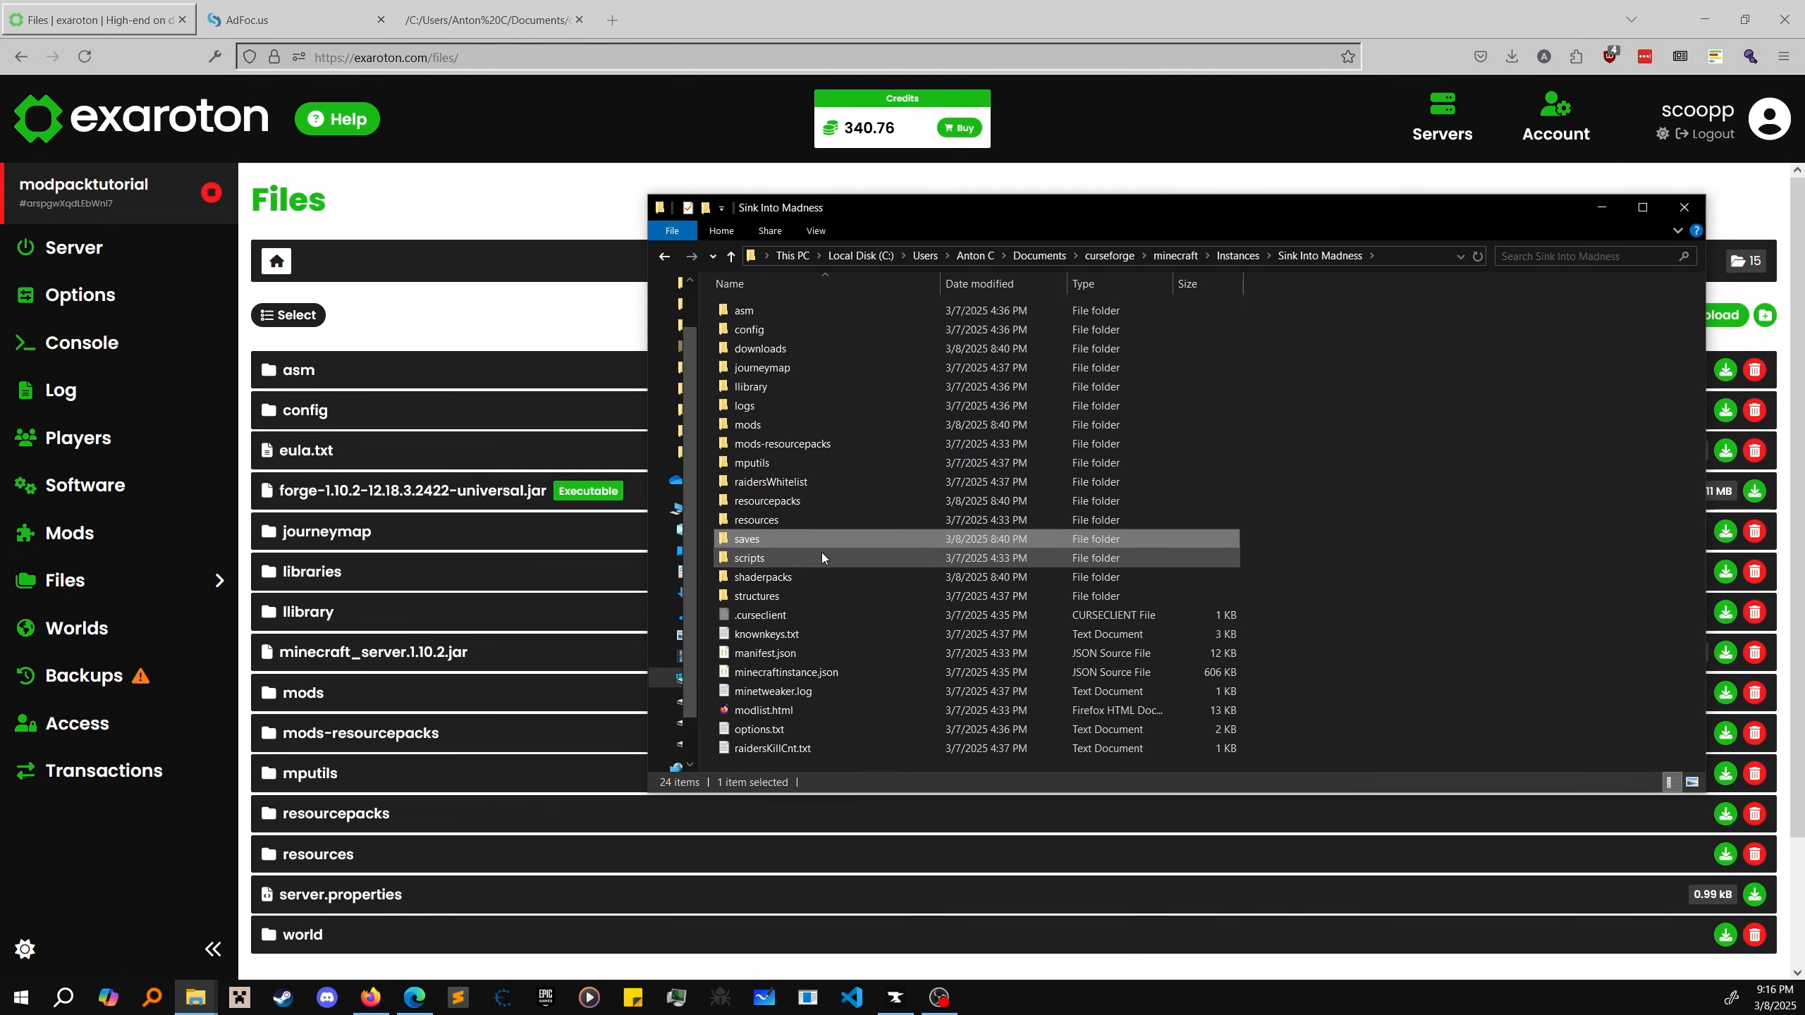
{"action": "mouse_move", "coordinate": [724, 558]}
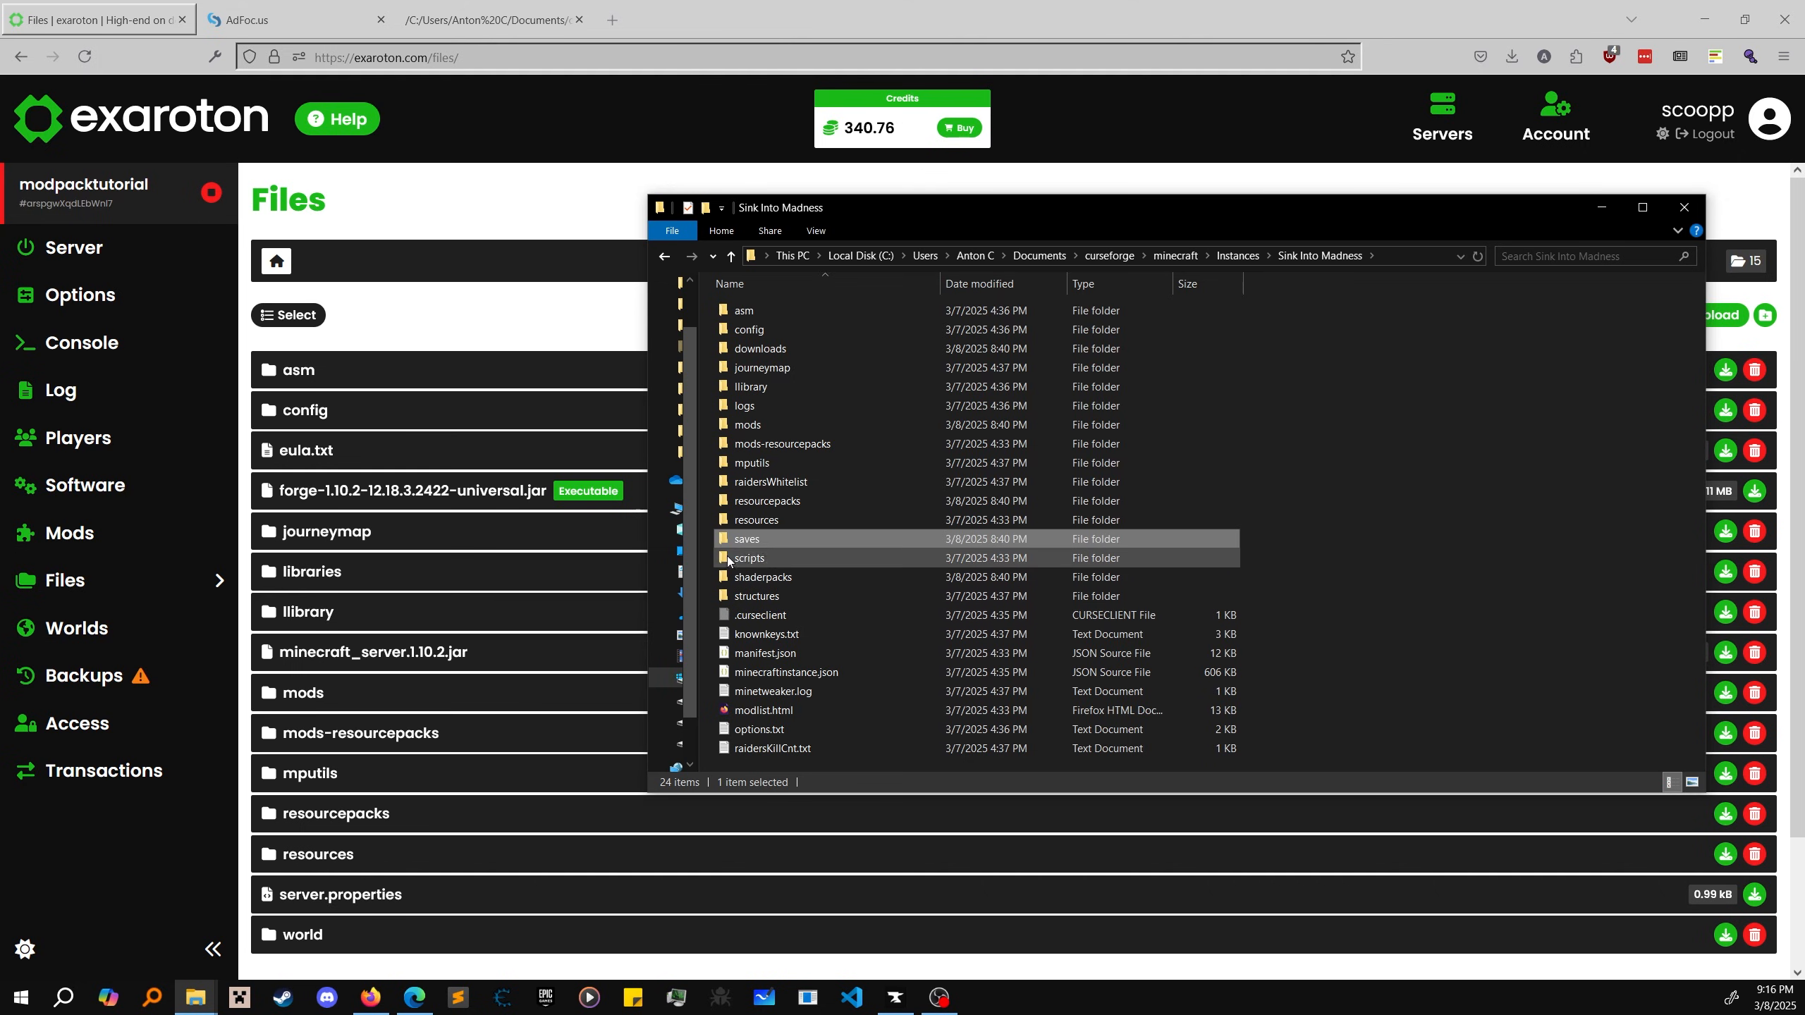
{"action": "mouse_move", "coordinate": [748, 558]}
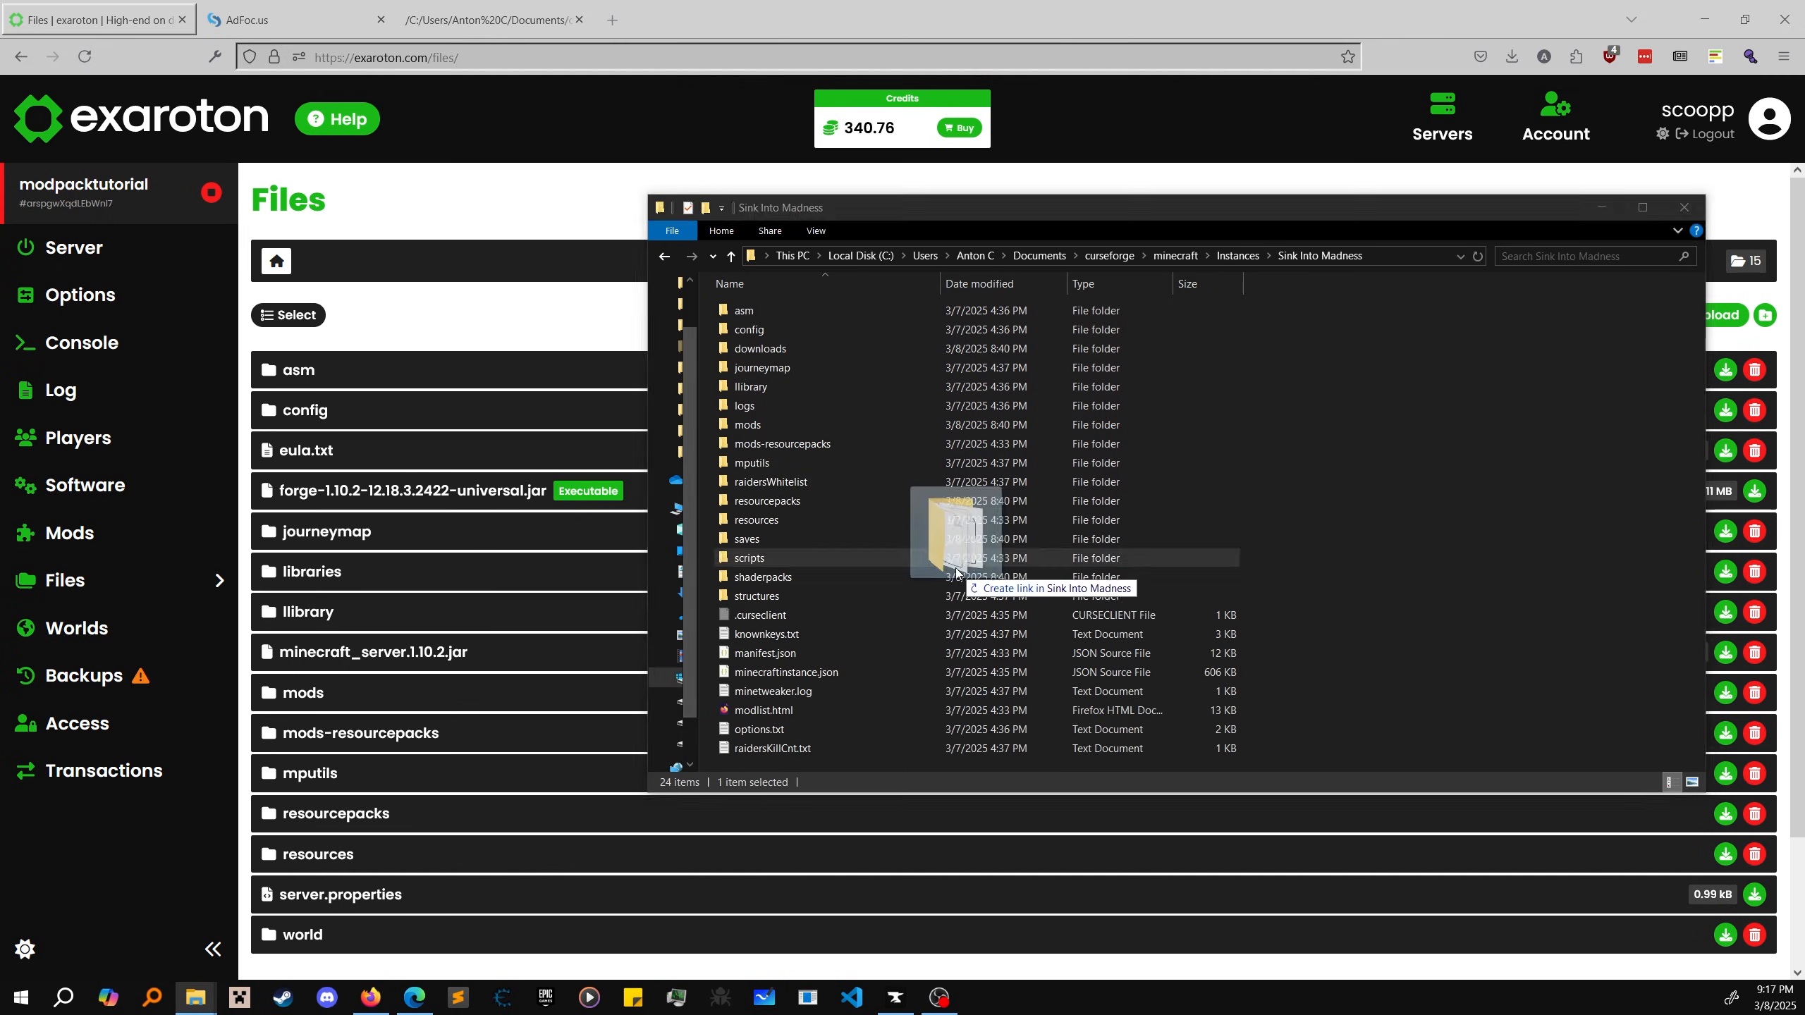
{"action": "double_click", "coordinate": [761, 576]}
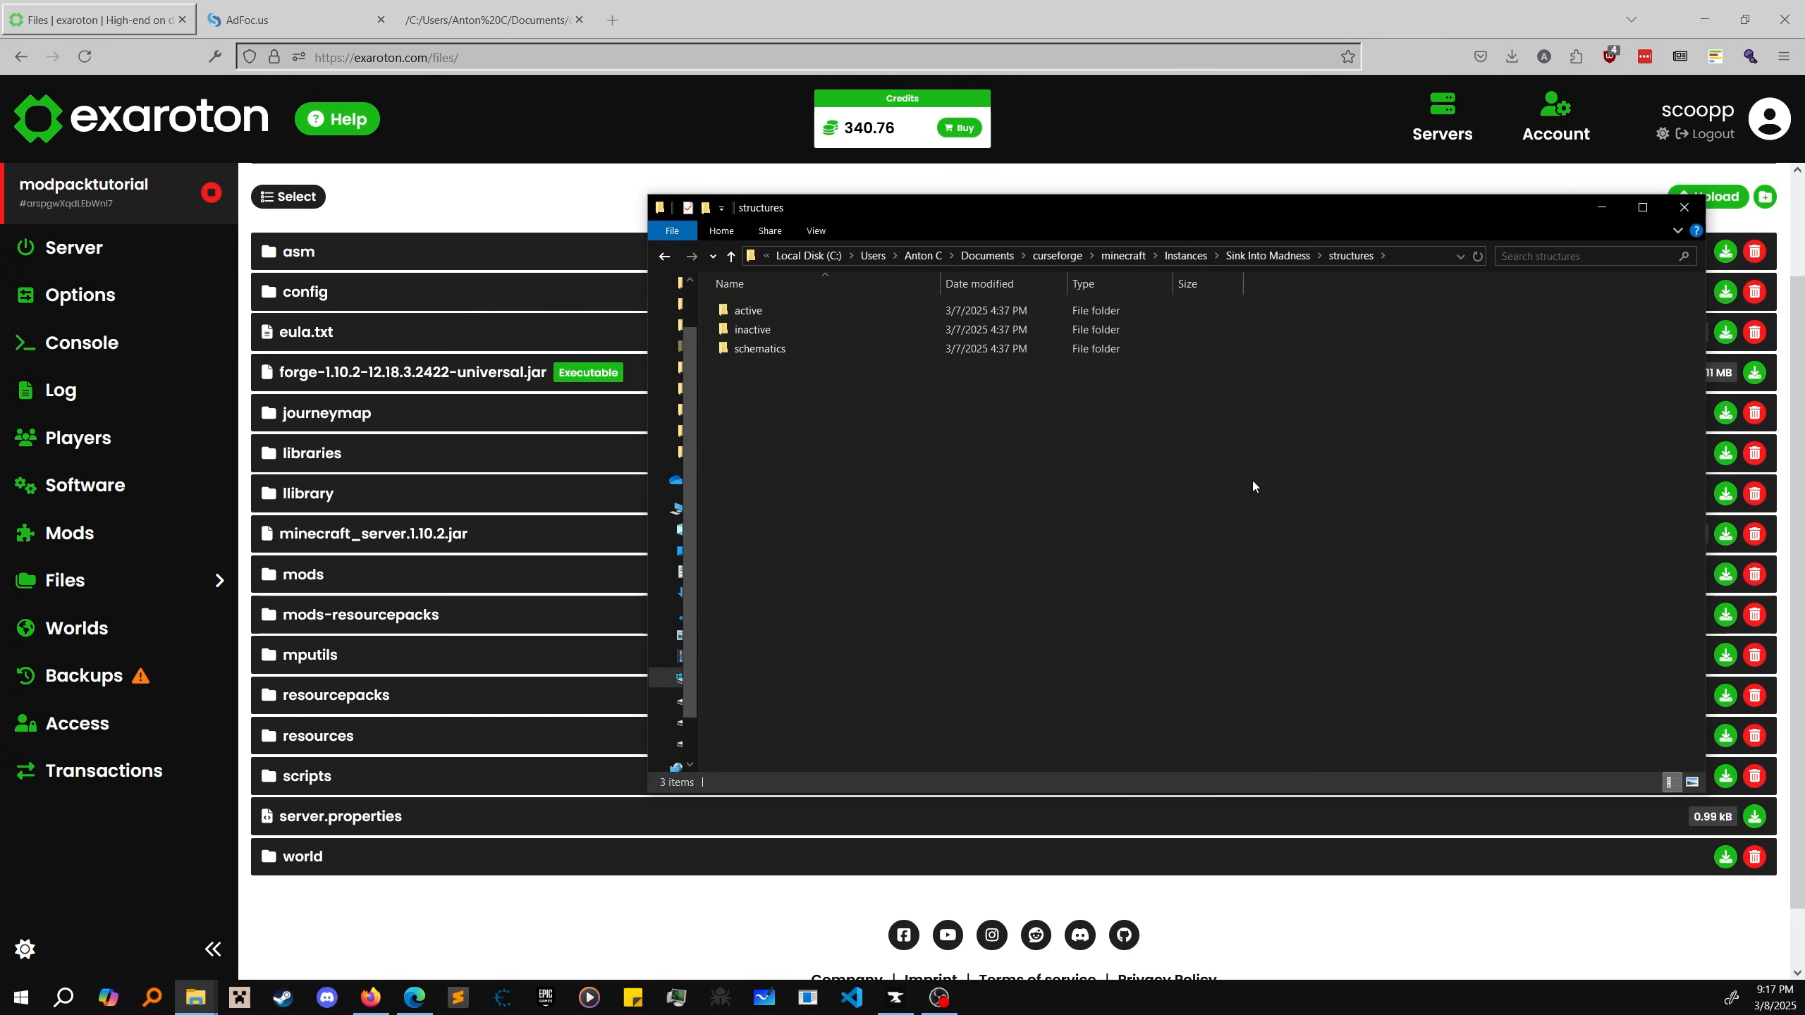
{"action": "double_click", "coordinate": [760, 348]}
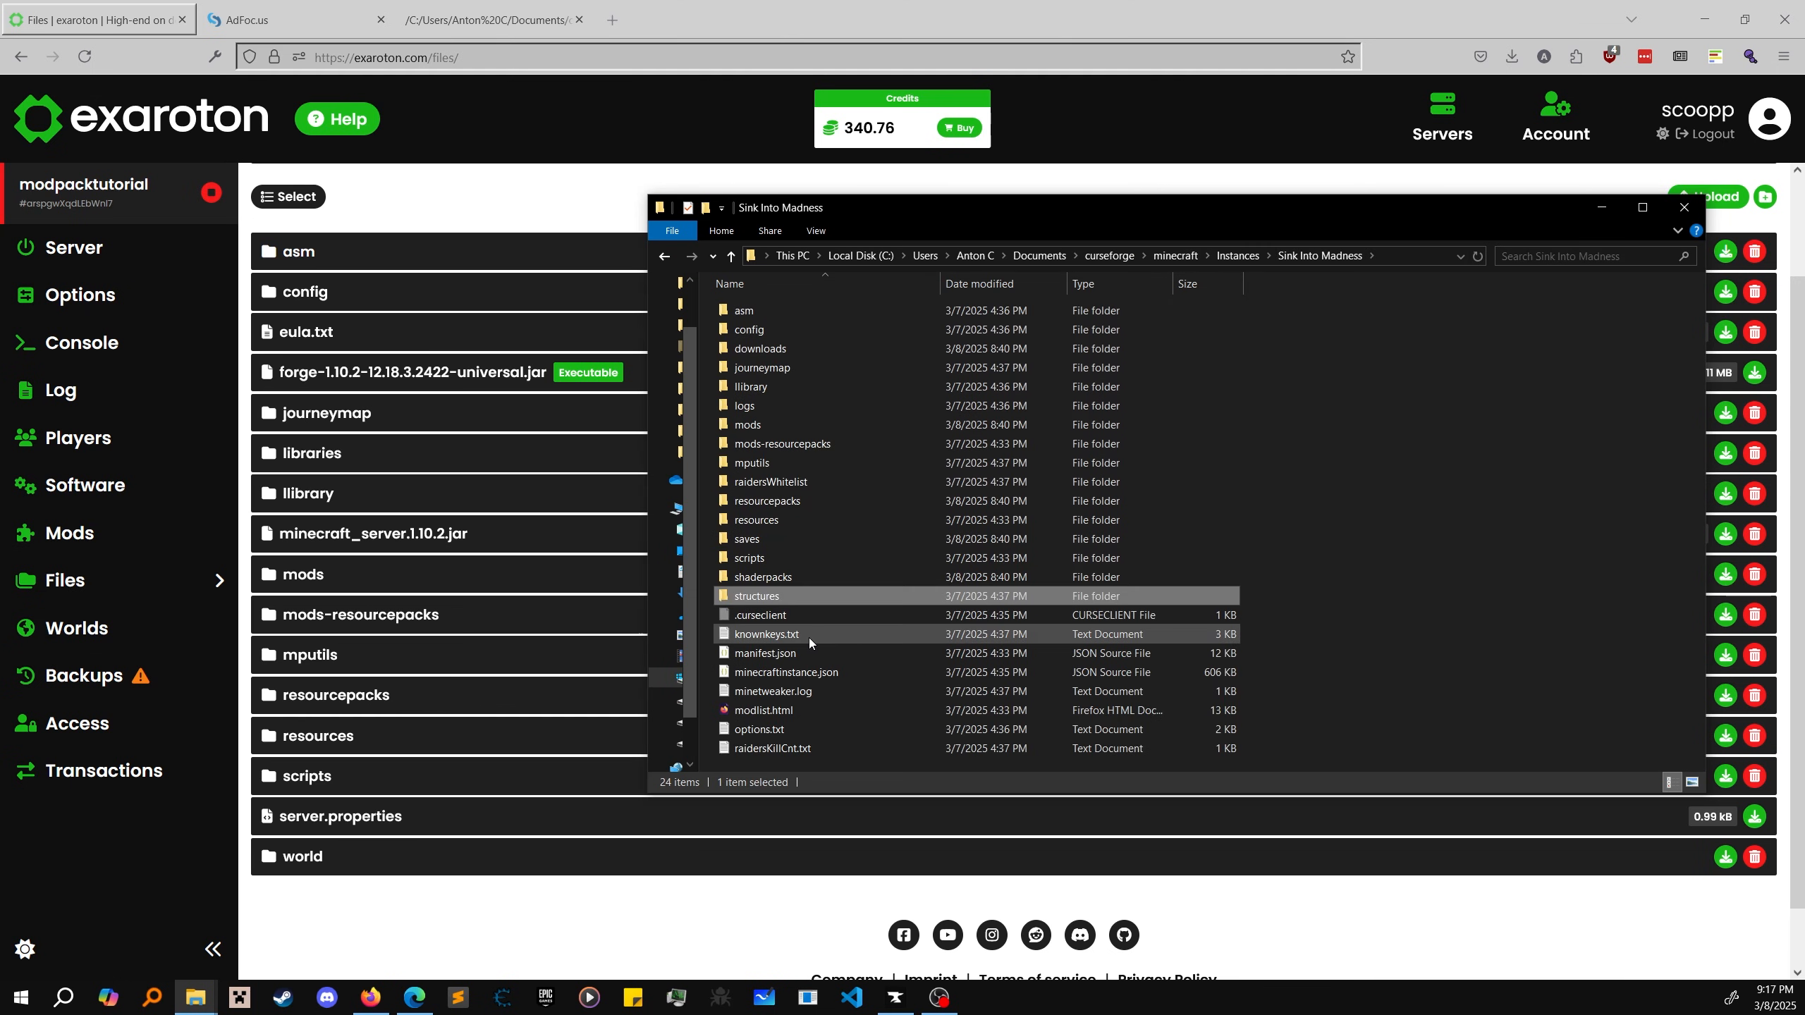
{"action": "right_click", "coordinate": [766, 653]}
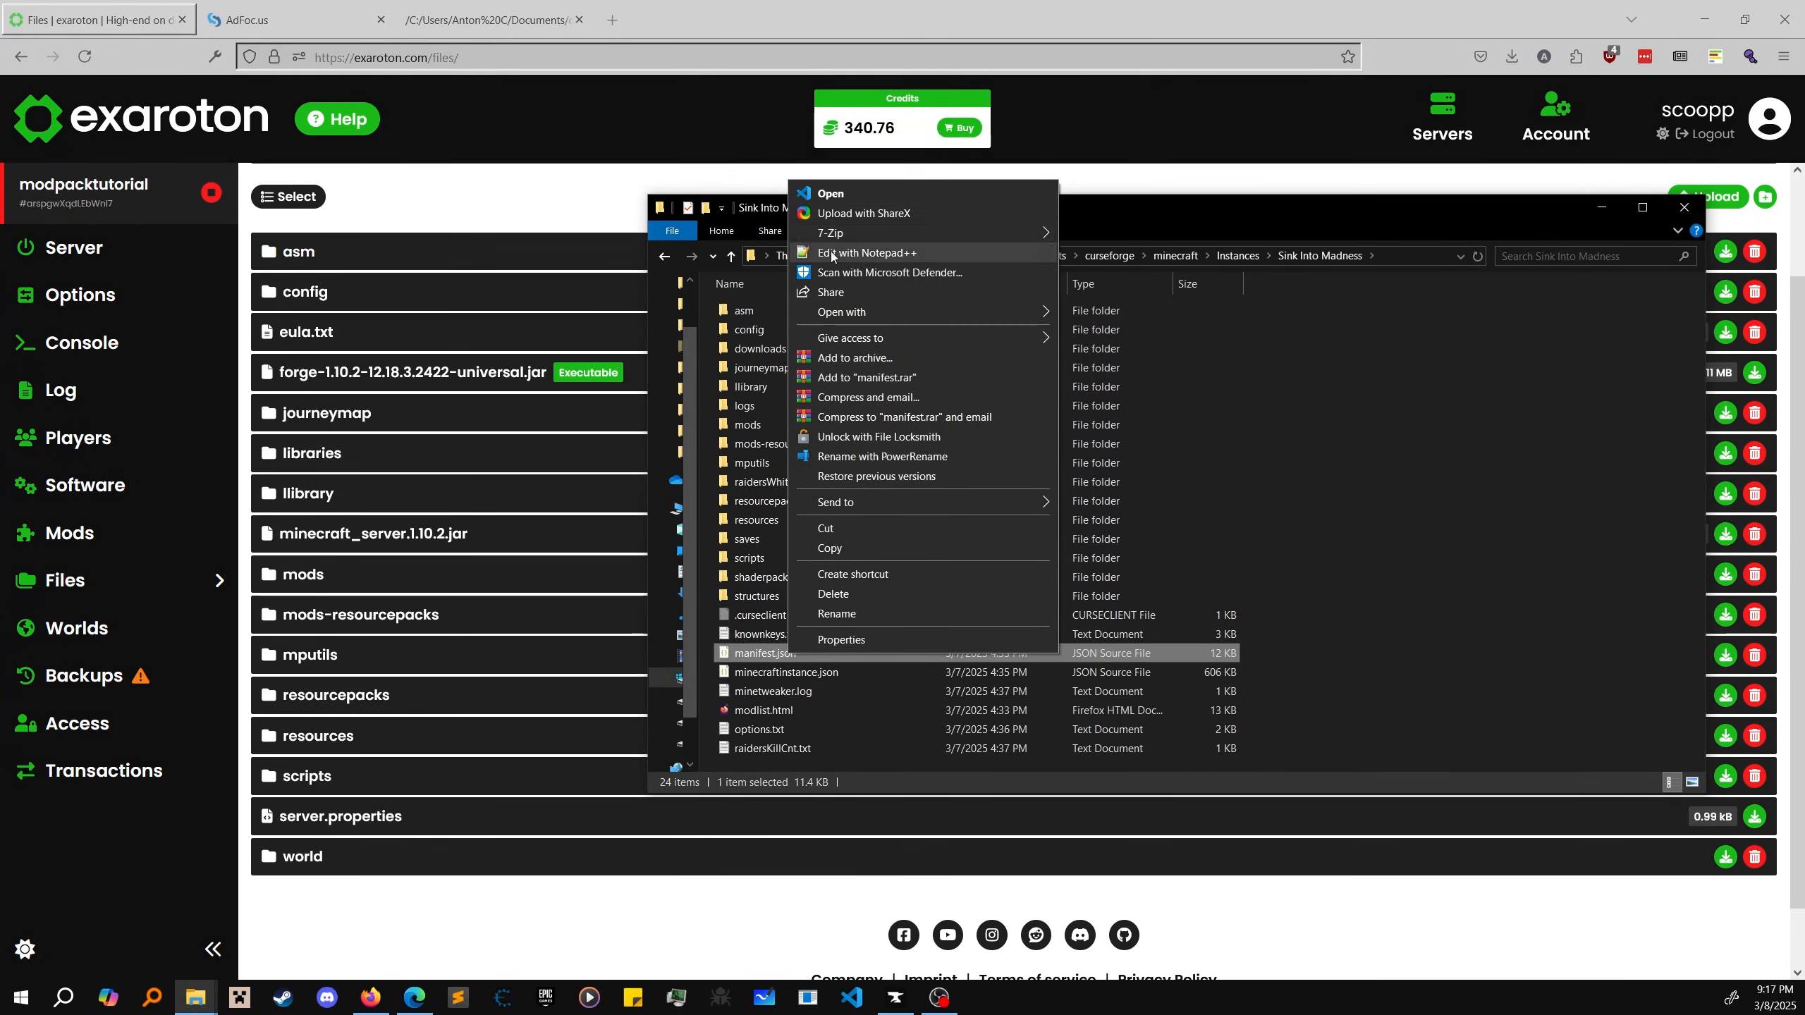
{"action": "left_click", "coordinate": [866, 252]}
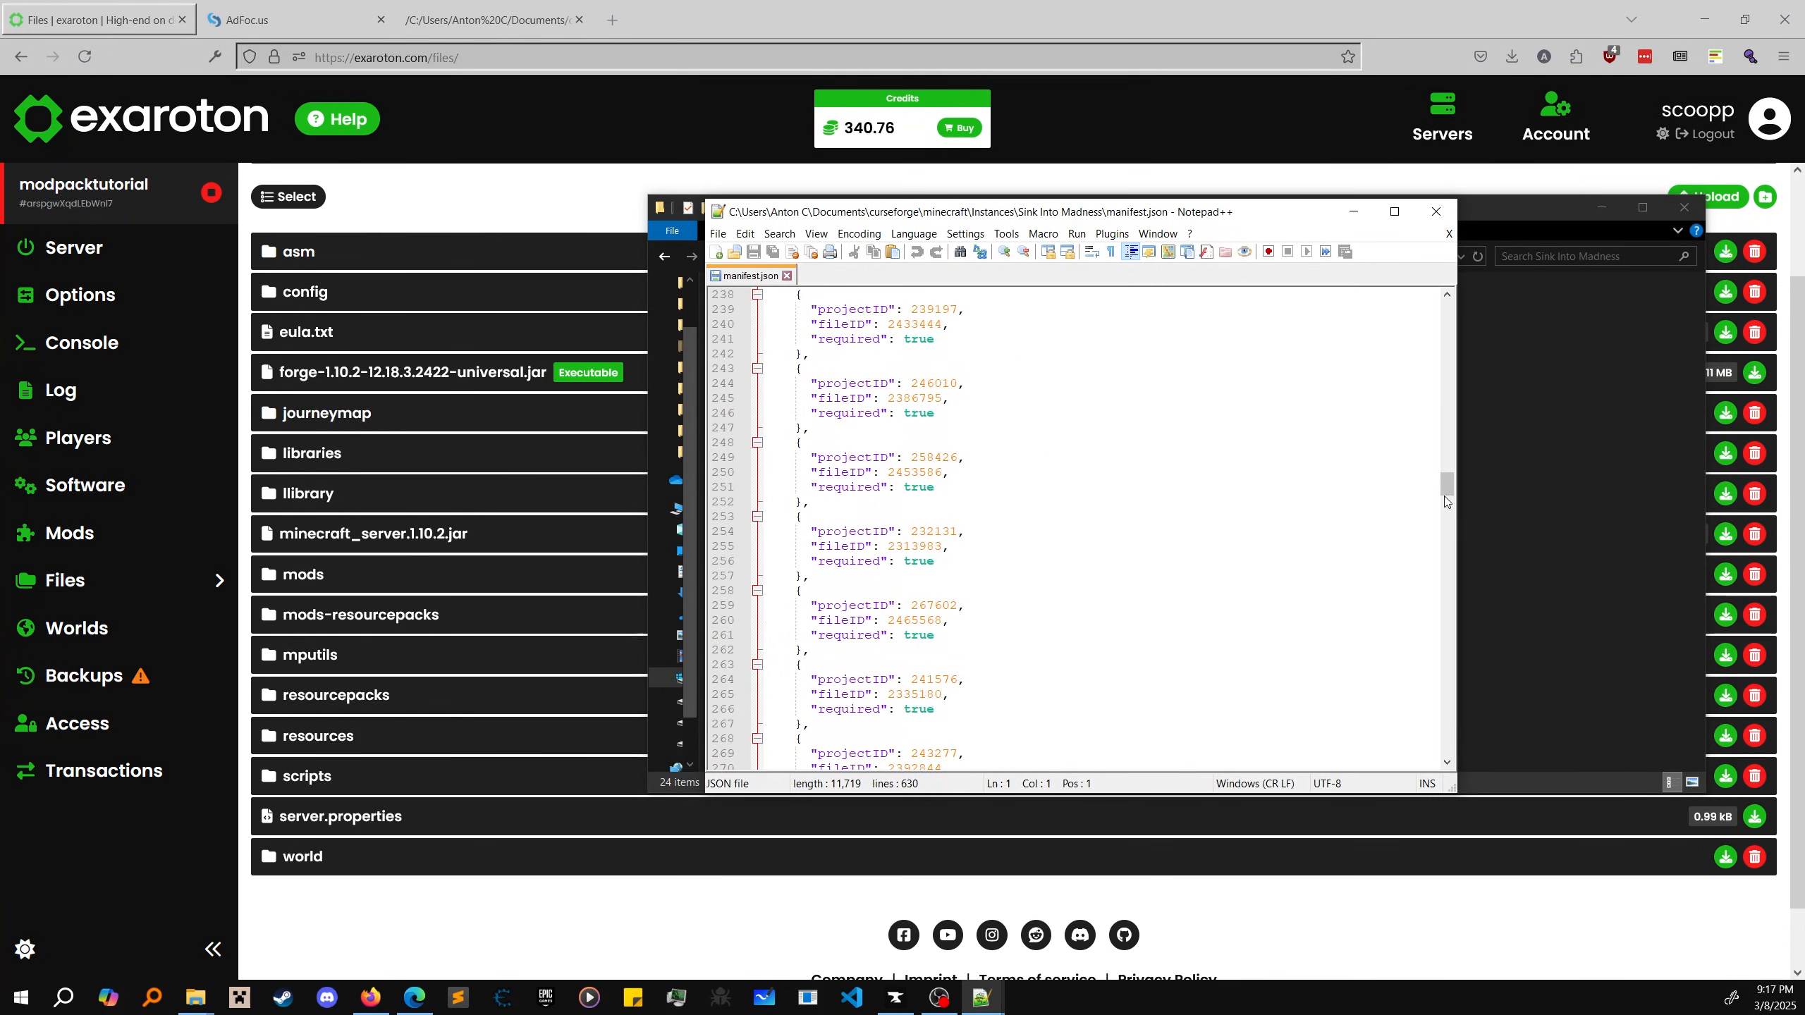
{"action": "left_click_drag", "start_coordinate": [1445, 501], "coordinate": [1446, 685]}
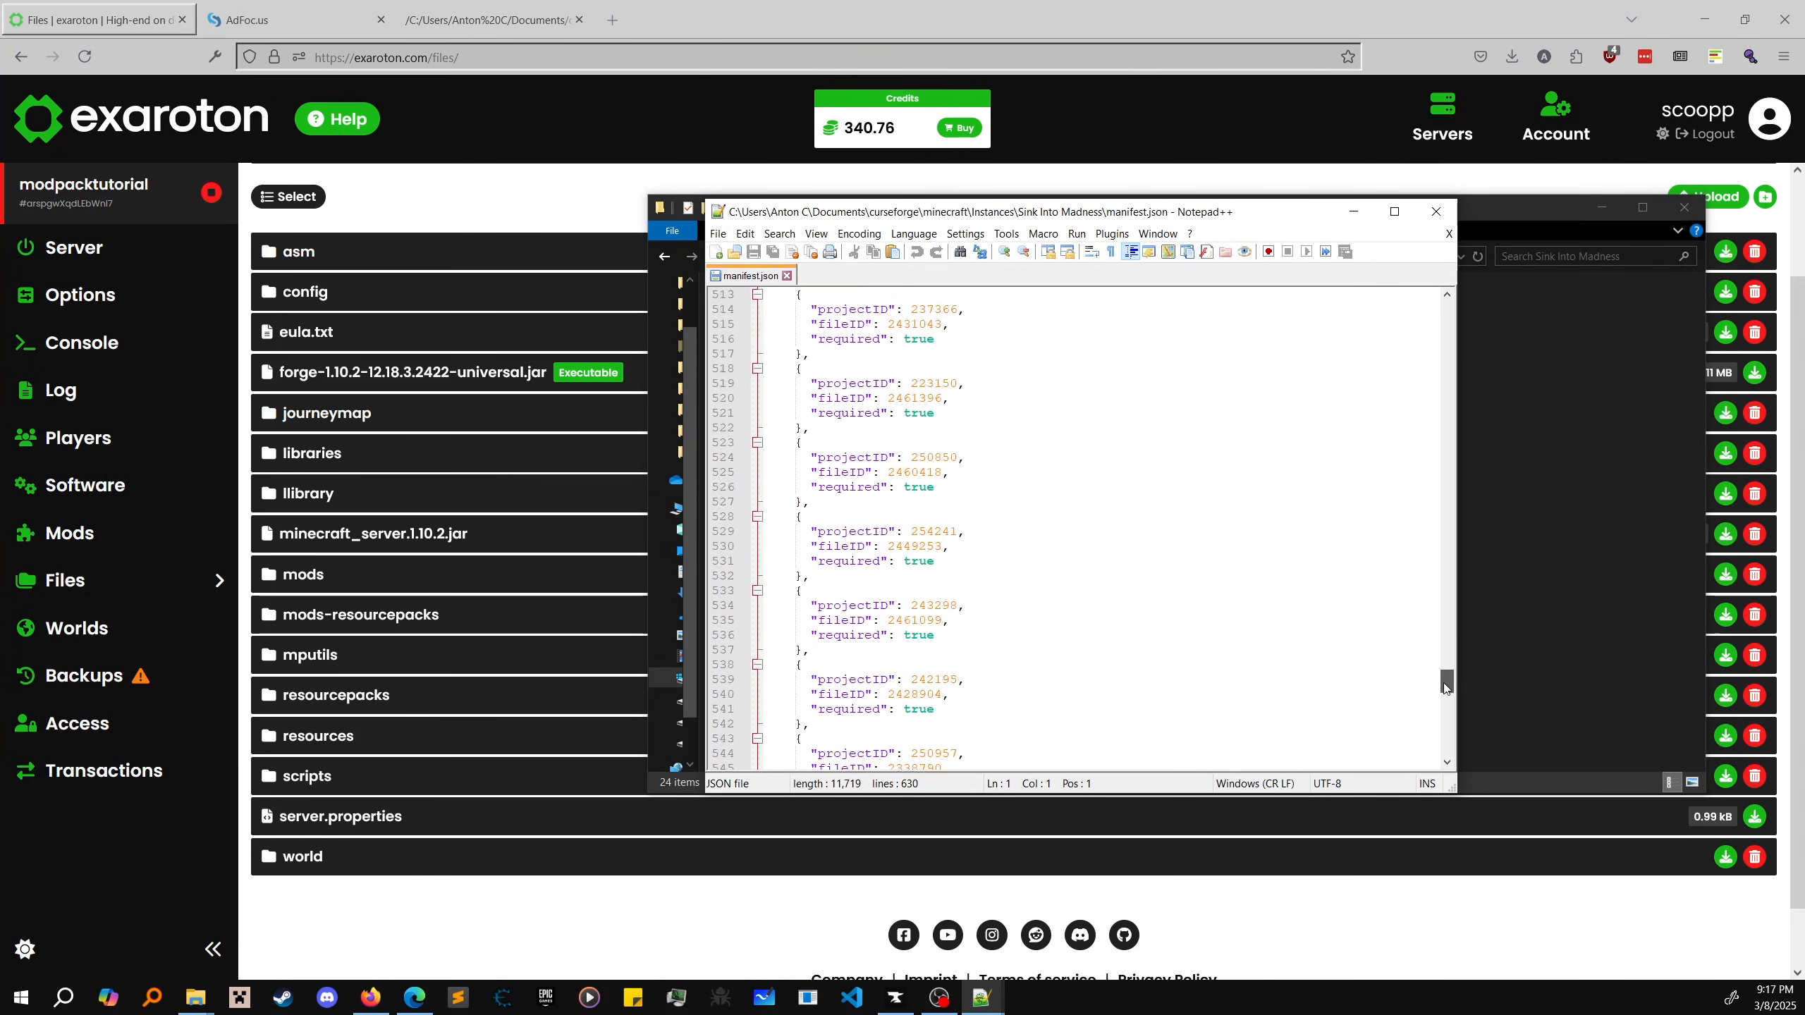
{"action": "scroll", "scroll_direction": "down", "scroll_amount": 3}
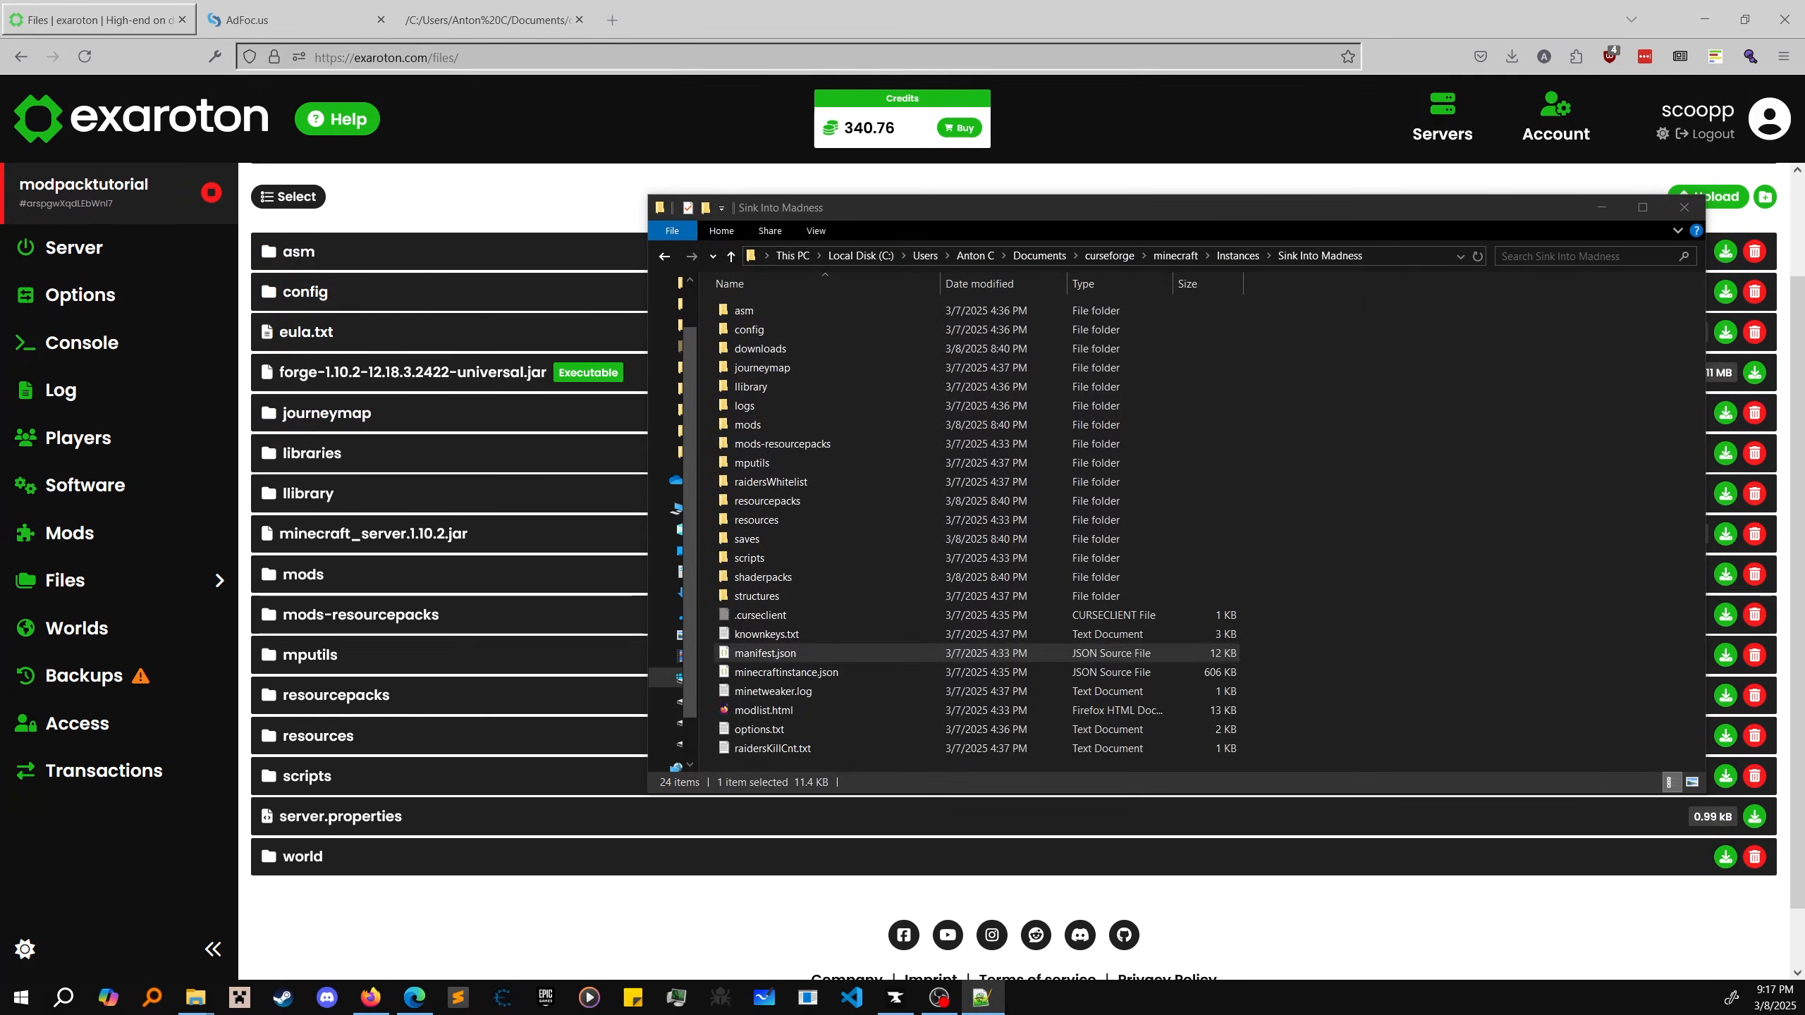
Step: Start the modpacktutorial server from its overview and watch the console load the mods
{"action": "left_click", "coordinate": [771, 749]}
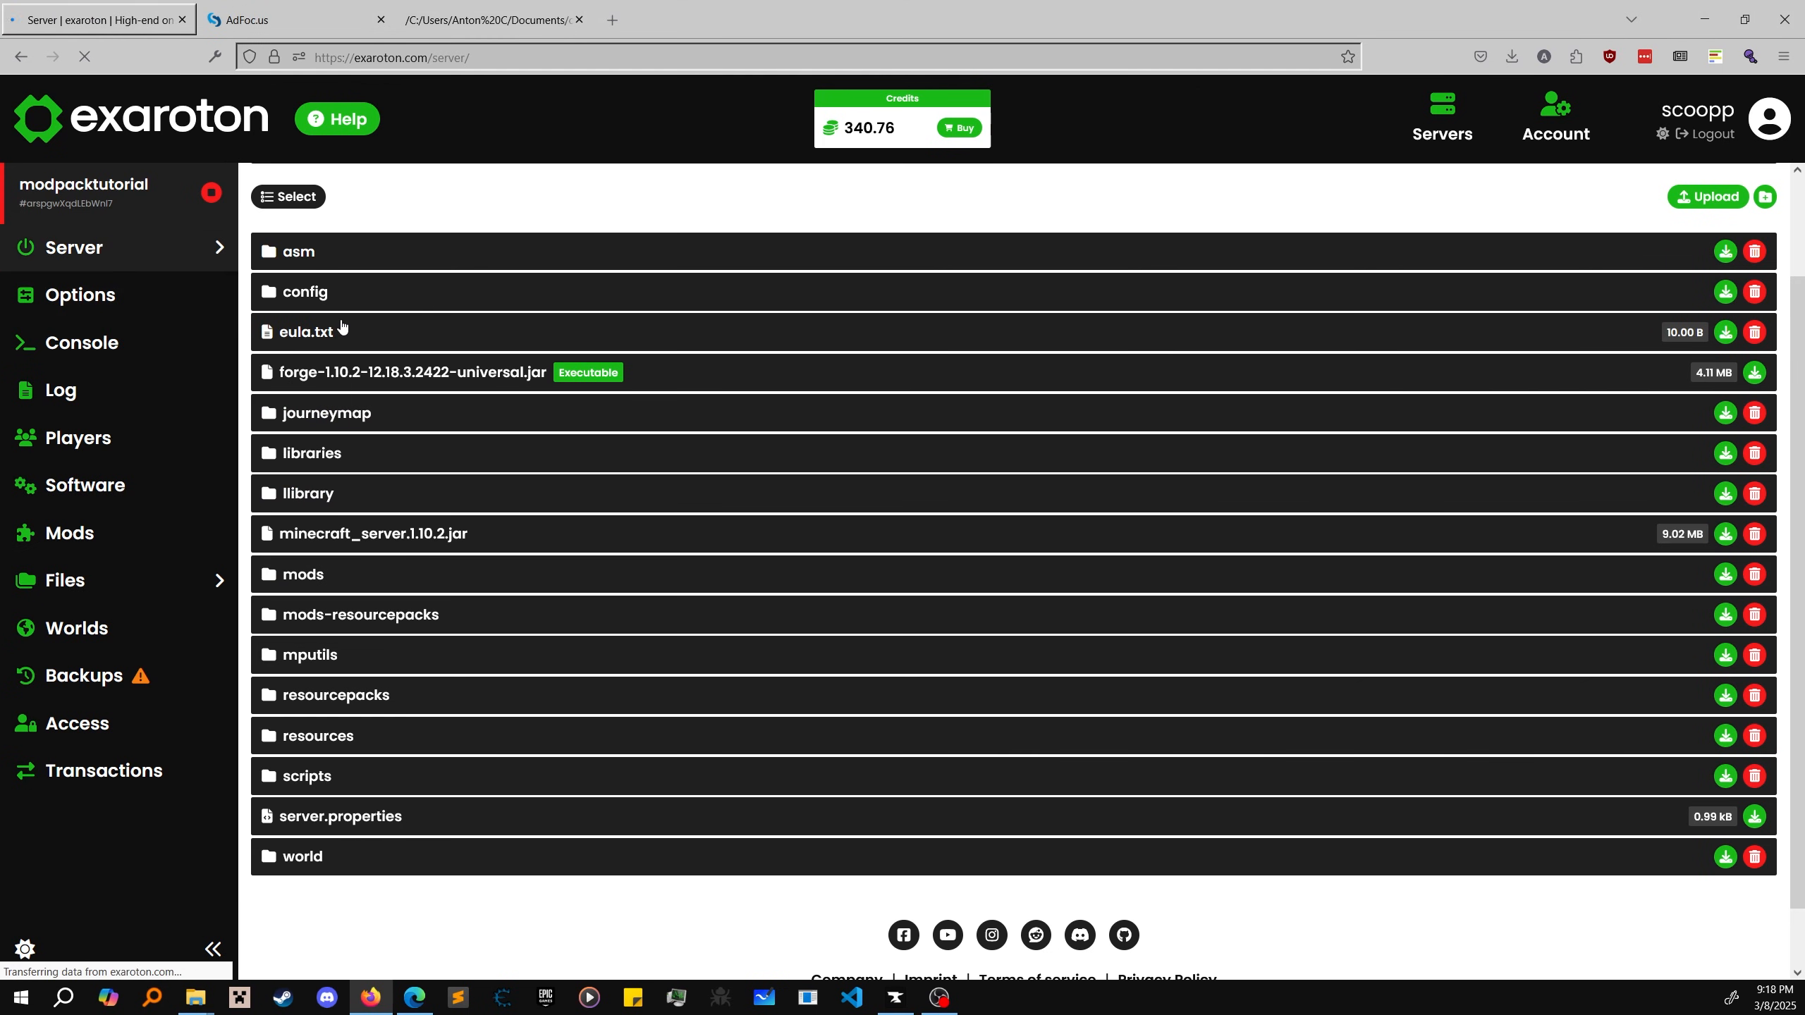
{"action": "left_click", "coordinate": [81, 341]}
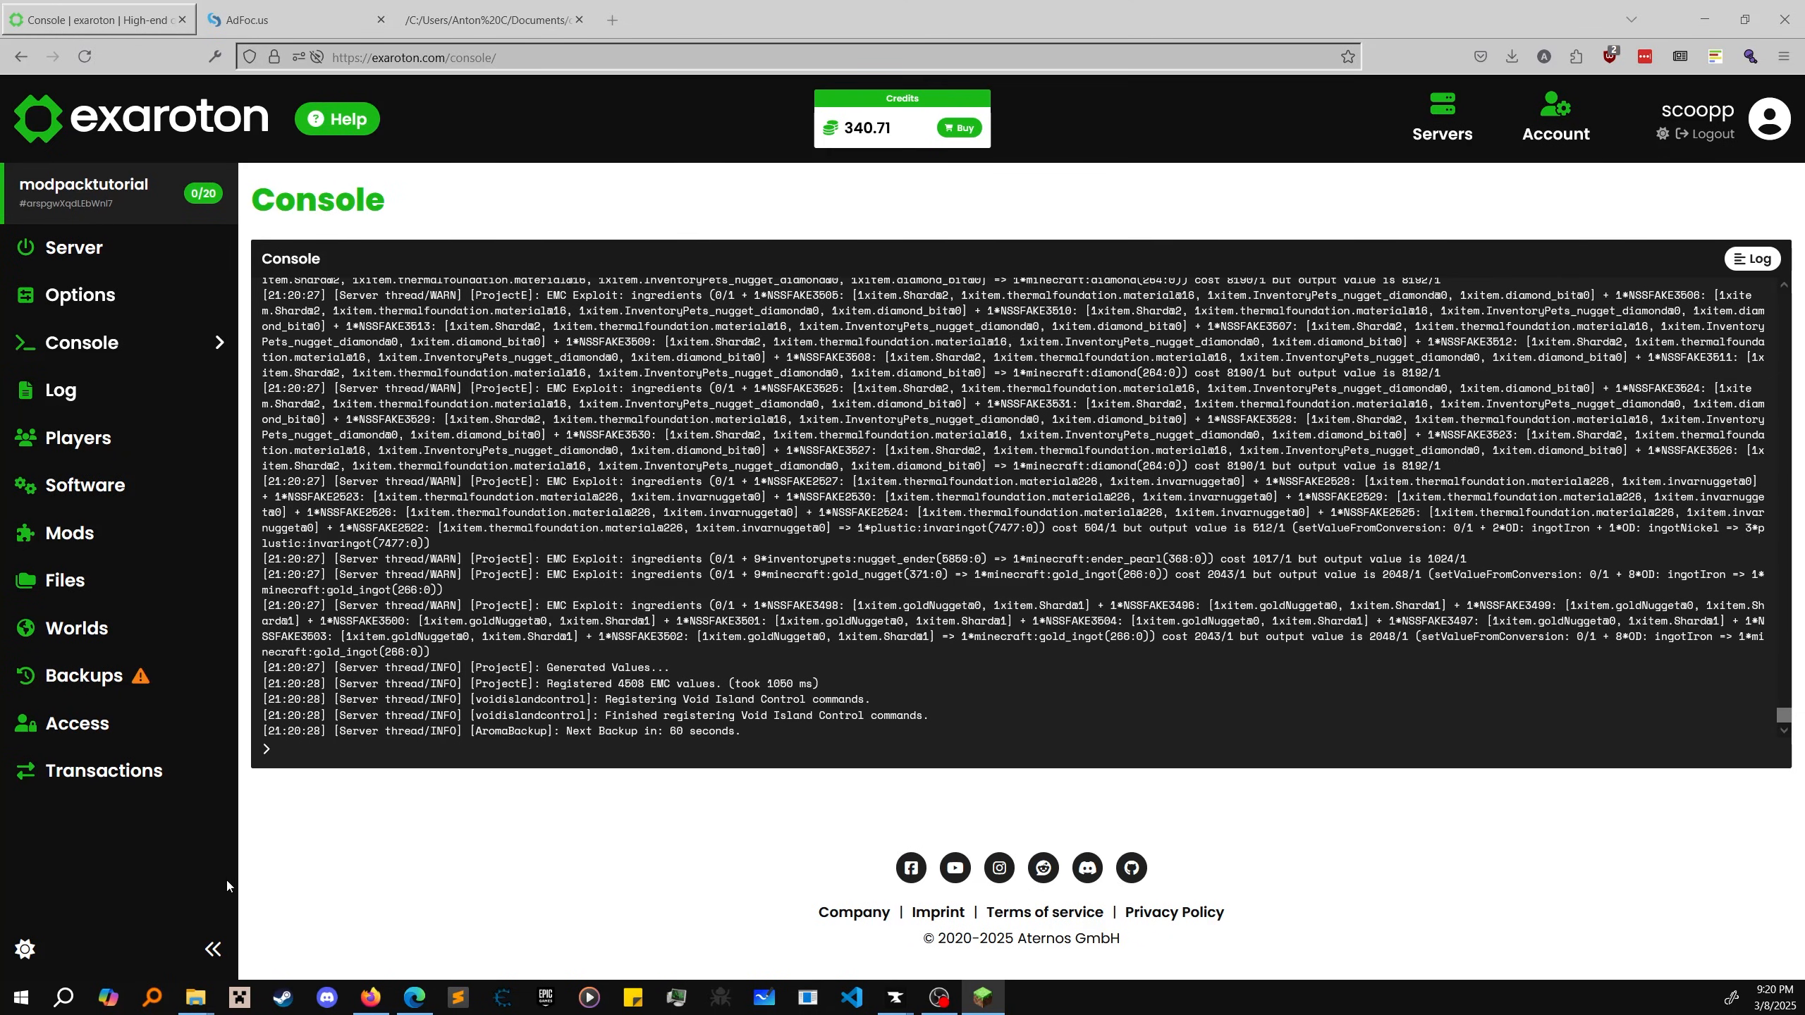
{"action": "mouse_move", "coordinate": [3, 722]}
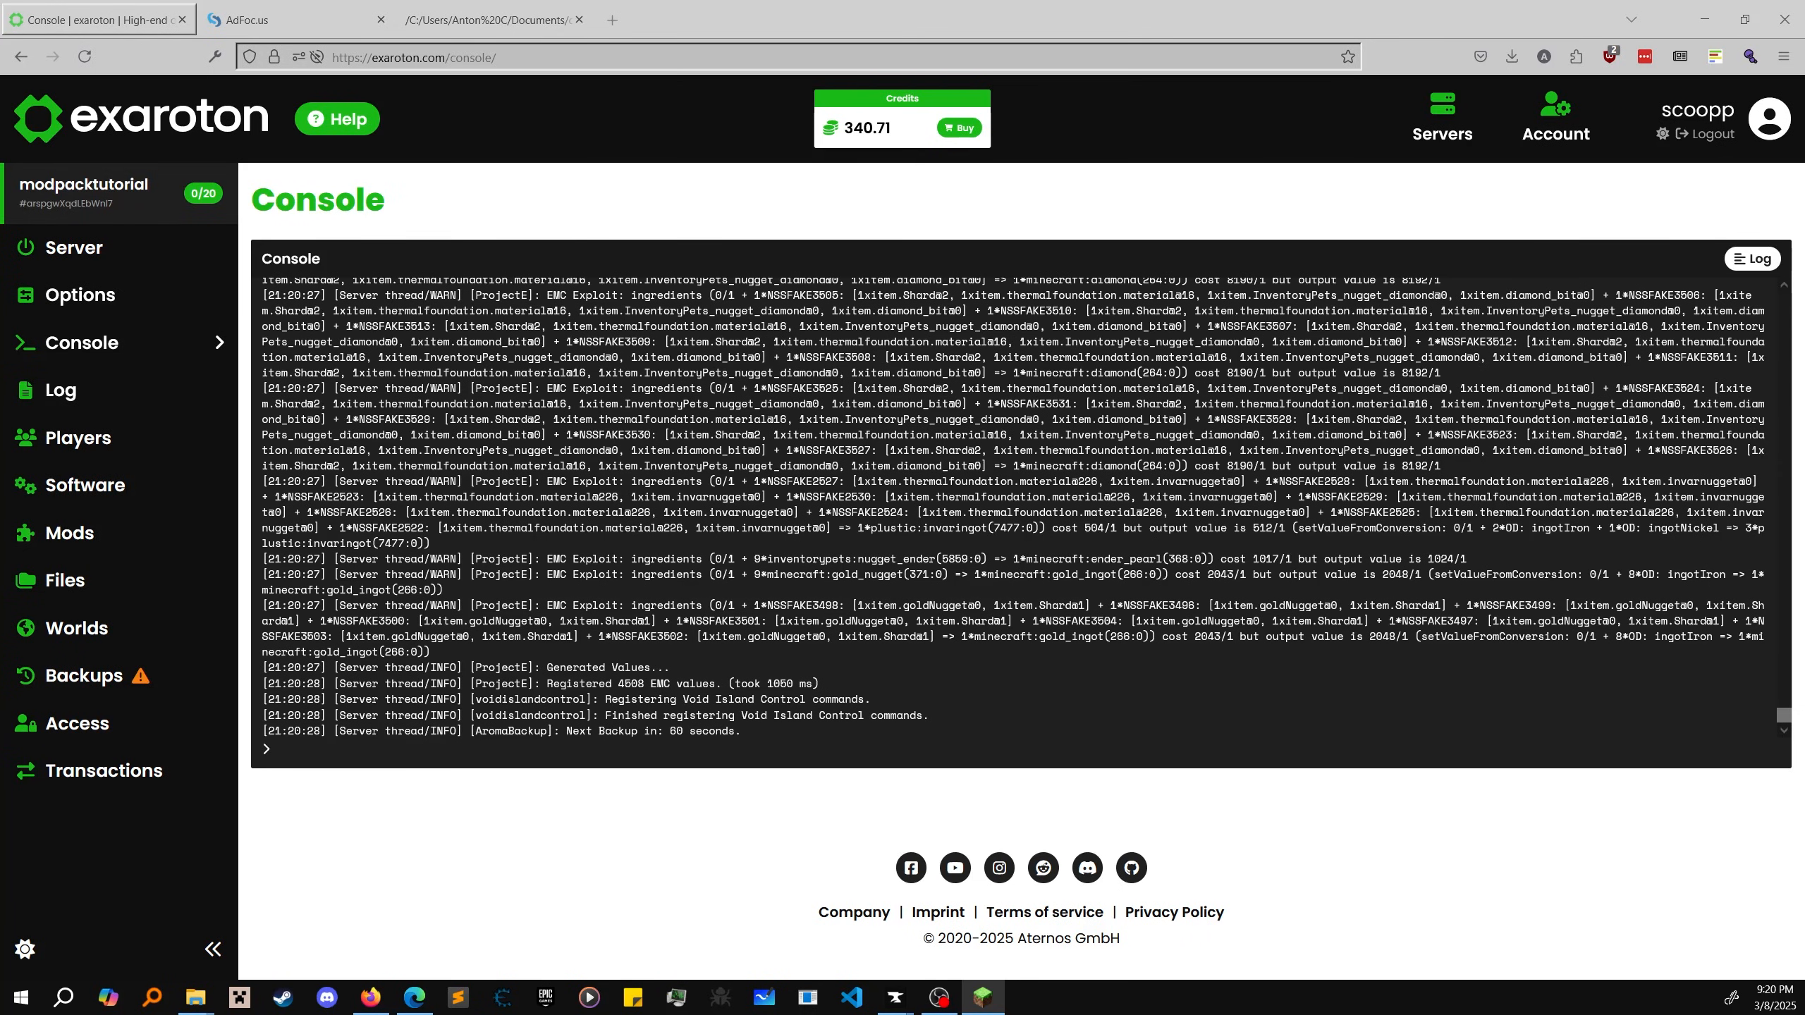
{"action": "mouse_move", "coordinate": [76, 247]}
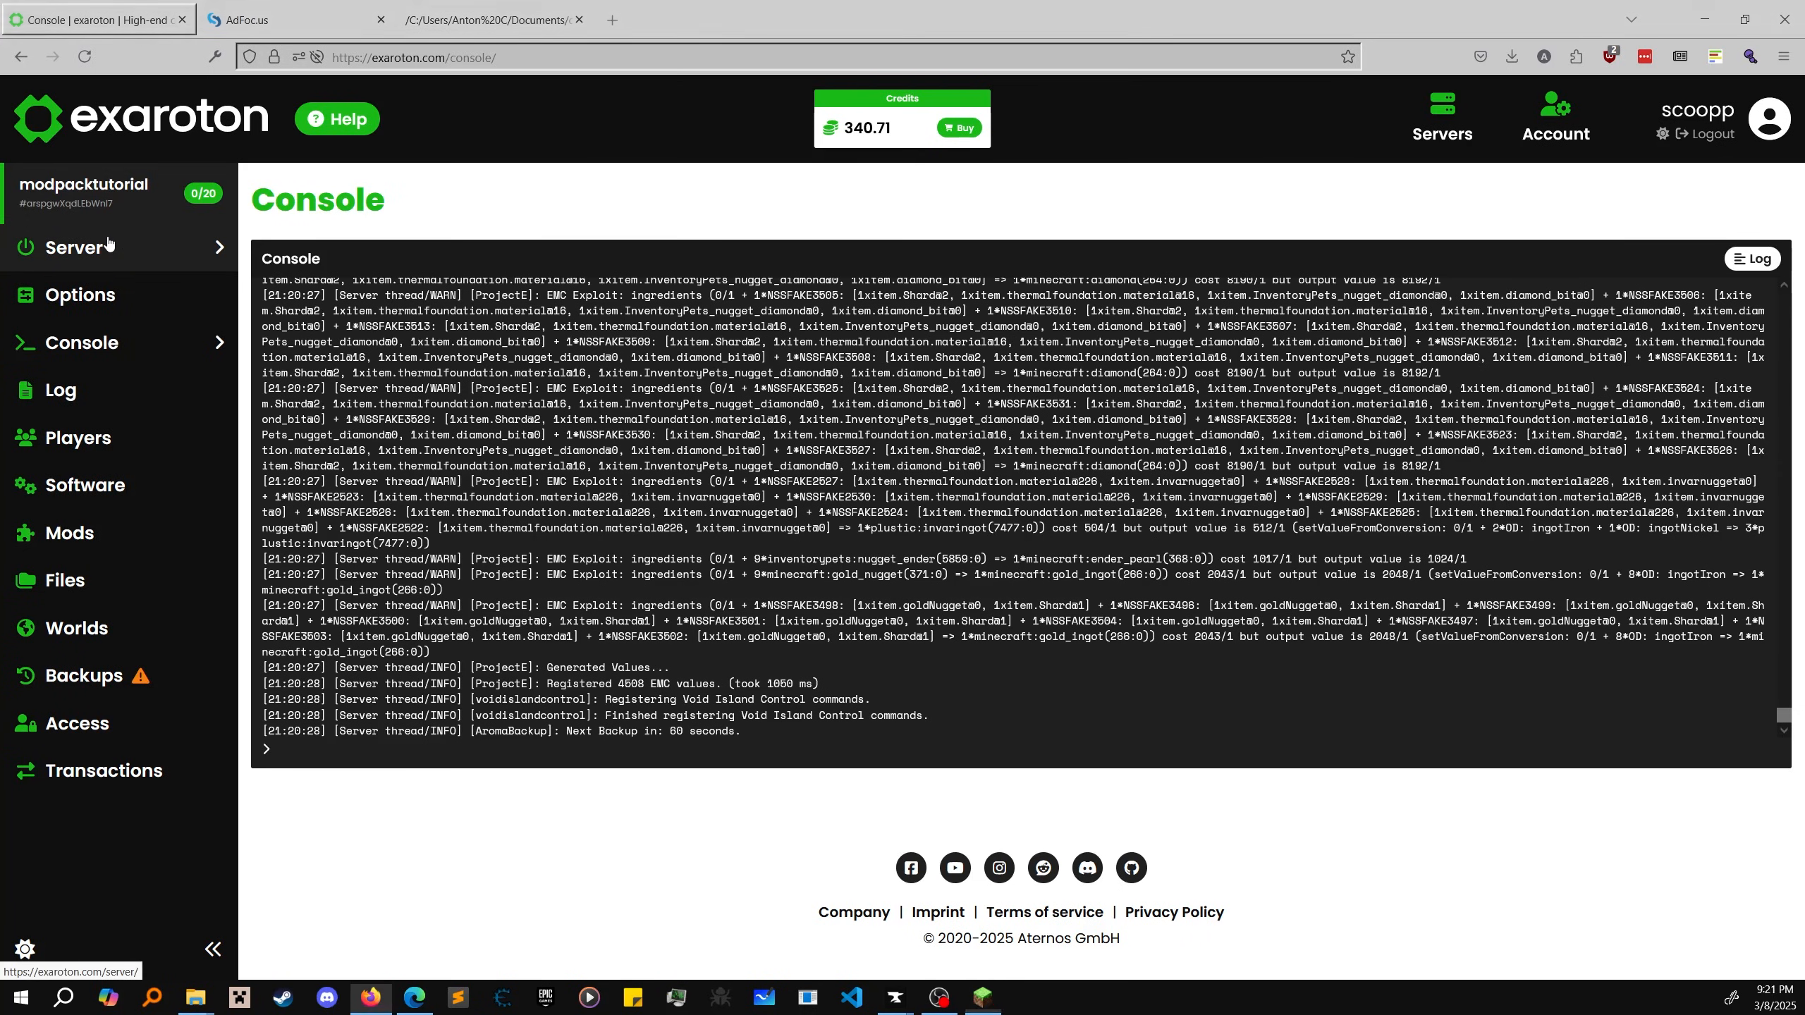
Step: Exit the running Minecraft world back to the world selection screen
{"action": "left_click", "coordinate": [76, 247]}
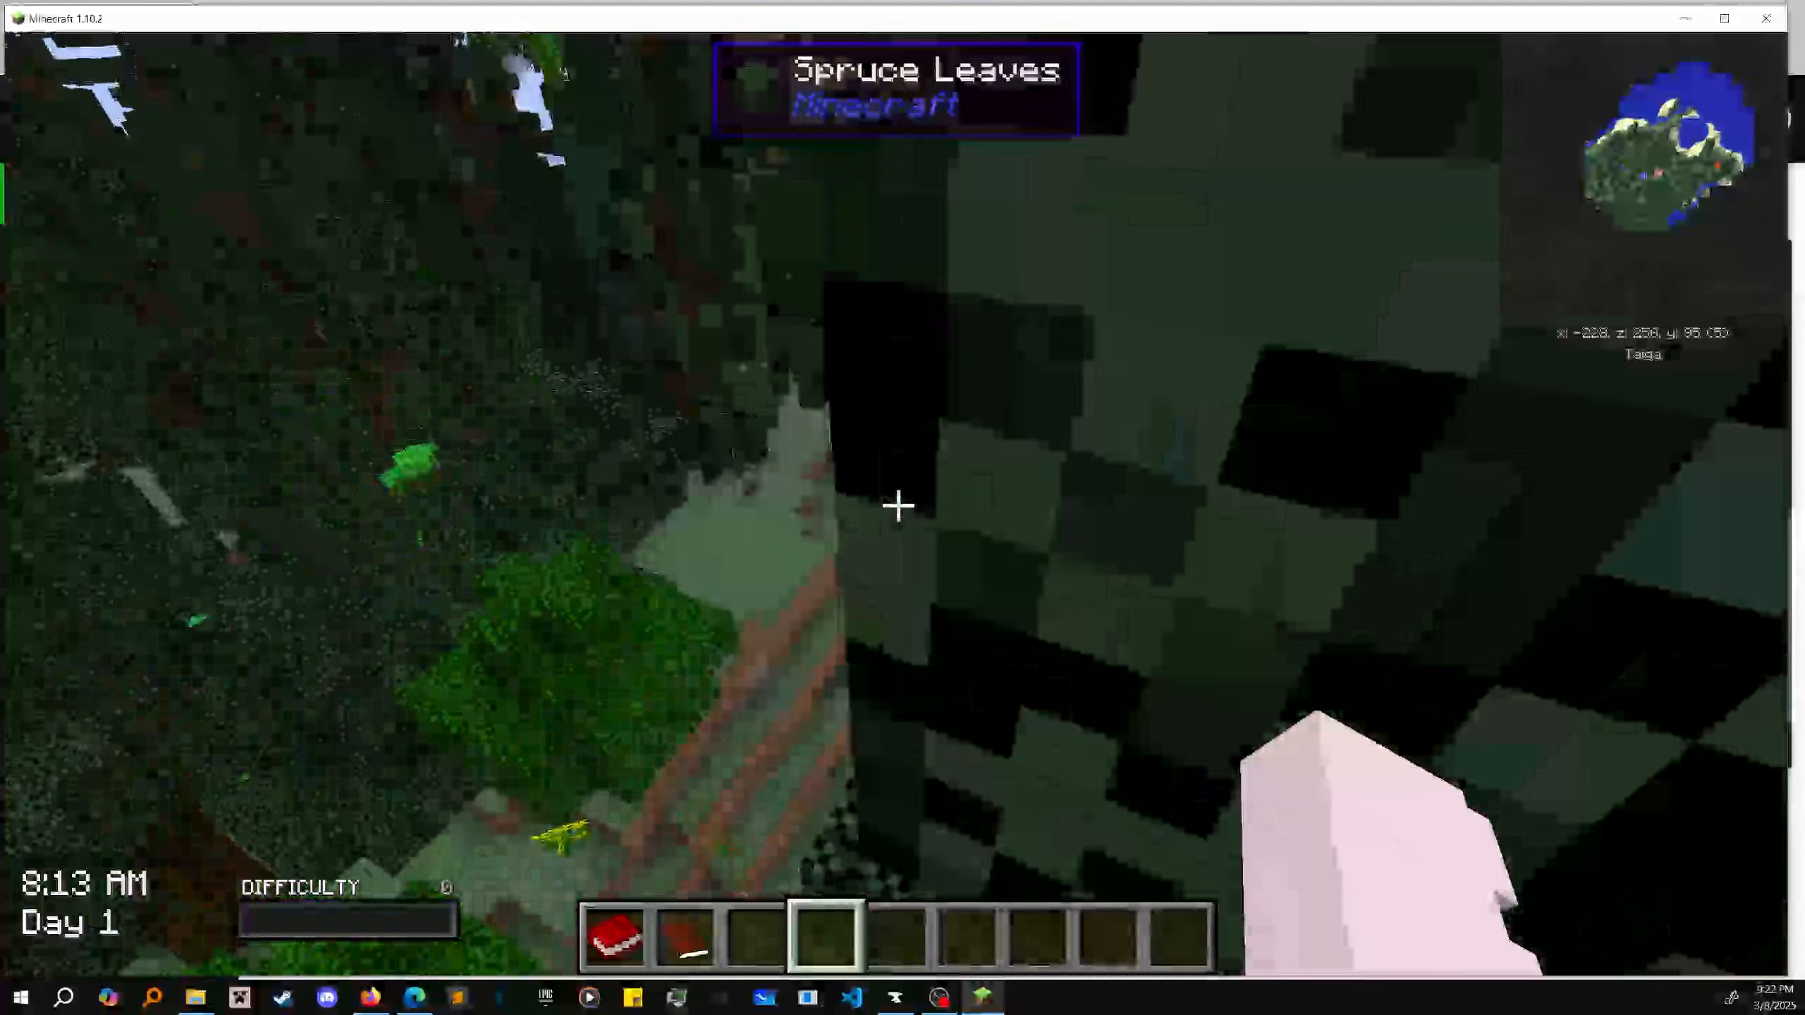
{"action": "key", "text": "Escape"}
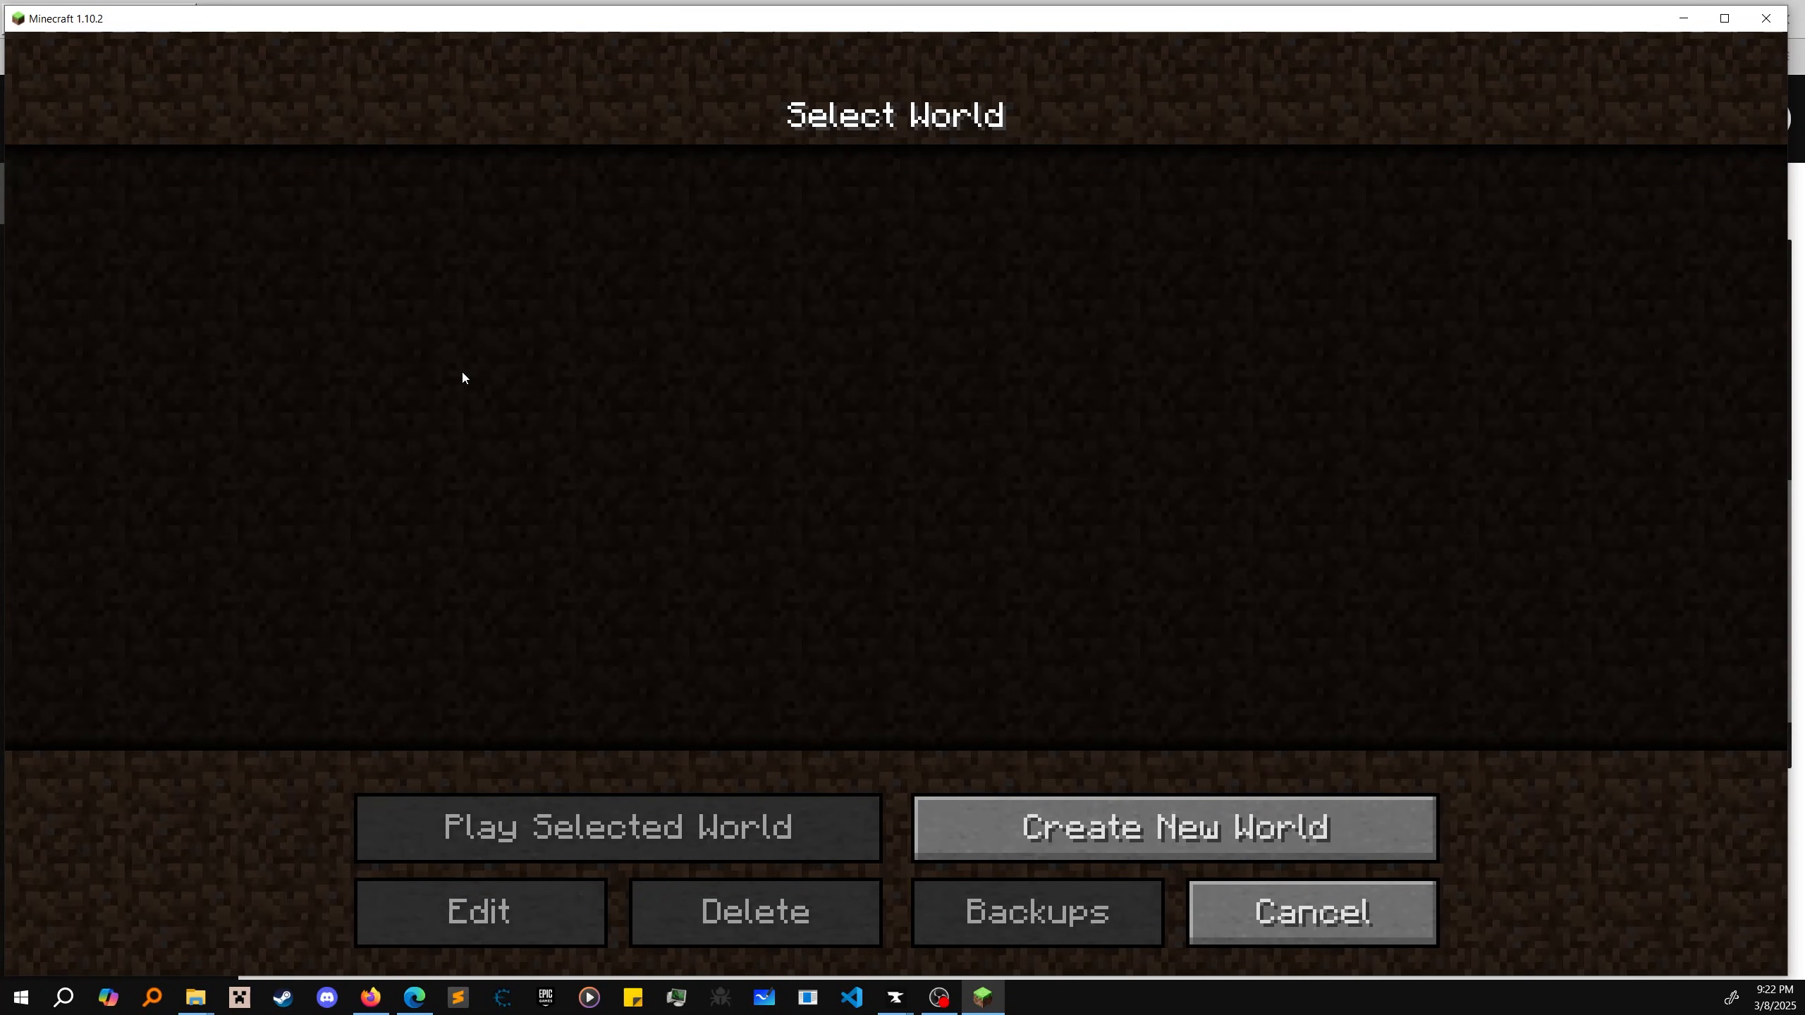
Step: Create a world named New World with a changed World Type under More World Options
{"action": "left_click", "coordinate": [1174, 827]}
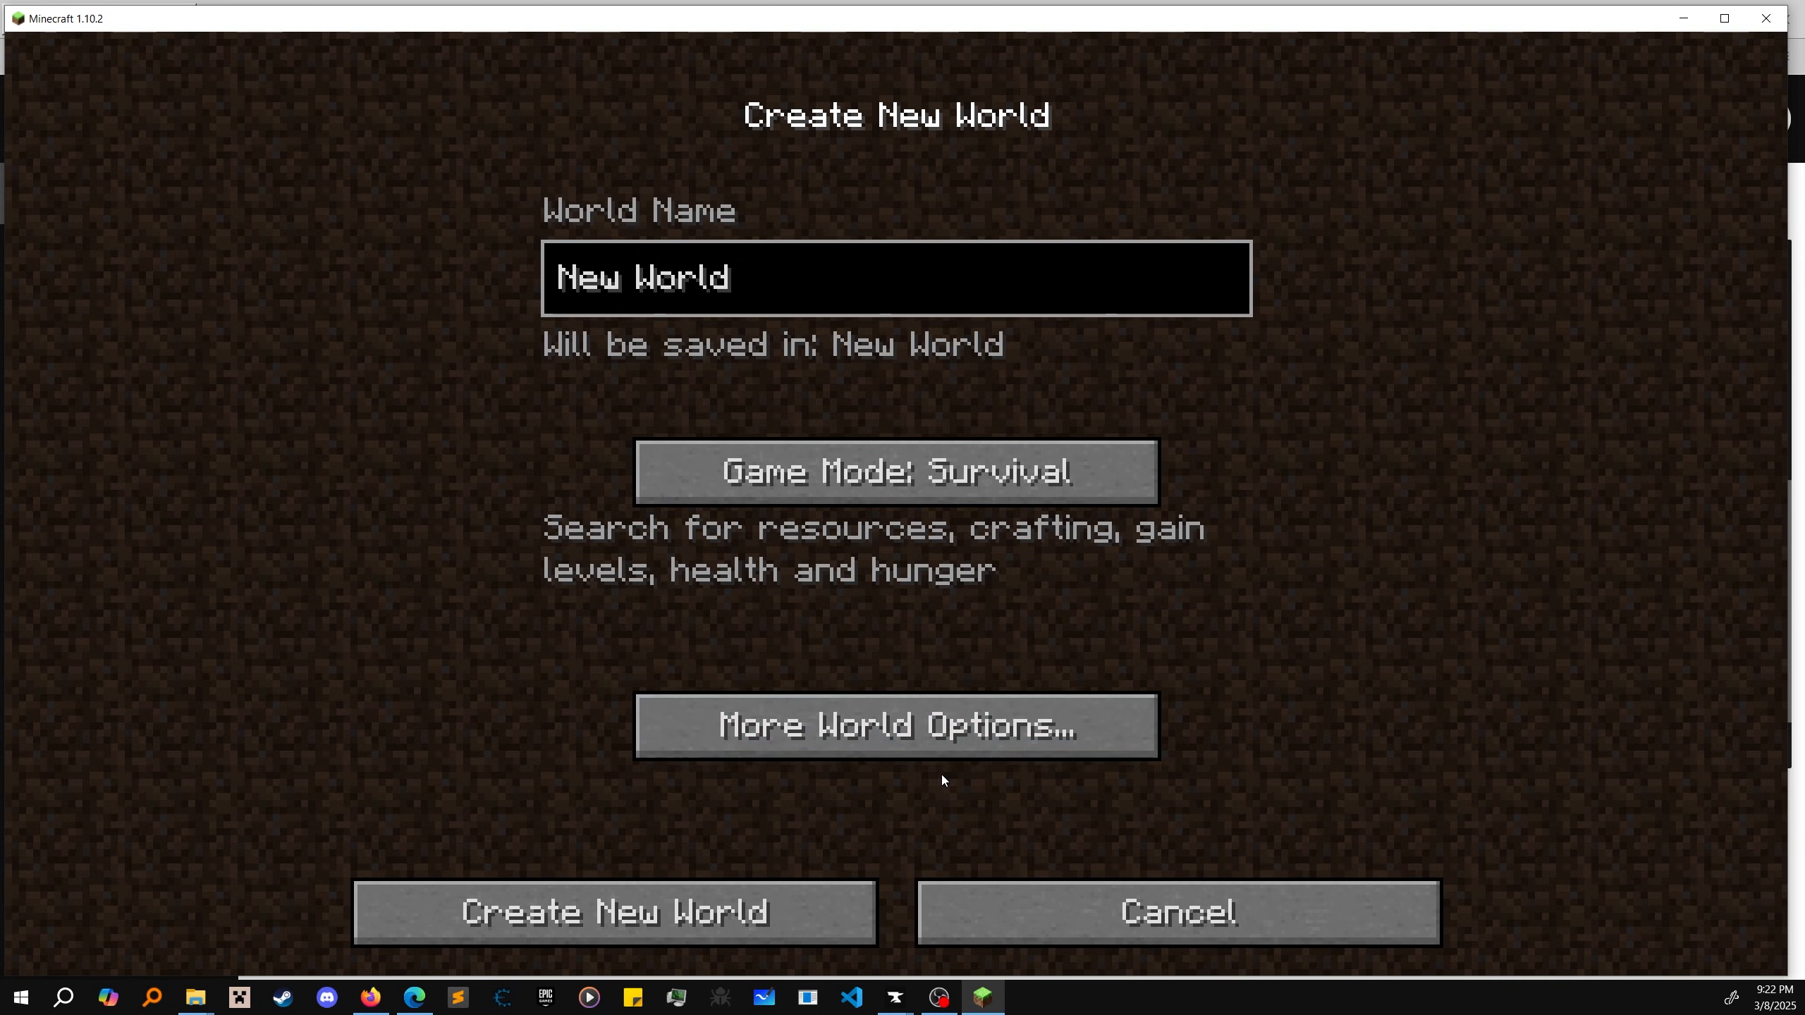
{"action": "left_click", "coordinate": [894, 725]}
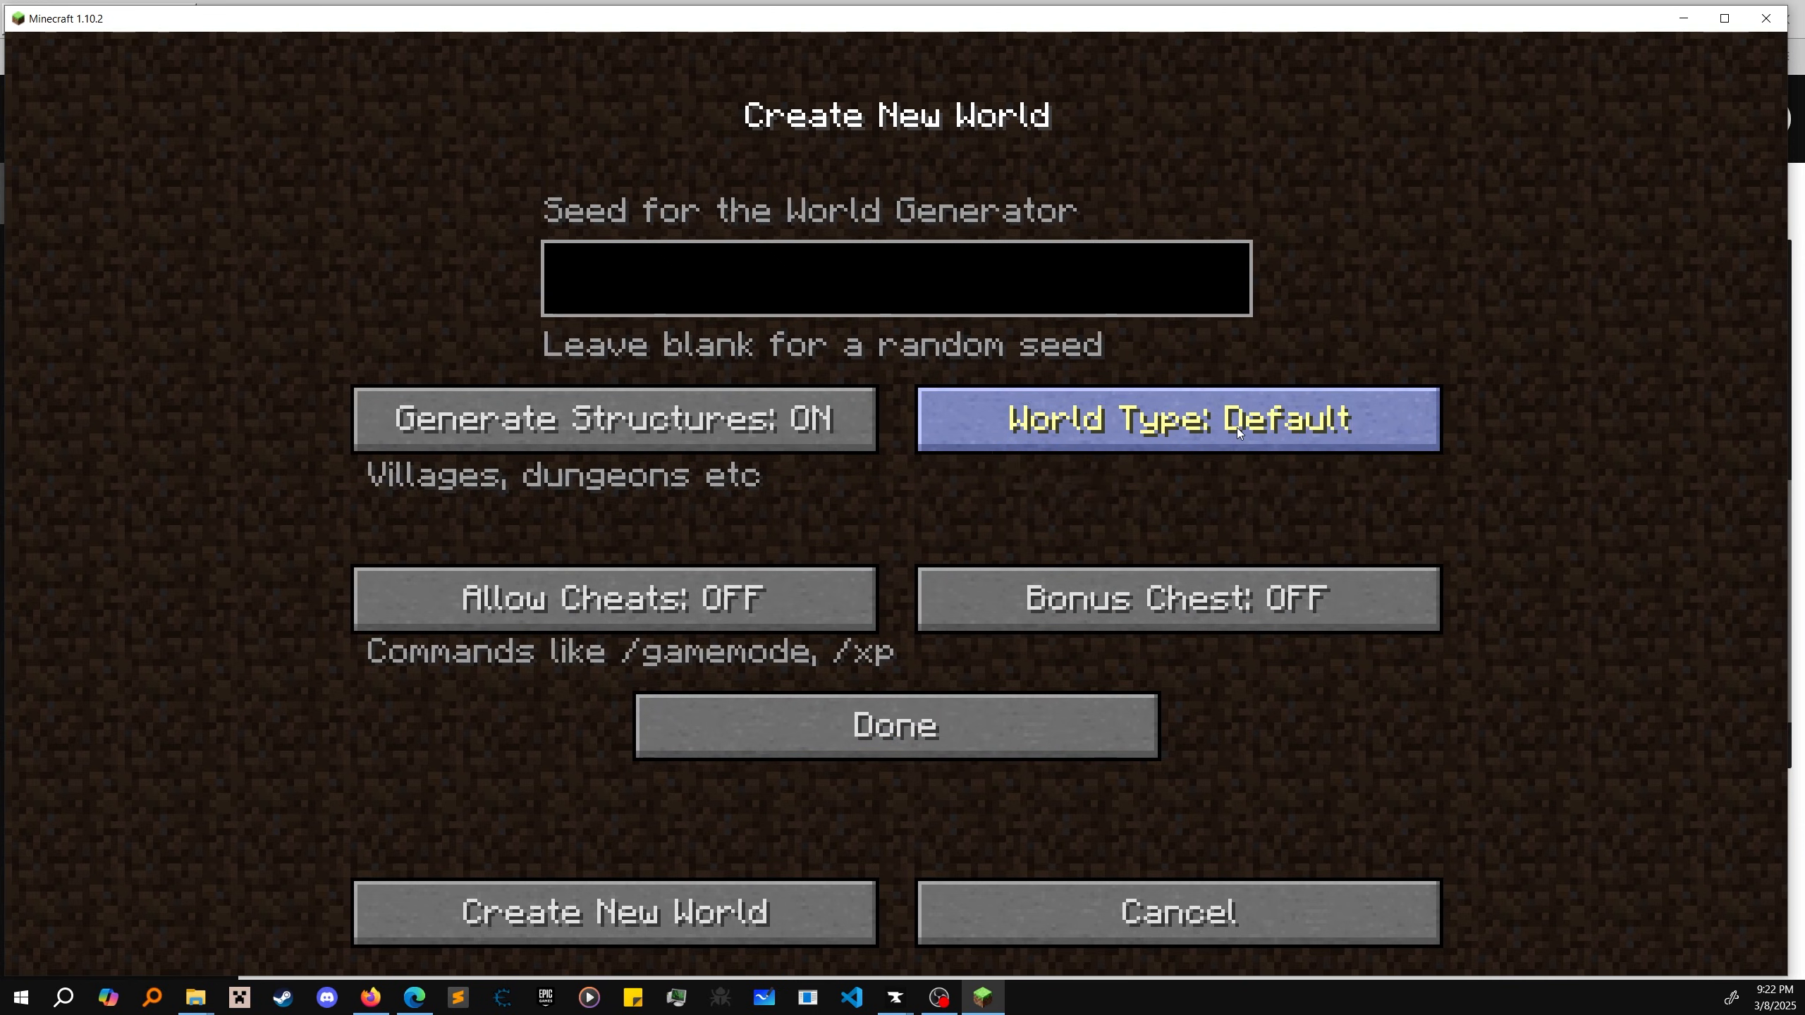
{"action": "left_click", "coordinate": [1176, 418]}
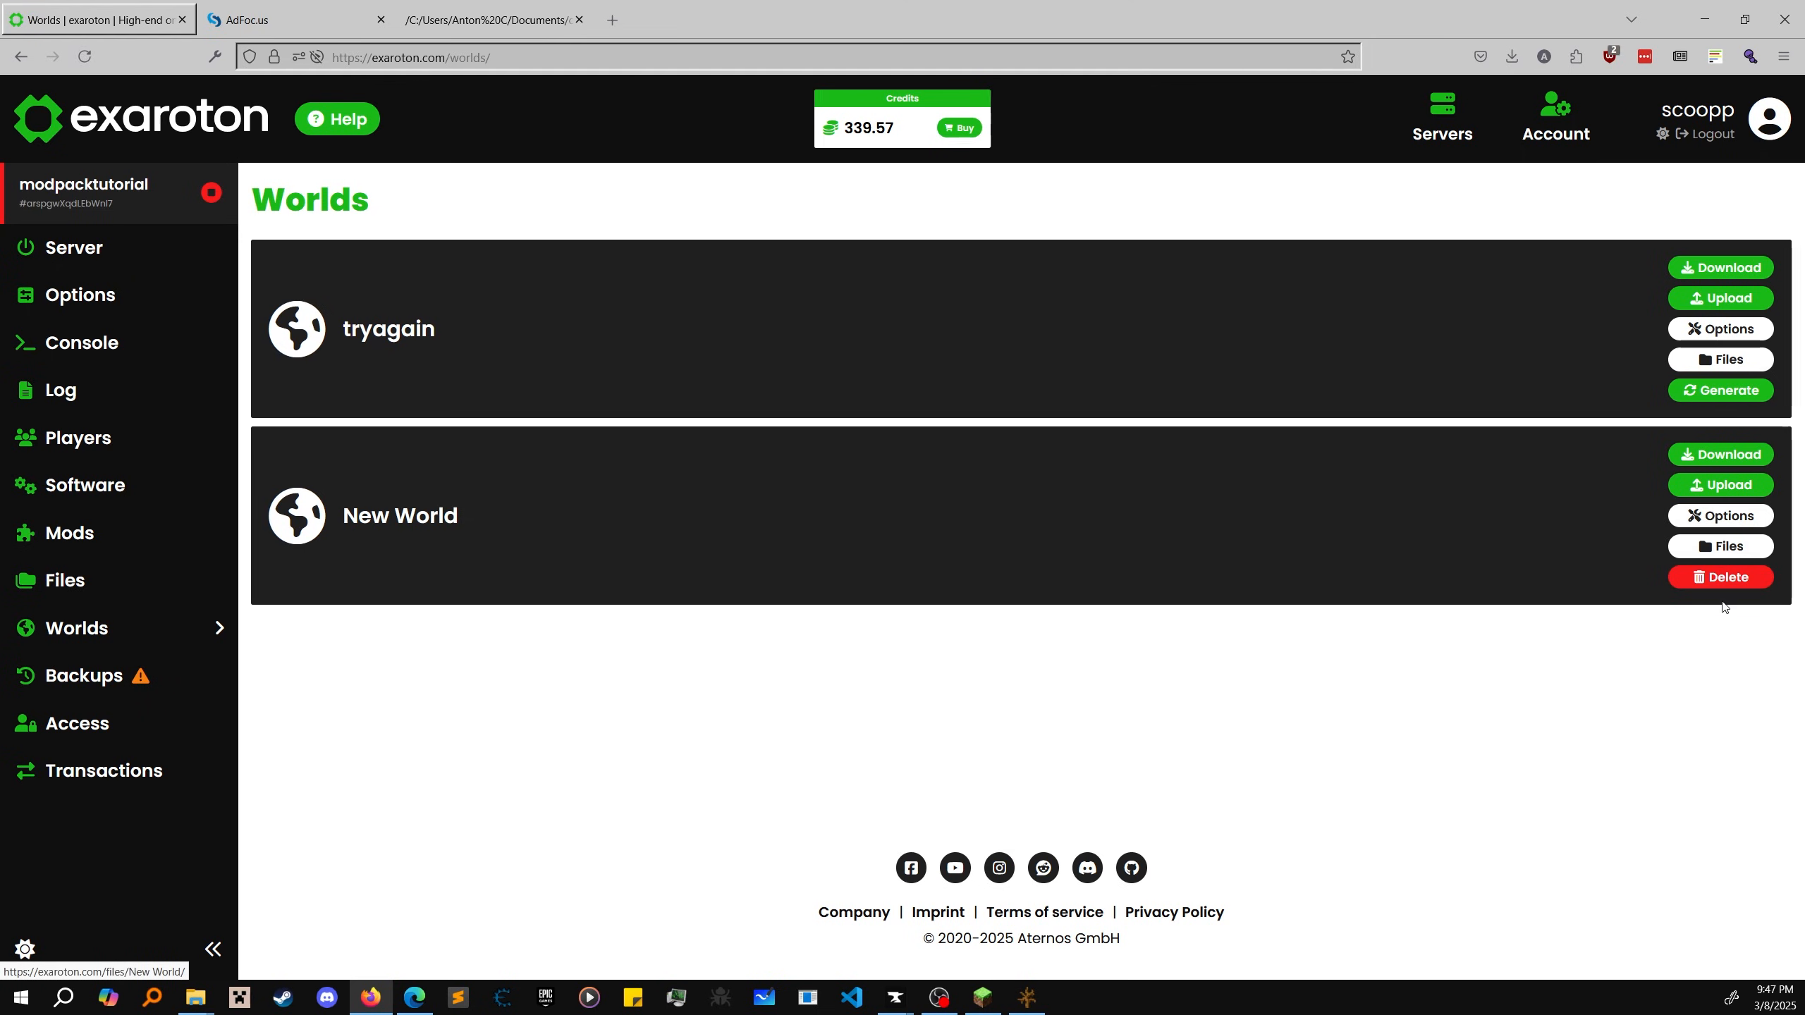
Step: Upload the local New World save folder into the tryagain world on exaroton
{"action": "left_click", "coordinate": [1720, 577]}
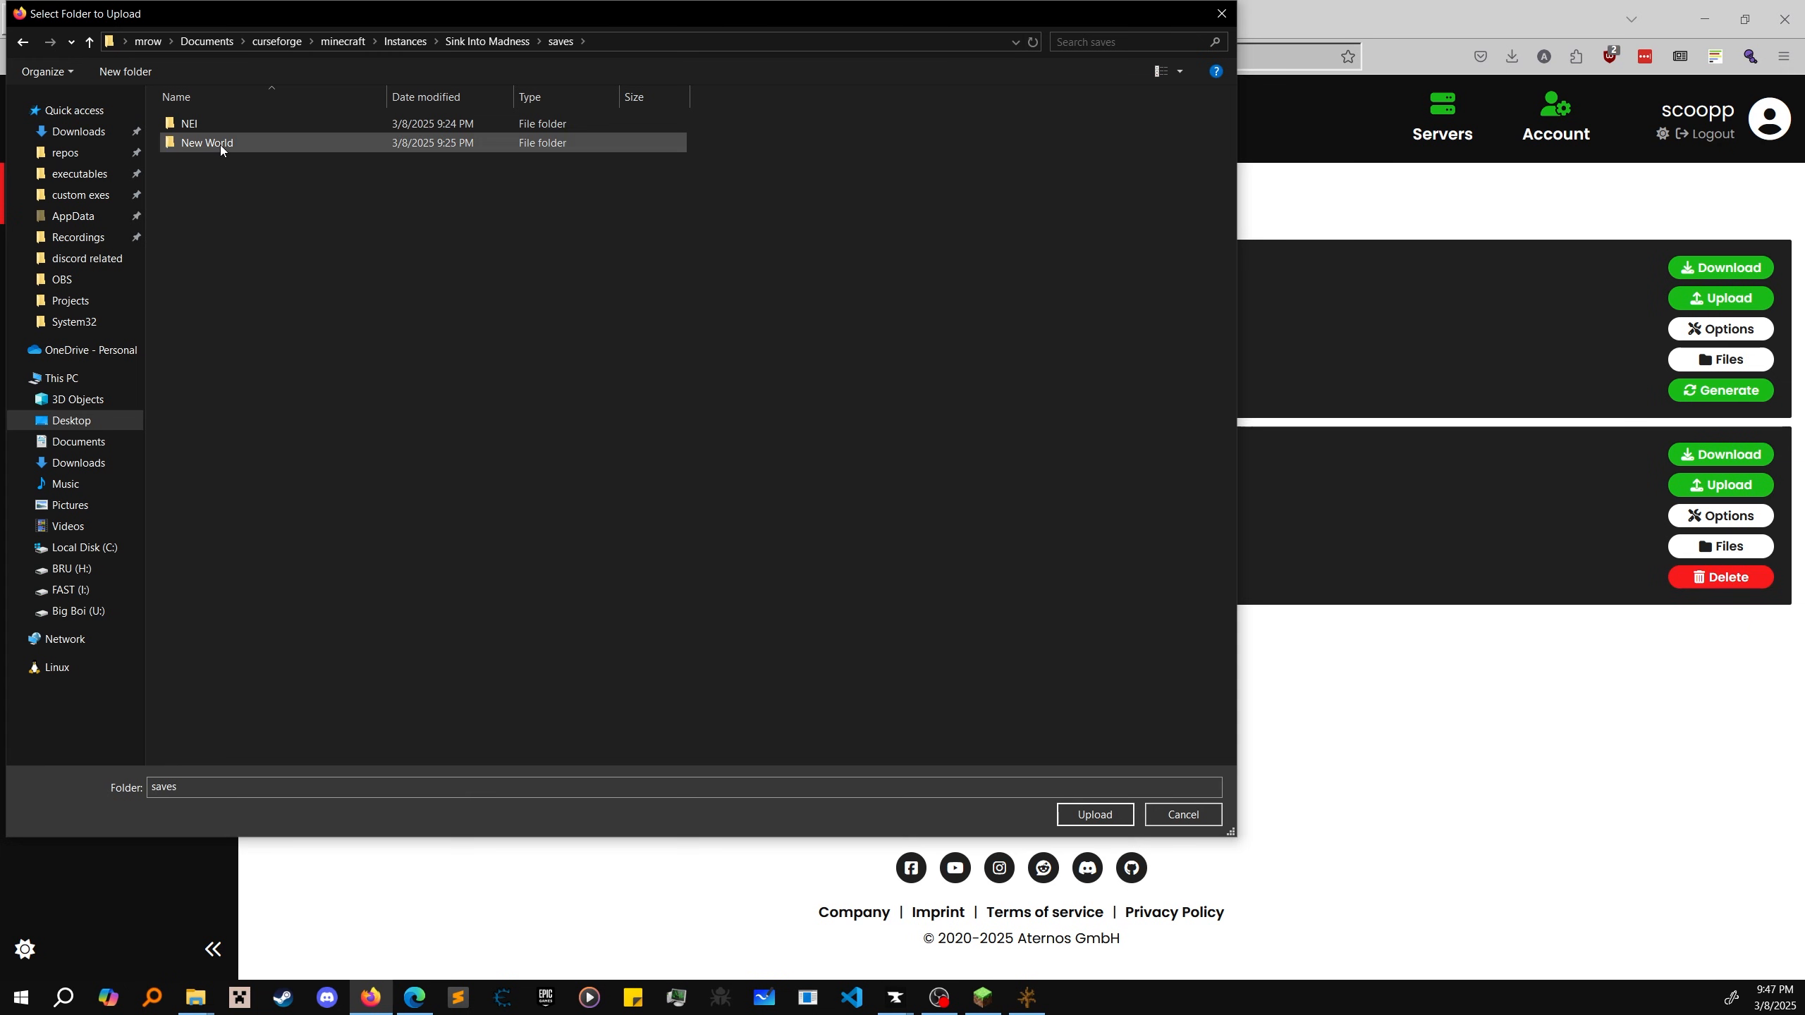
{"action": "left_click", "coordinate": [1181, 813]}
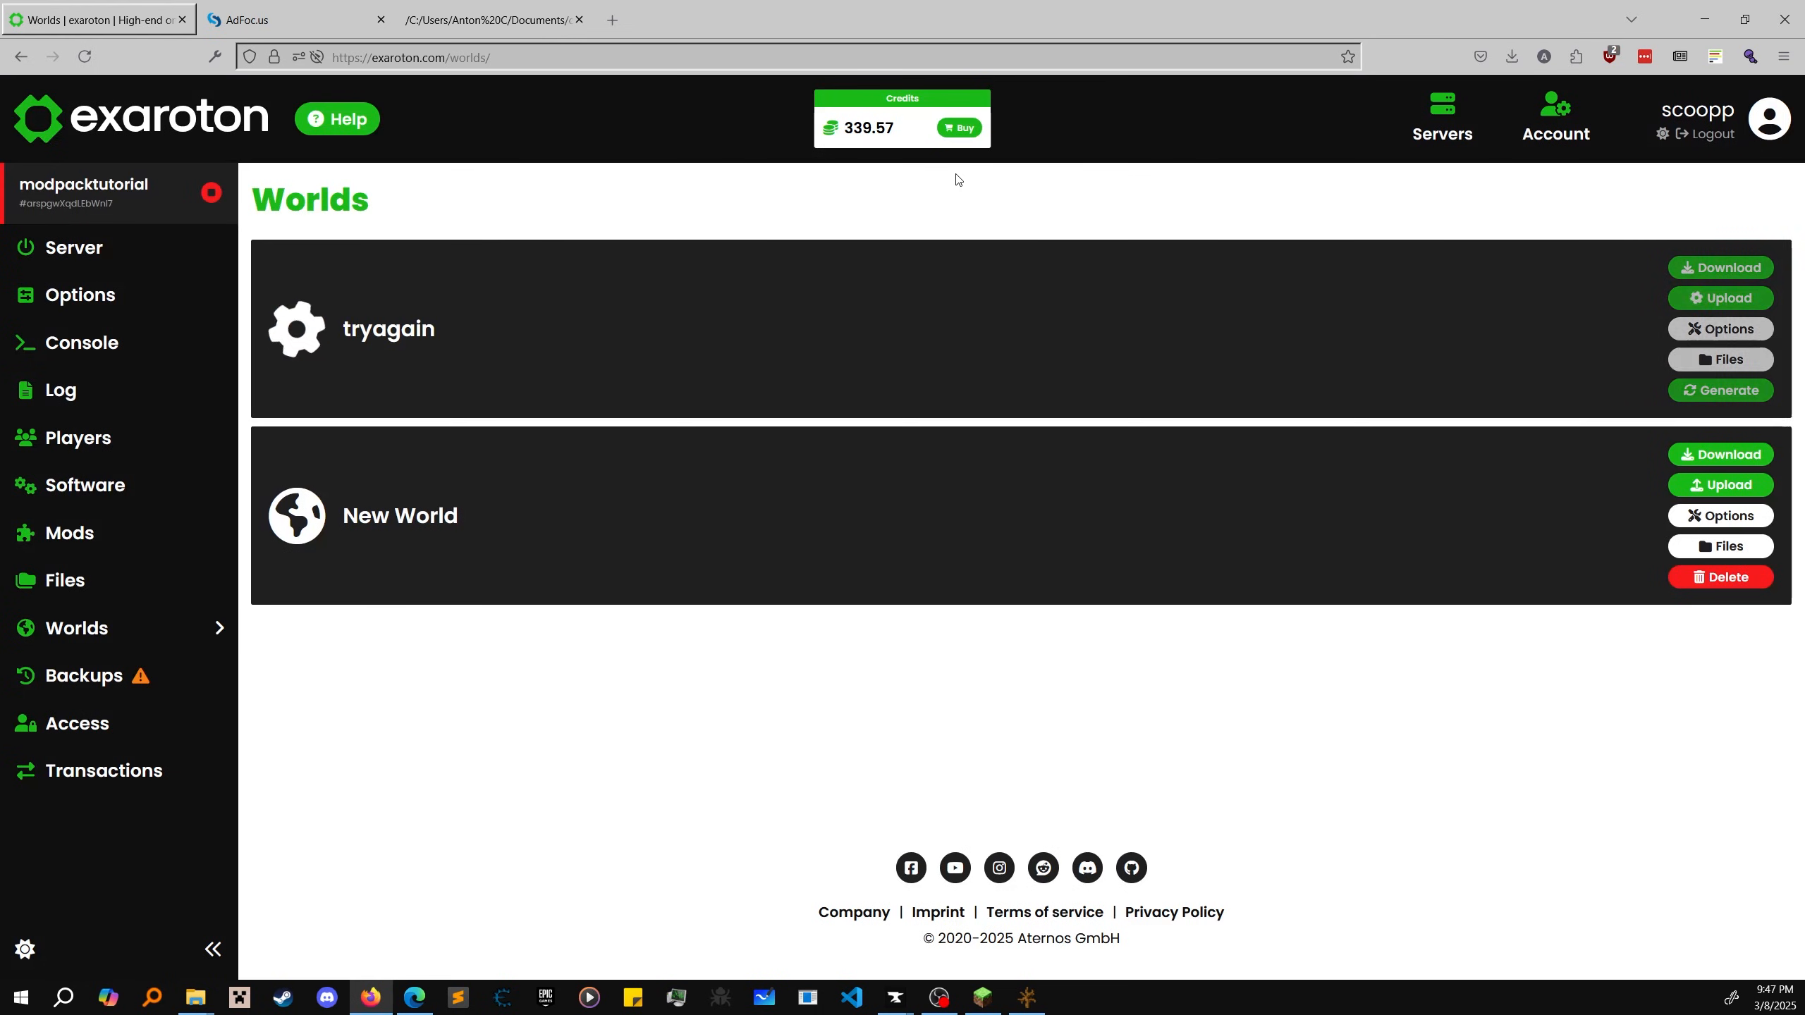
{"action": "left_click", "coordinate": [73, 249]}
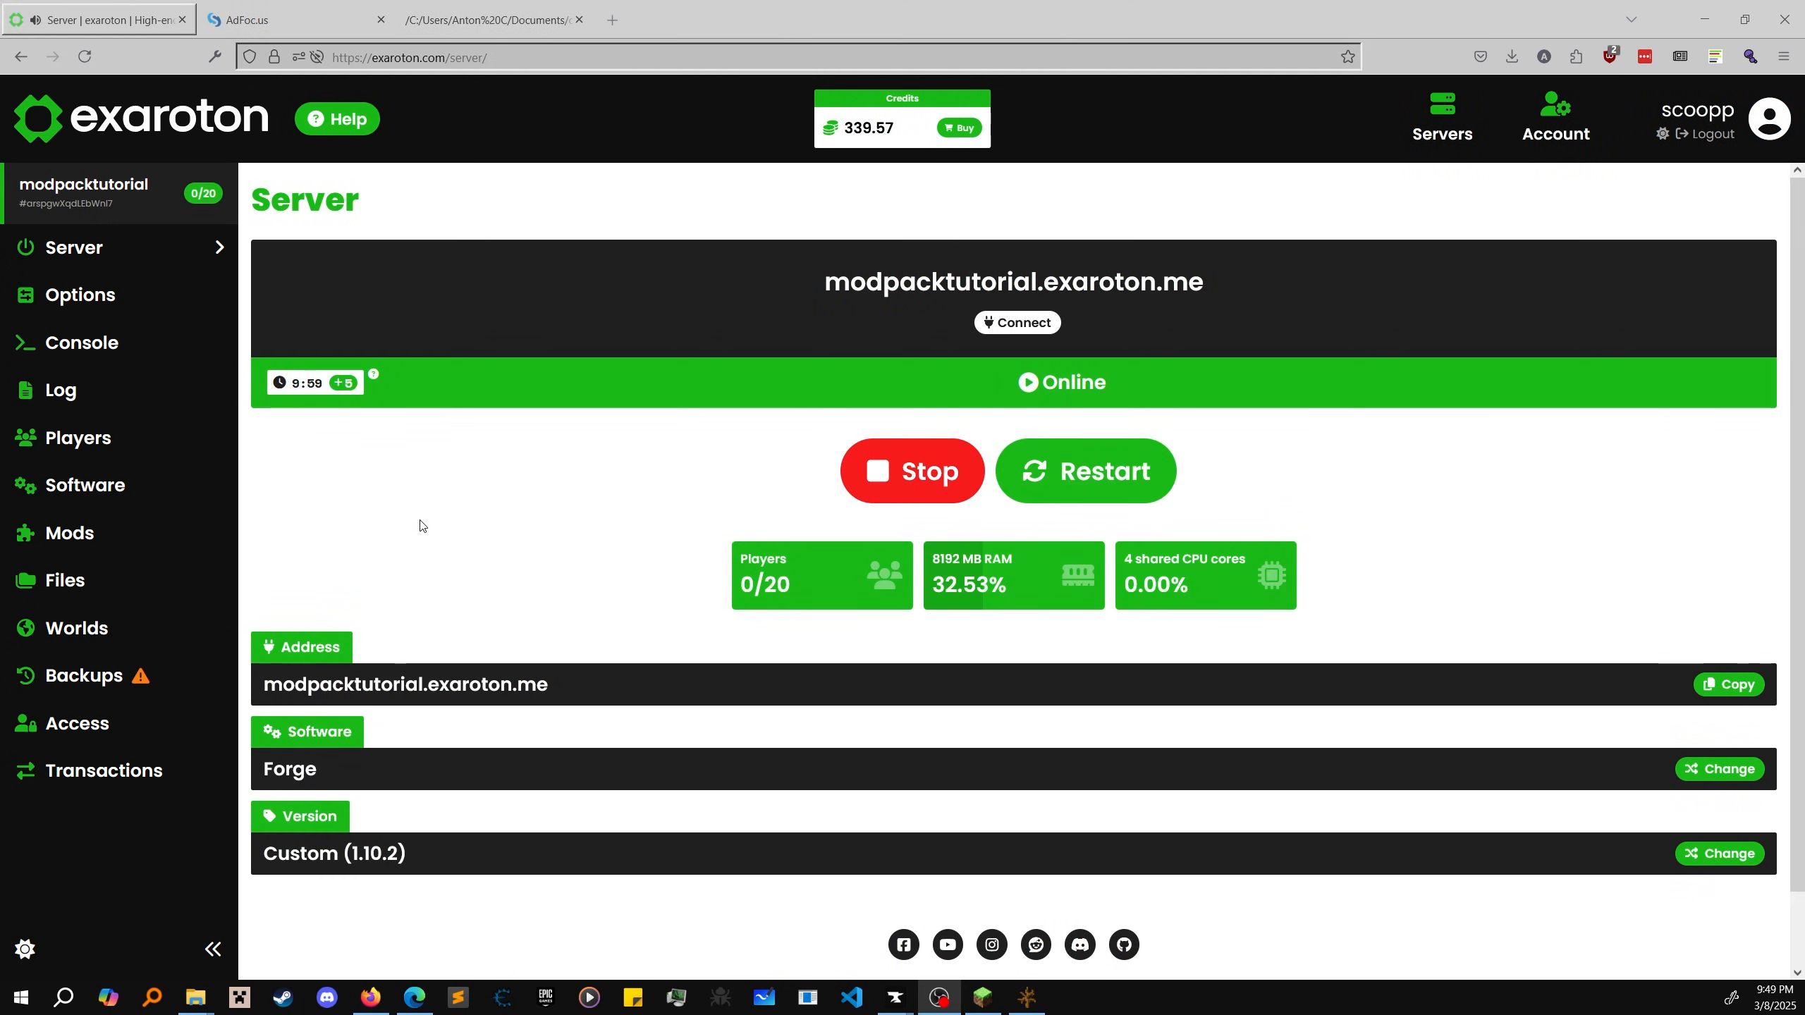
Step: Copy modpacktutorial.exaroton.me and join the online server via Direct Connect
{"action": "left_click", "coordinate": [982, 997]}
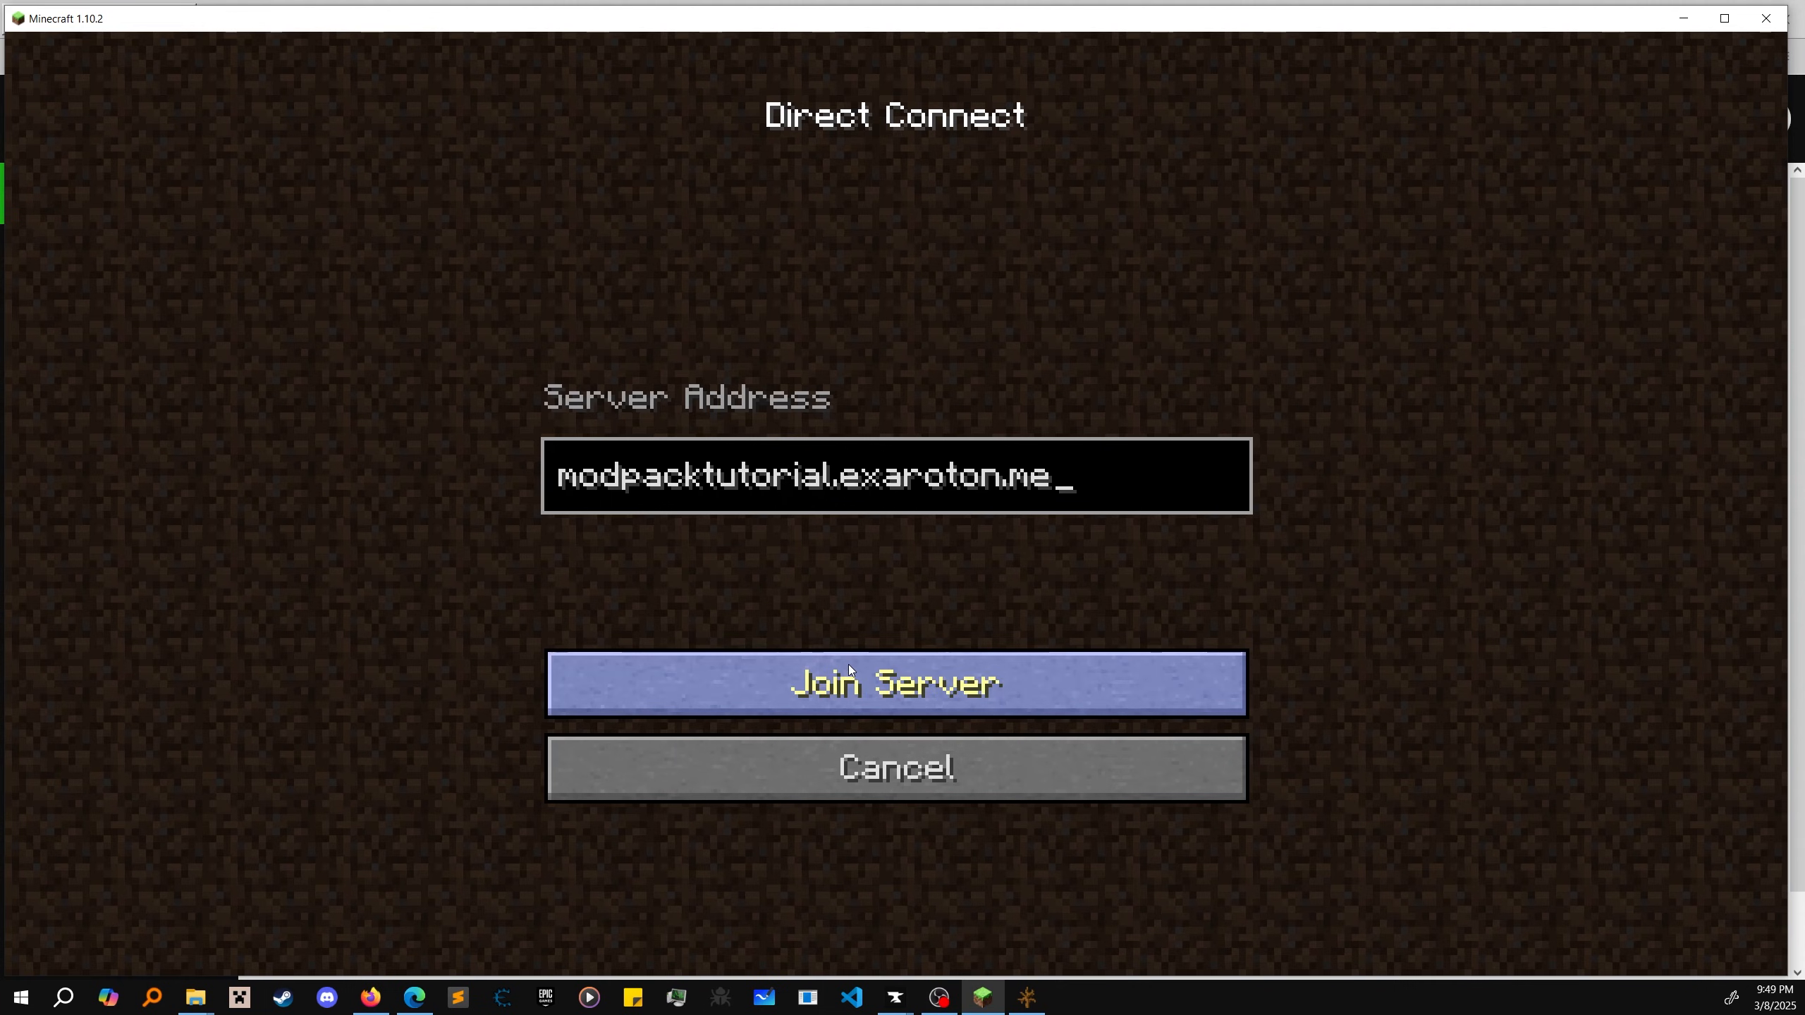
{"action": "left_click", "coordinate": [895, 682]}
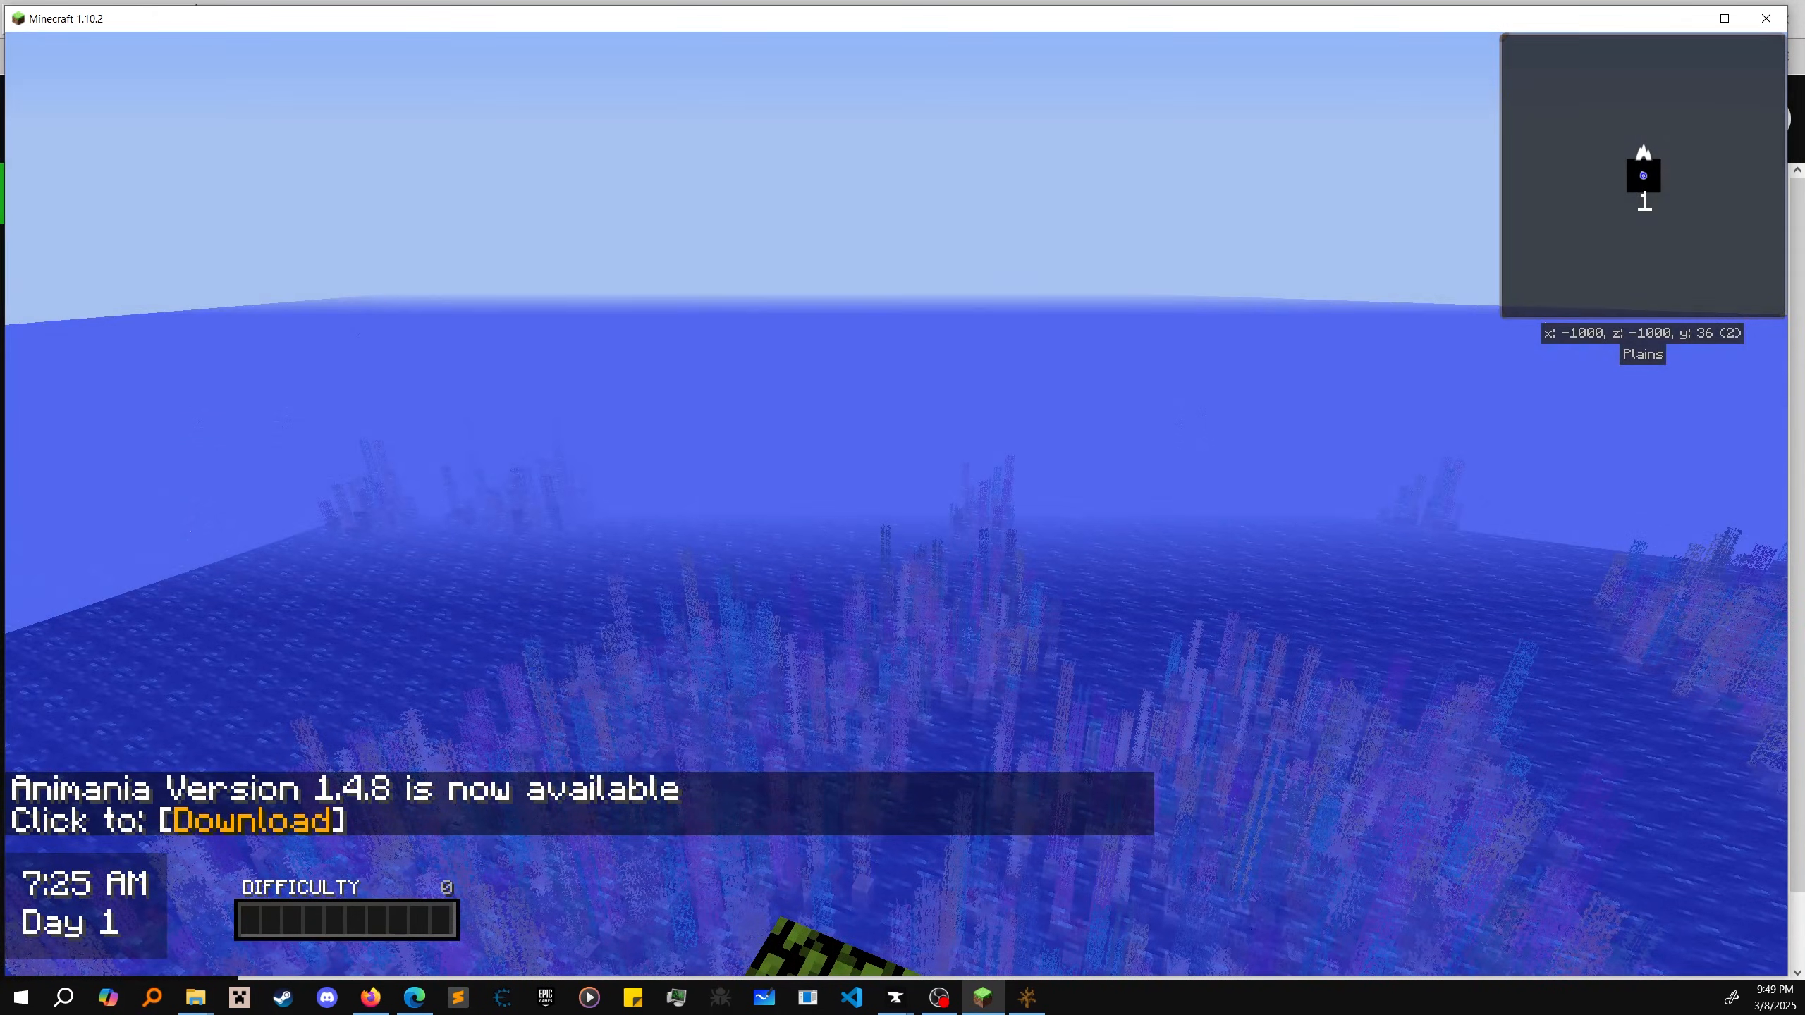